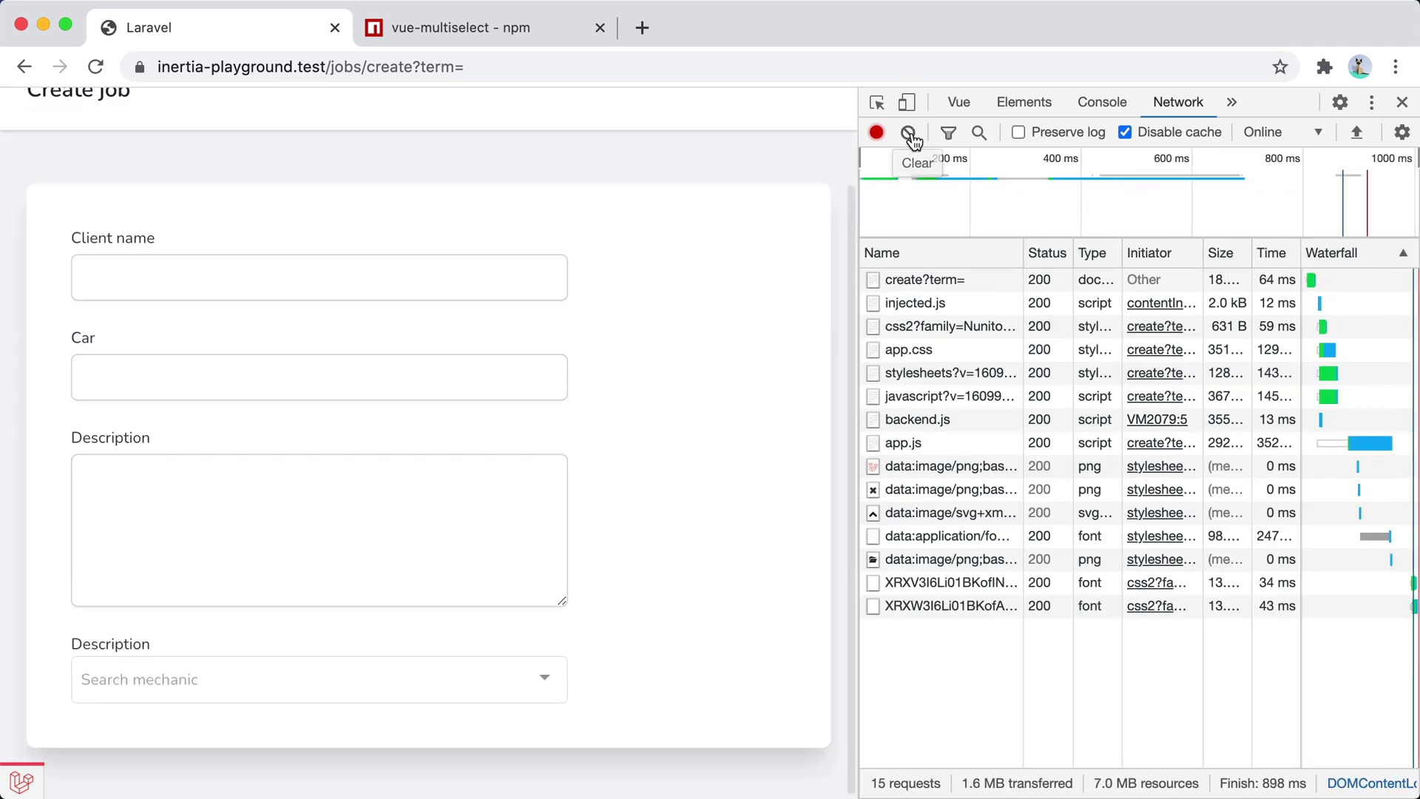
- Clear the Network log and search 'dsqdsqdsqdsqdsqdsq' in the mechanic field to show the flood of requests
click(319, 677)
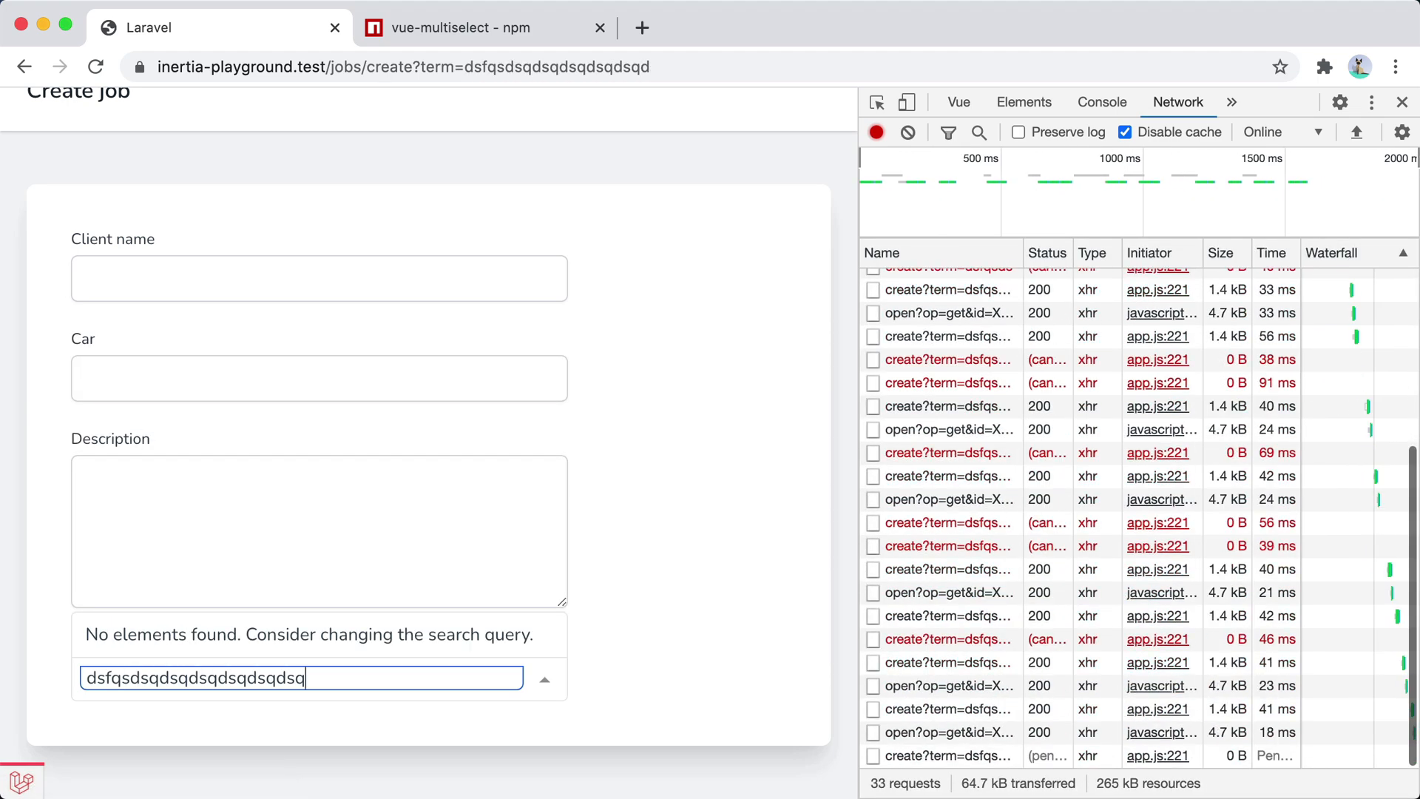
text(dsqdsqdsqdsqdsqdsq)
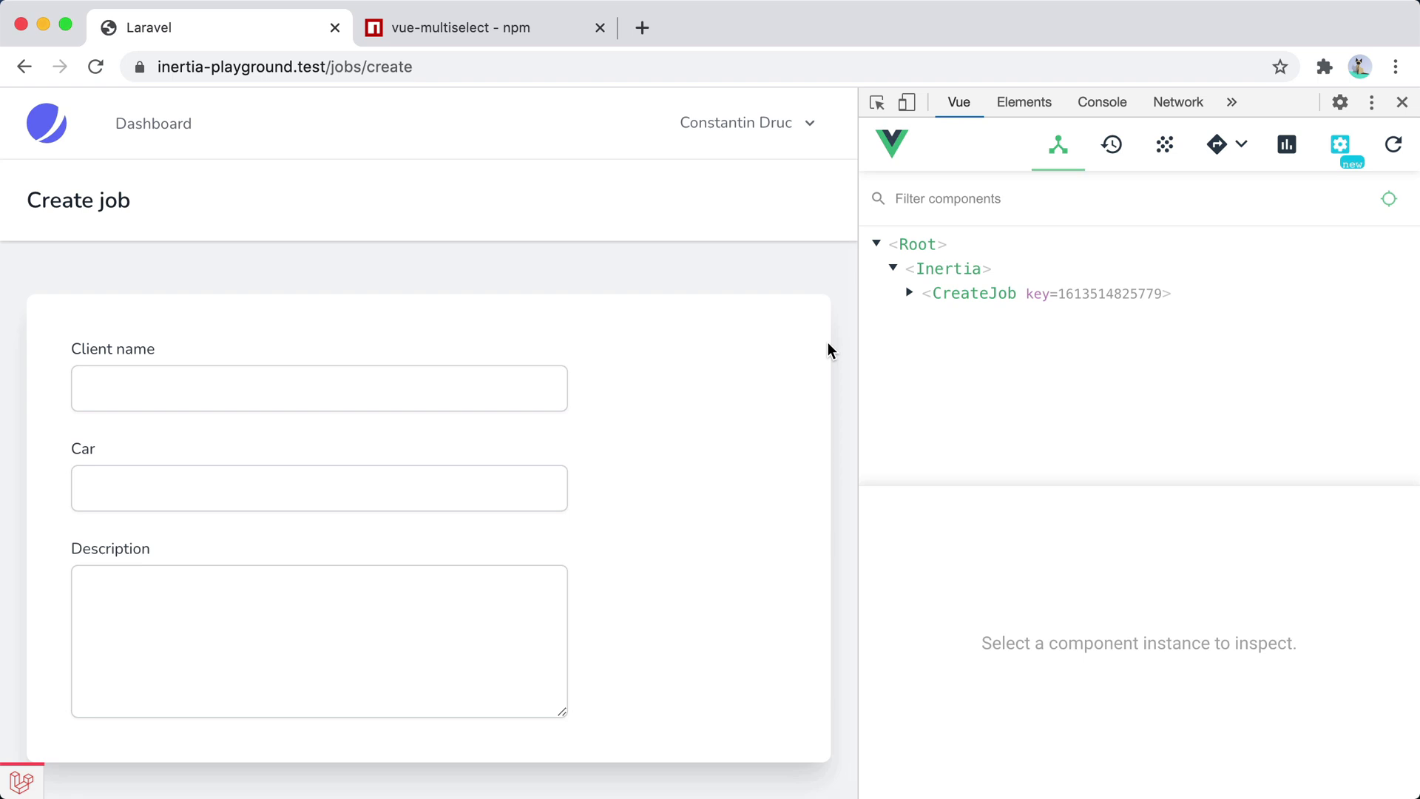
- Select the Client name label in Chrome, then move to the CreateJob.vue template in PhpStorm
double_click(112, 349)
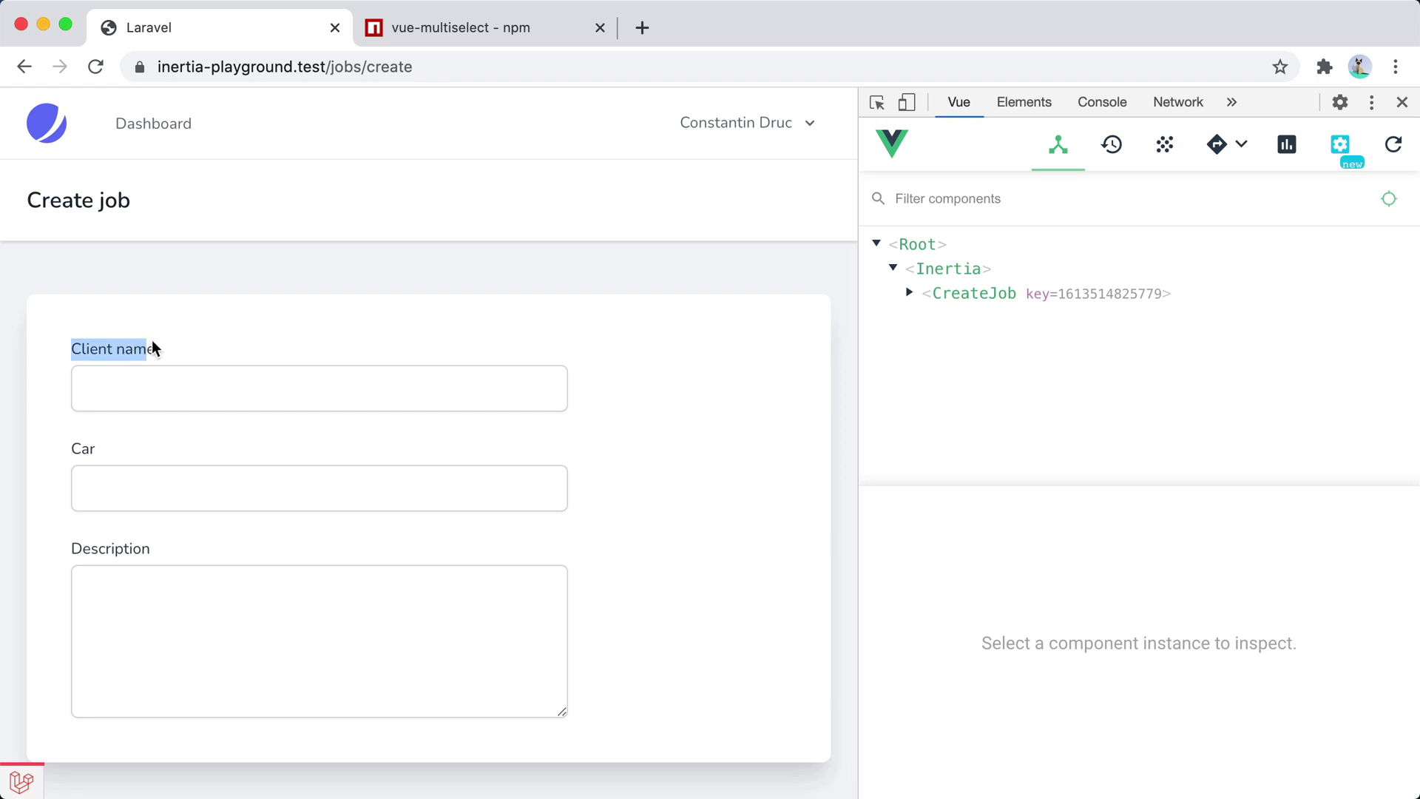
double_click(111, 547)
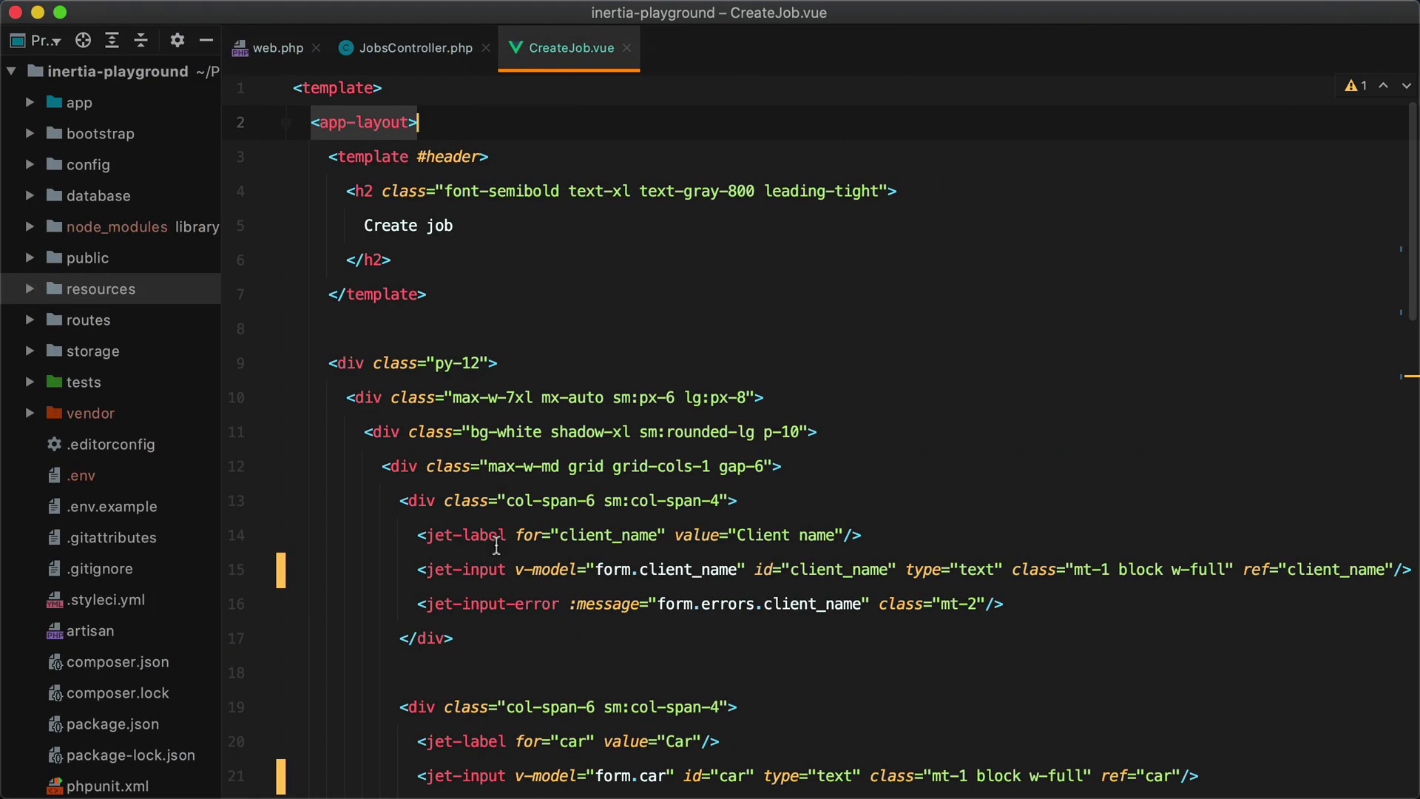
- Add import Multiselect from 'vue-multiselect' to the CreateJob.vue script after the JetInputError import
scroll(down, 3)
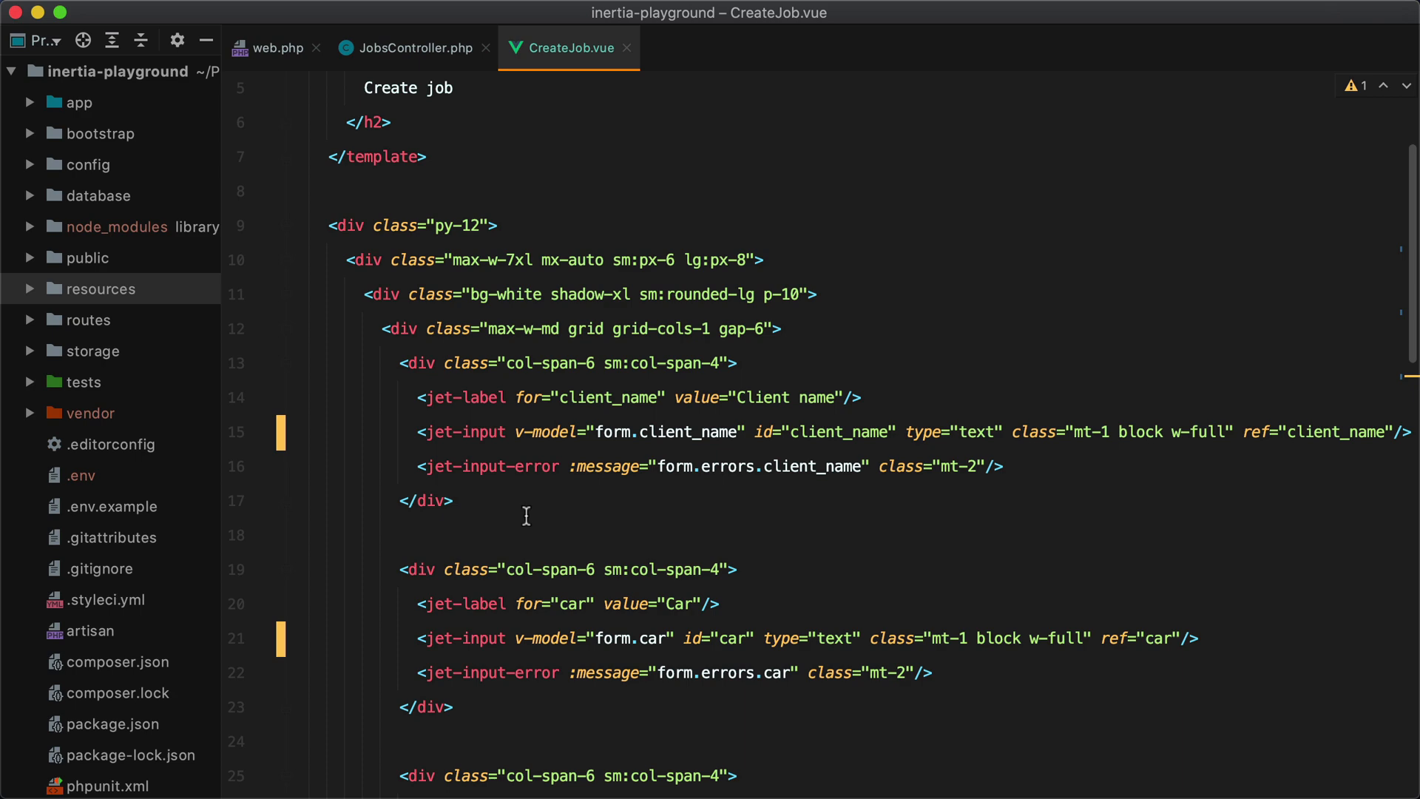
scroll(down, 3)
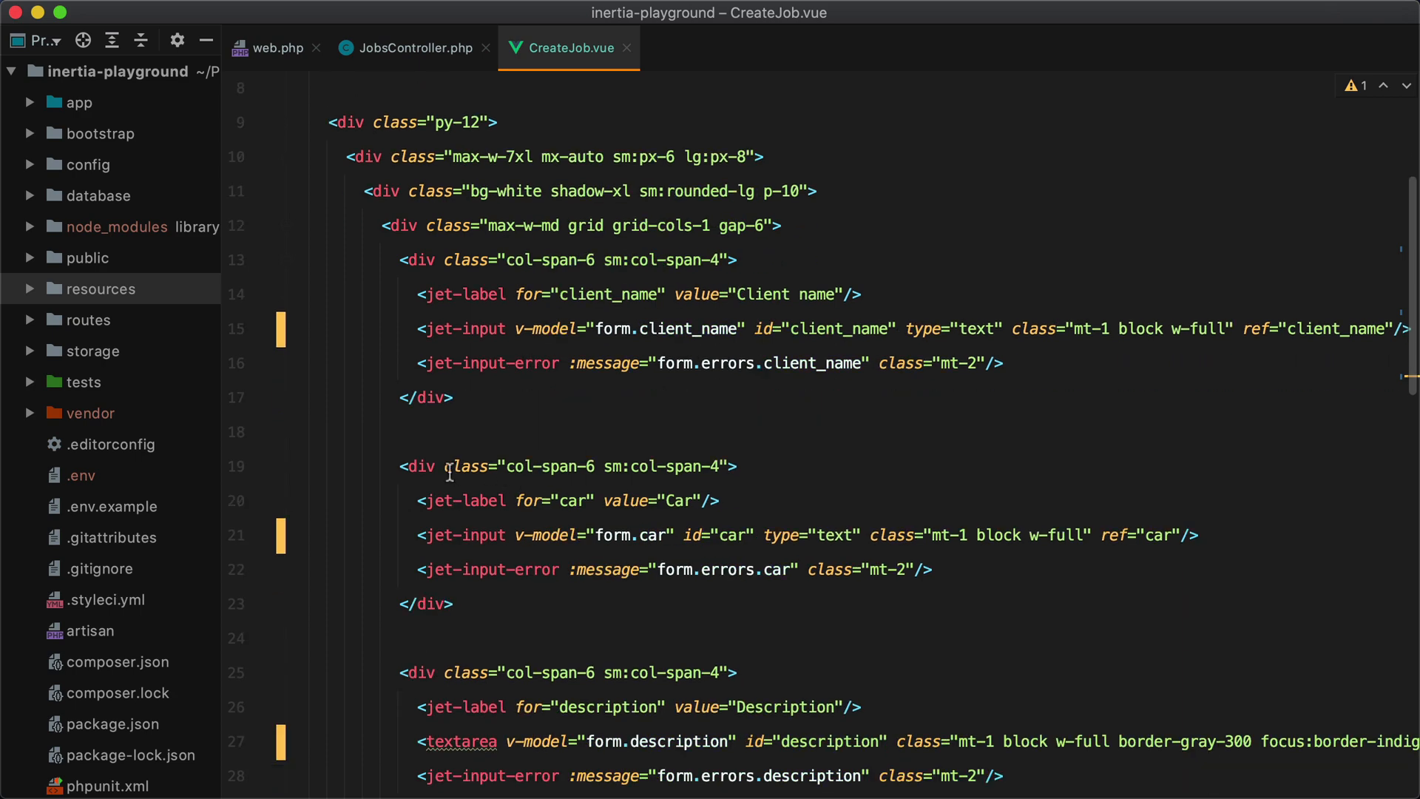
click(520, 568)
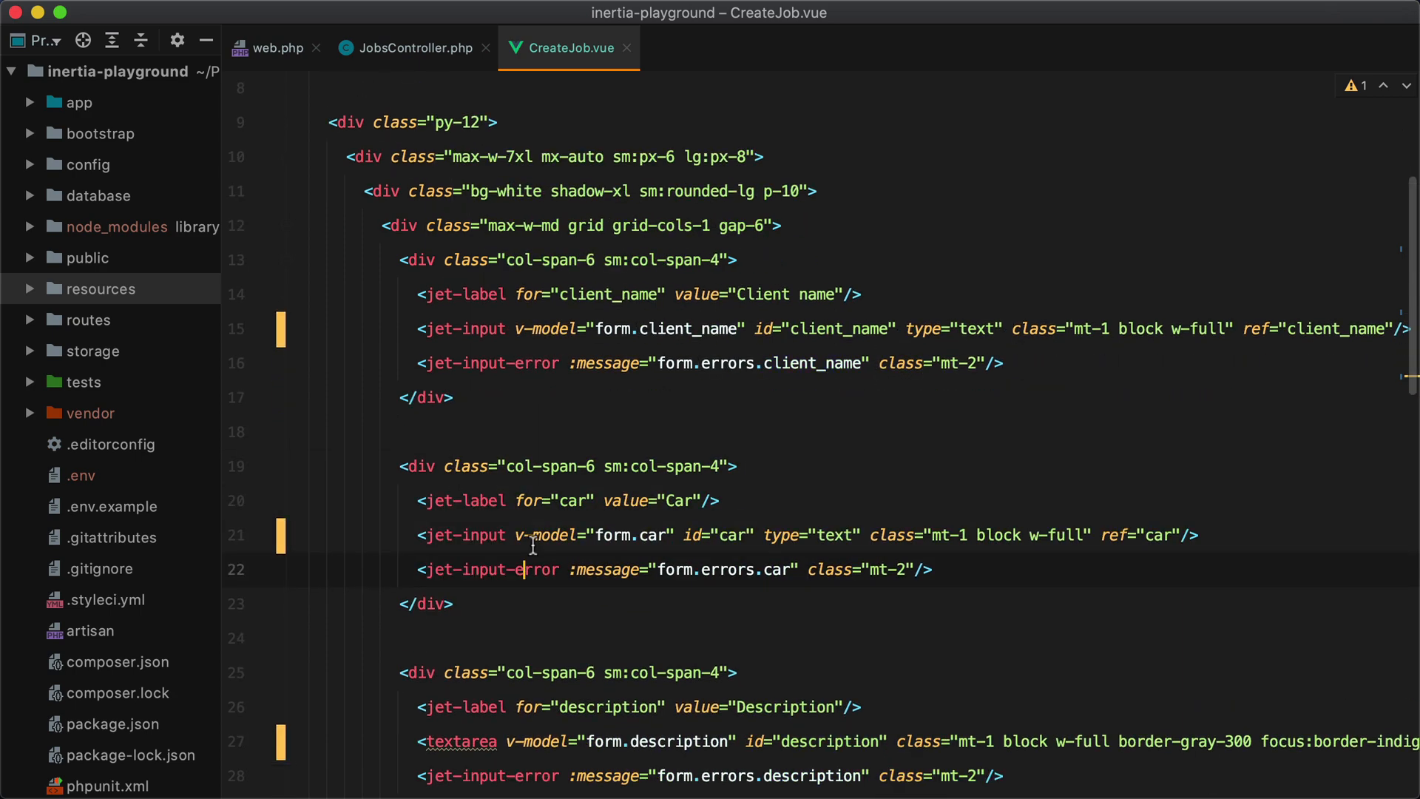
scroll(down, 3)
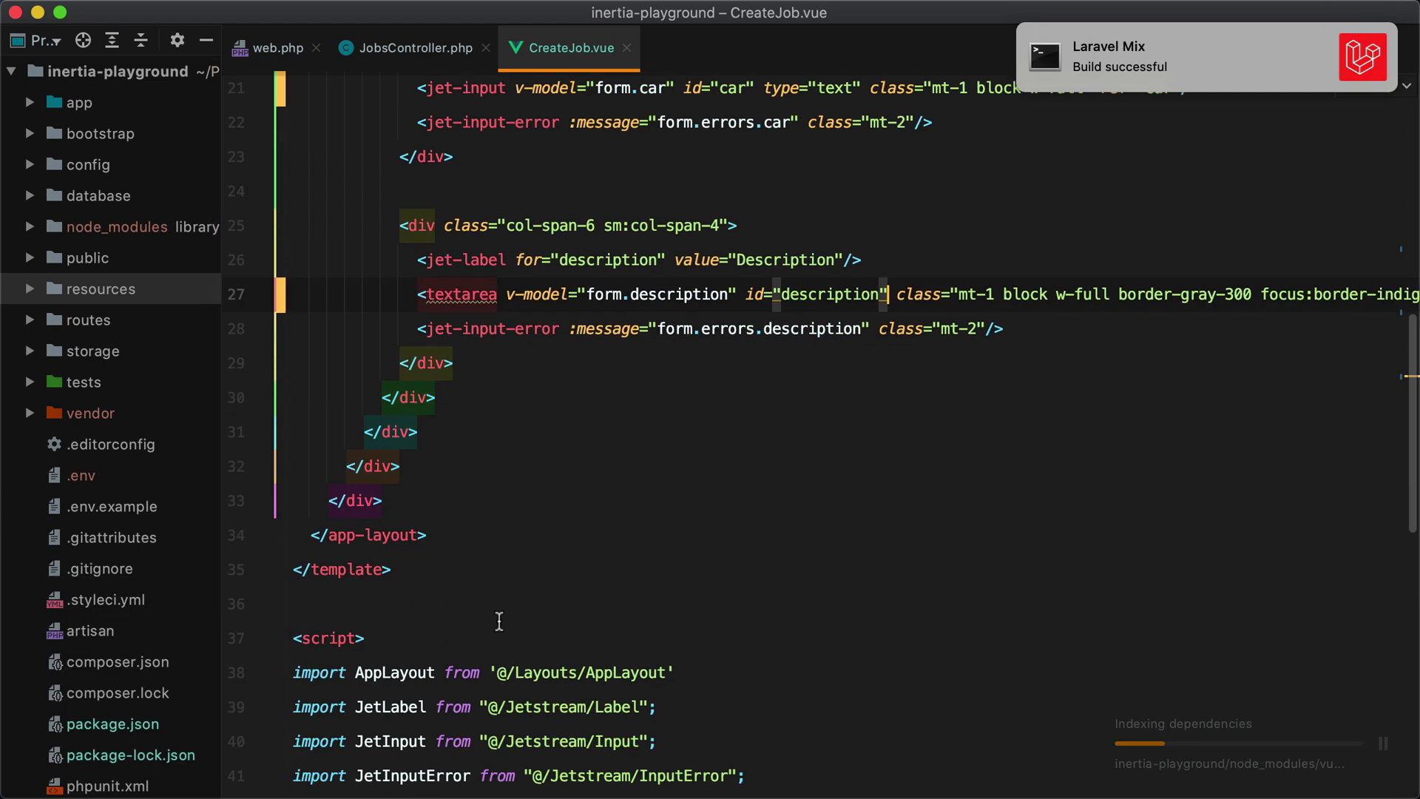
scroll(down, 3)
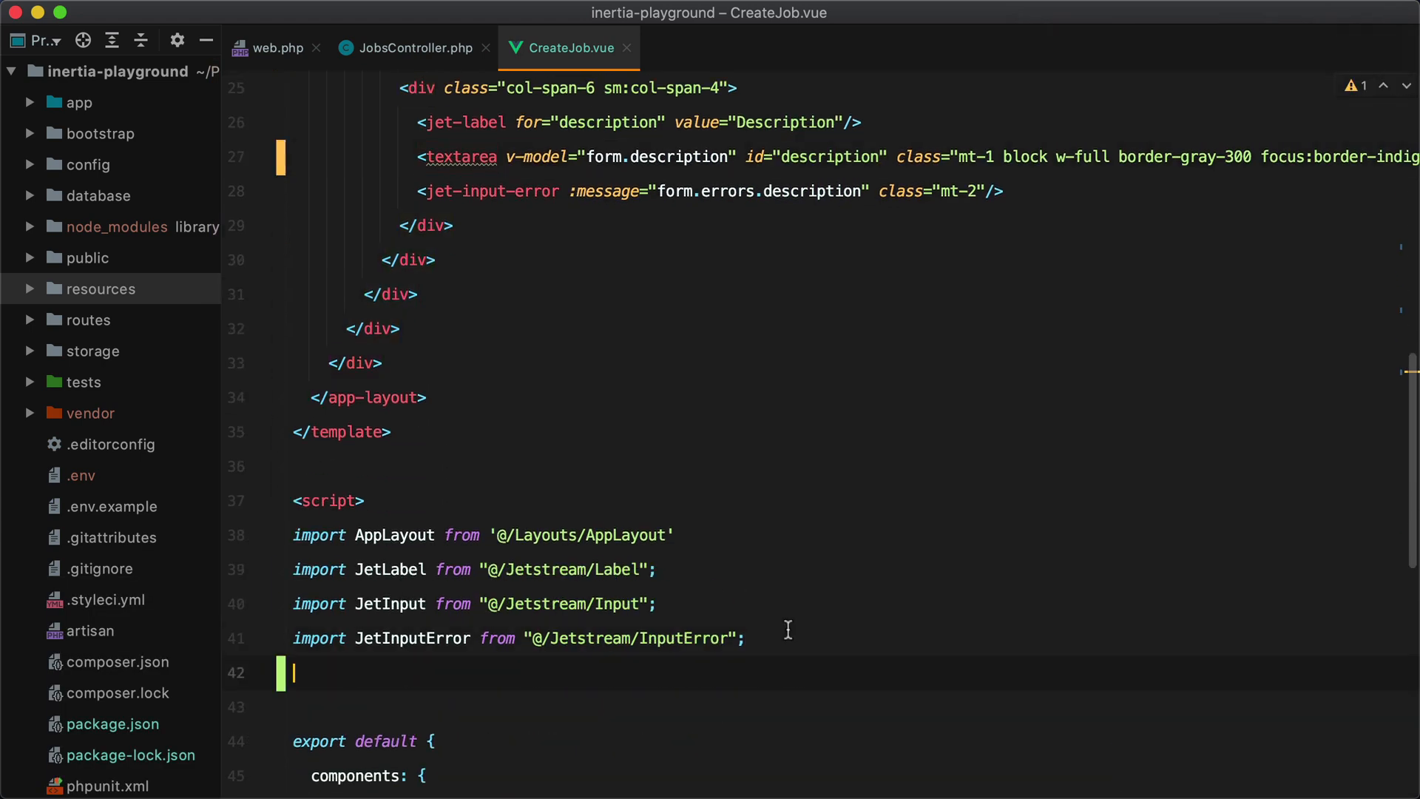
text(import Multiselect from ')
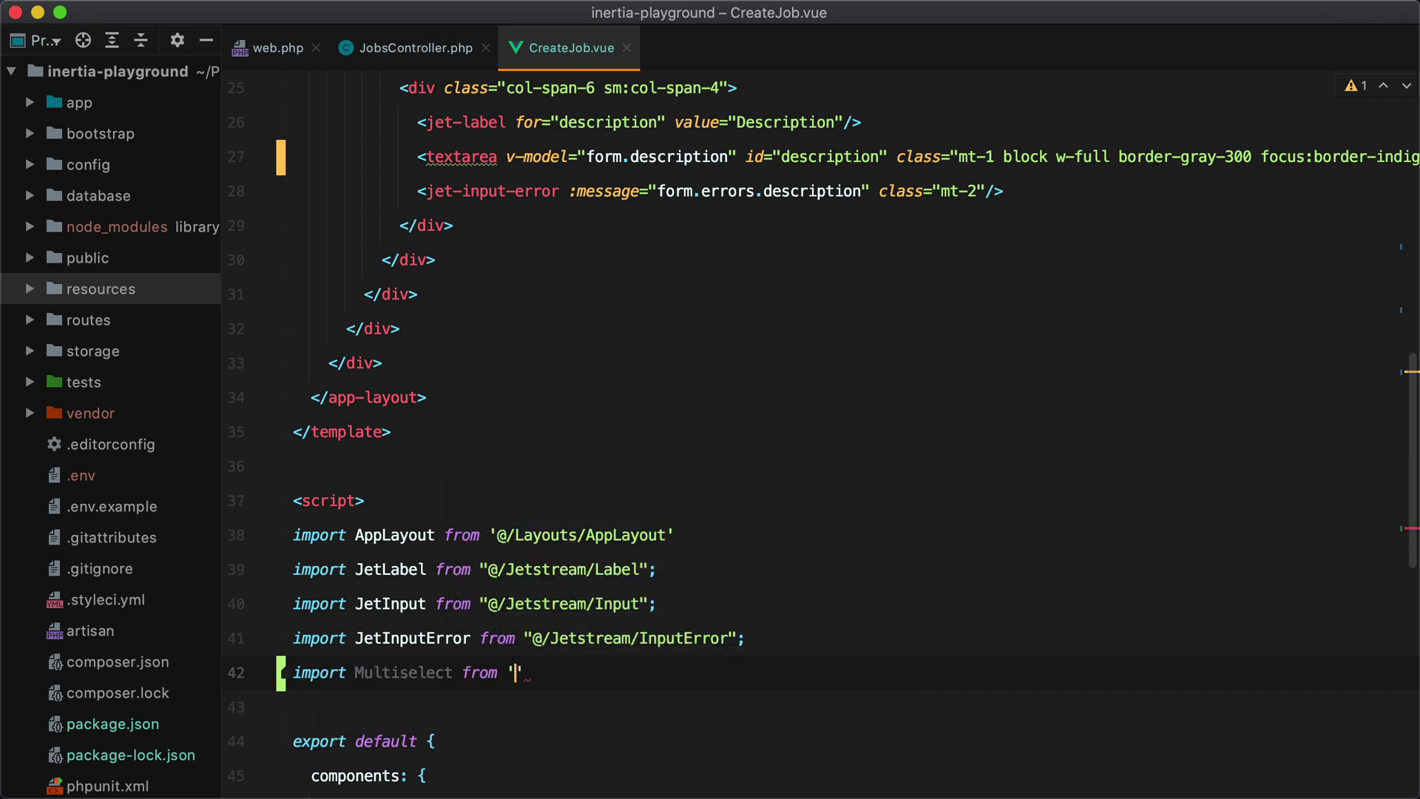
text(vue-multiselect)
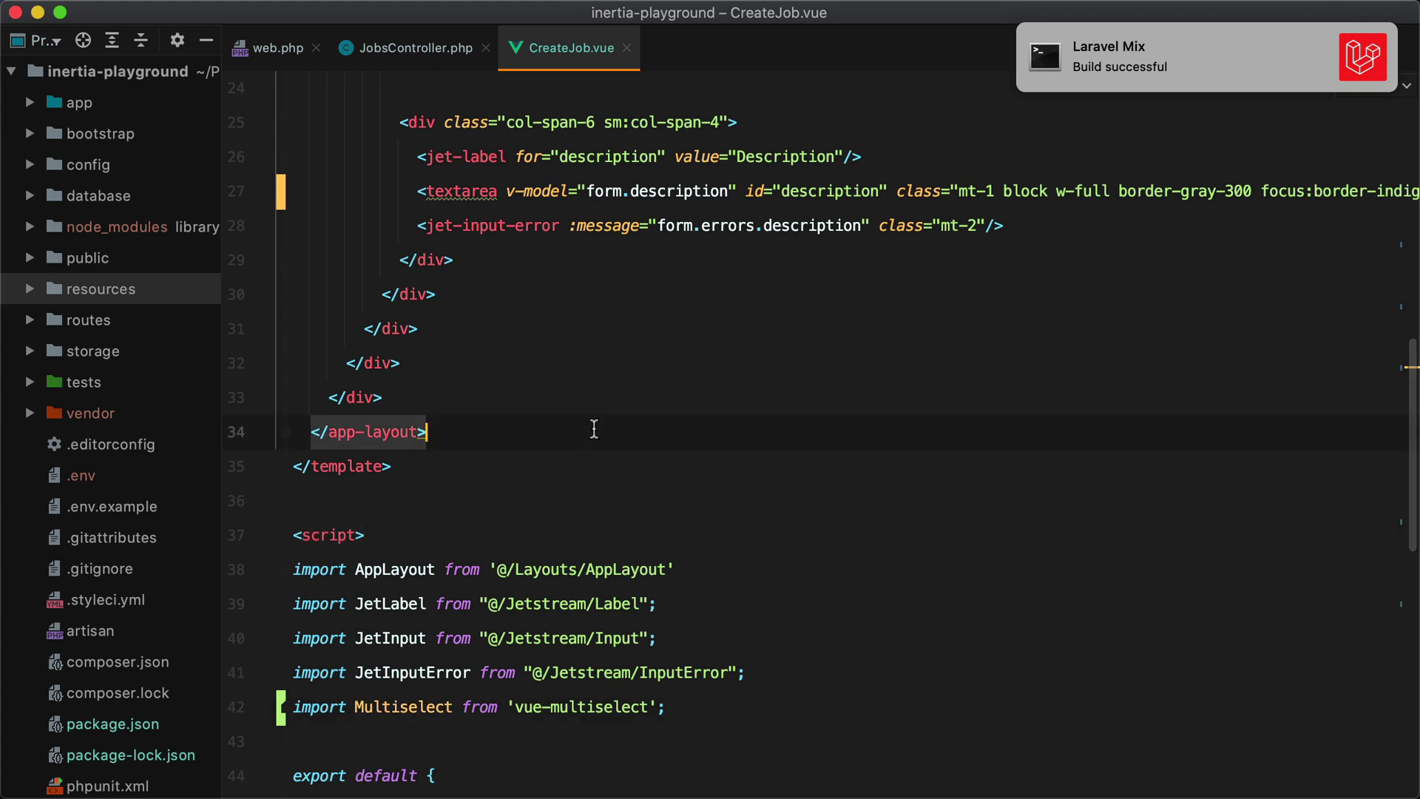
- Search the project for 'app' with Search Everywhere
text(app)
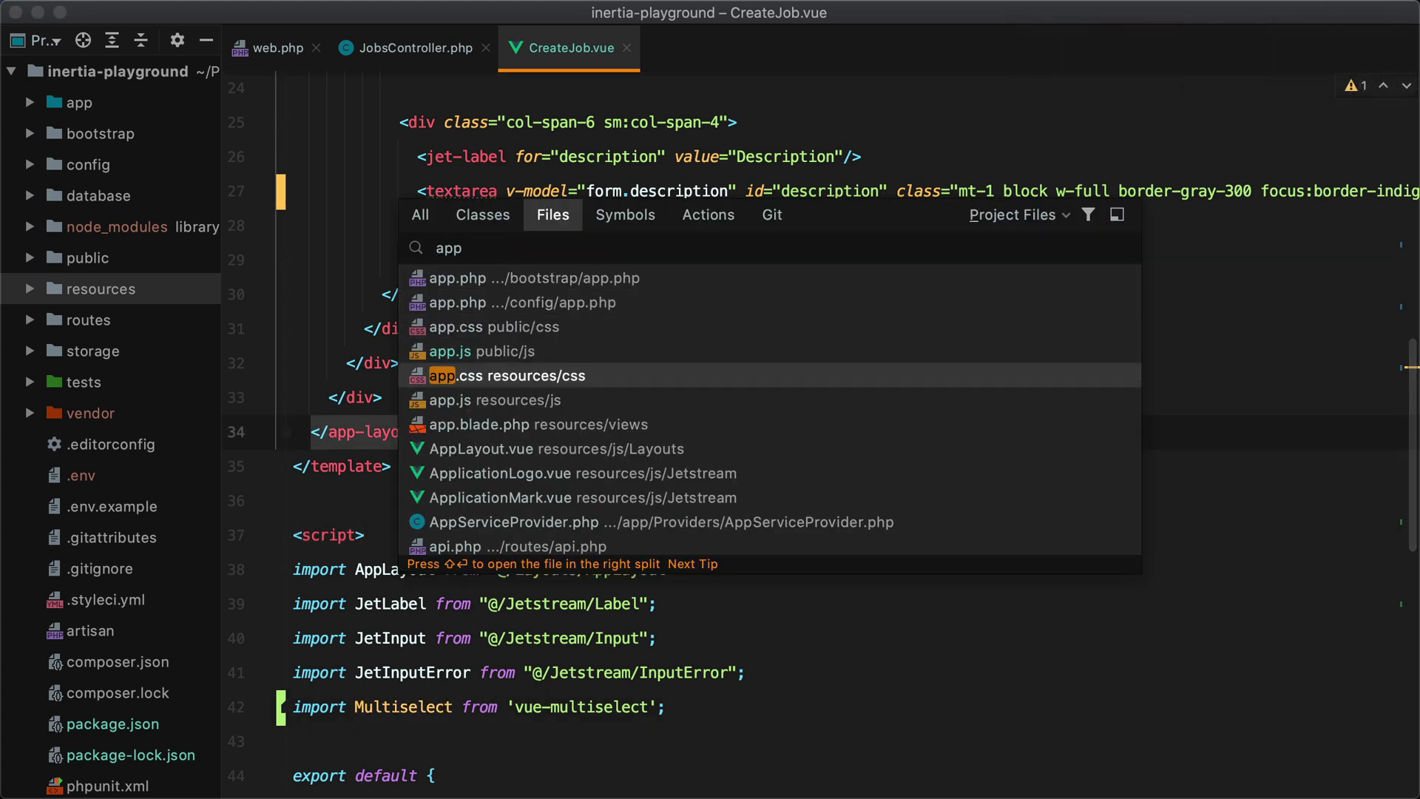
click(499, 374)
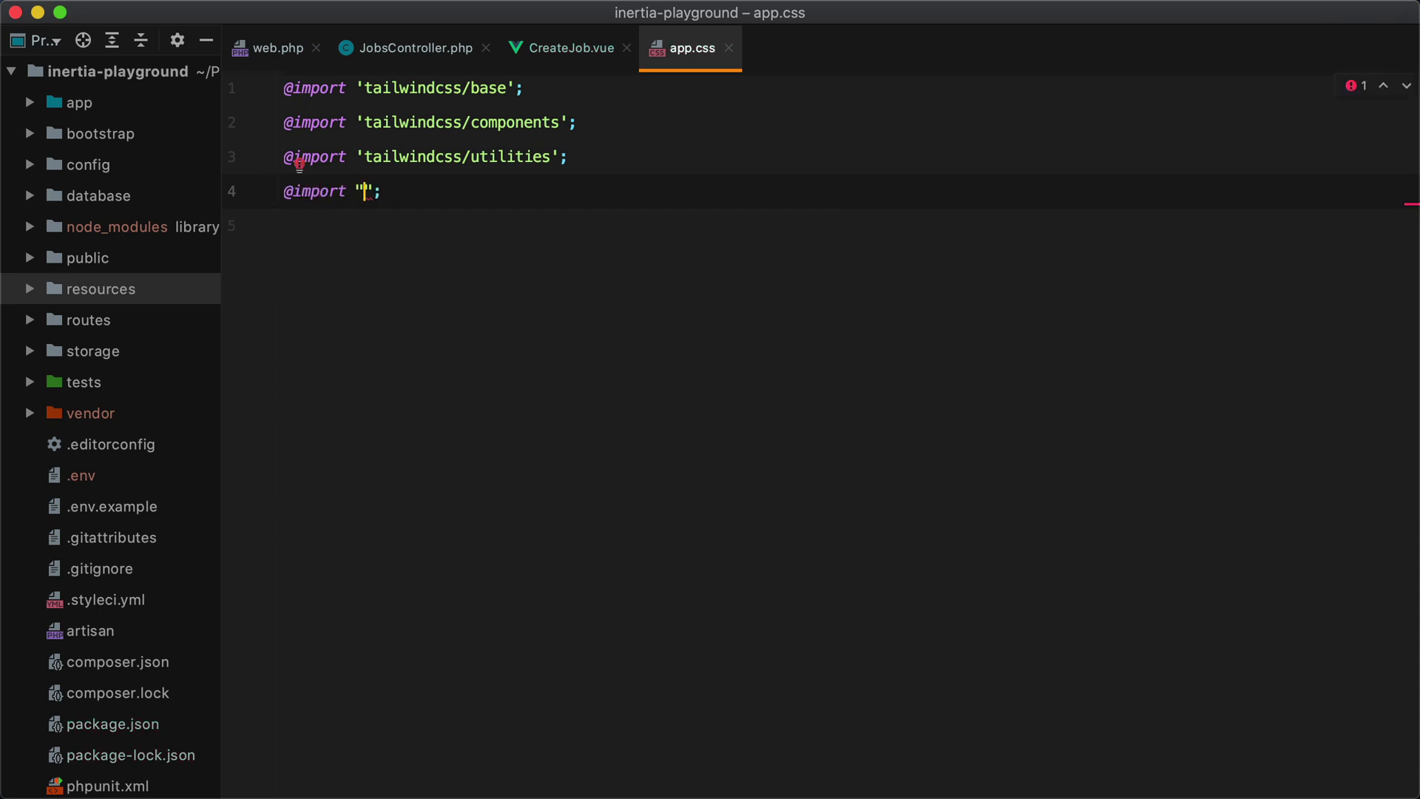
text(../../nod)
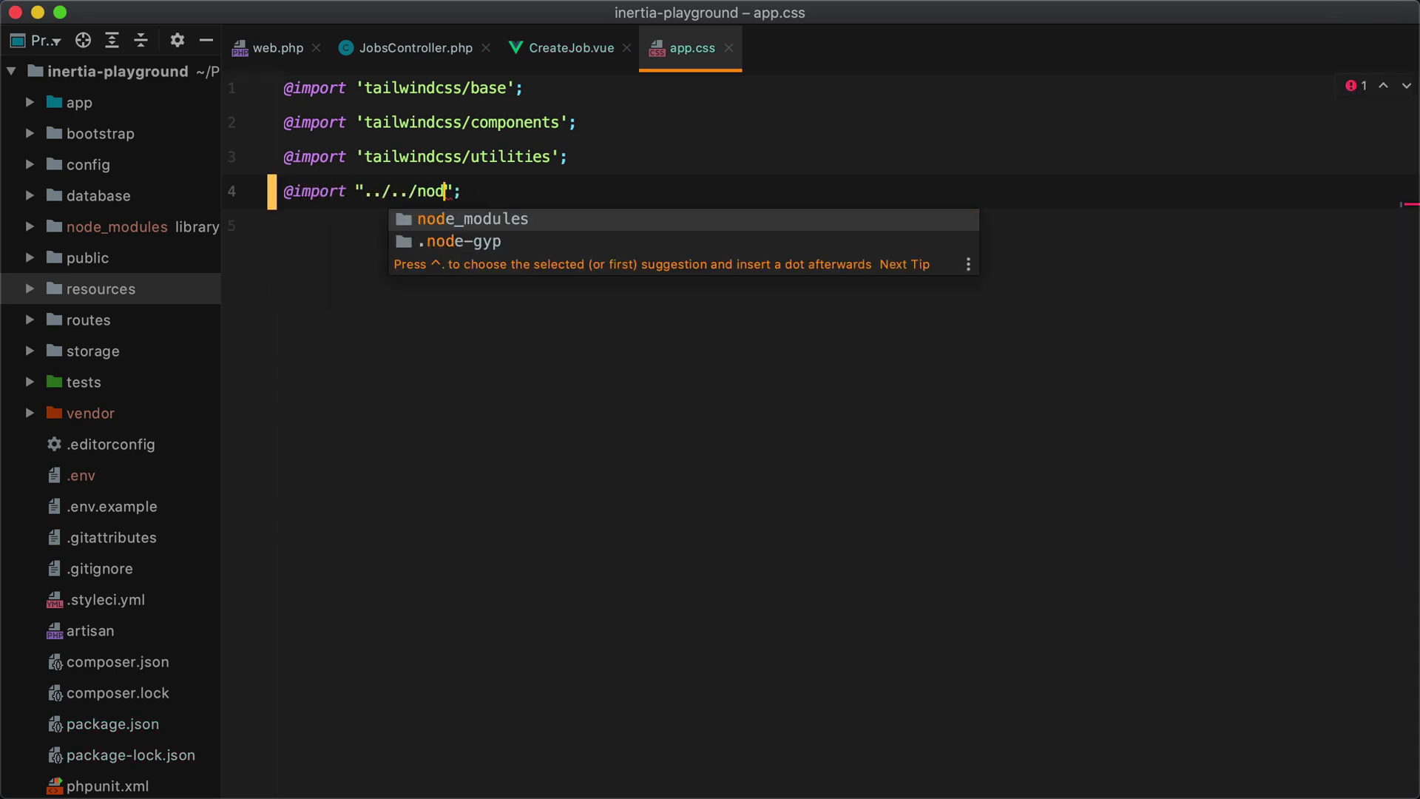
text(e_modules/vue-multiselect/dist/vue-multiselect.min.css)
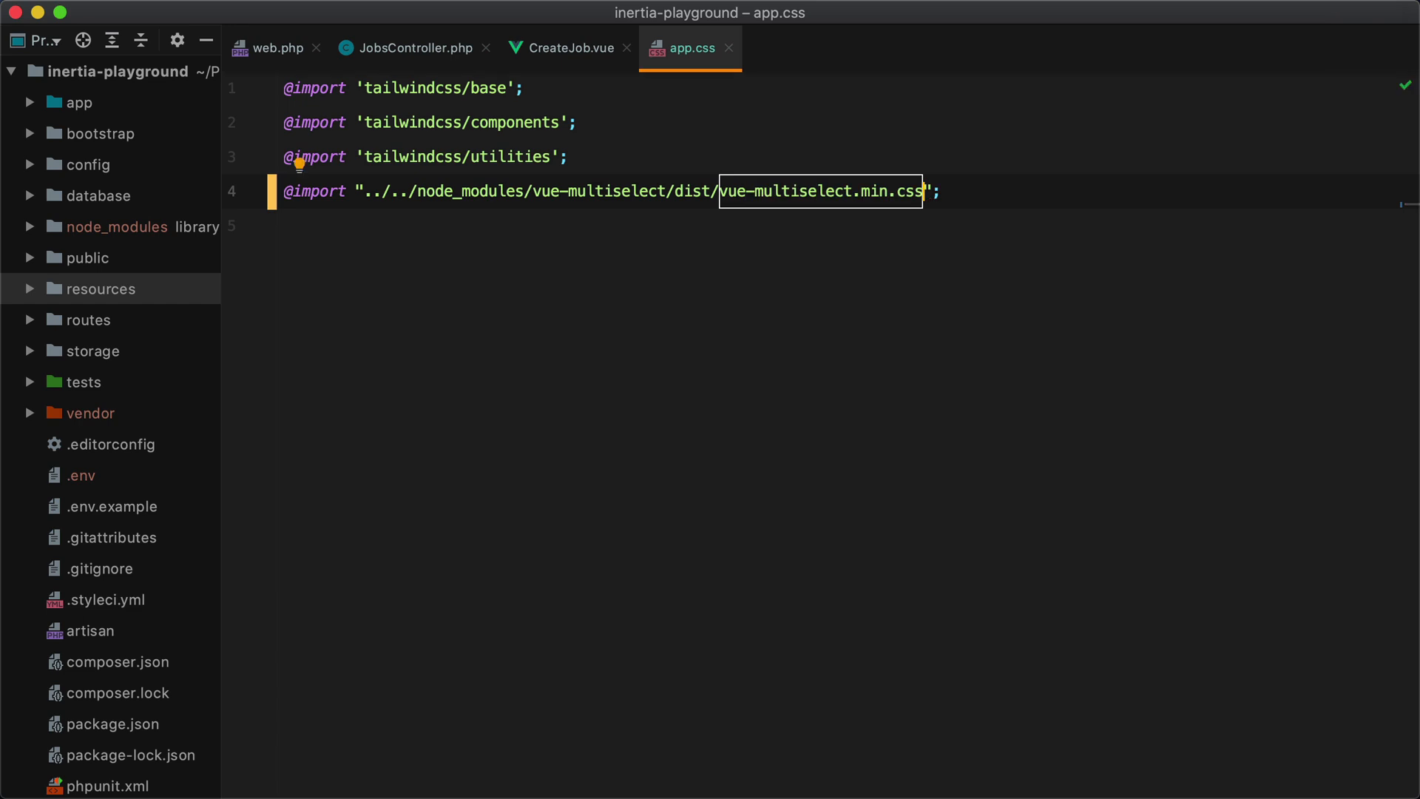
click(569, 47)
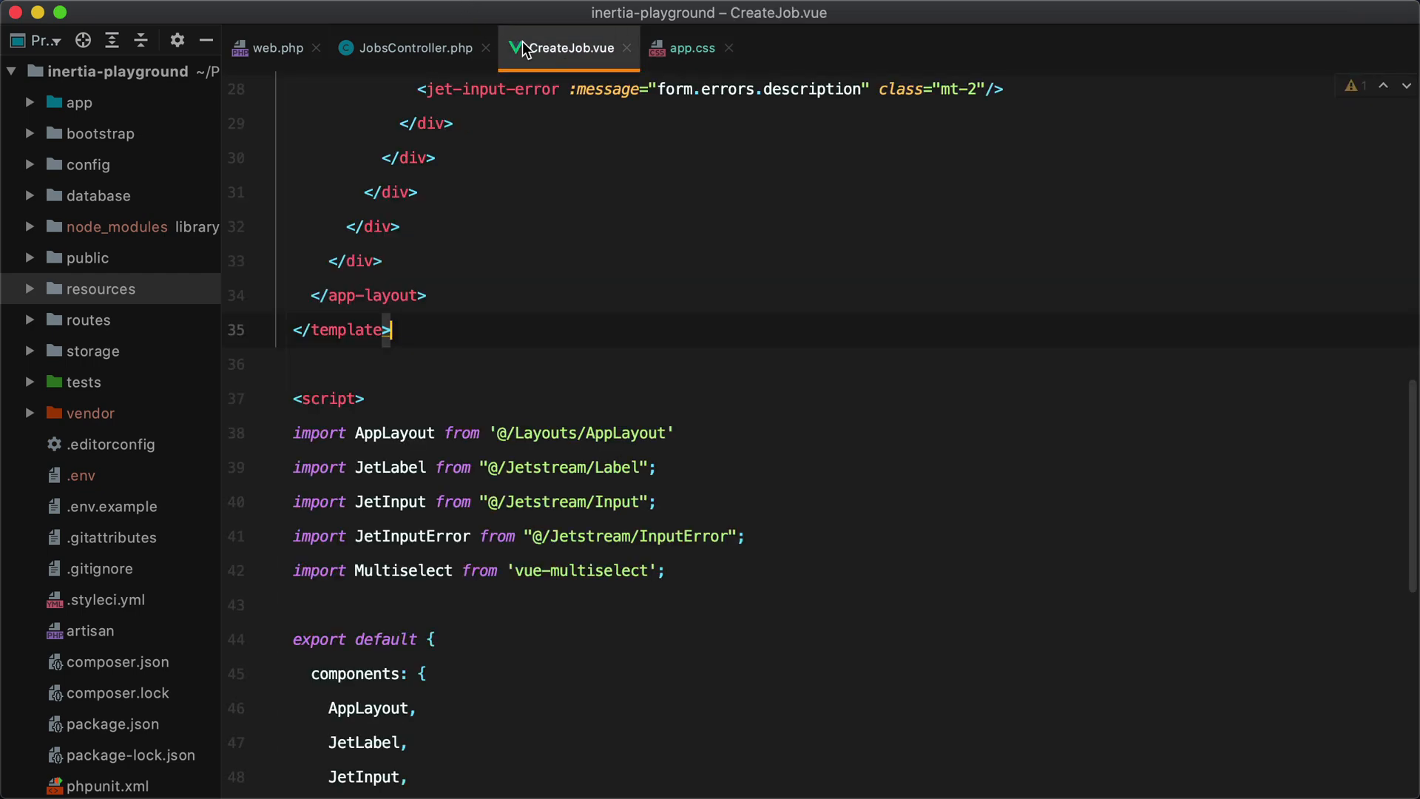
- Register Multiselect in components and add mechanic_id: '' and consultant_id: '' to the form data
scroll(down, 3)
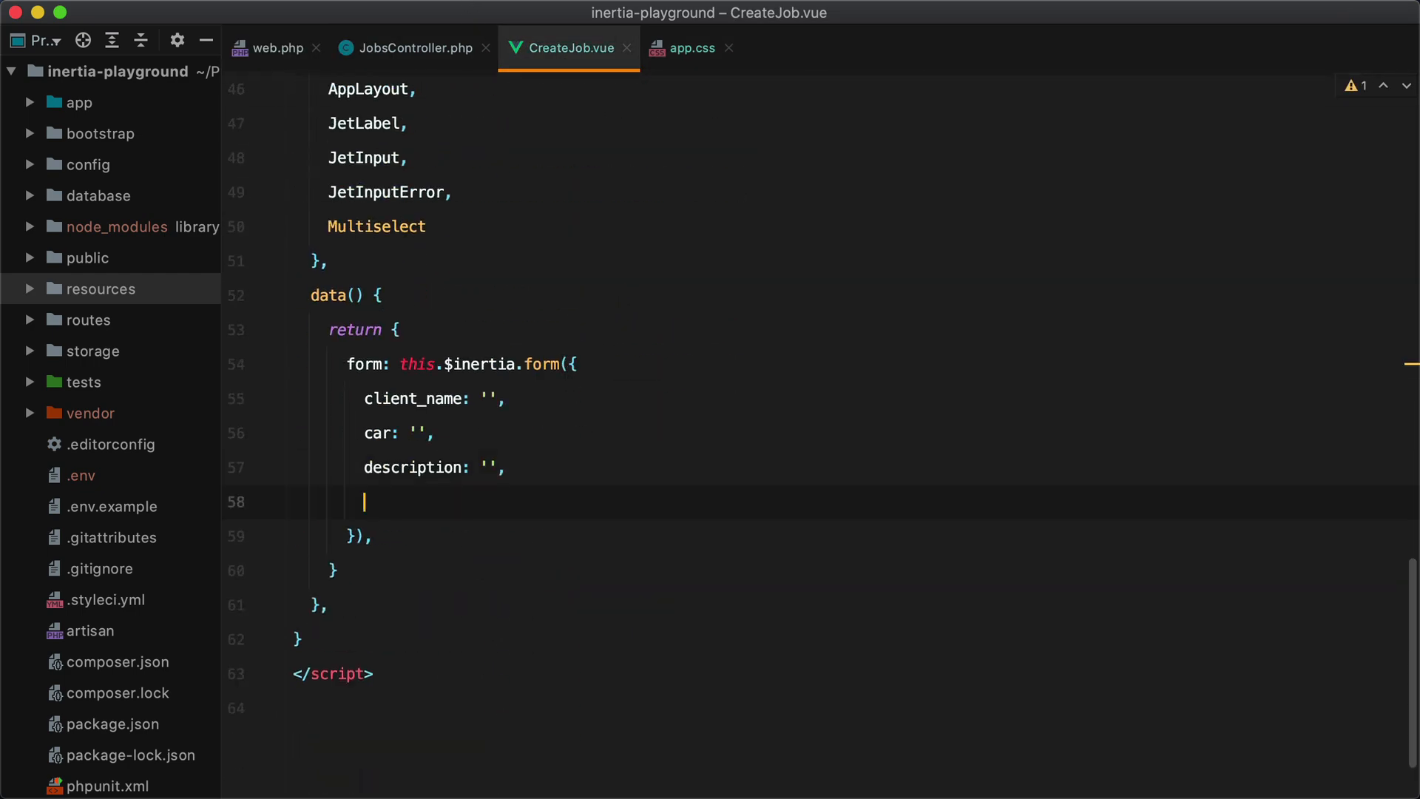
text(mechanic_id: '',)
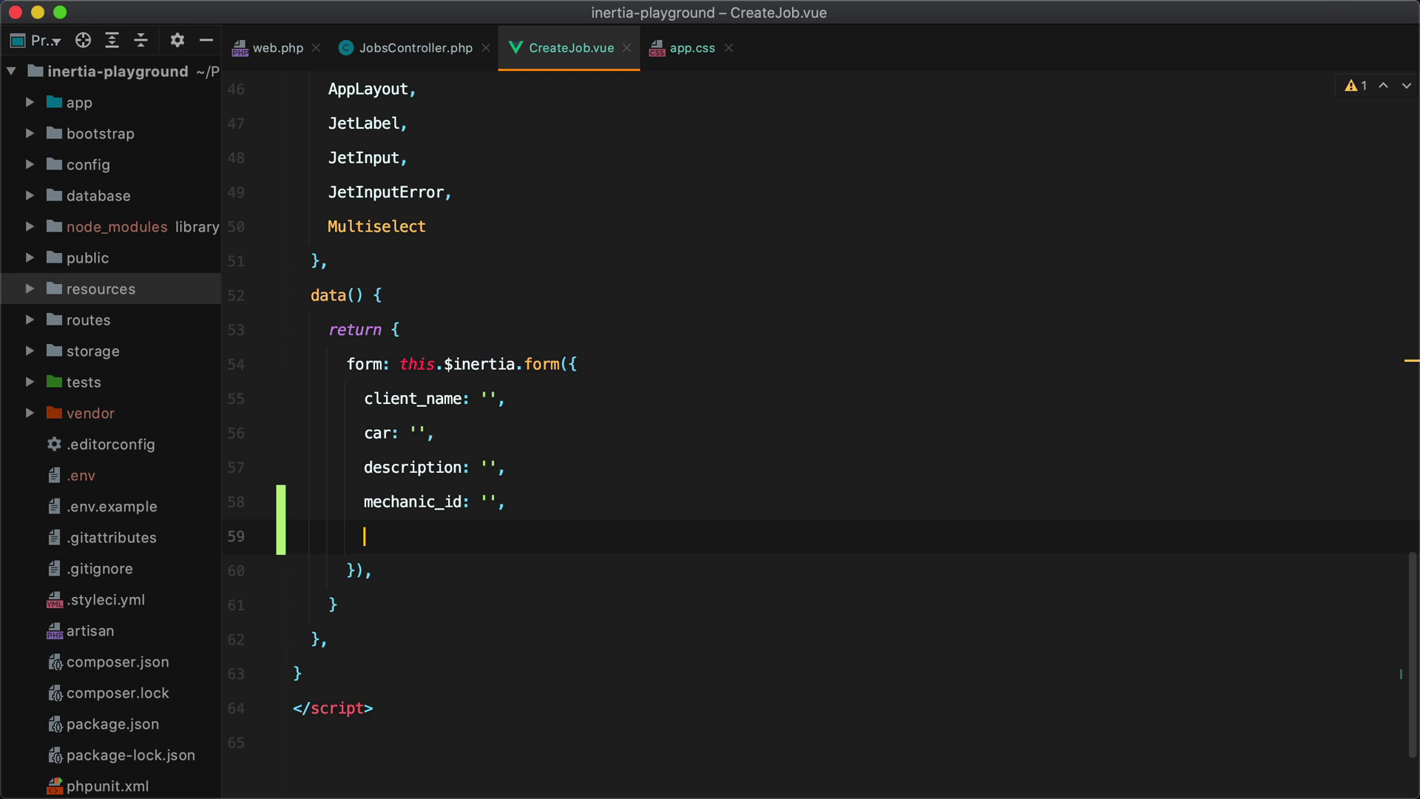
text(consultant)
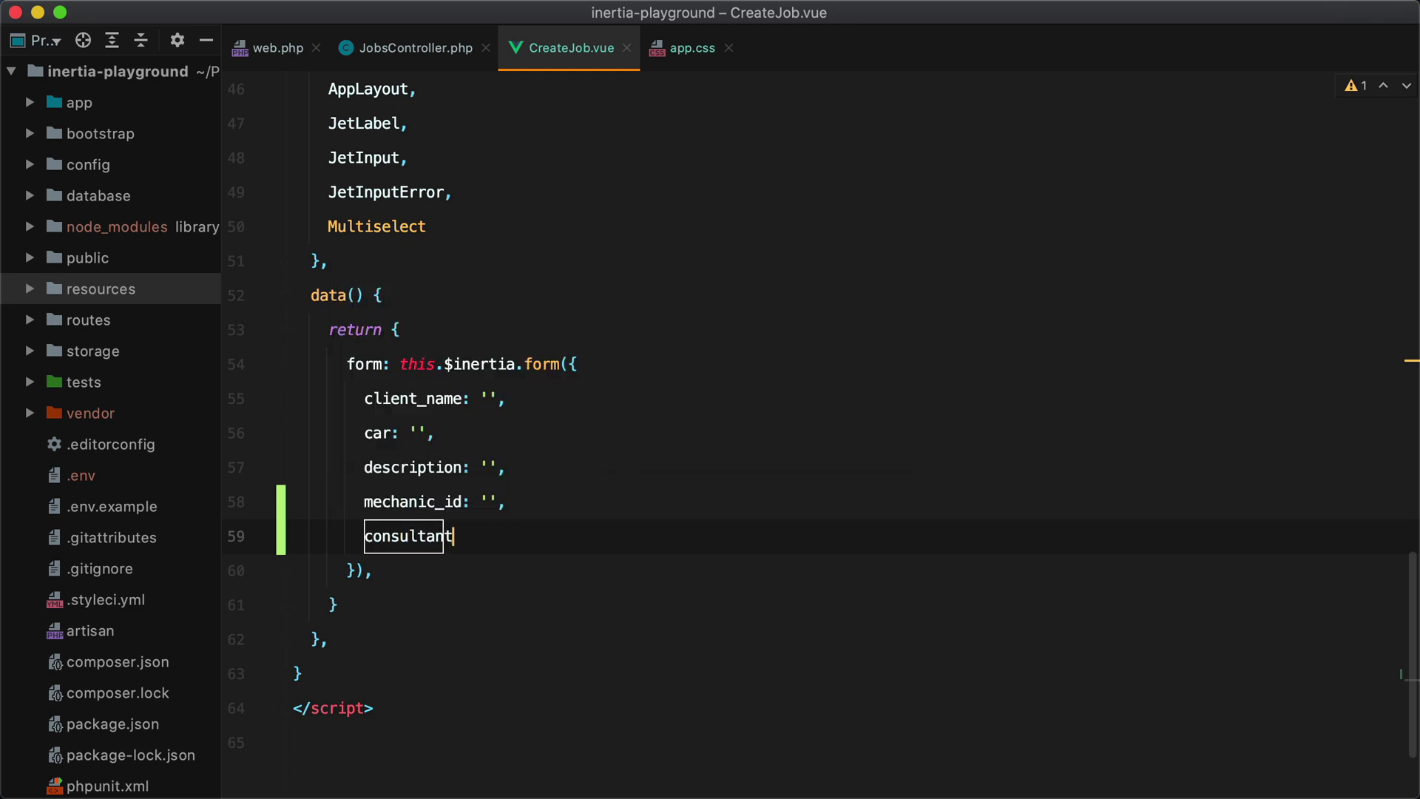
text(_id:)
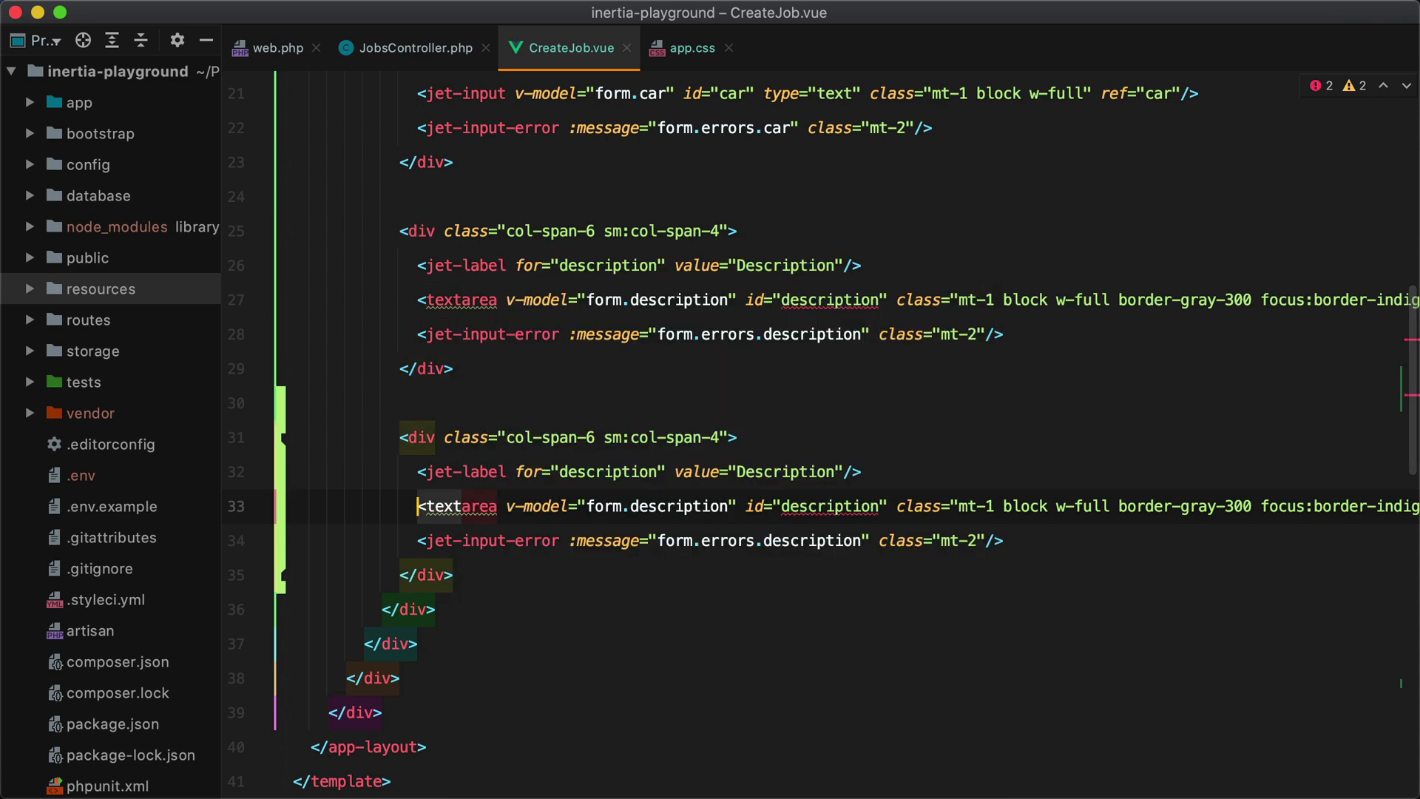
- Replace the duplicated block's textarea with a multiselect with id mechanic_id and placeholder 'Search mechanic'
text(multiselect></multiselect>)
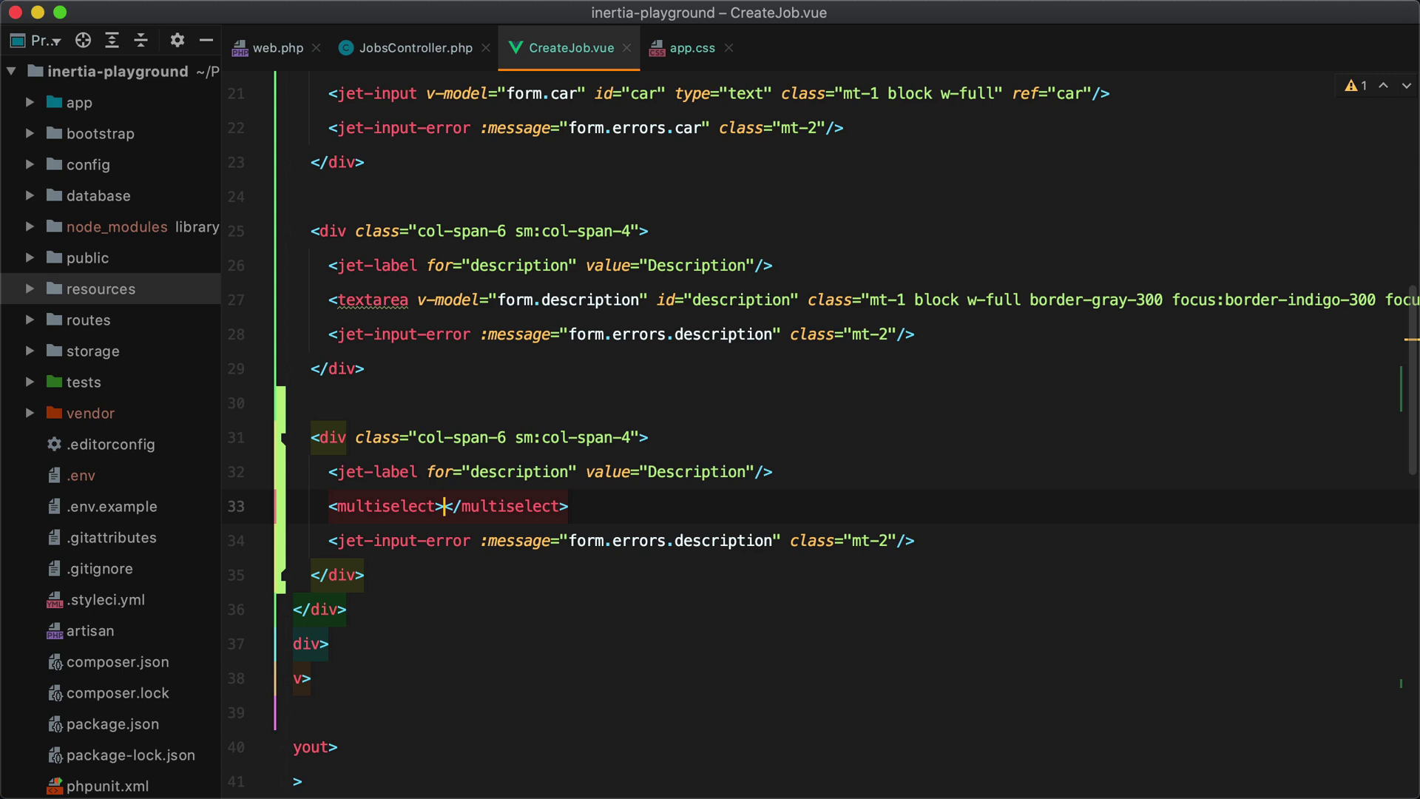
text(id="mecha")
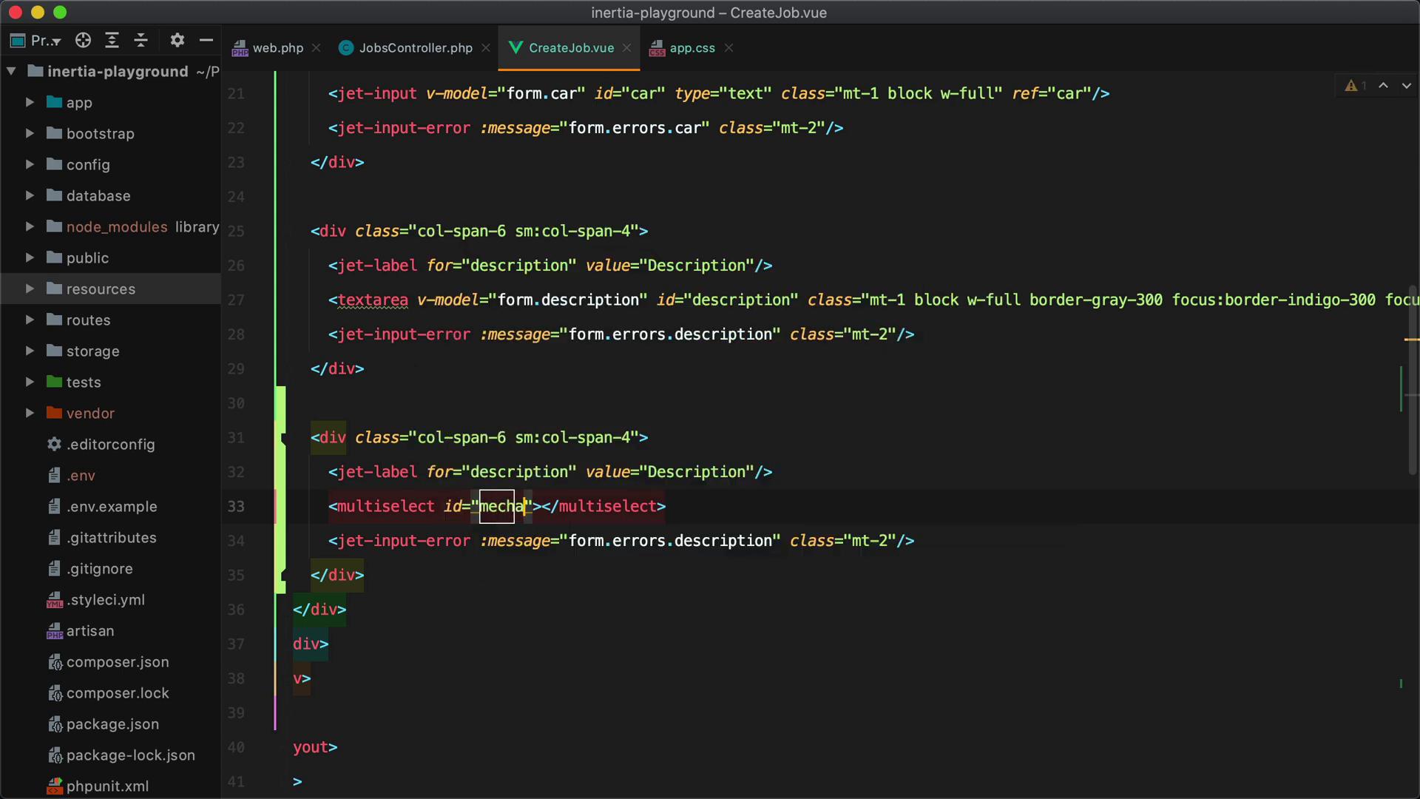
text(nic_i)
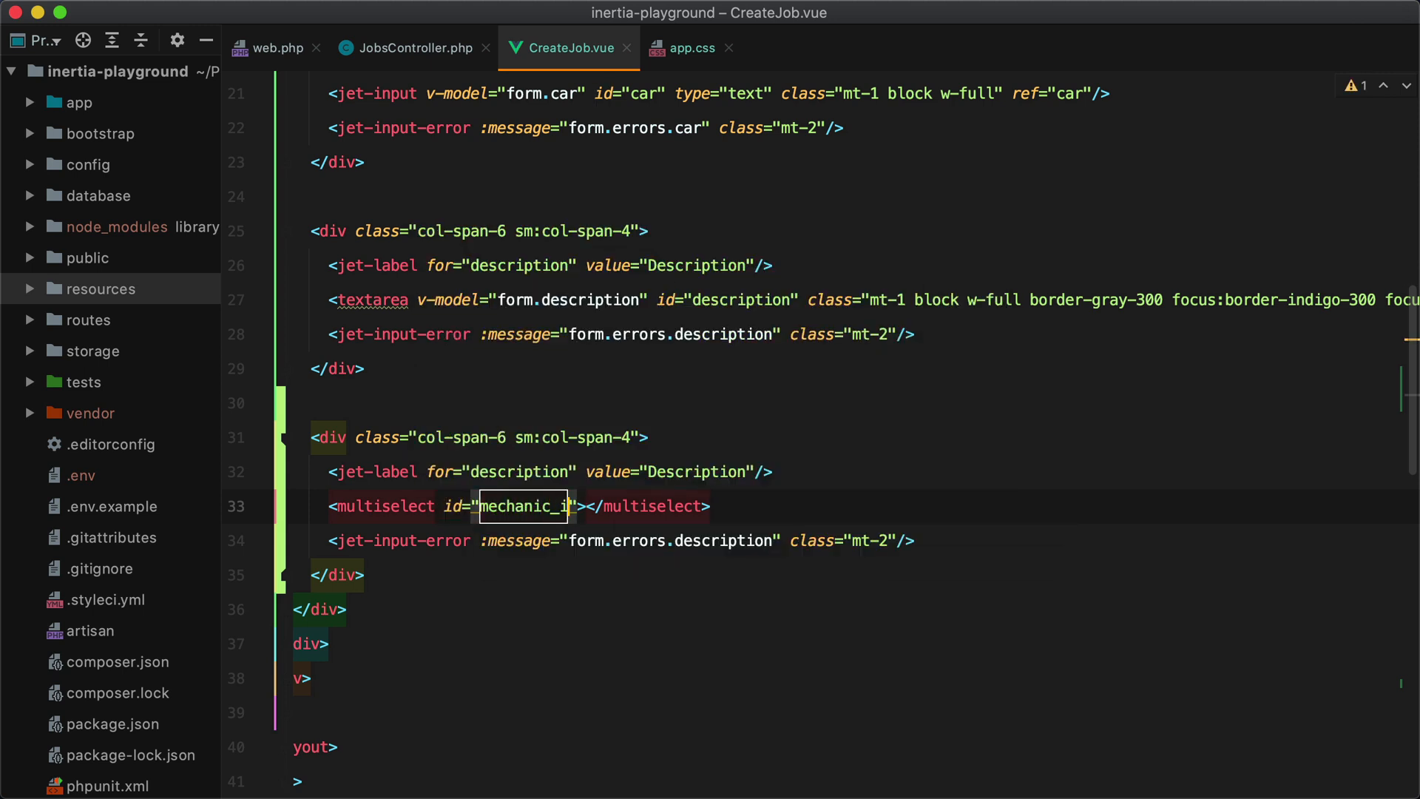
text(placeholder="Search mechan)
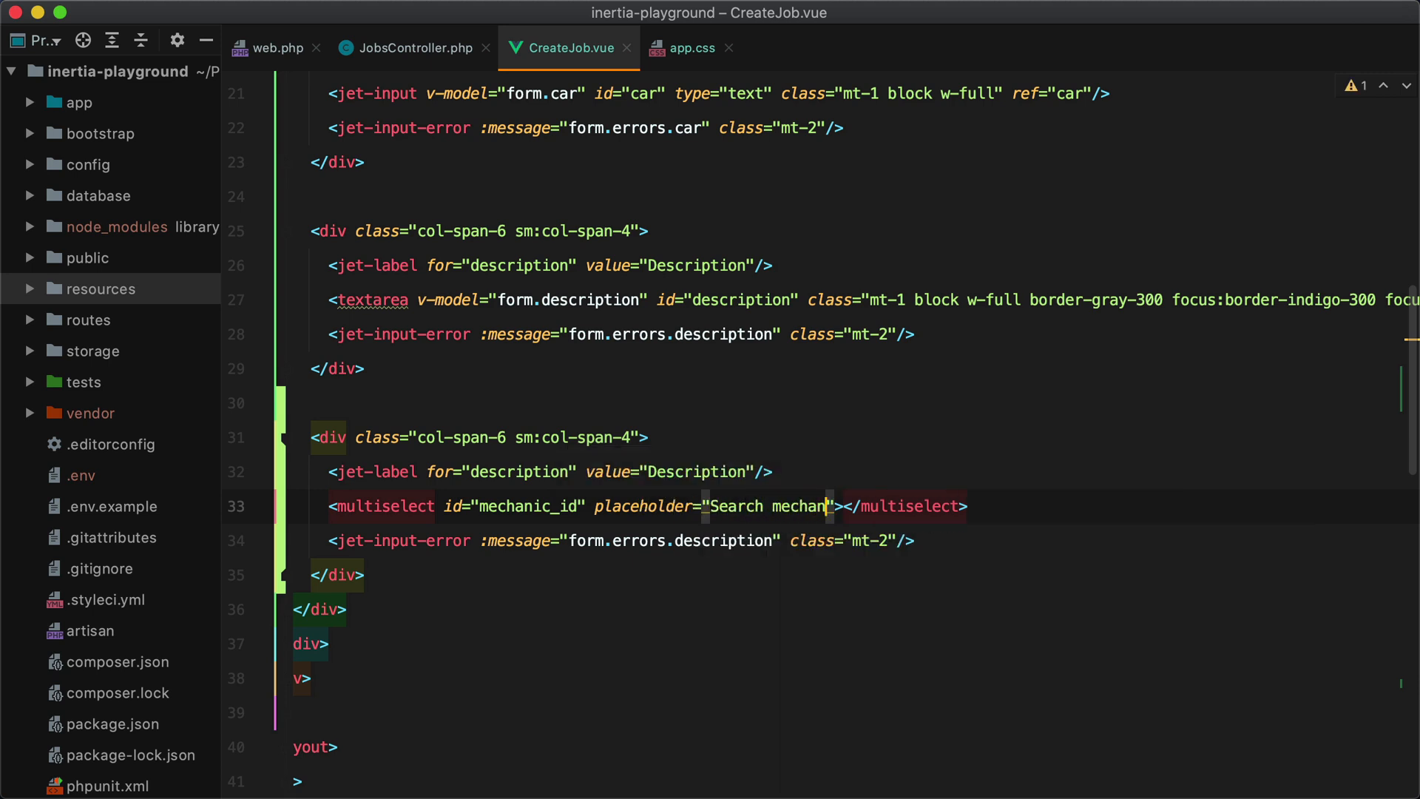
text(ic)
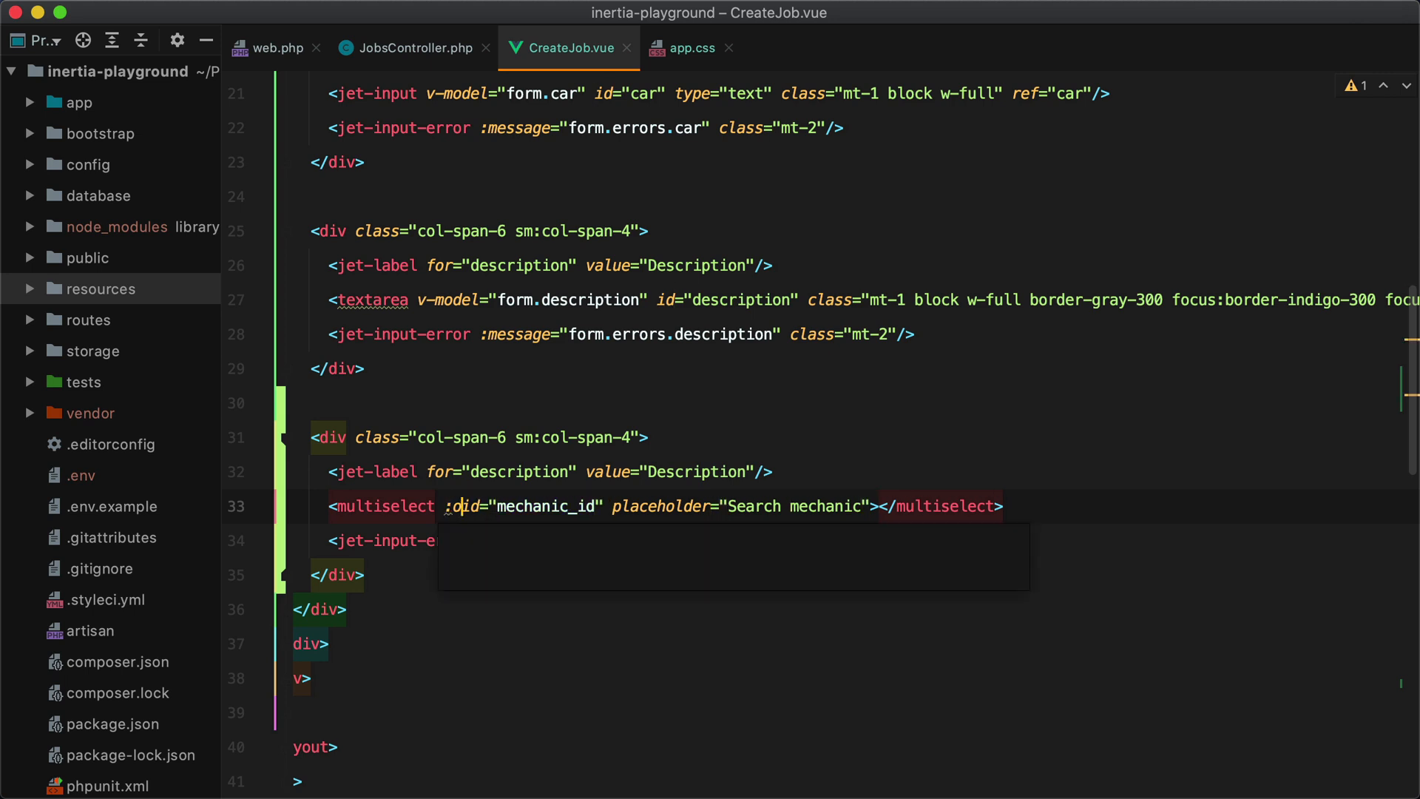
text(:options="")
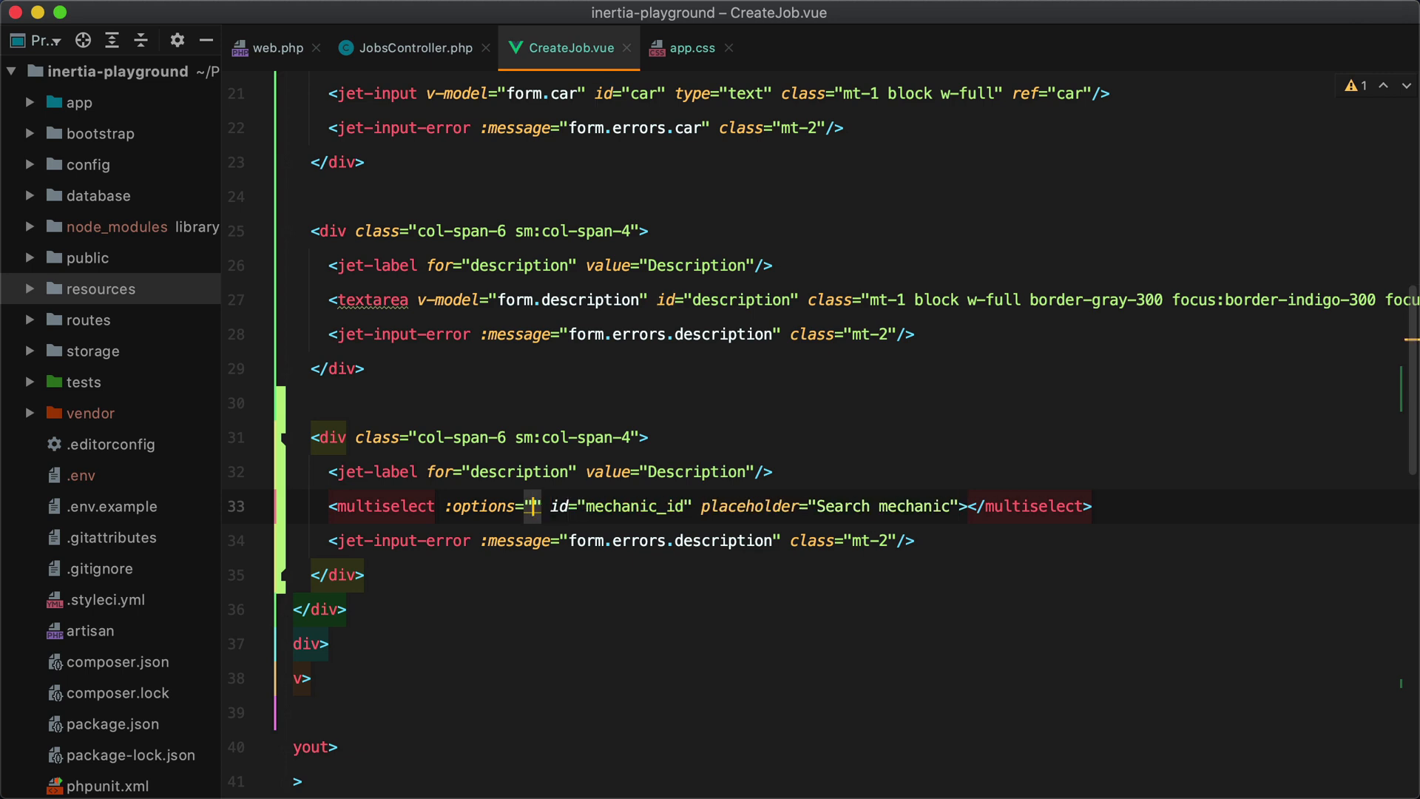
text(mechanics)
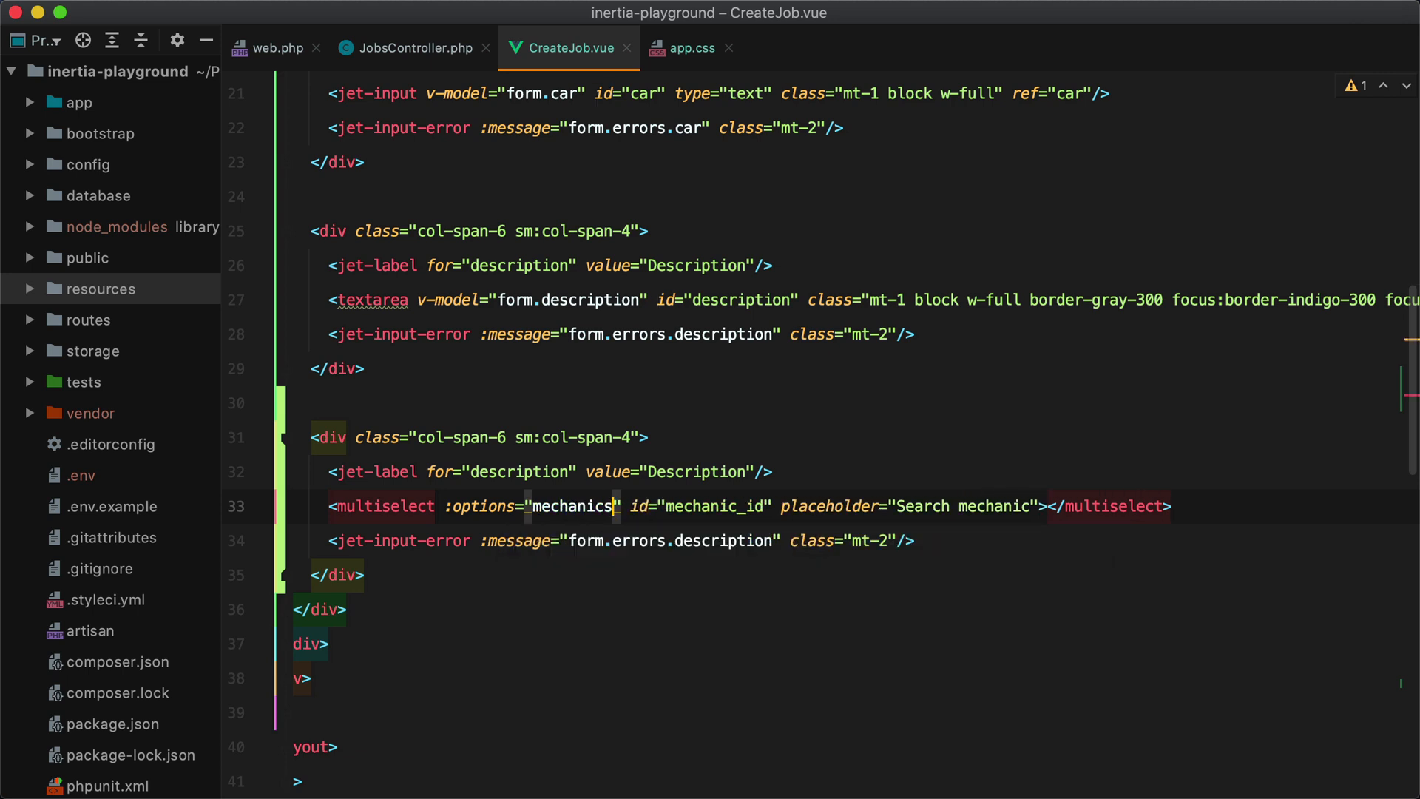
text(label=")
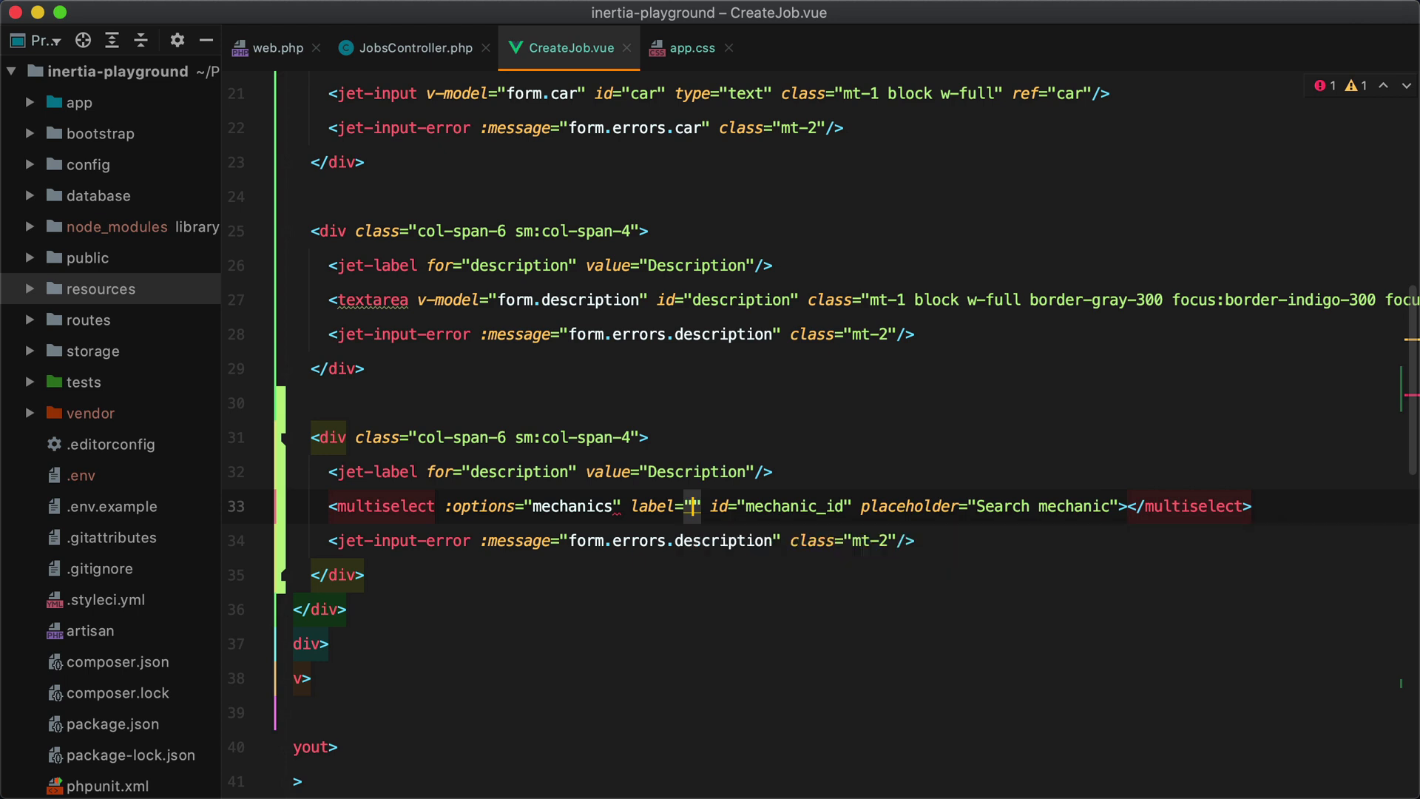
text(name)
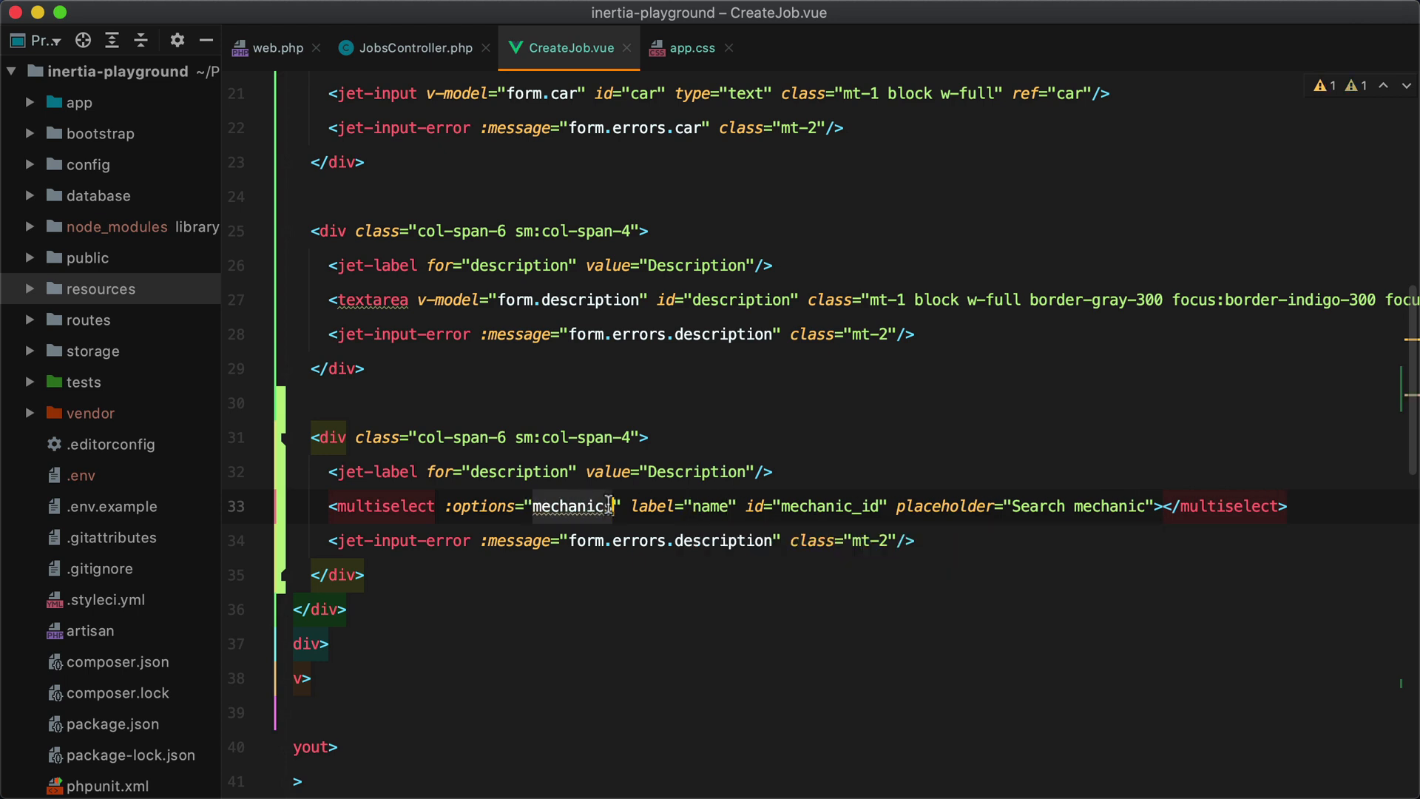
text(s)
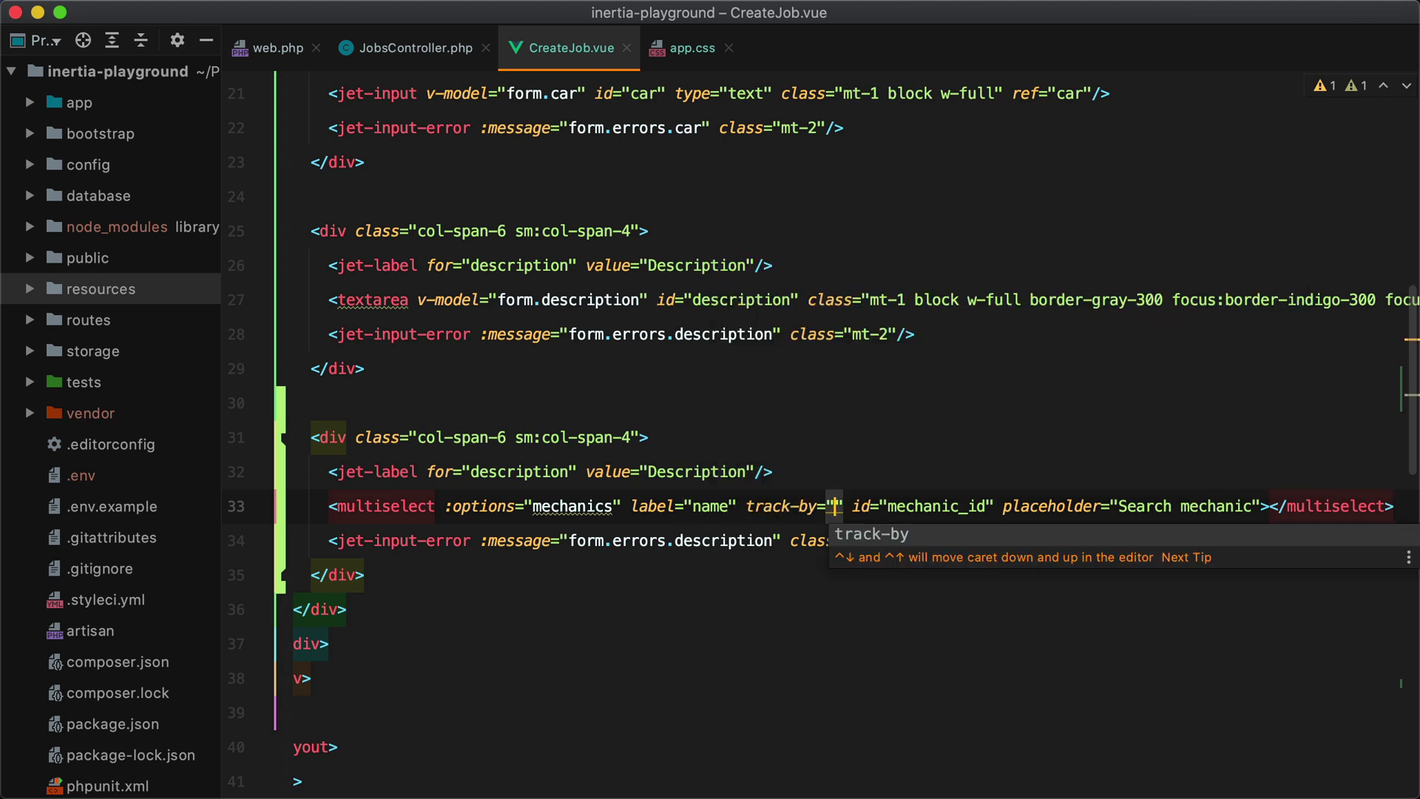
text(id)
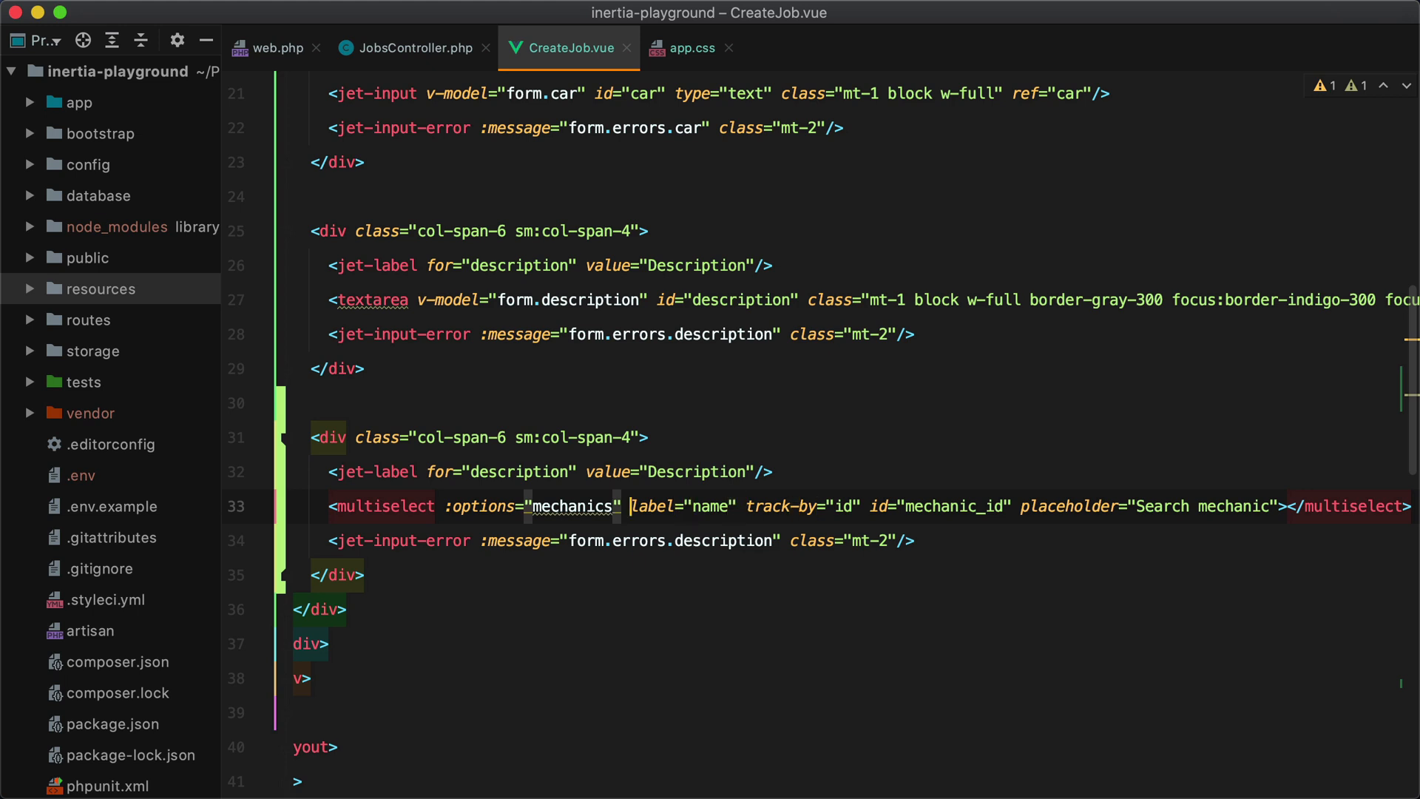
text(@search-change=")
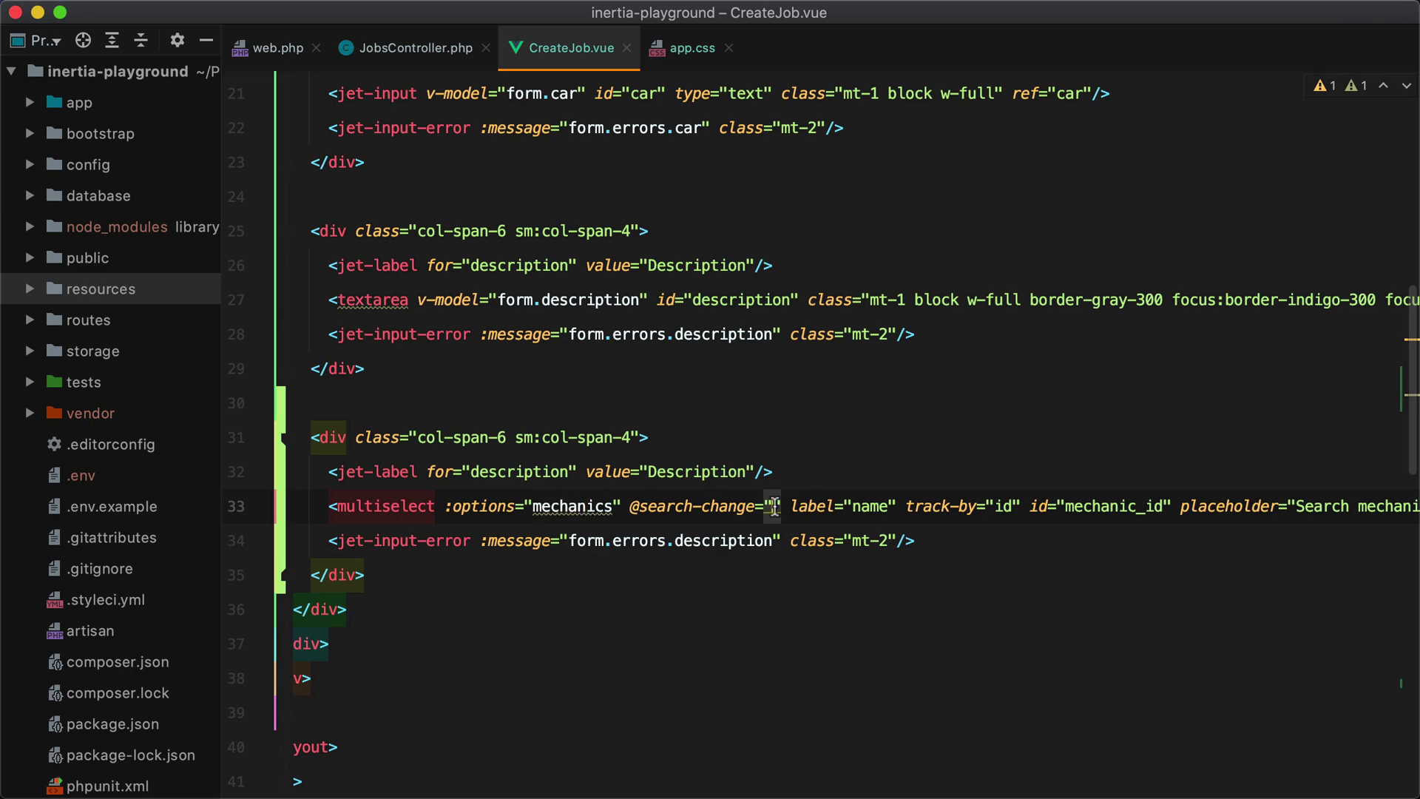
text(onSearchMechanis)
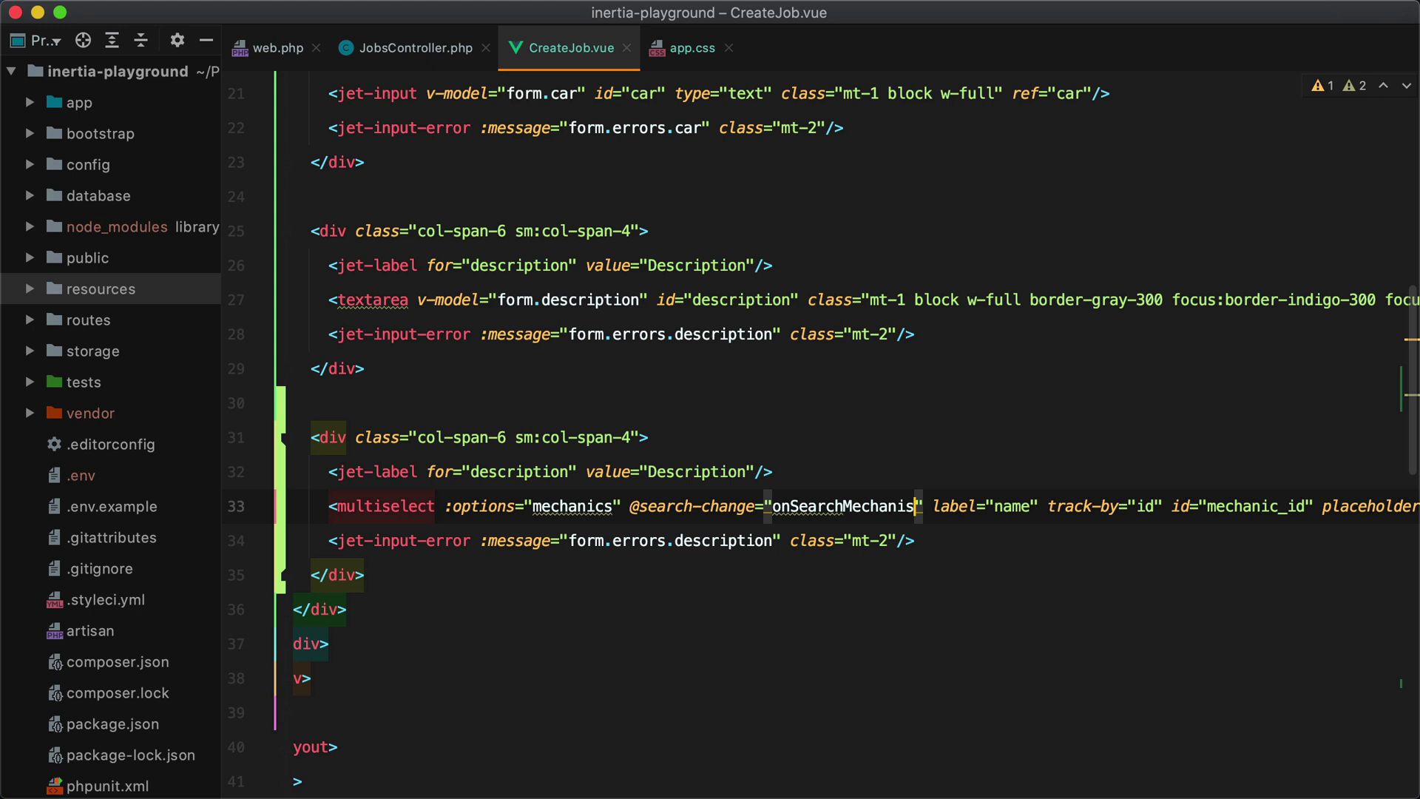
text(Change)
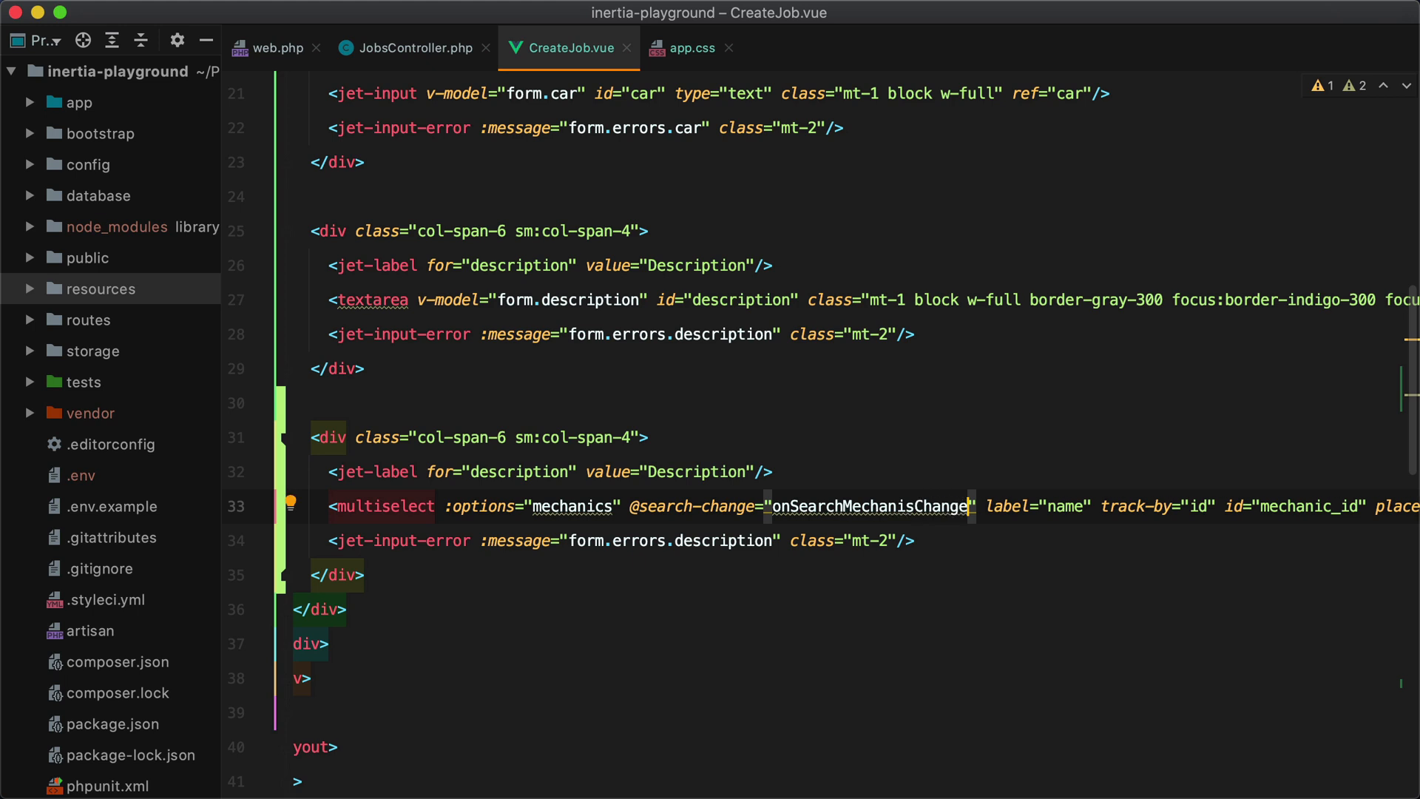
text(@input=")
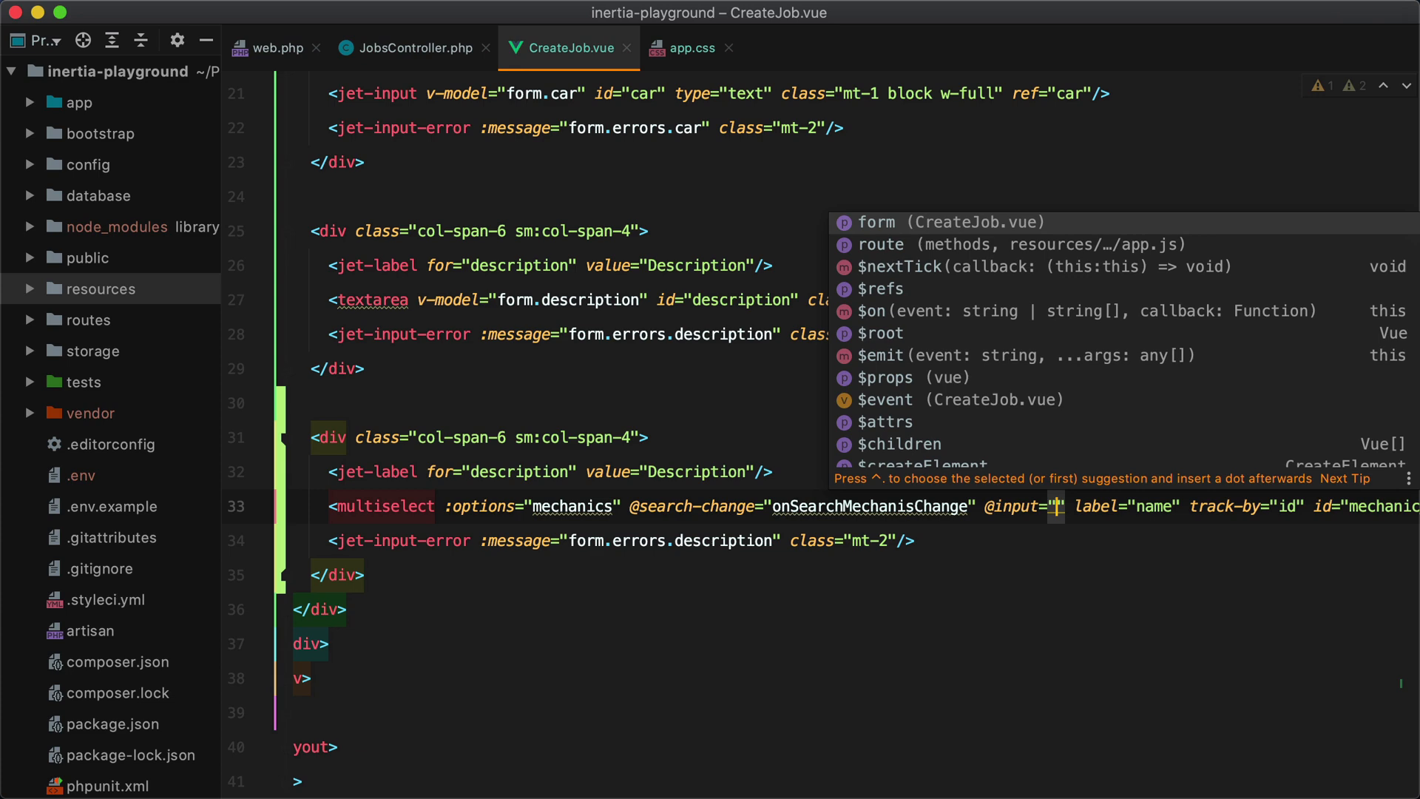
text(onSelectedMechanic)
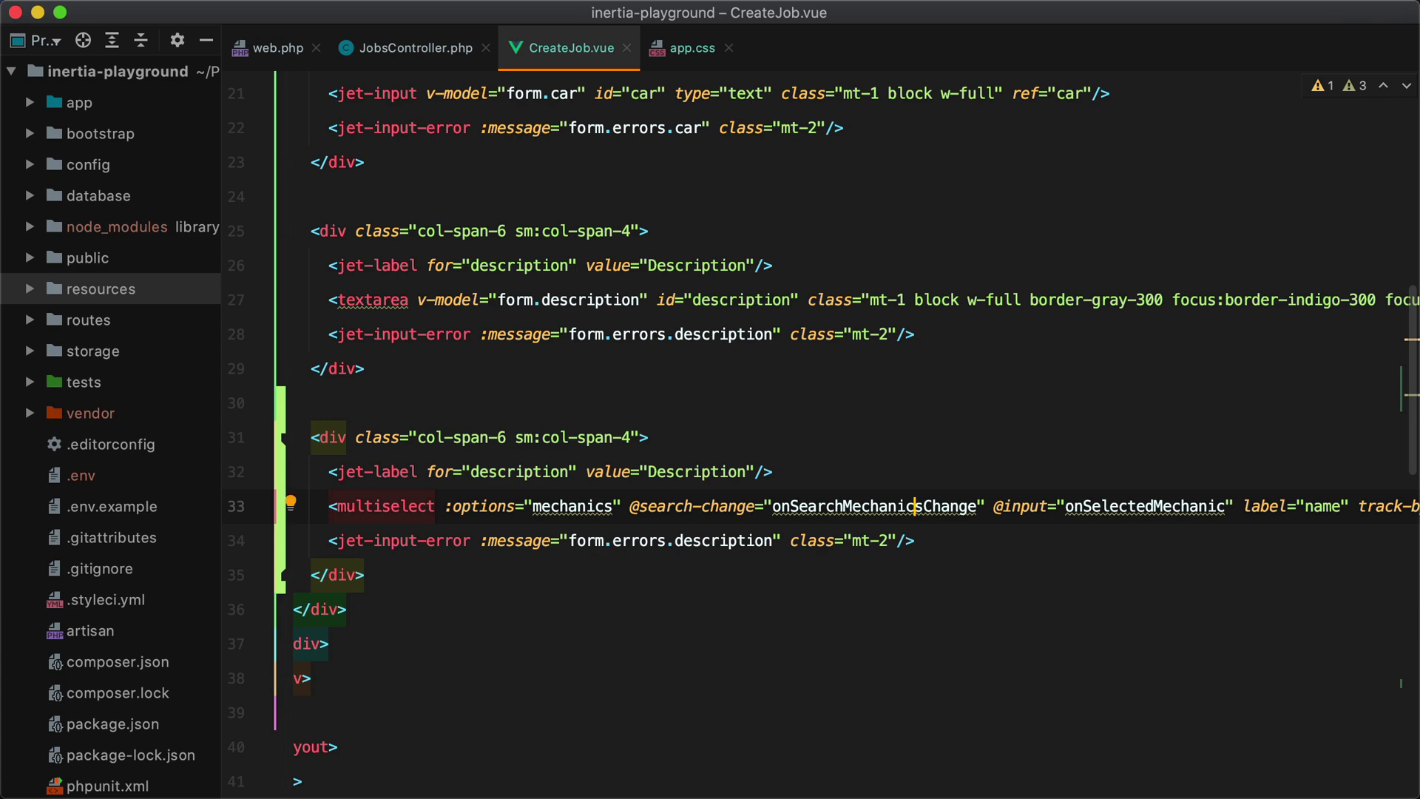
double_click(574, 506)
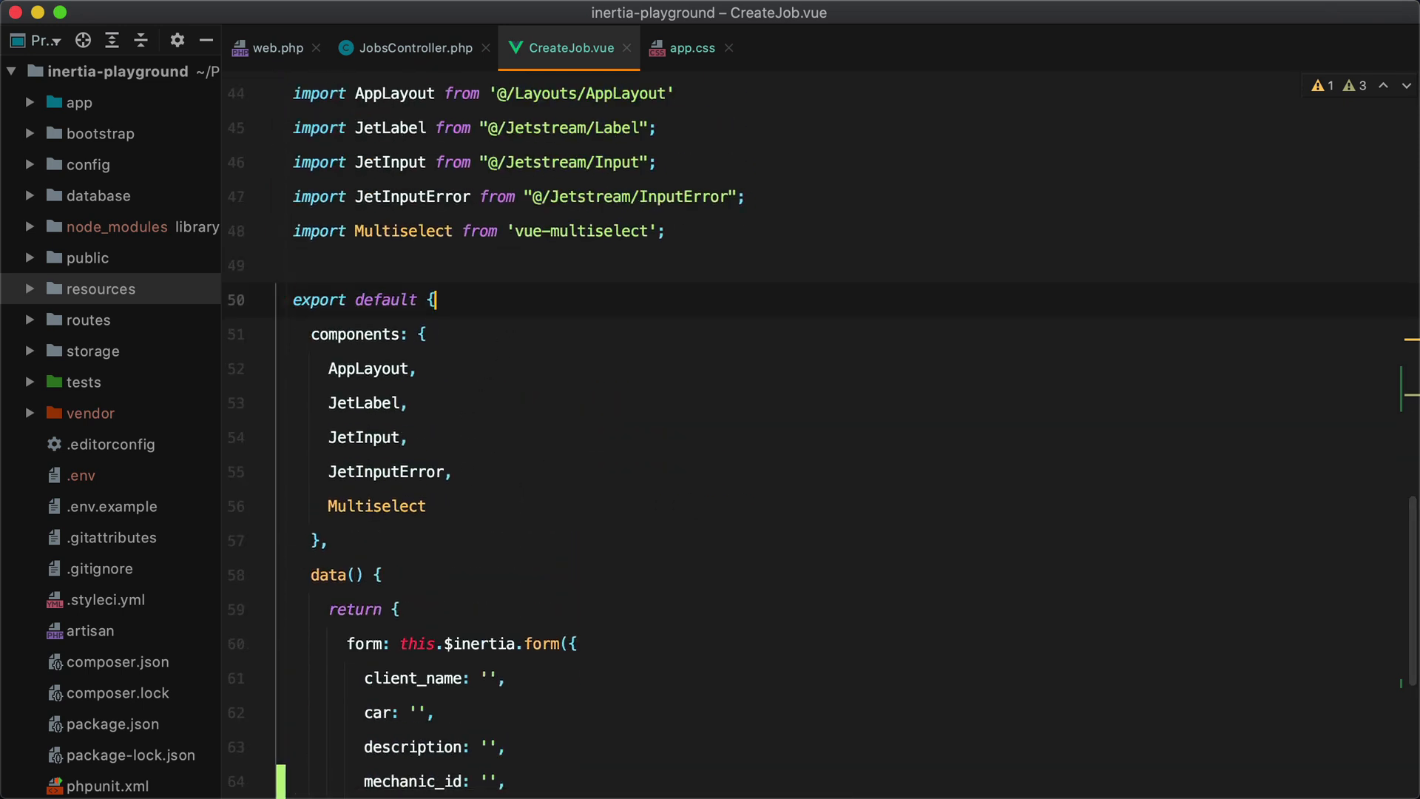
- Declare props: { mechanics: { type: Array, default: () => [] } } in export default
text(props: {})
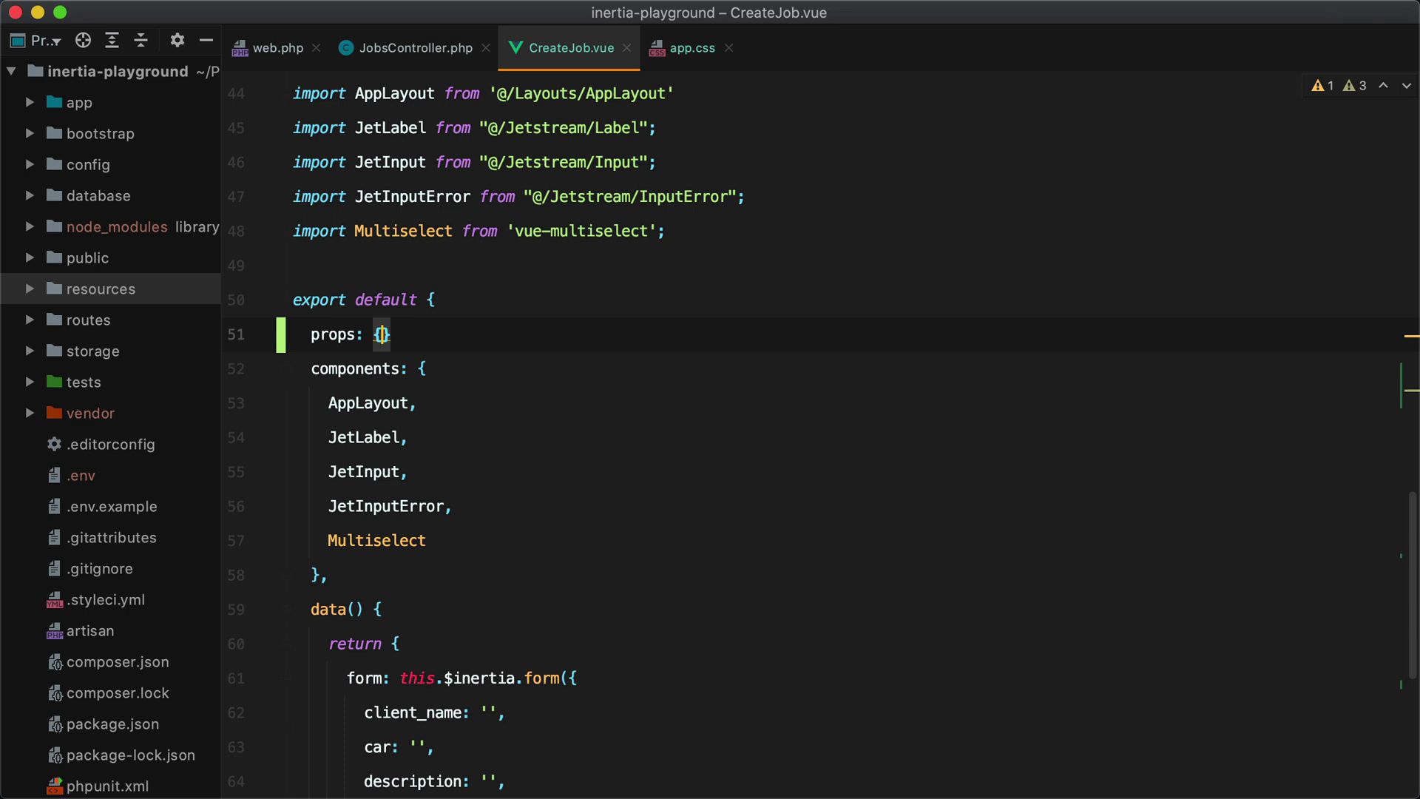
text(mechanics: {})
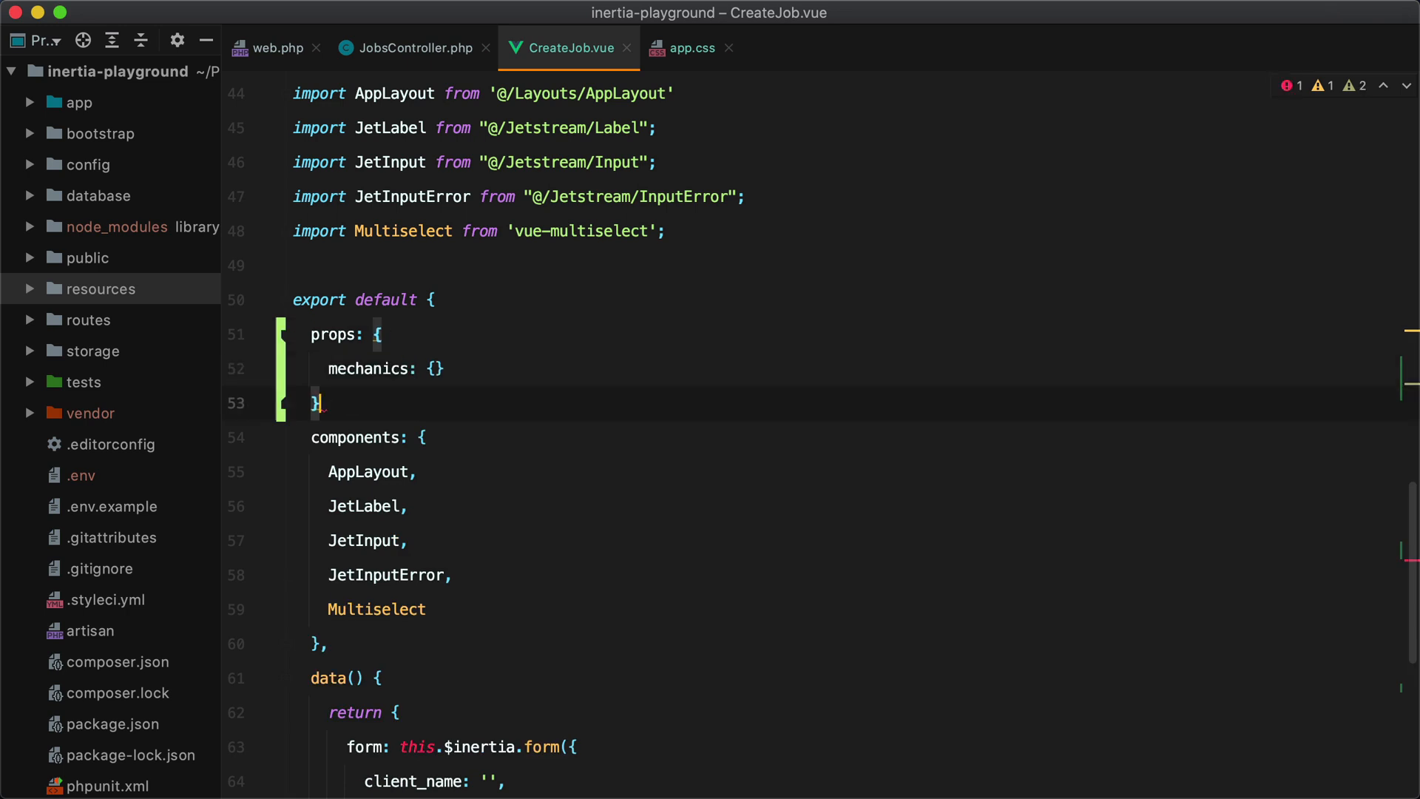
text(type:)
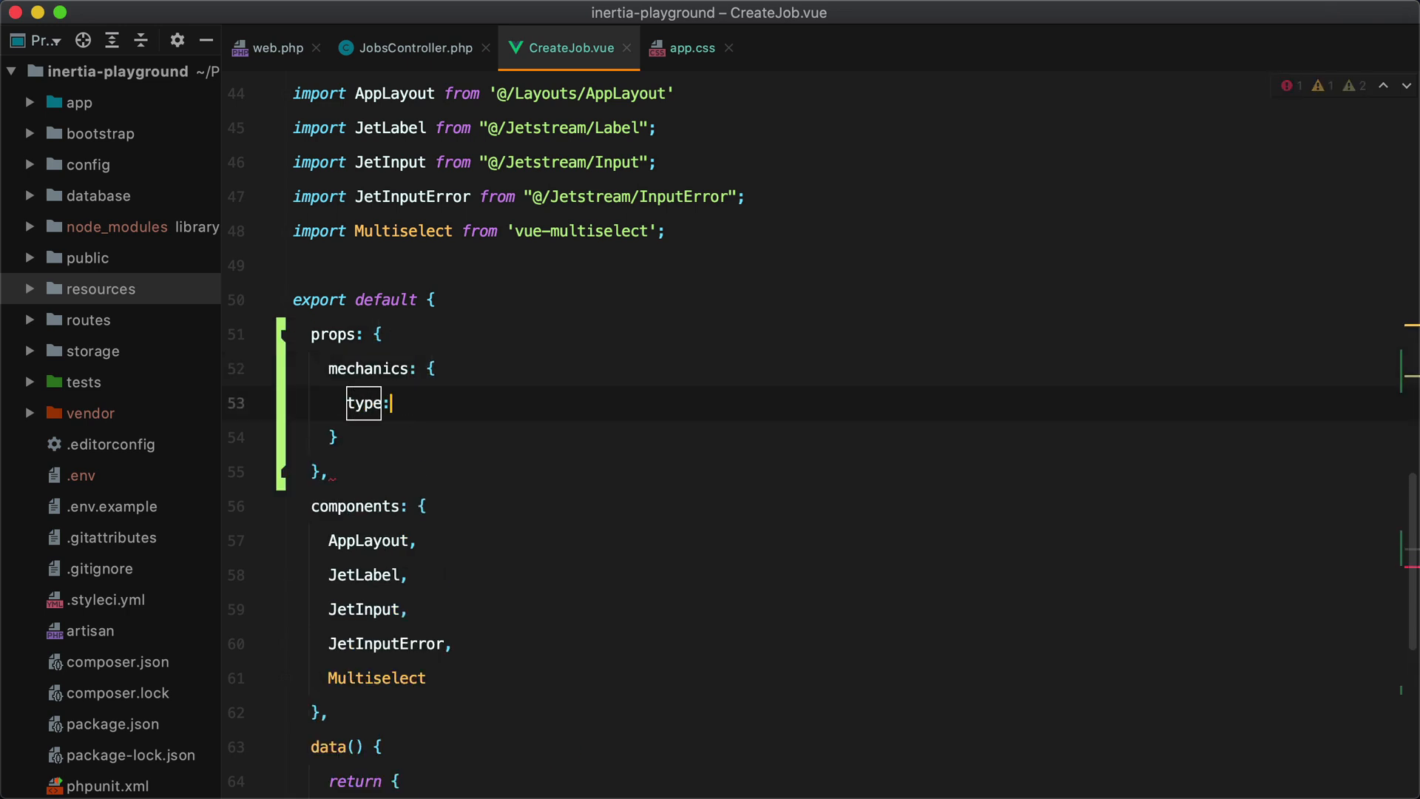
text(Array,)
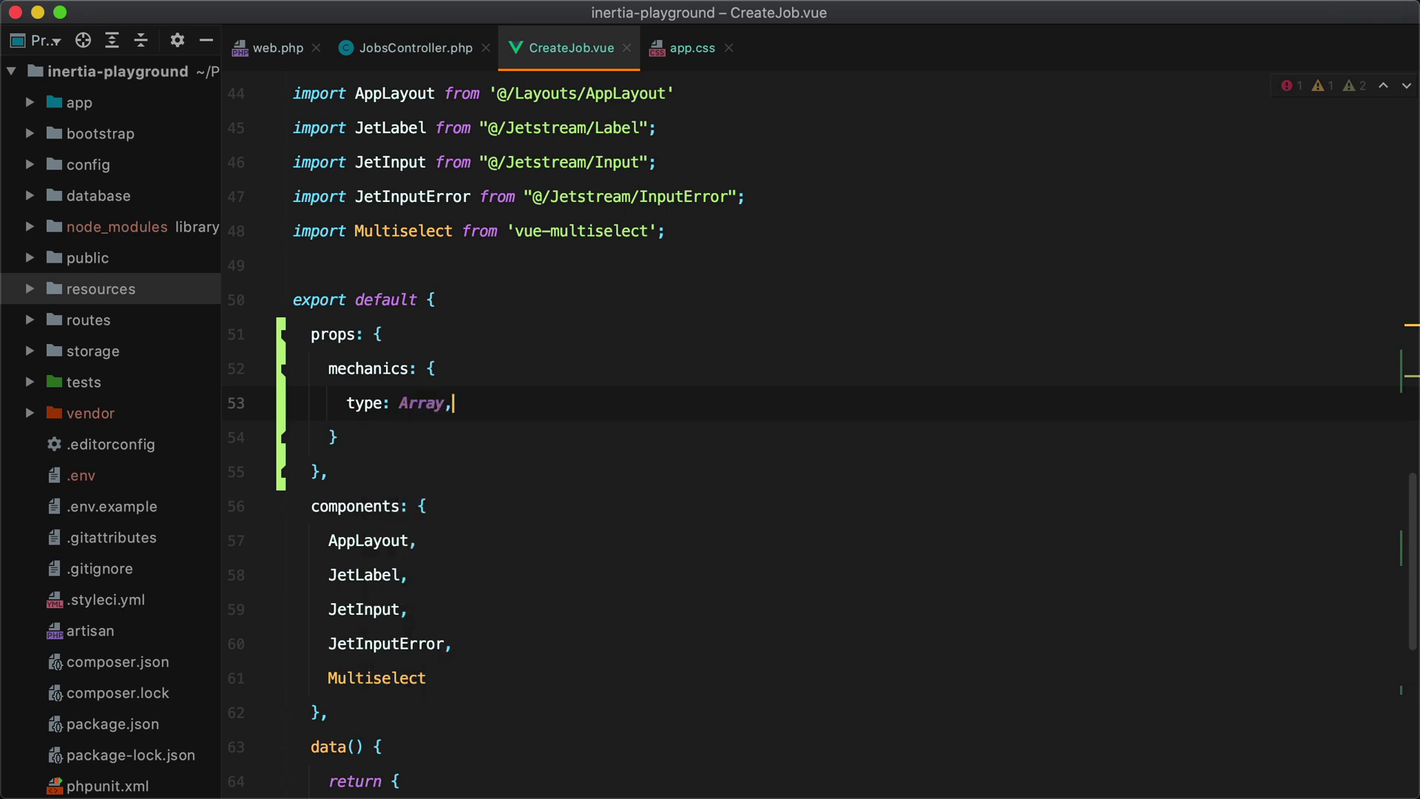
text(def)
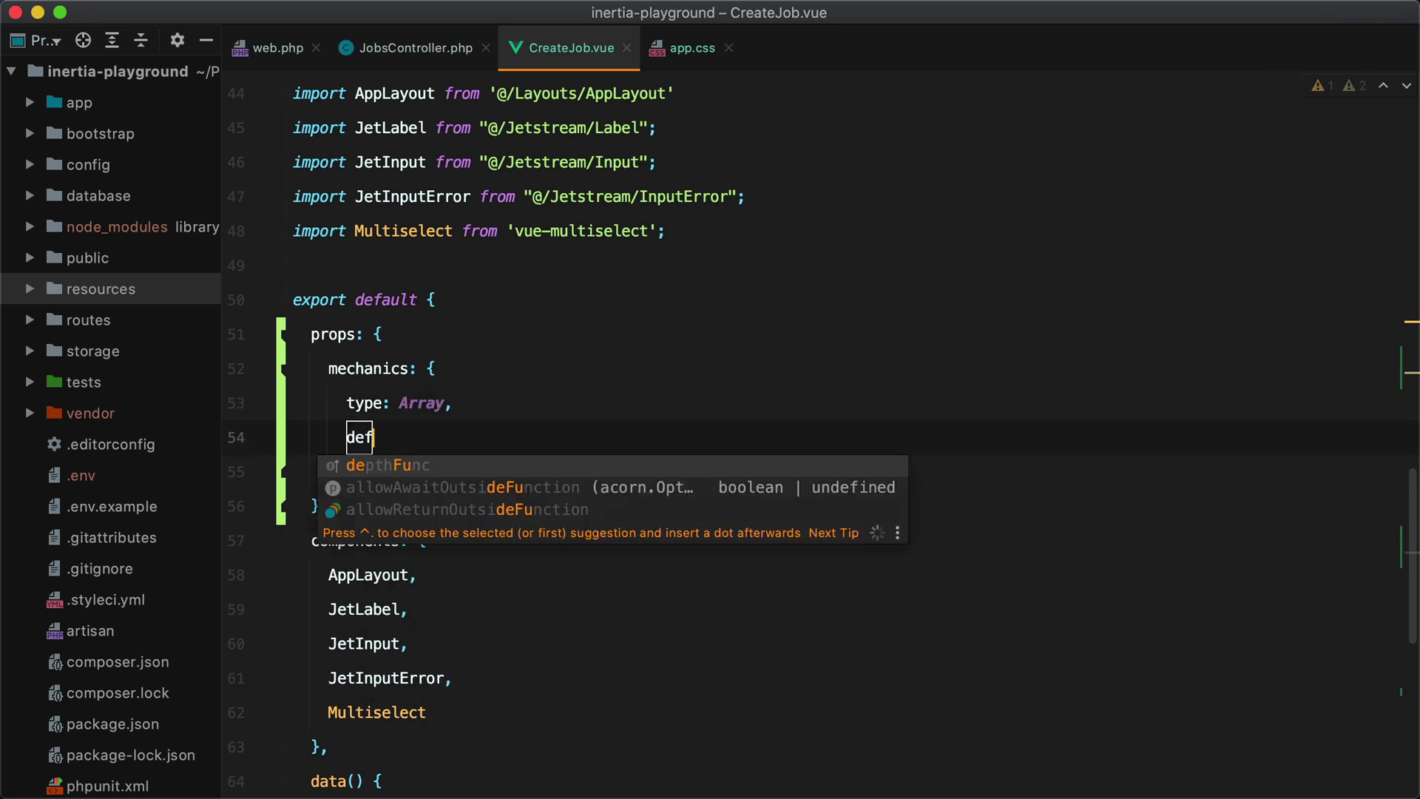
text(ault)
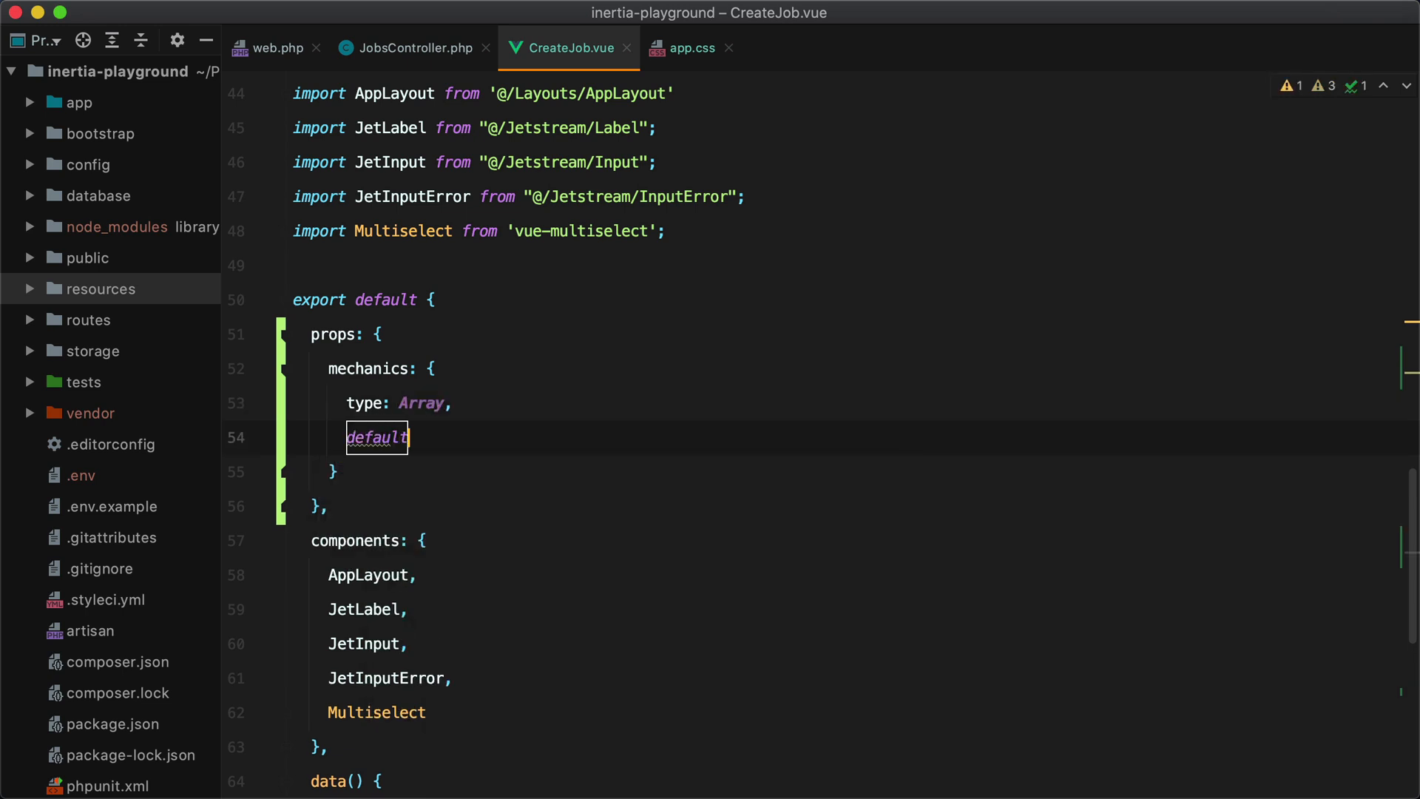
text(: ())
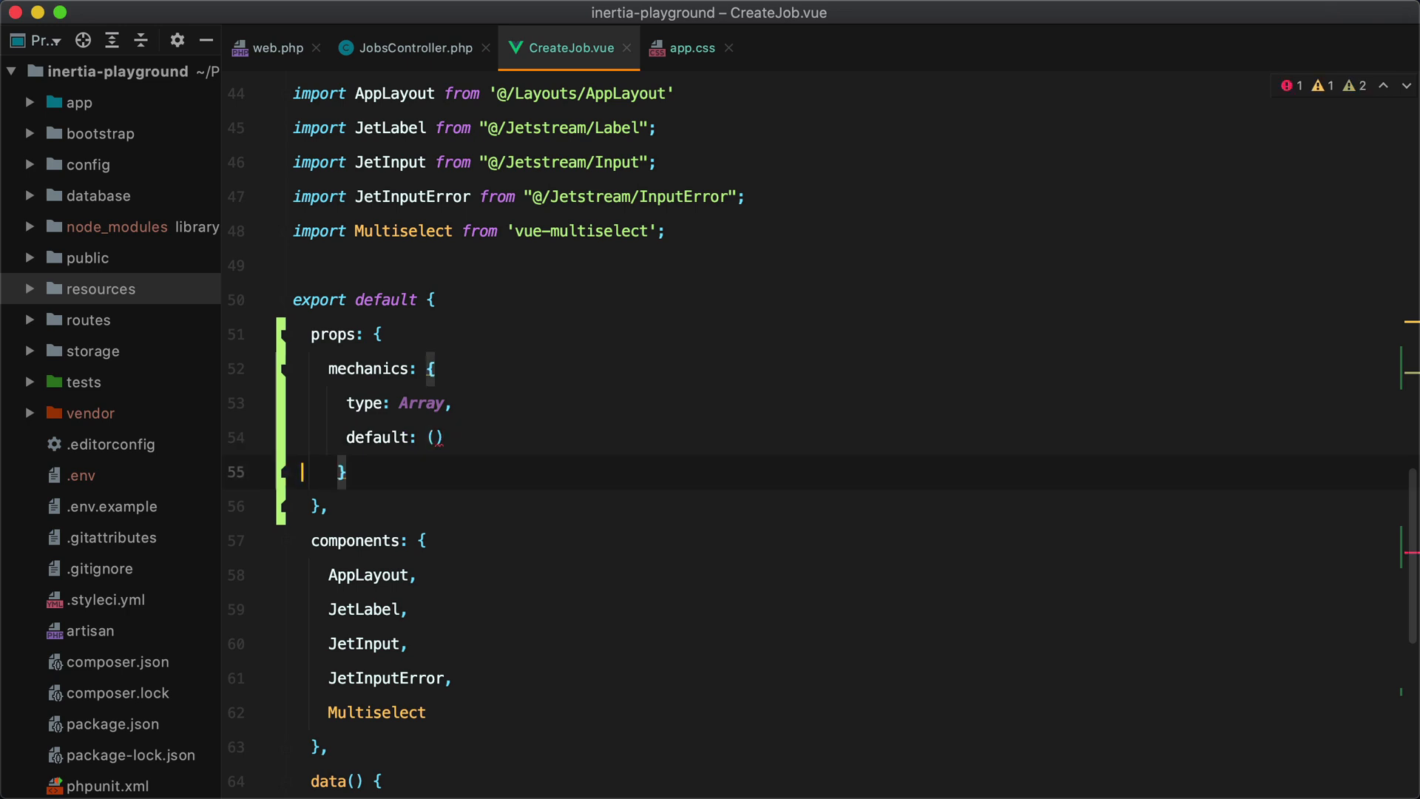
text(=>)
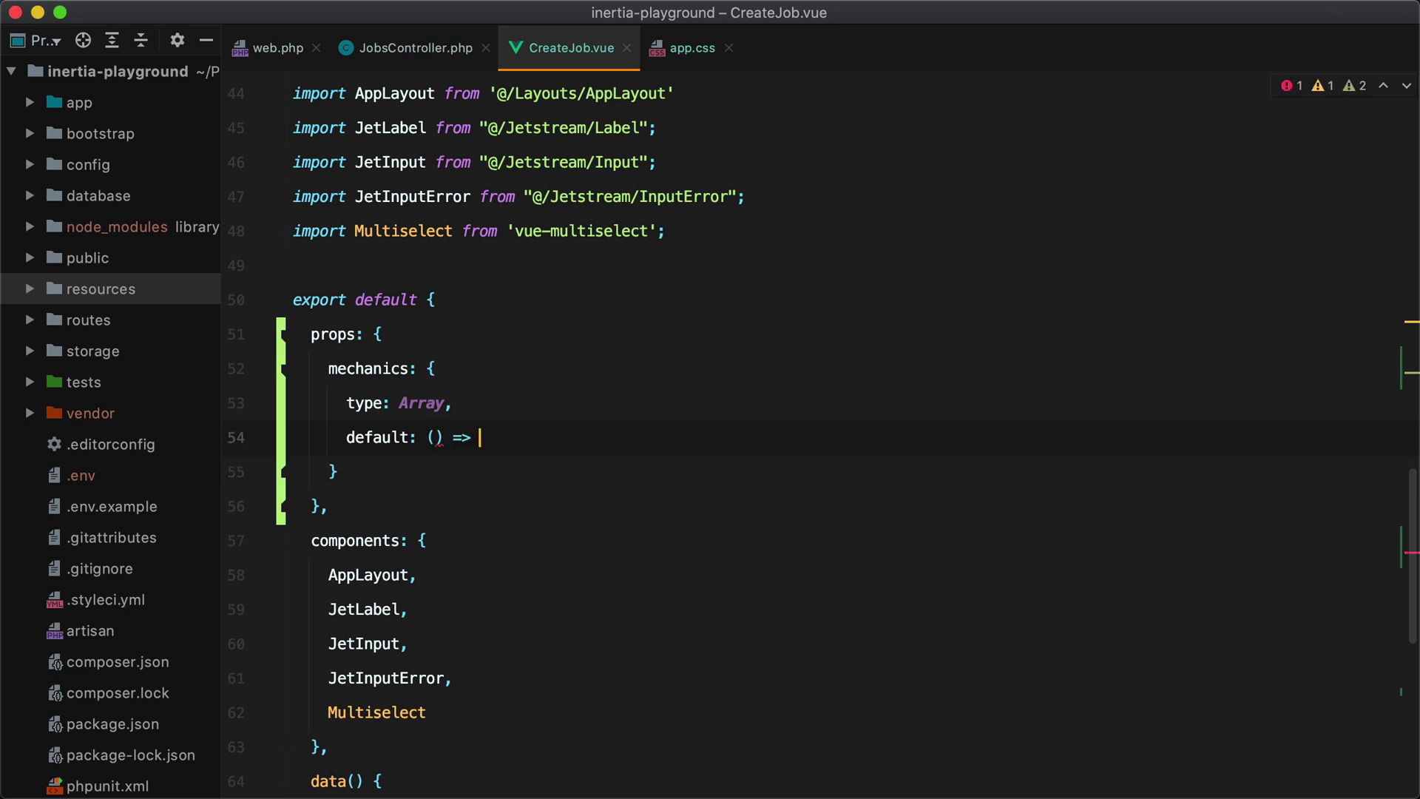
text([])
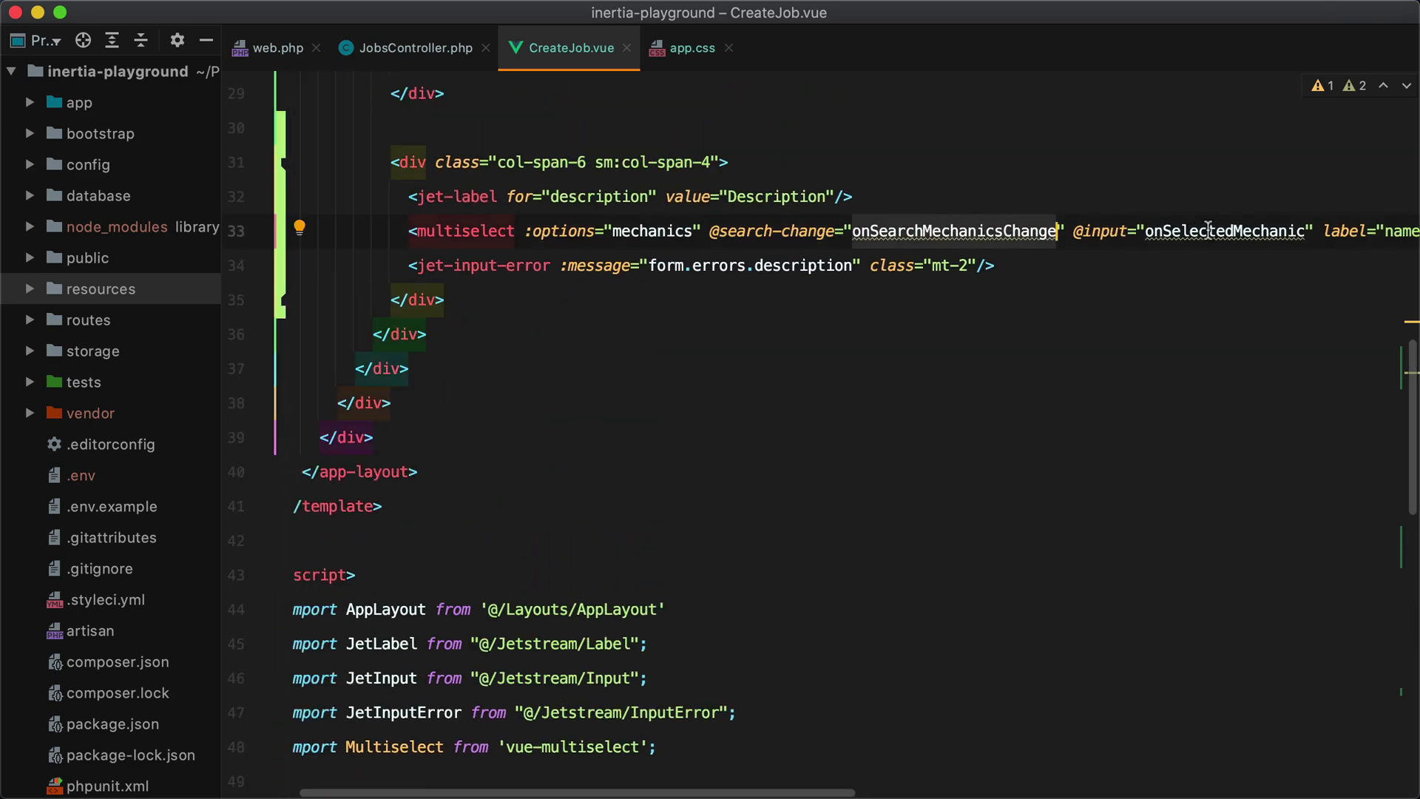
scroll(down, 3)
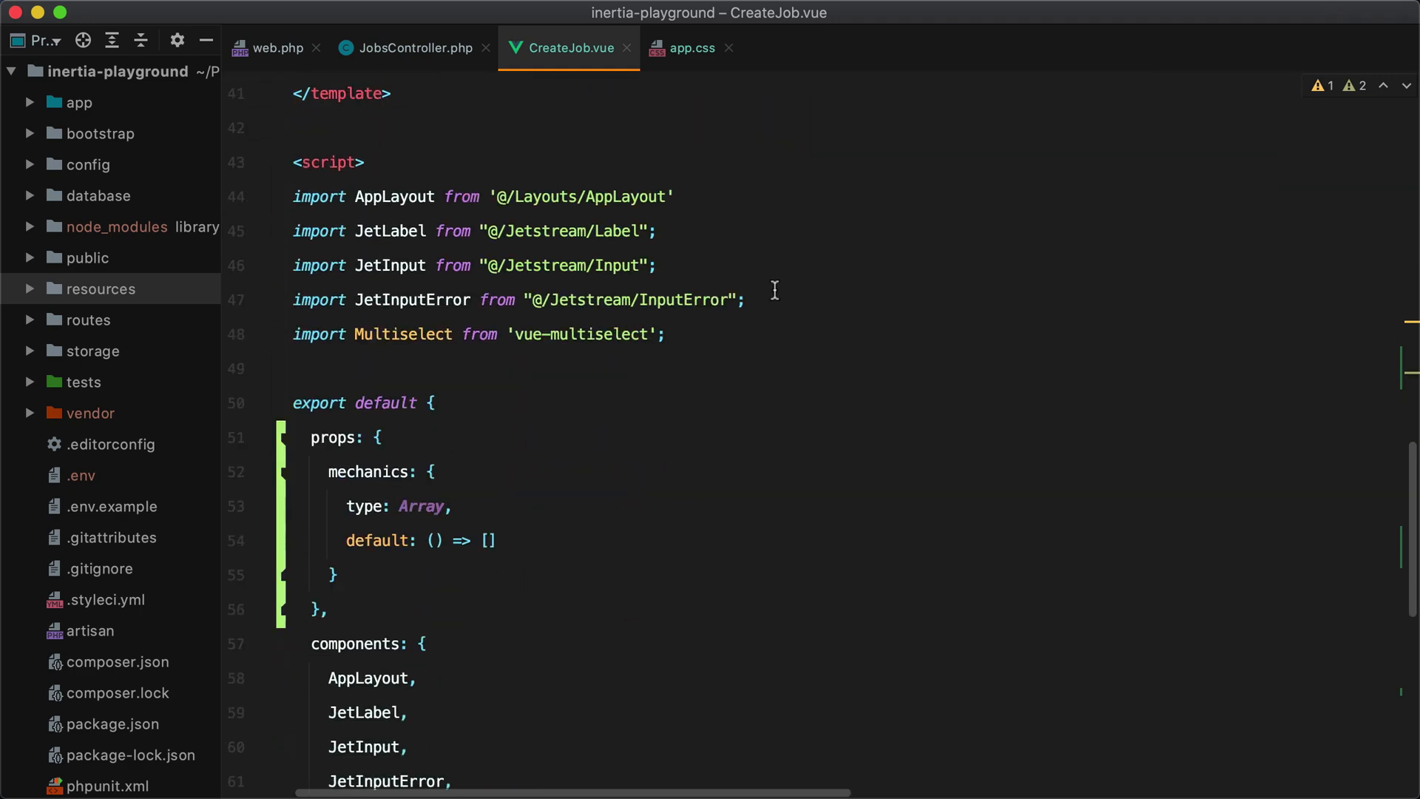
- Add a methods block with empty onSearchMechanicsChange() and onSelectedMechanic(), then switch to JobsController.php
scroll(down, 3)
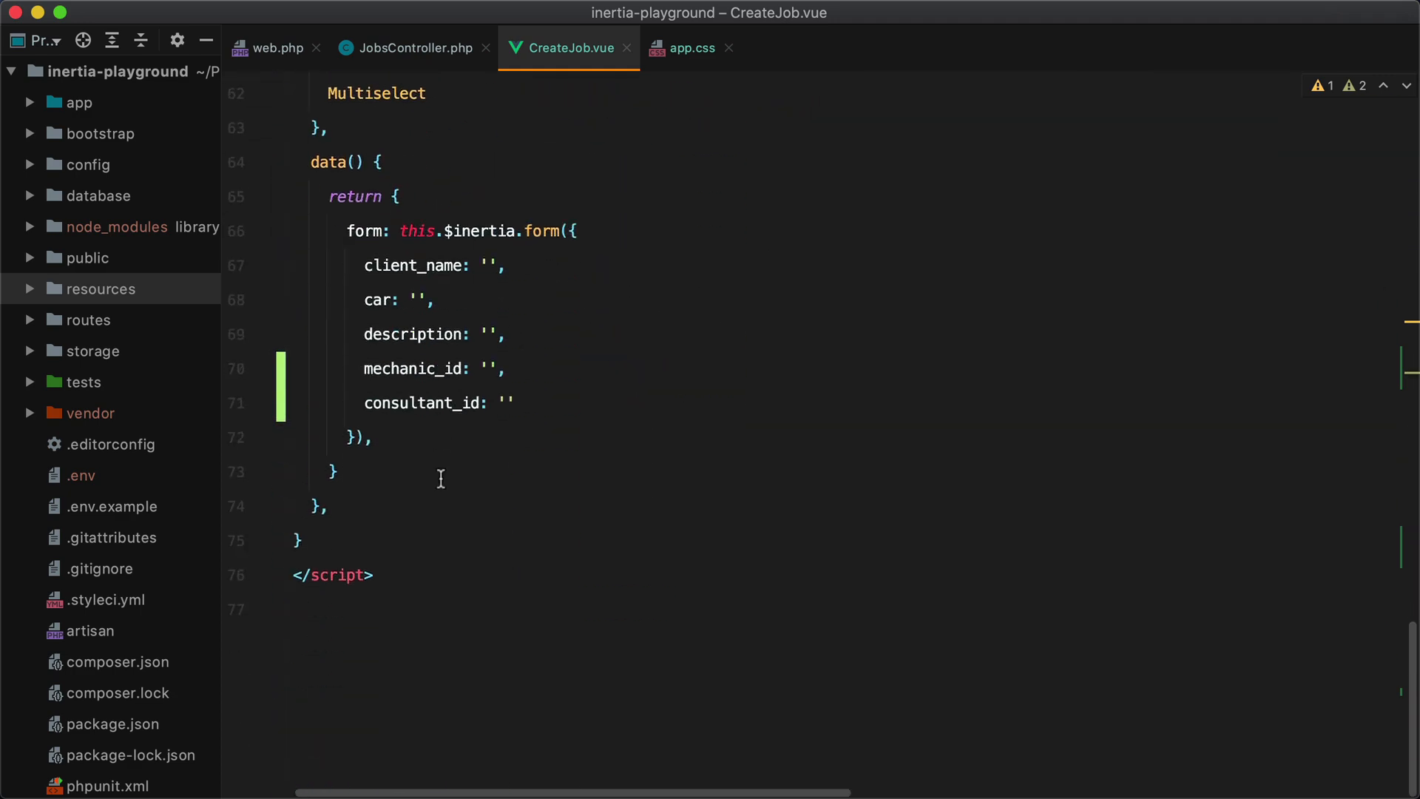
text(methods:)
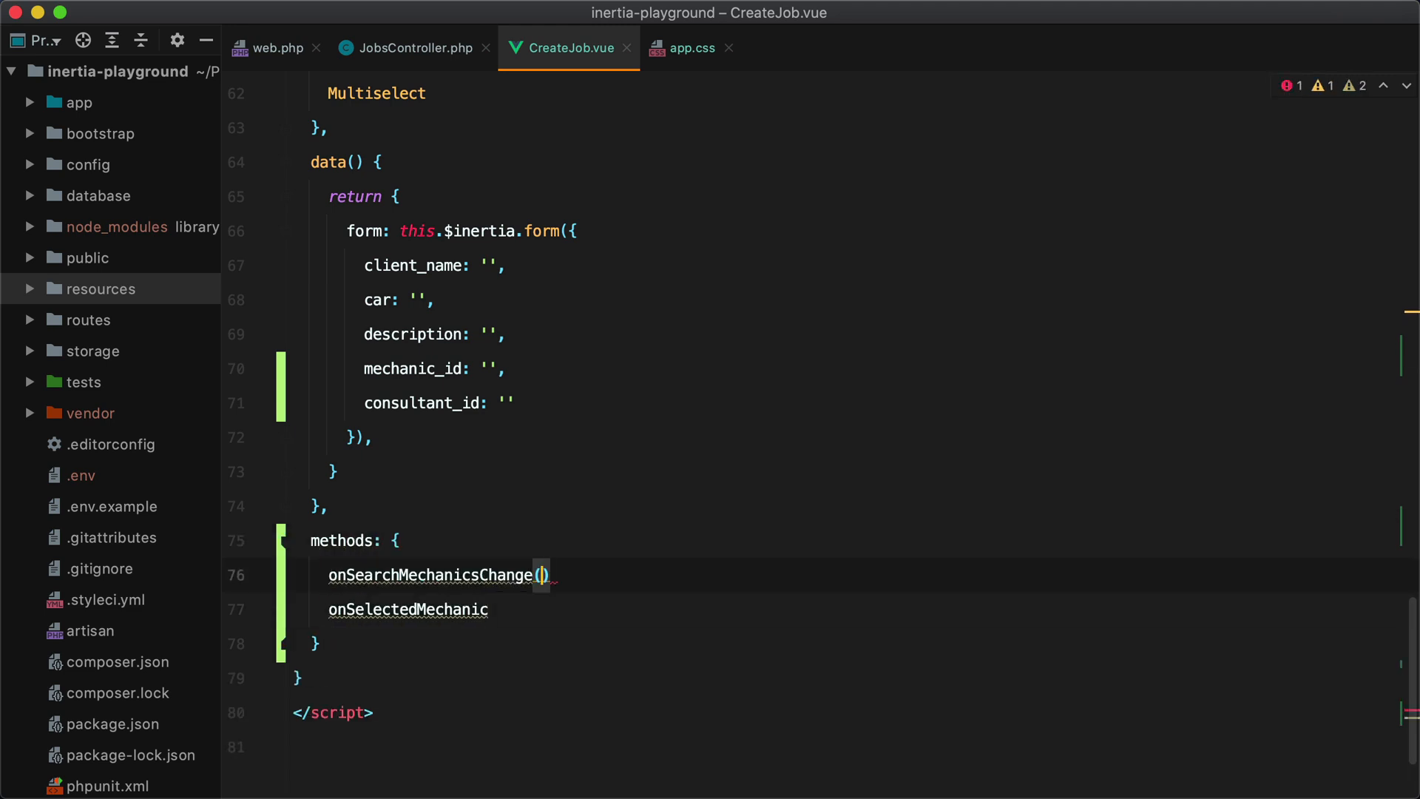
text({})
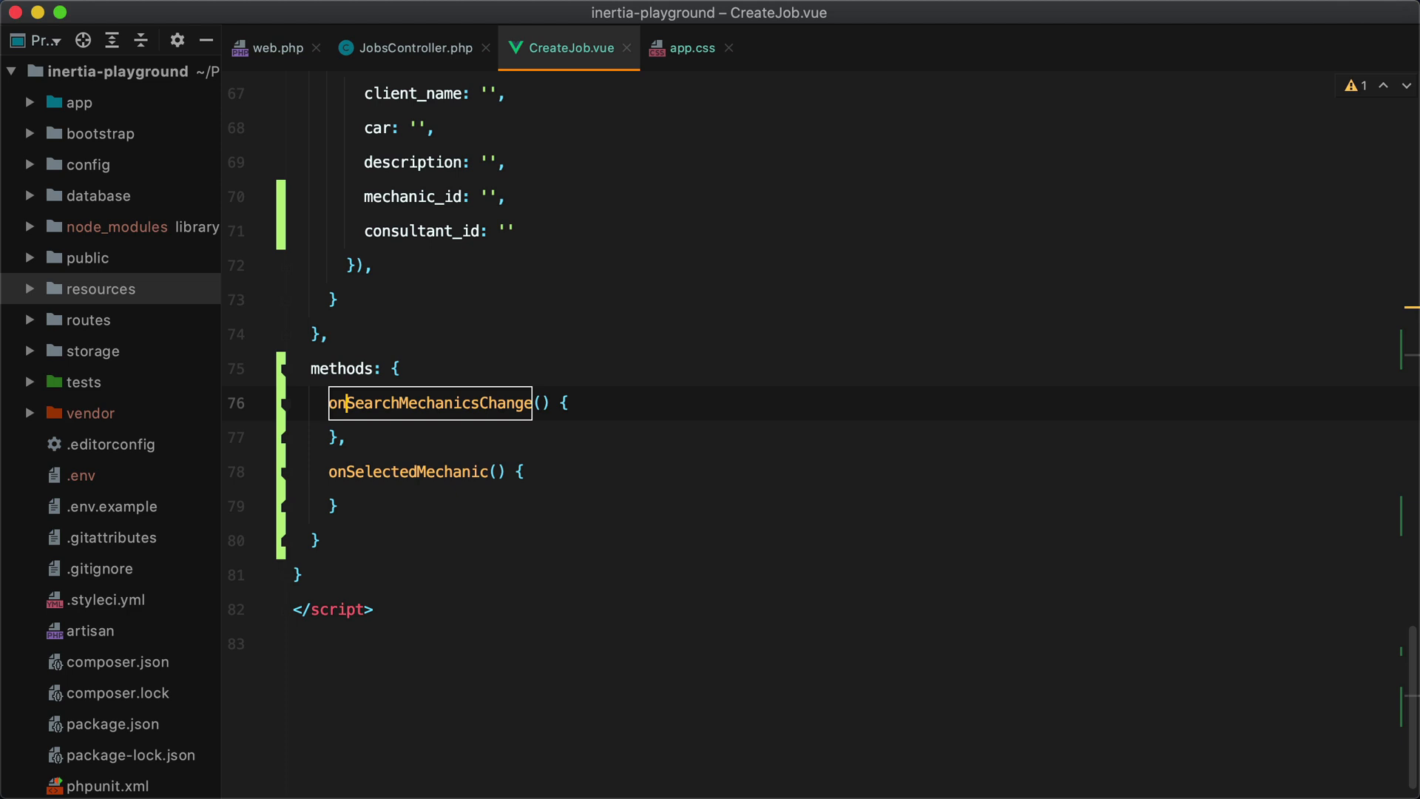
text(cons)
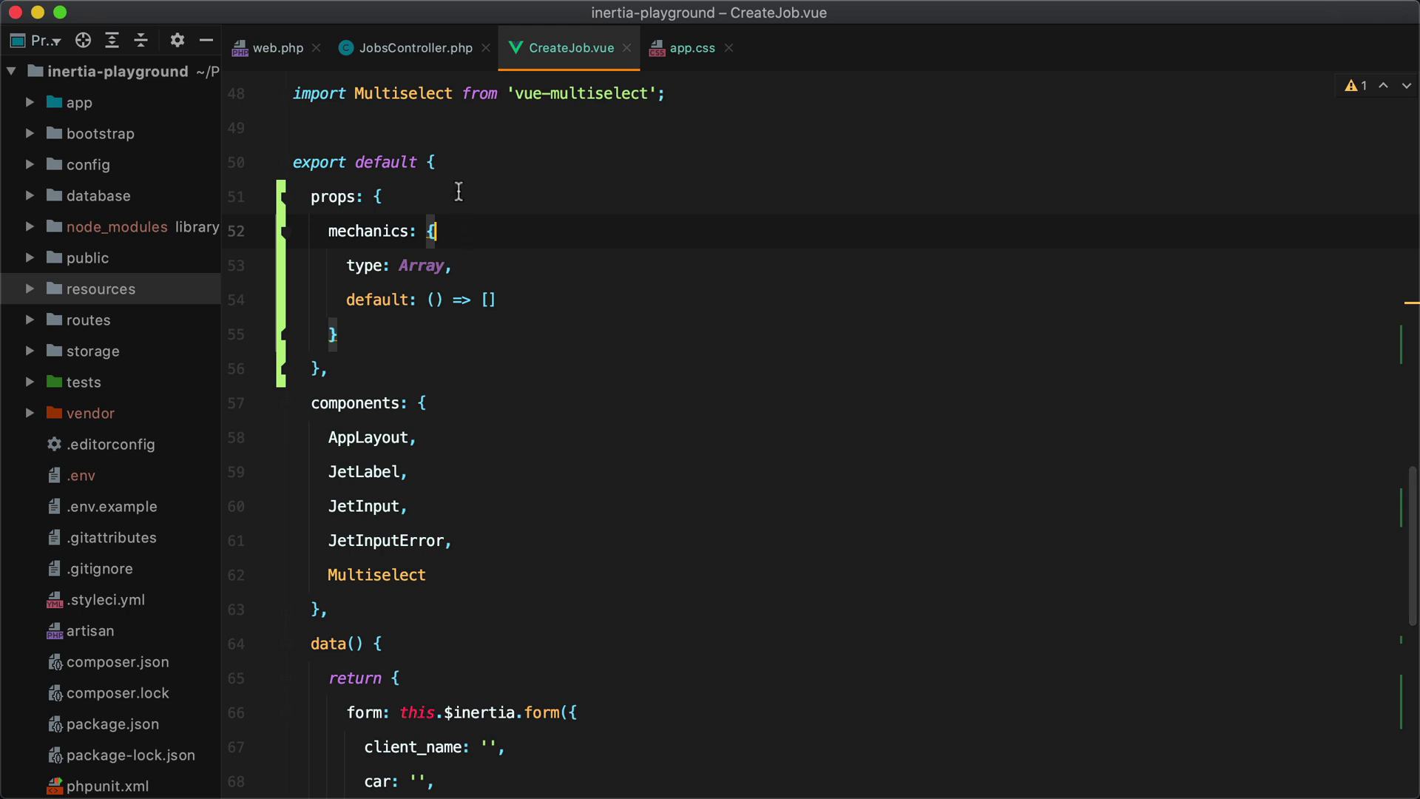
click(413, 47)
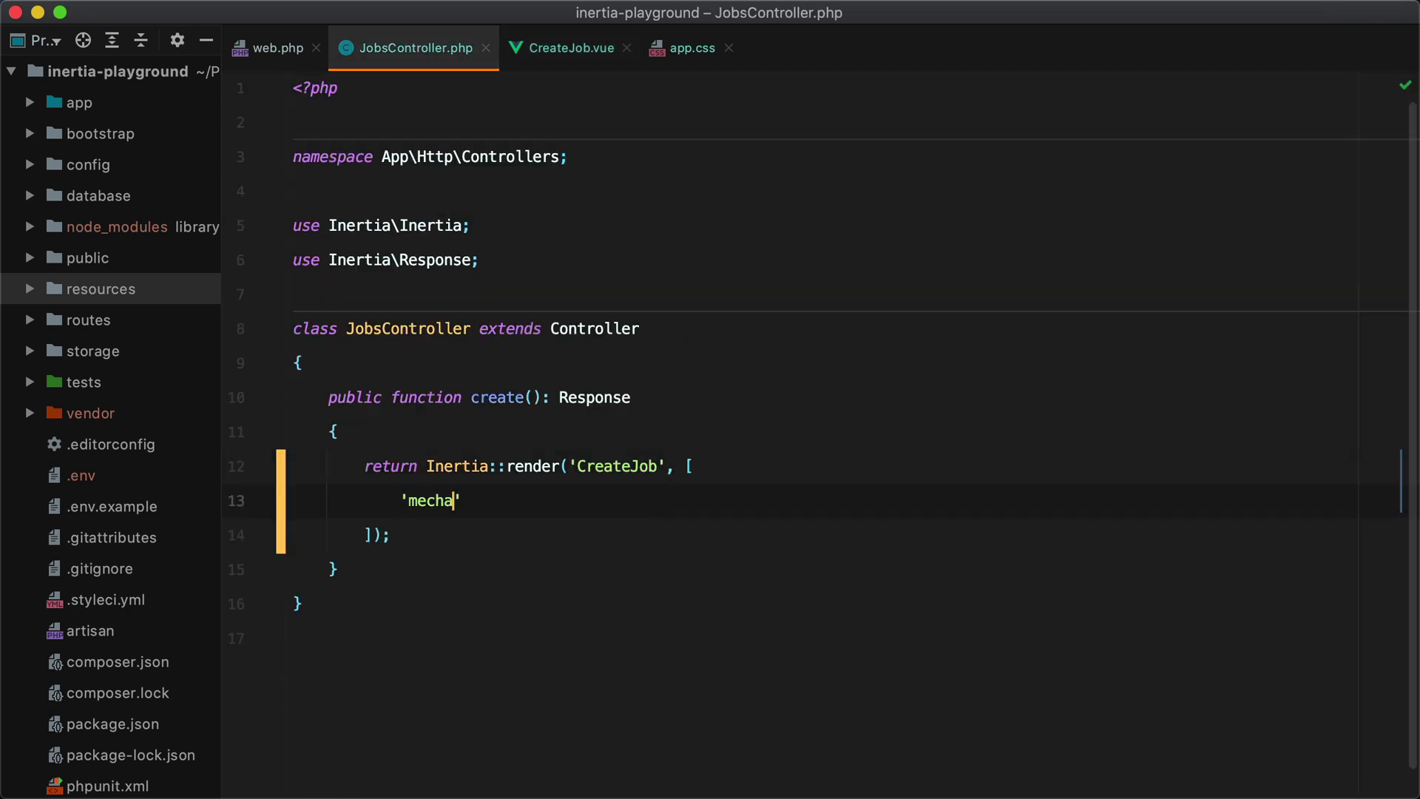
- Pass mechanics as User::where('type','mechanic')->limit(15)->get() in JobsController's create method
text(nics' =>)
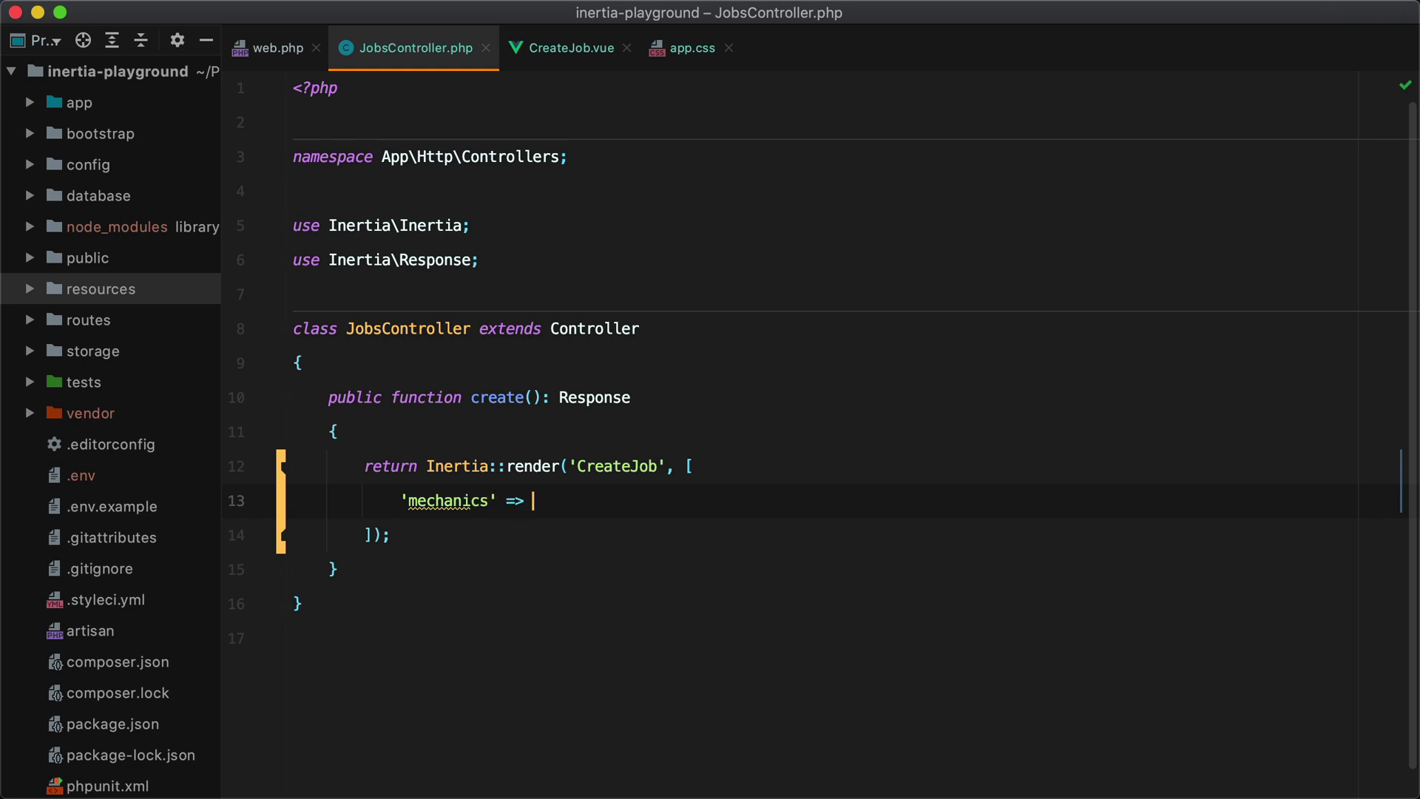
text(User::)
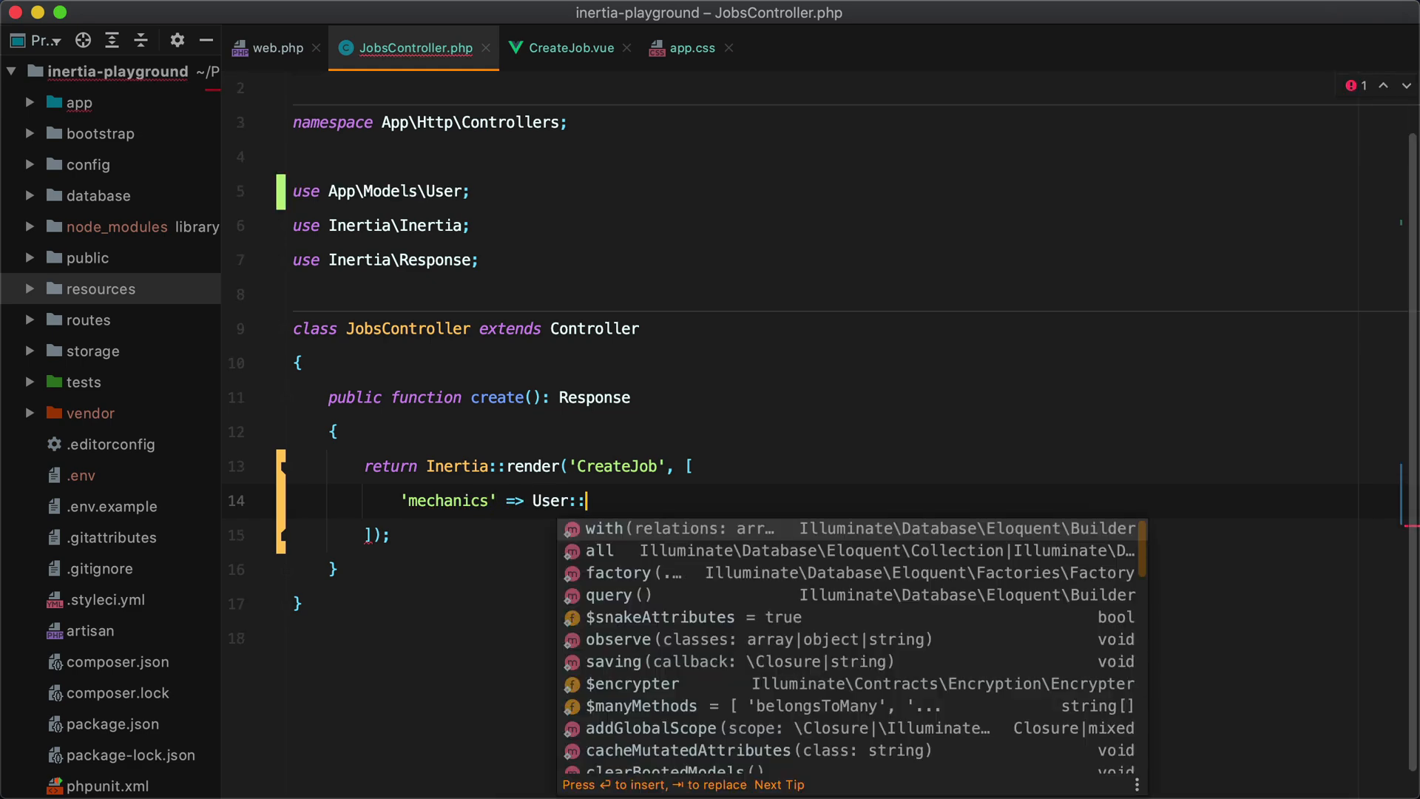
text(where('t'))
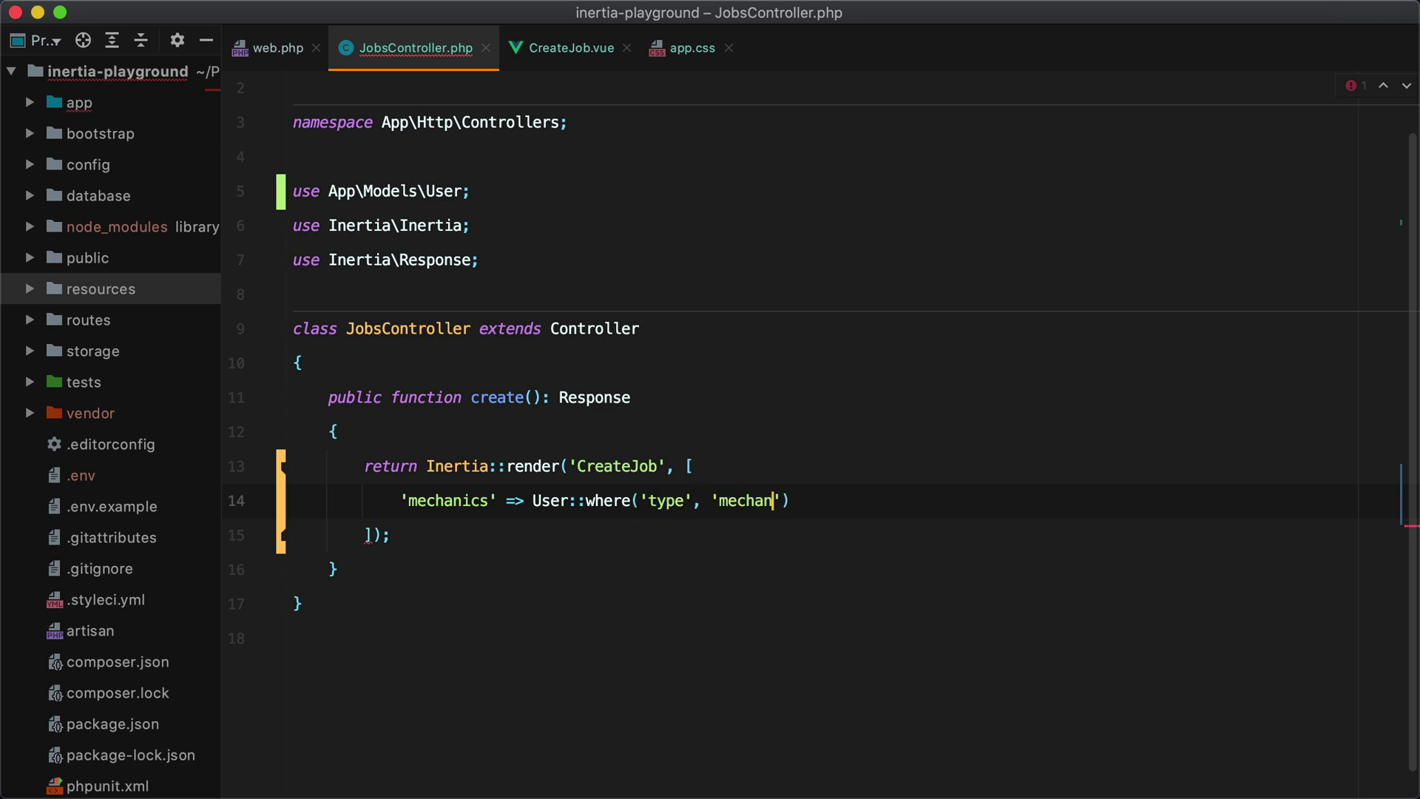
text(ic')->)
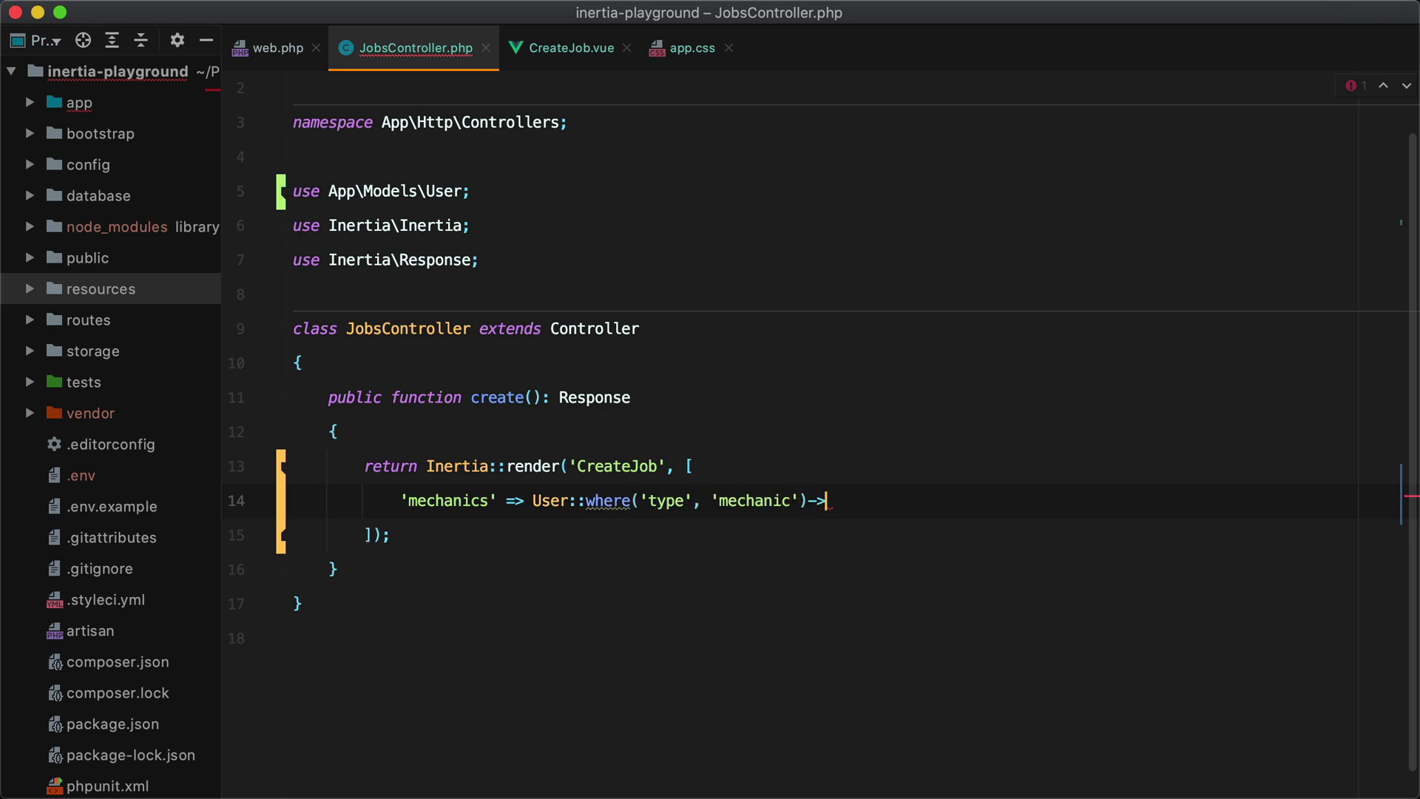
text(limit)
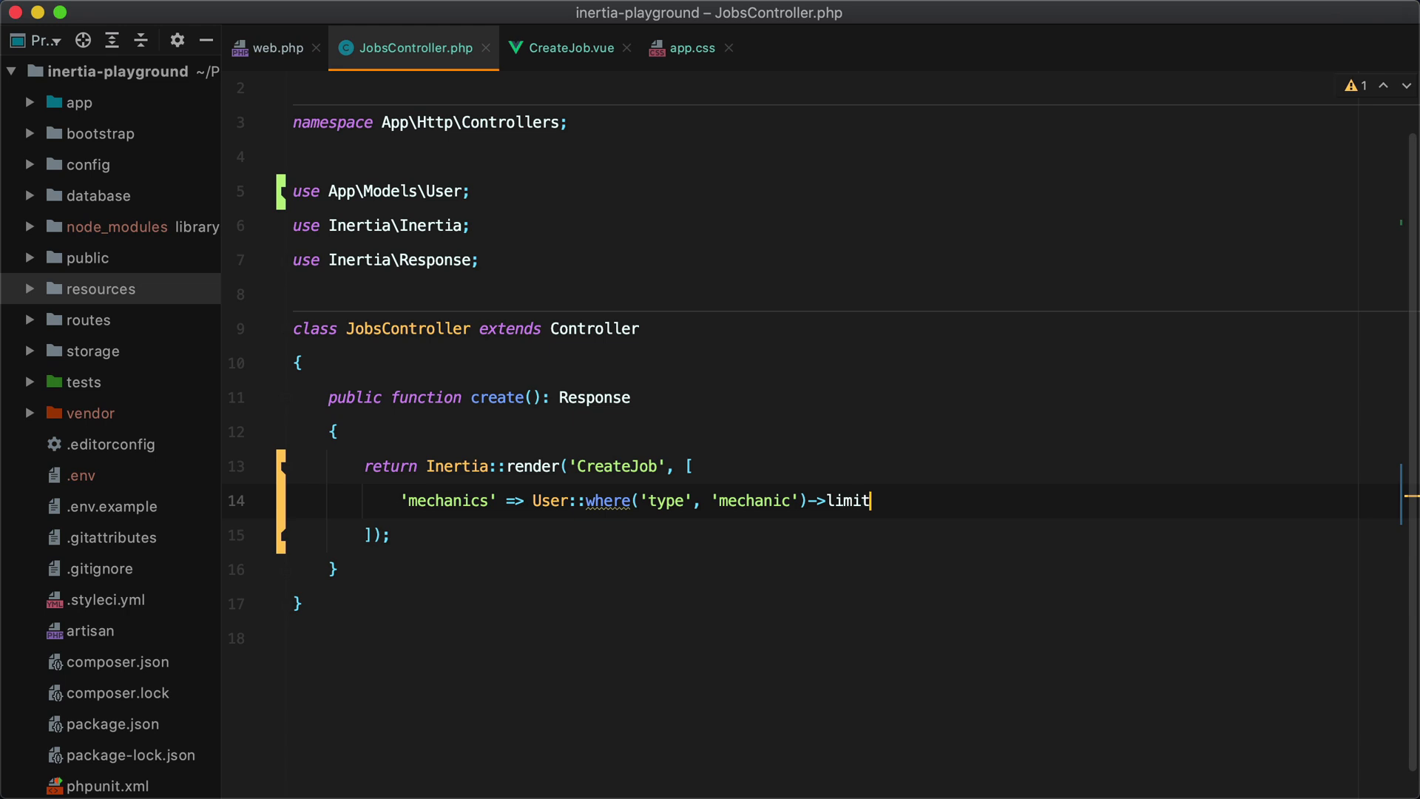
text((15)0)
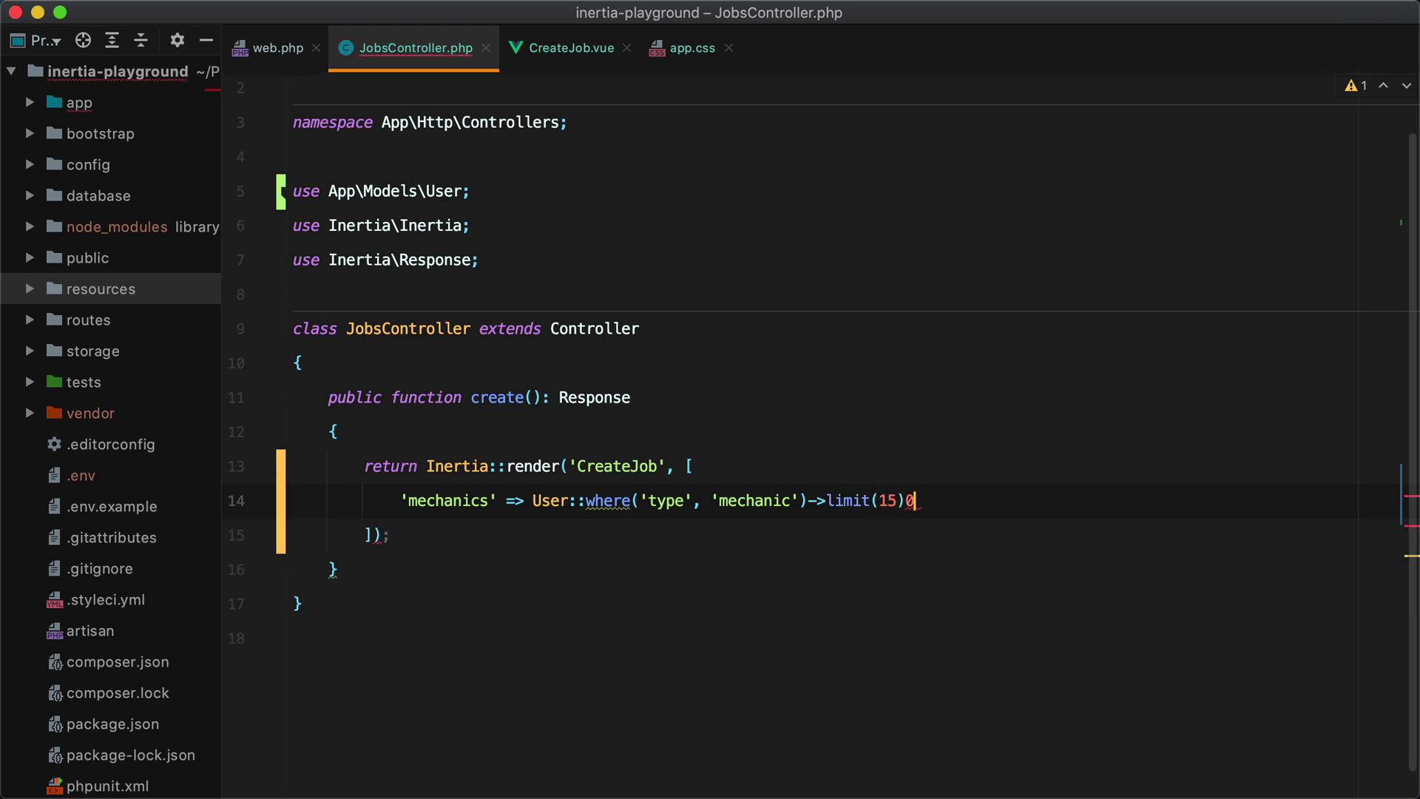
text(->get())
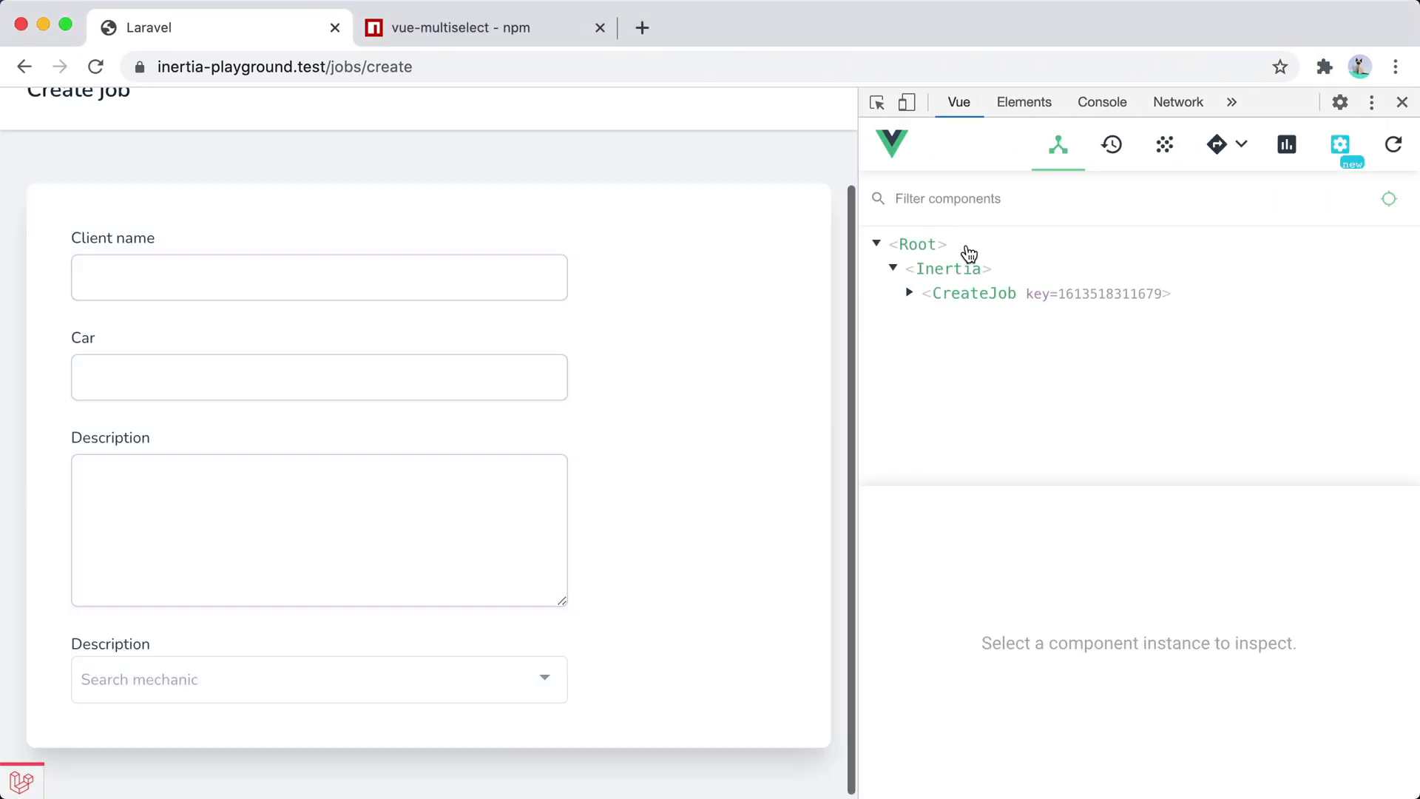
- Inspect CreateJob's mechanics prop in Vue devtools and try a search in the mechanic dropdown
click(968, 292)
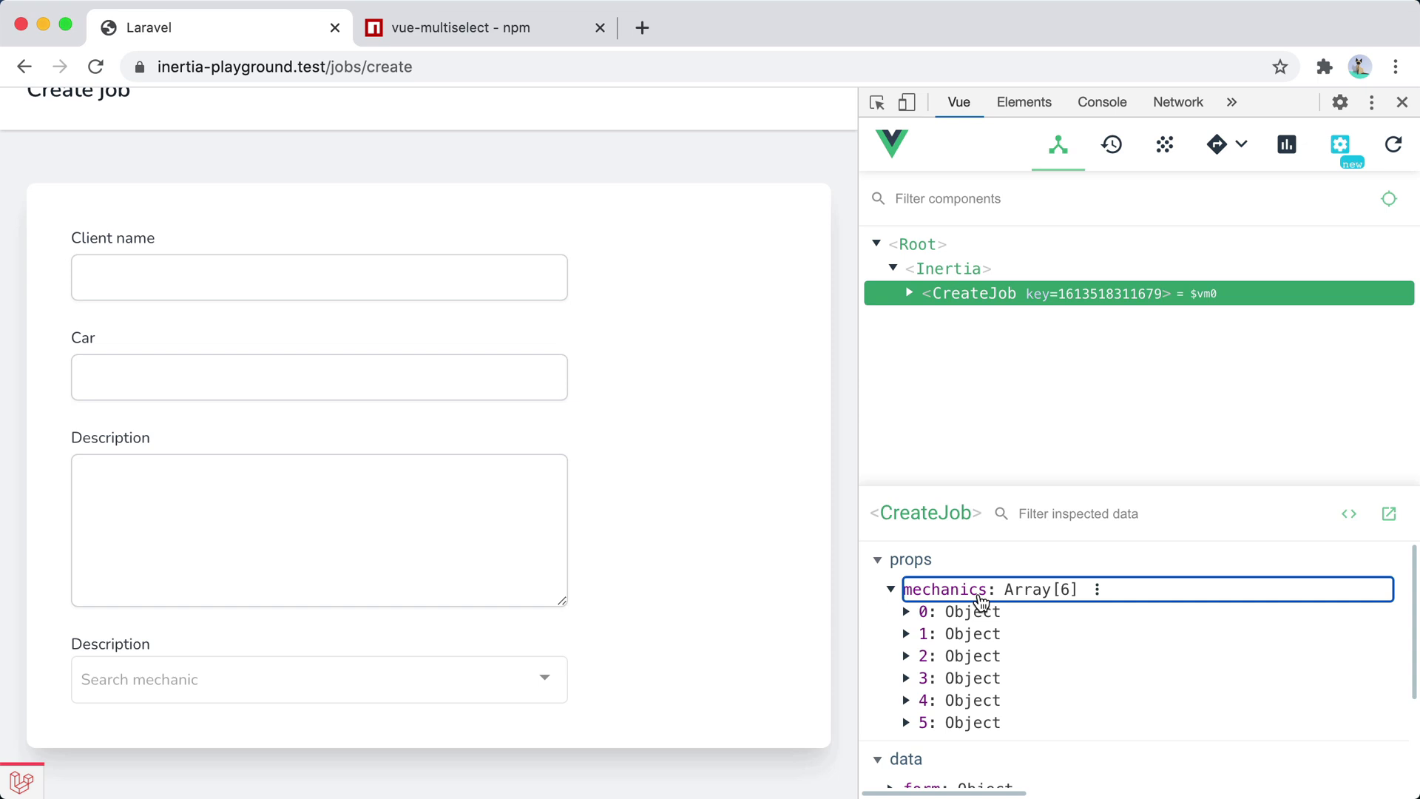
click(319, 679)
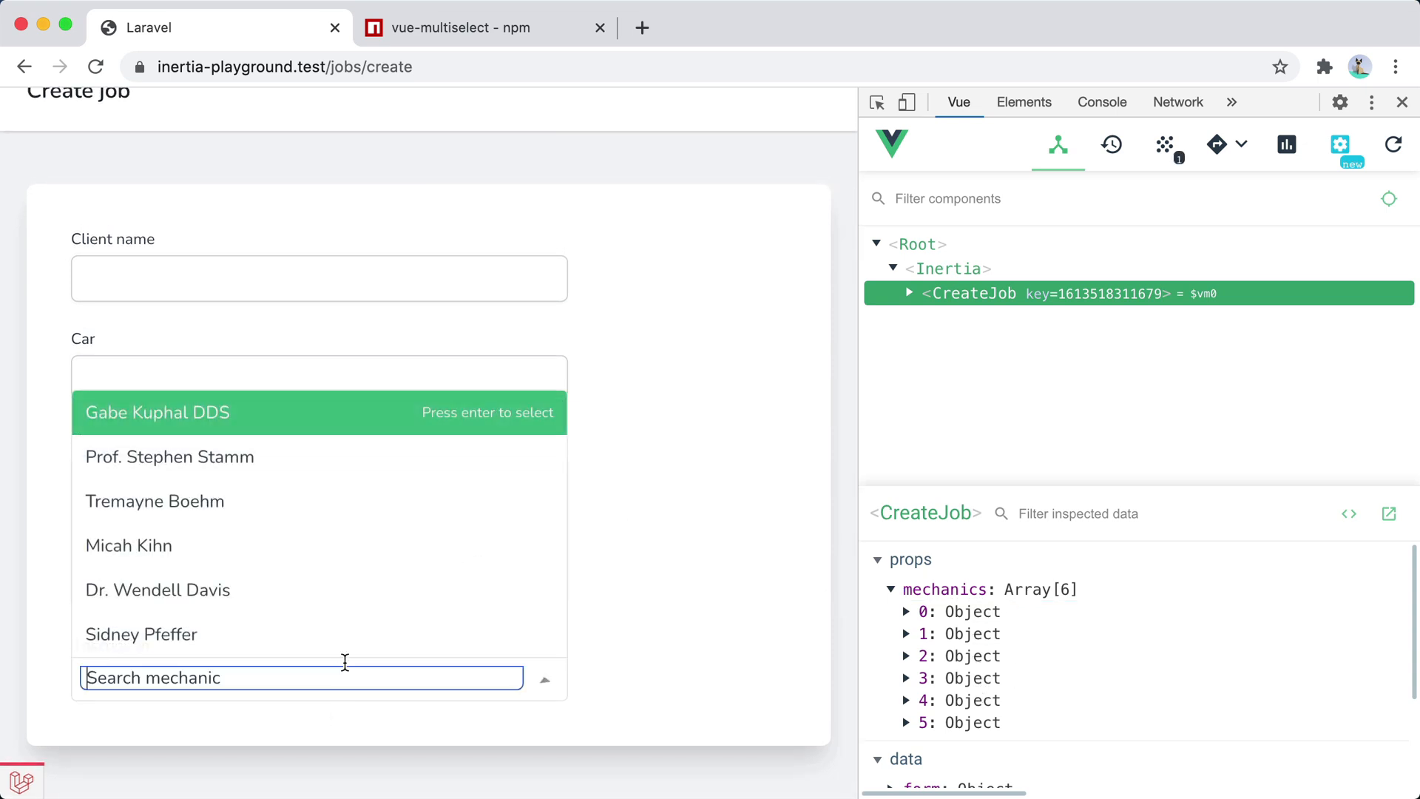
text(dsq)
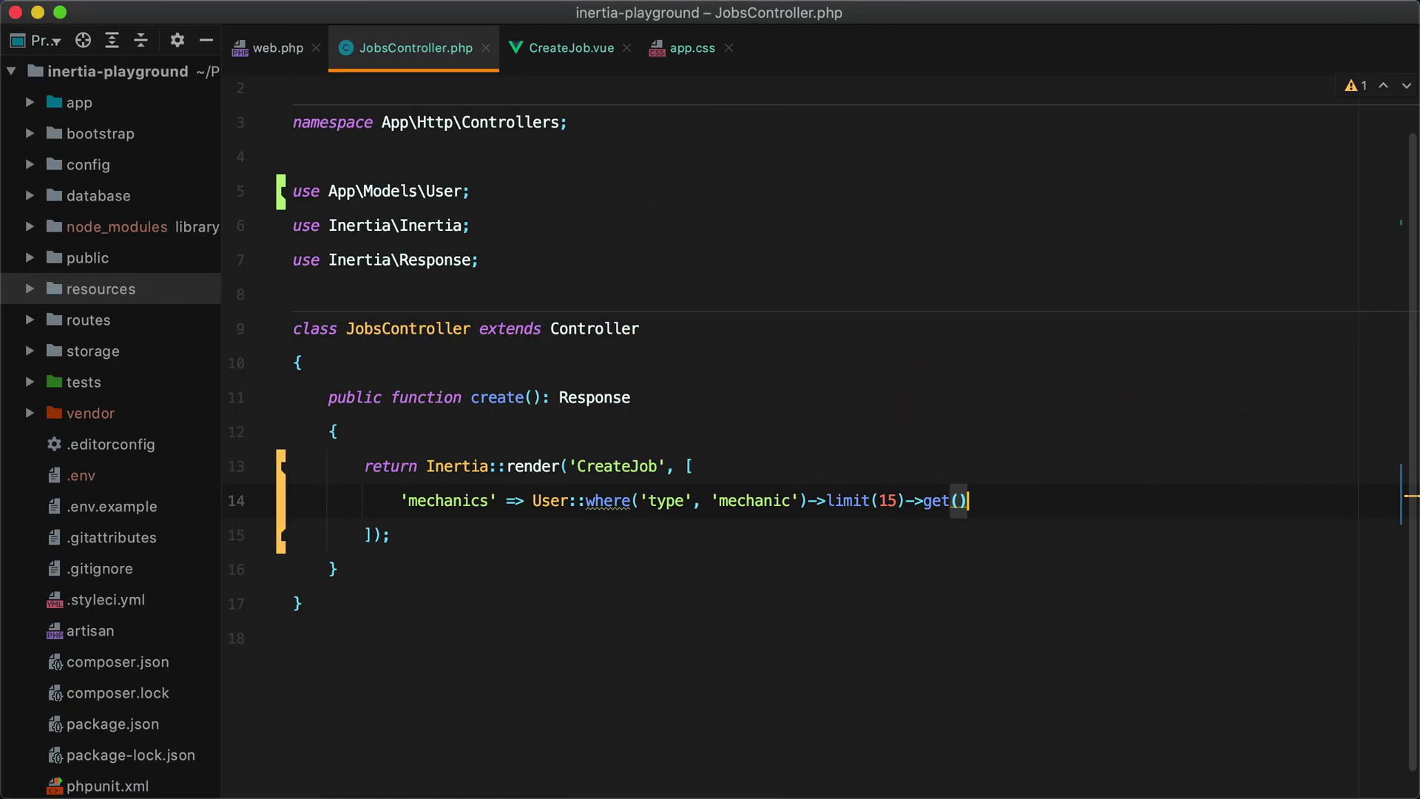
- With DatabaseSeeder.php open, run php artisan migrate:fresh --seed in the second terminal session
text(D)
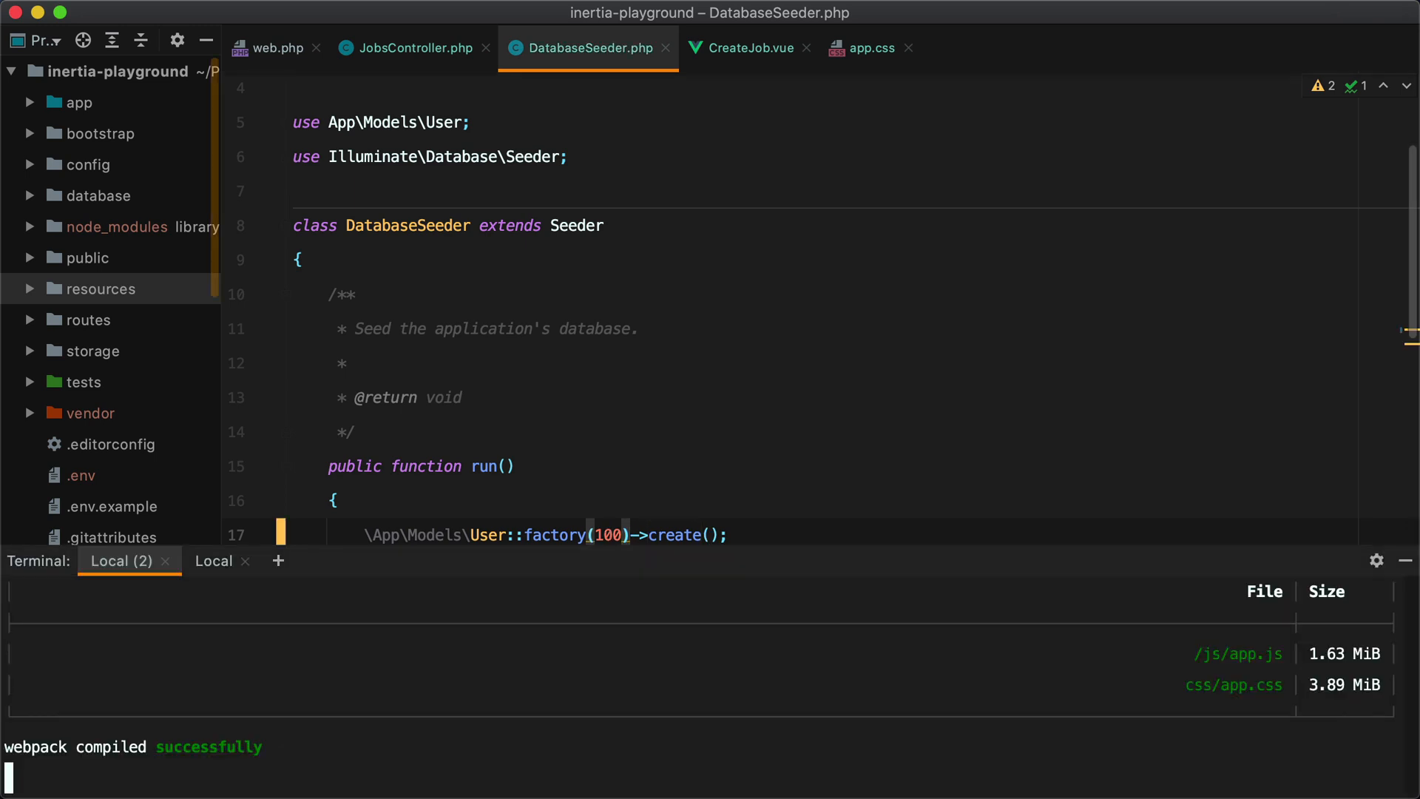
click(215, 561)
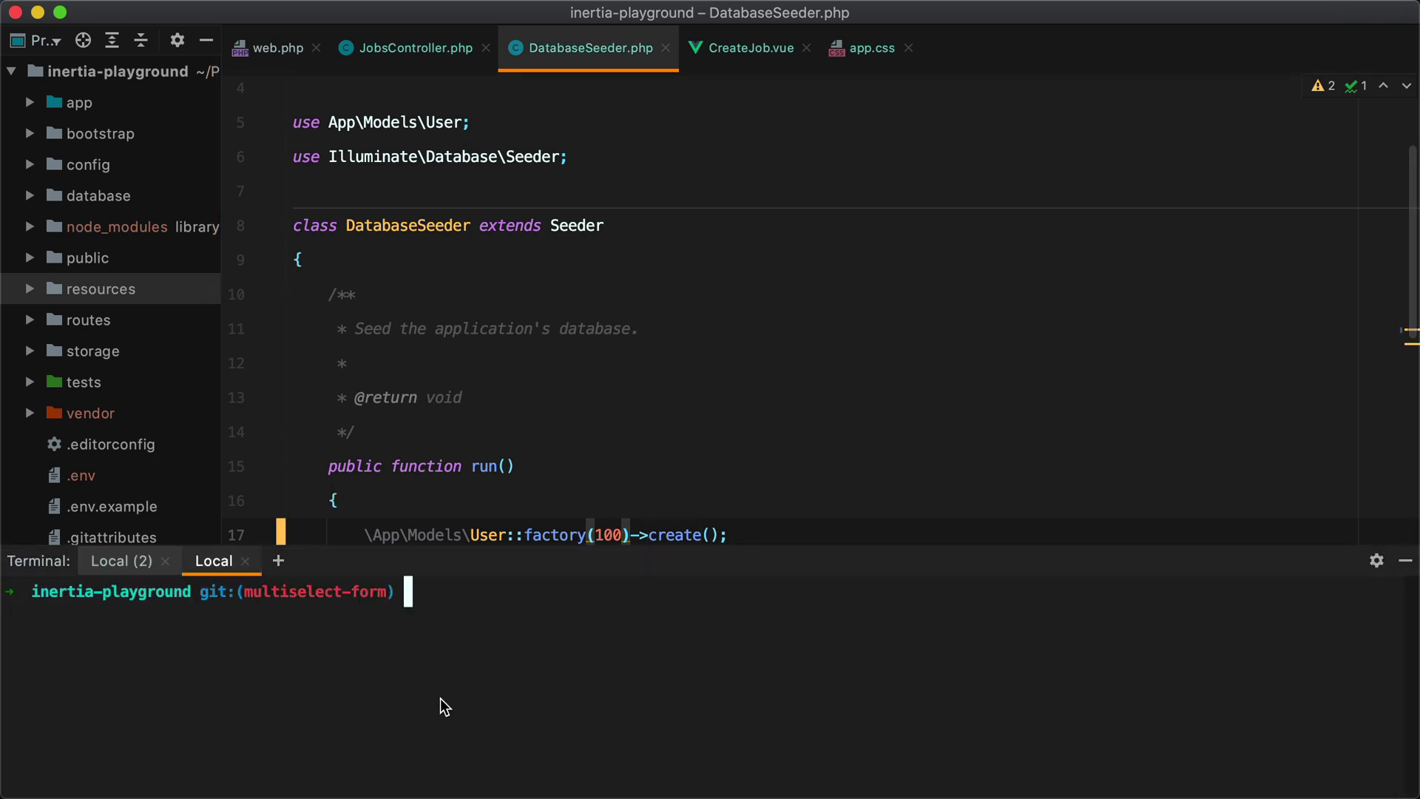
text(php artisan migrate:fre)
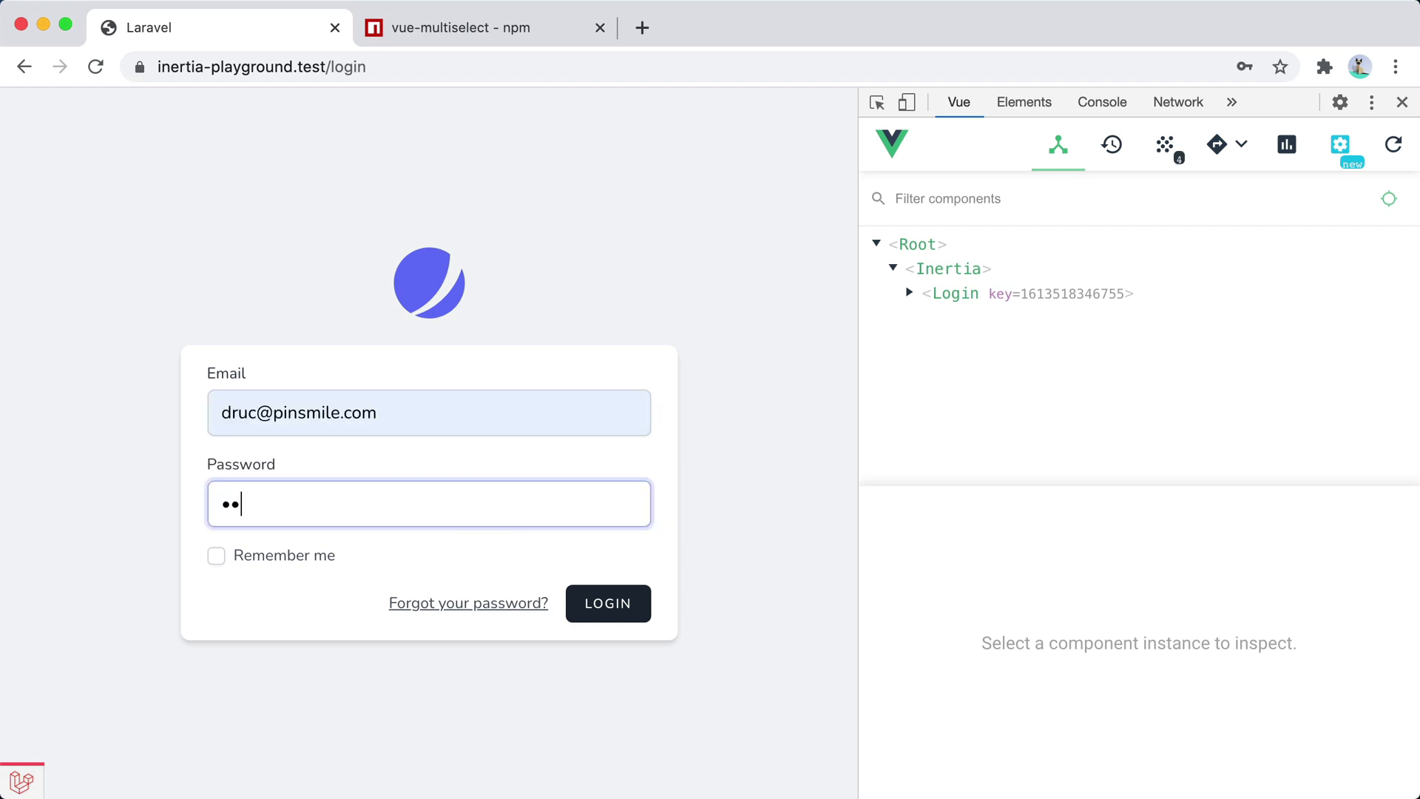
- Log back in, confirm mechanics is Array[15] in Vue devtools and try the mechanic search
click(606, 603)
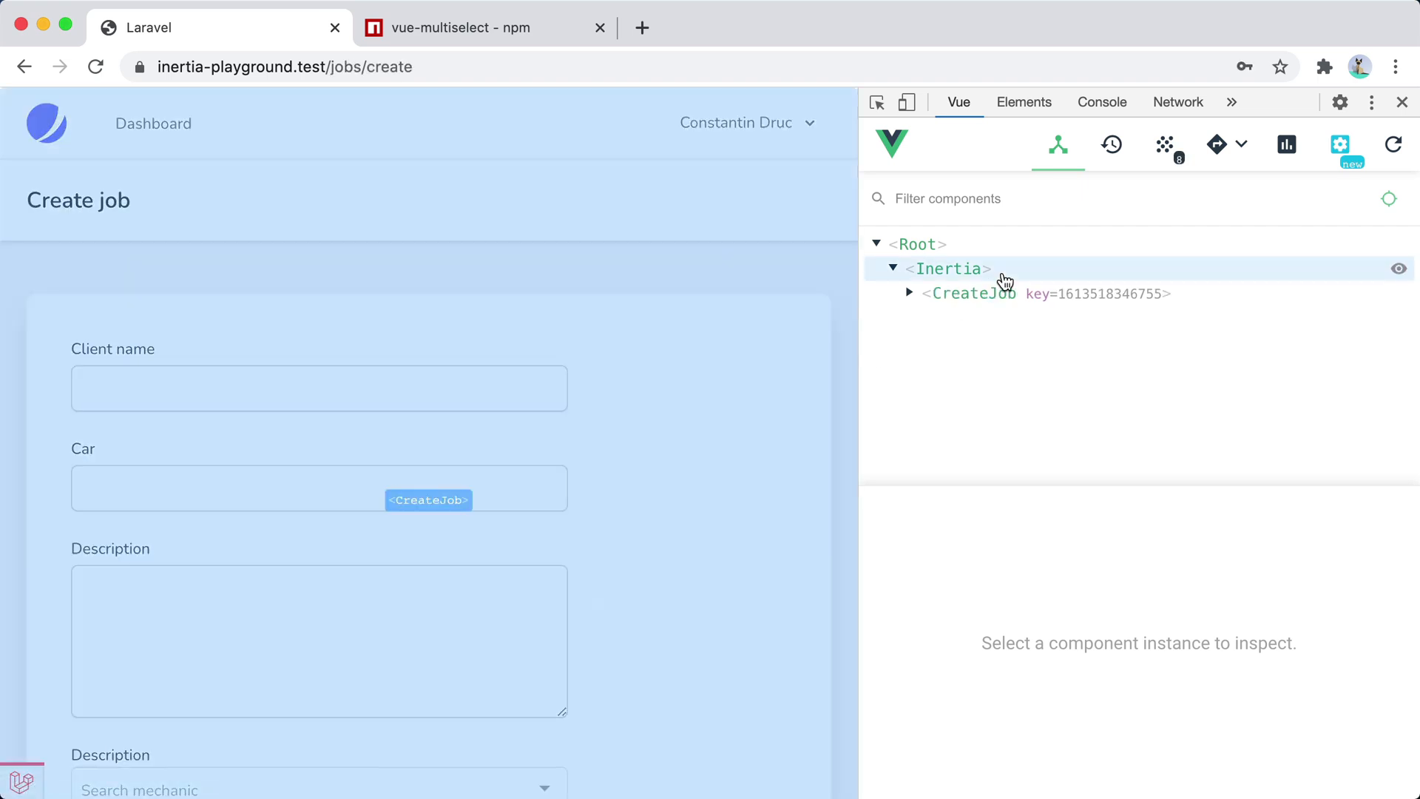
click(969, 292)
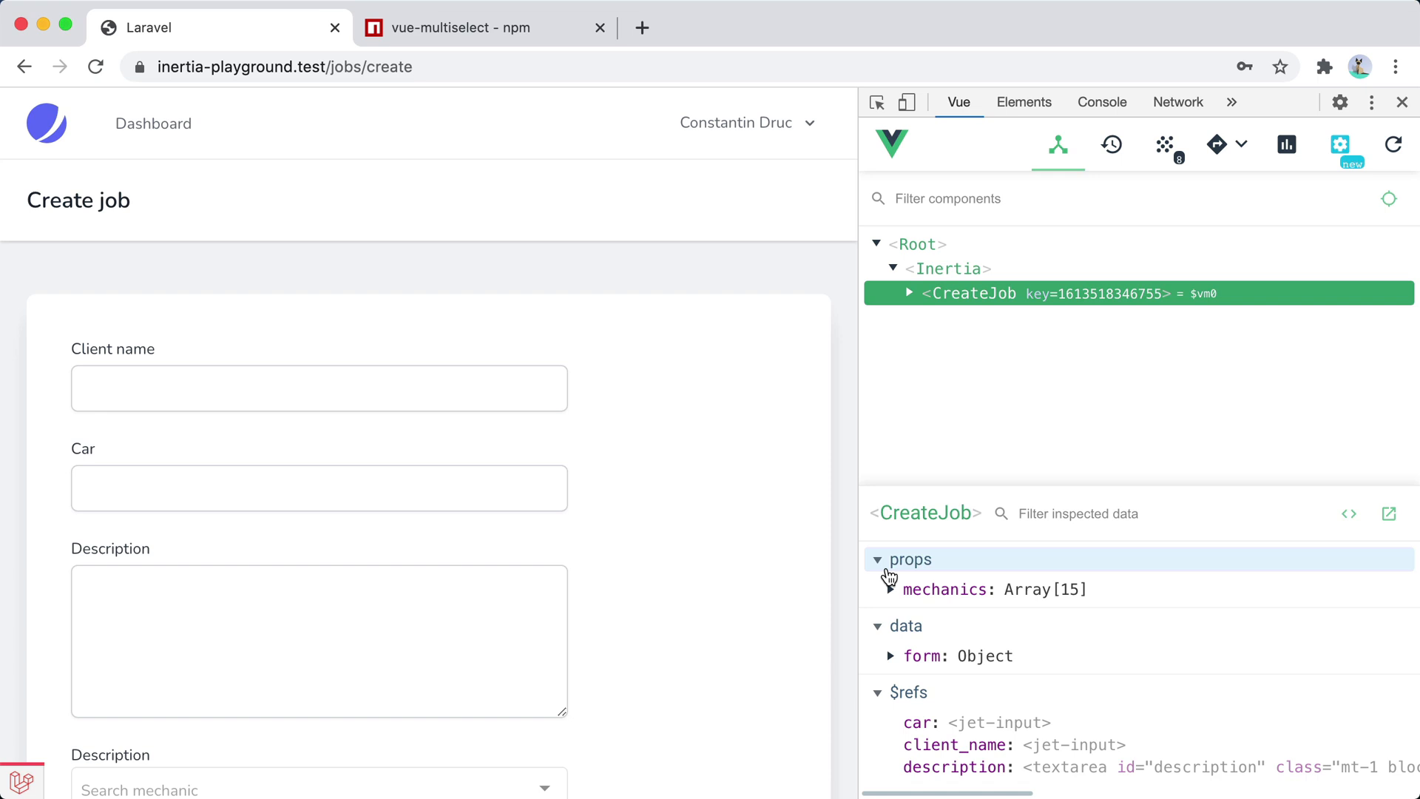
click(301, 781)
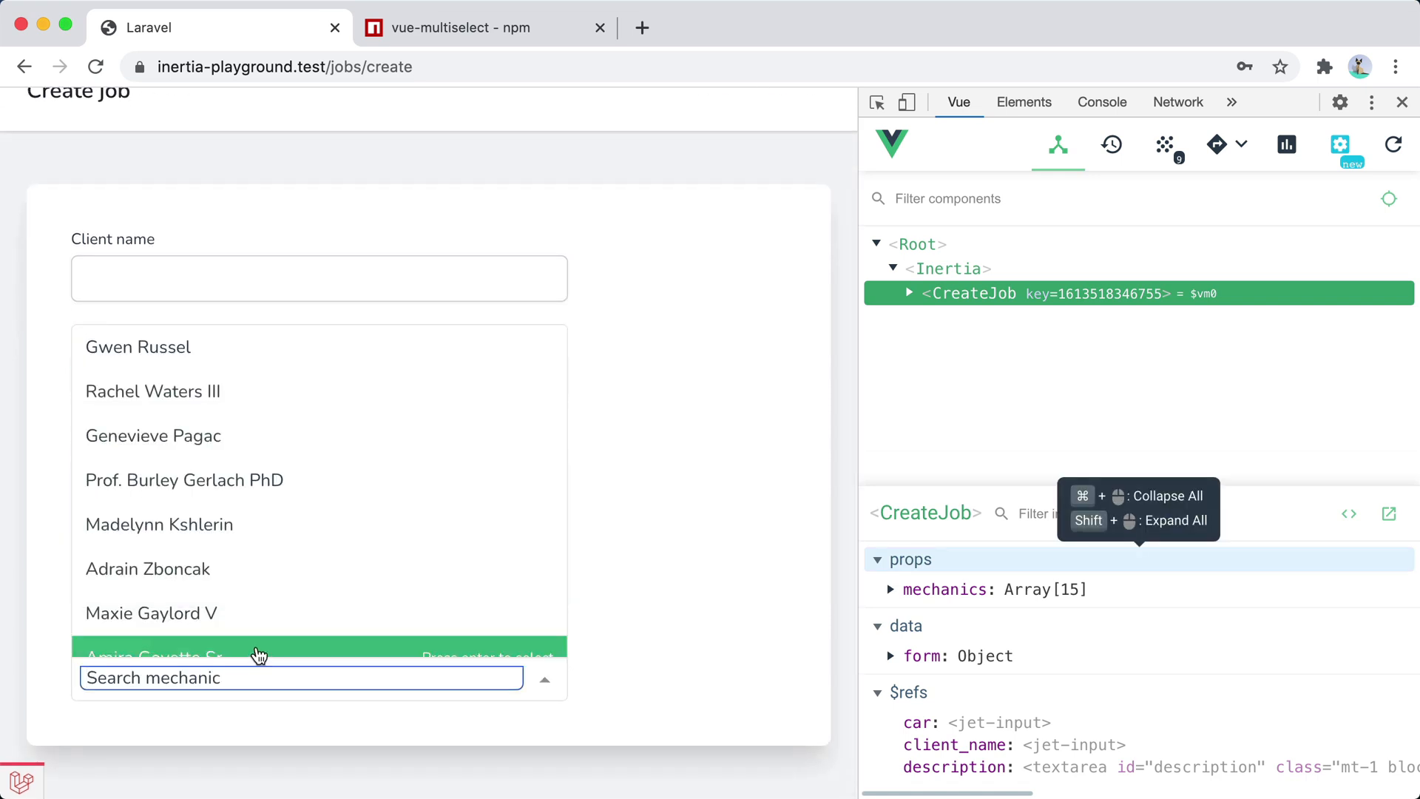
text(dsq)
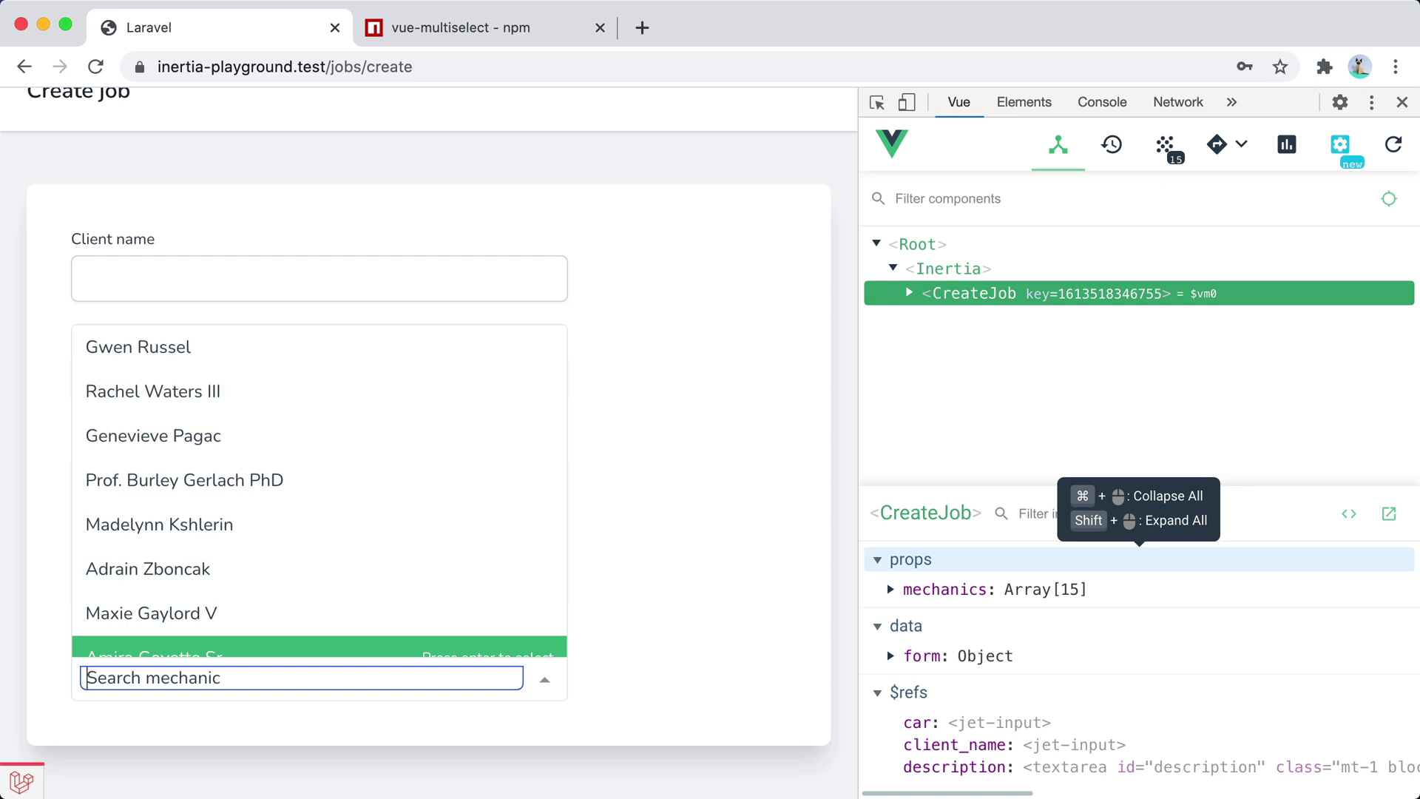
text(dd)
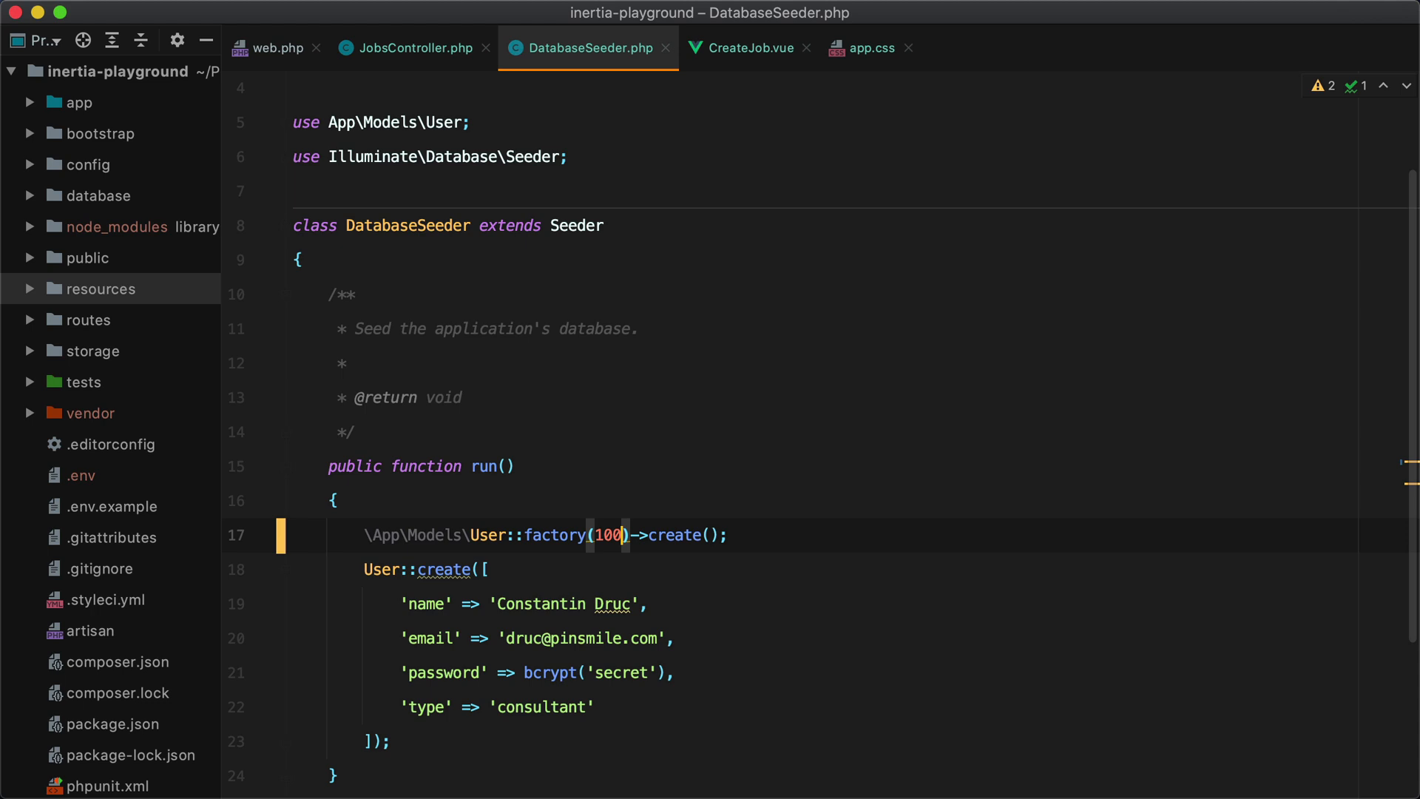
- Give onSearchMechanicsChange a term parameter and send this.$inertia.get('/jobs/create', {term}) instead of logging
click(747, 47)
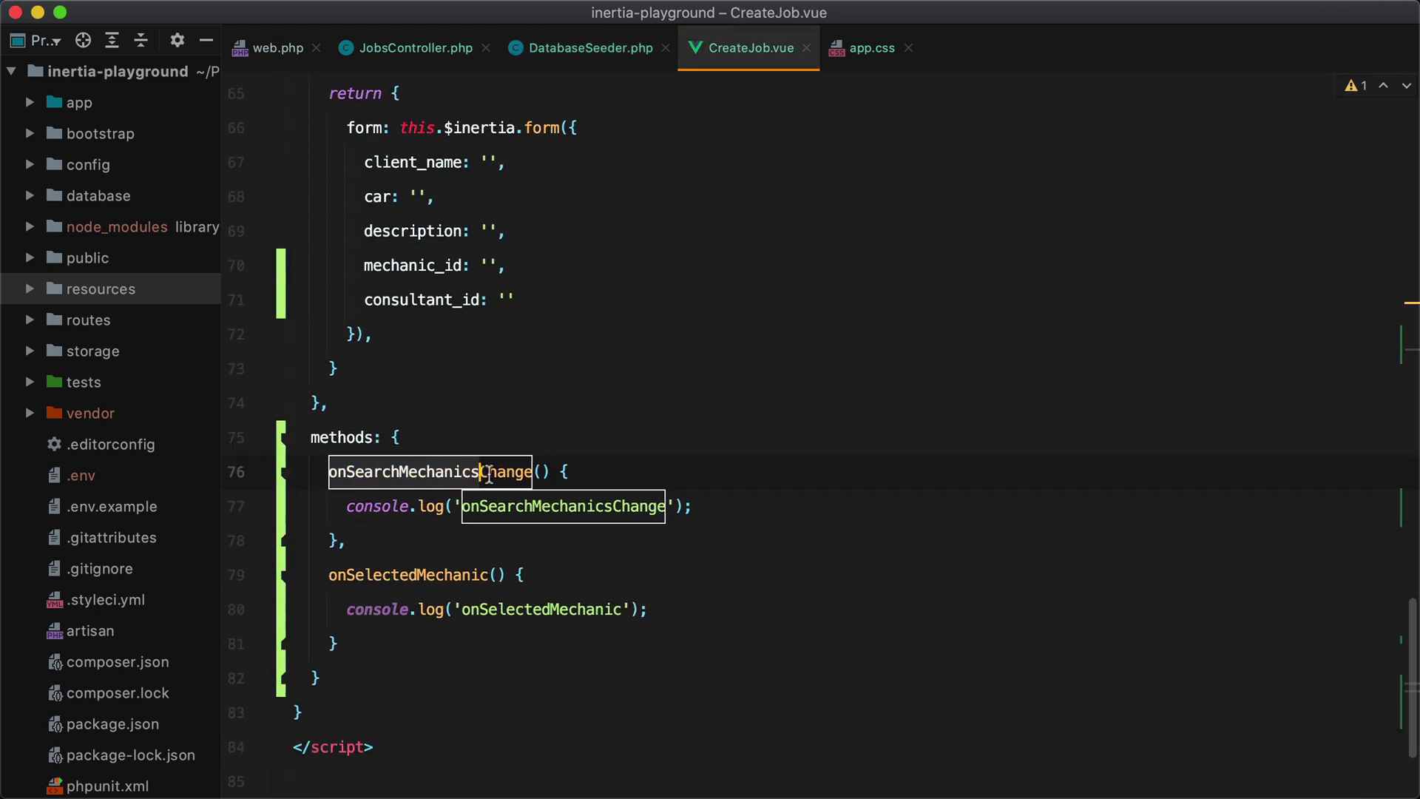
text(te)
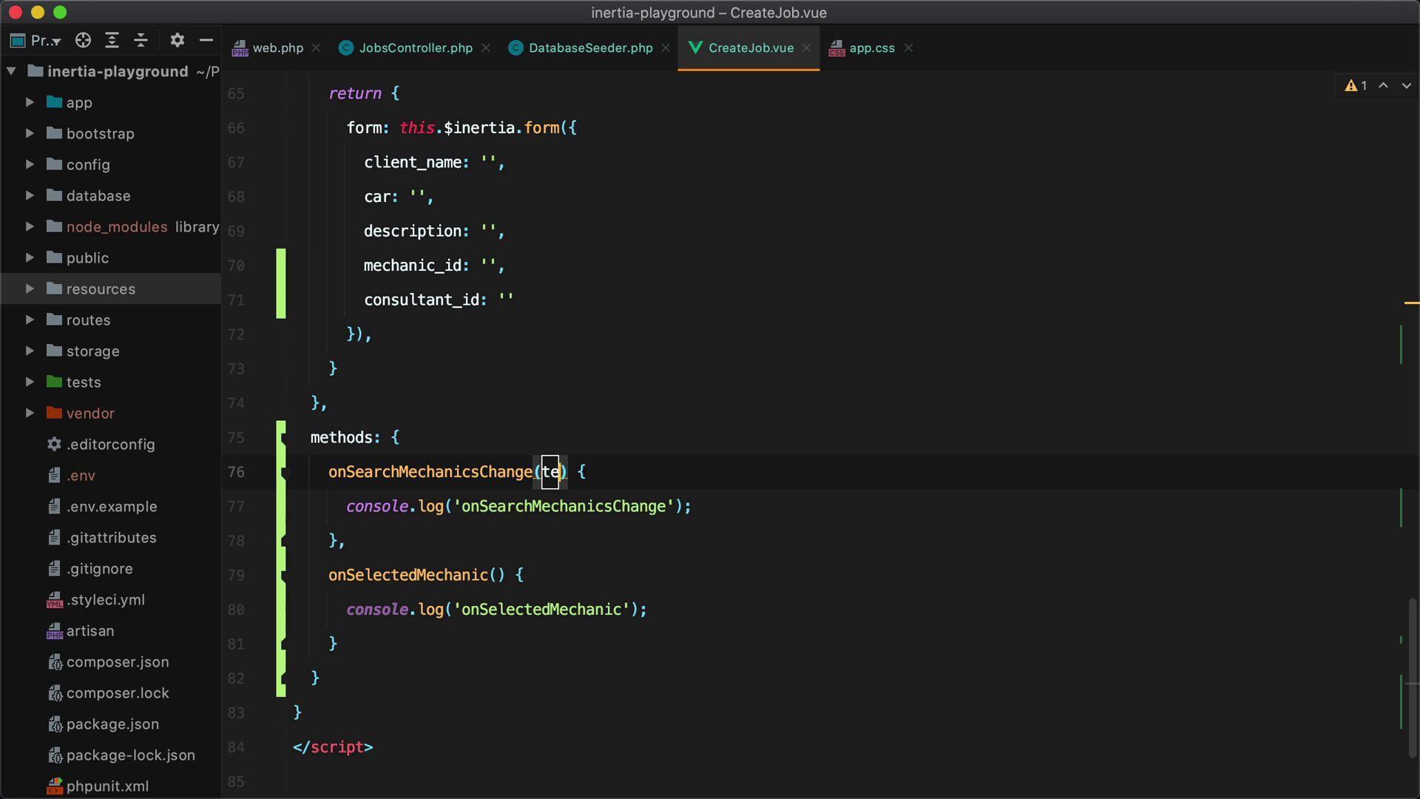
text(rm)
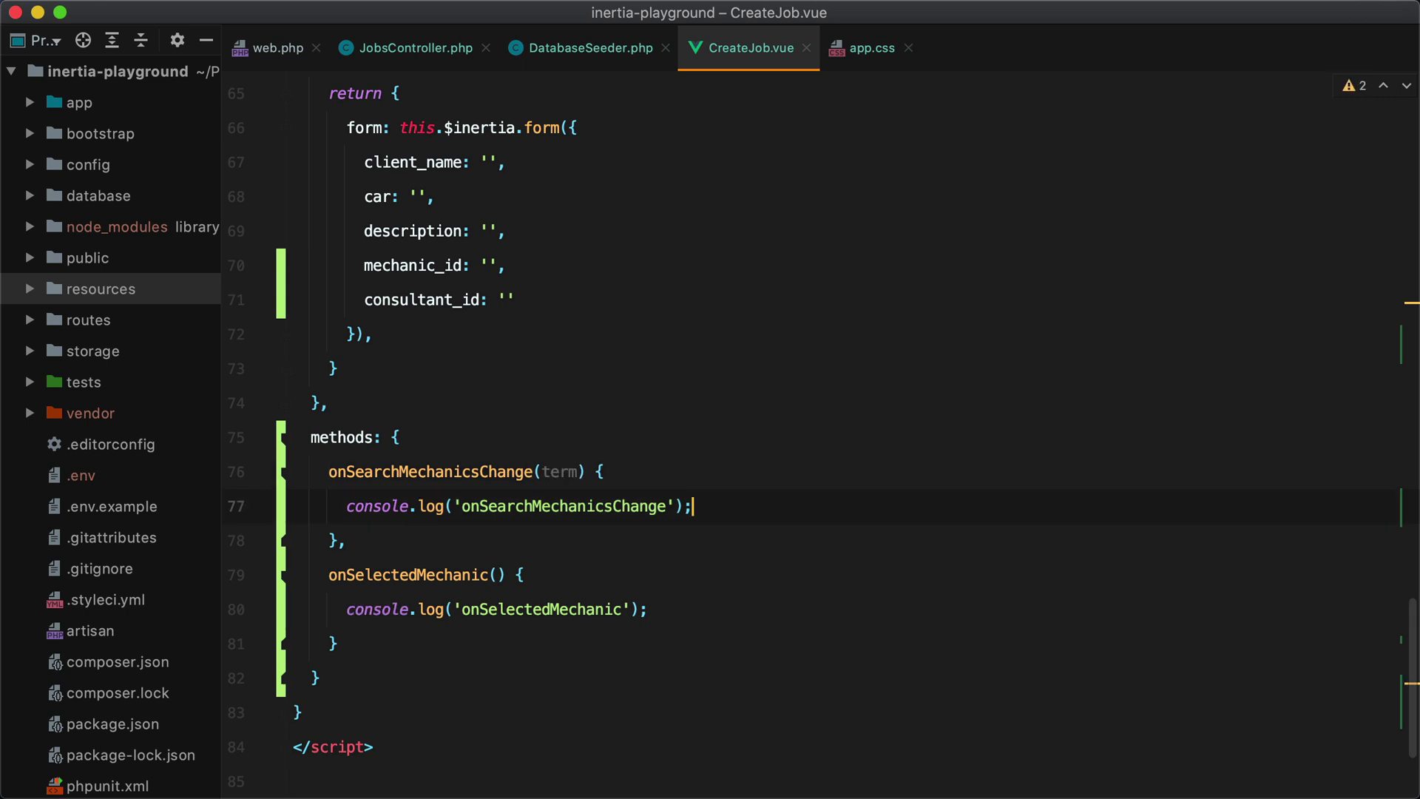
text(this)
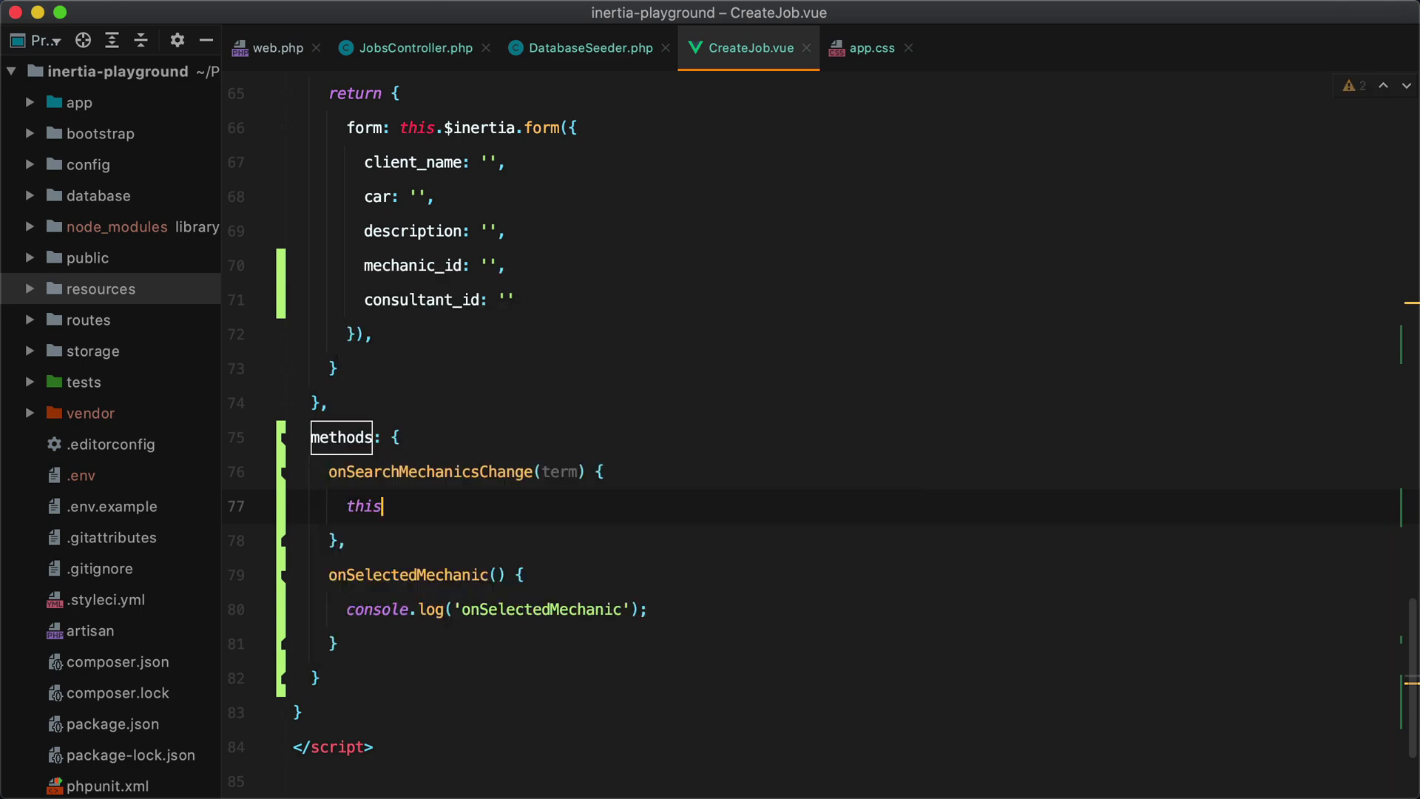
text(.$inertia.get('/)
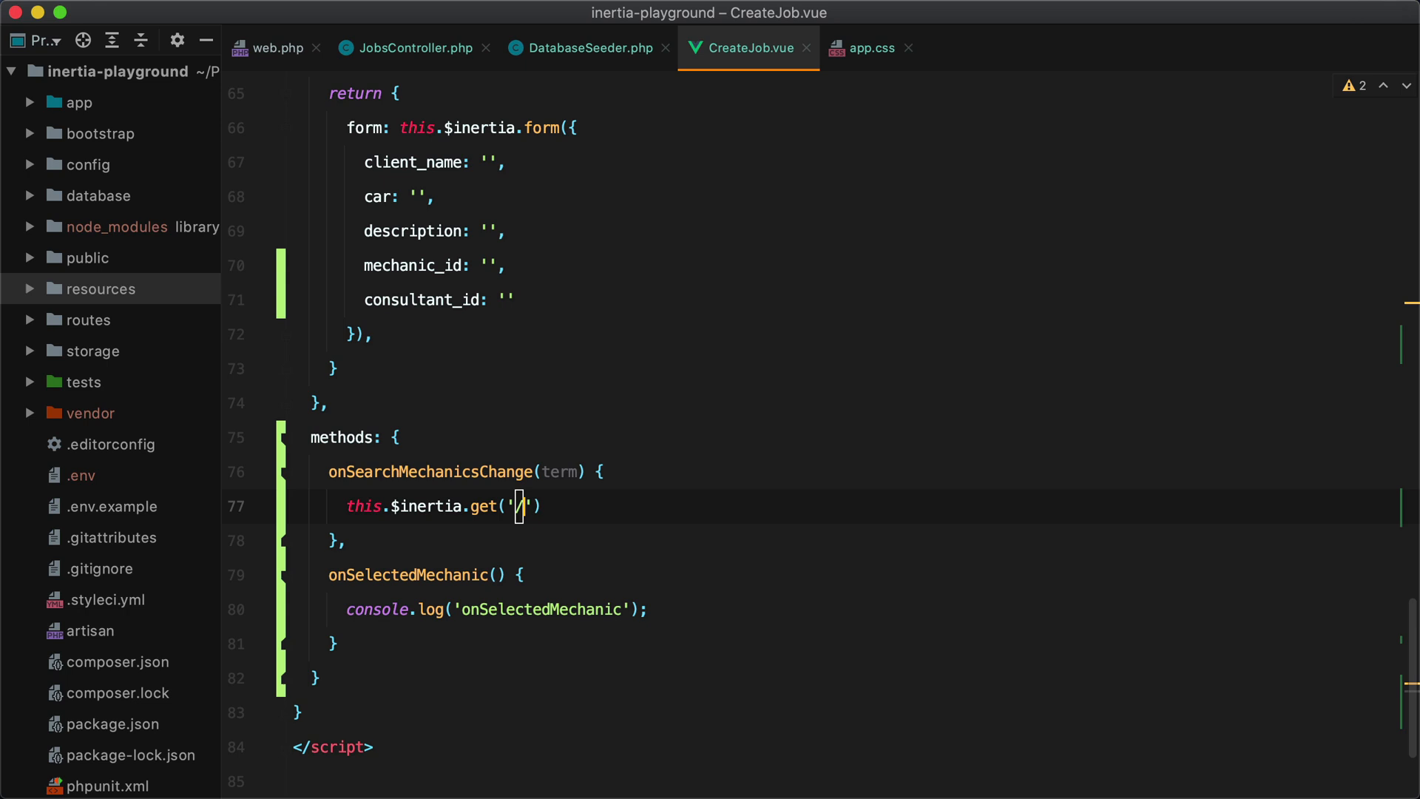
text(jobs/crea)
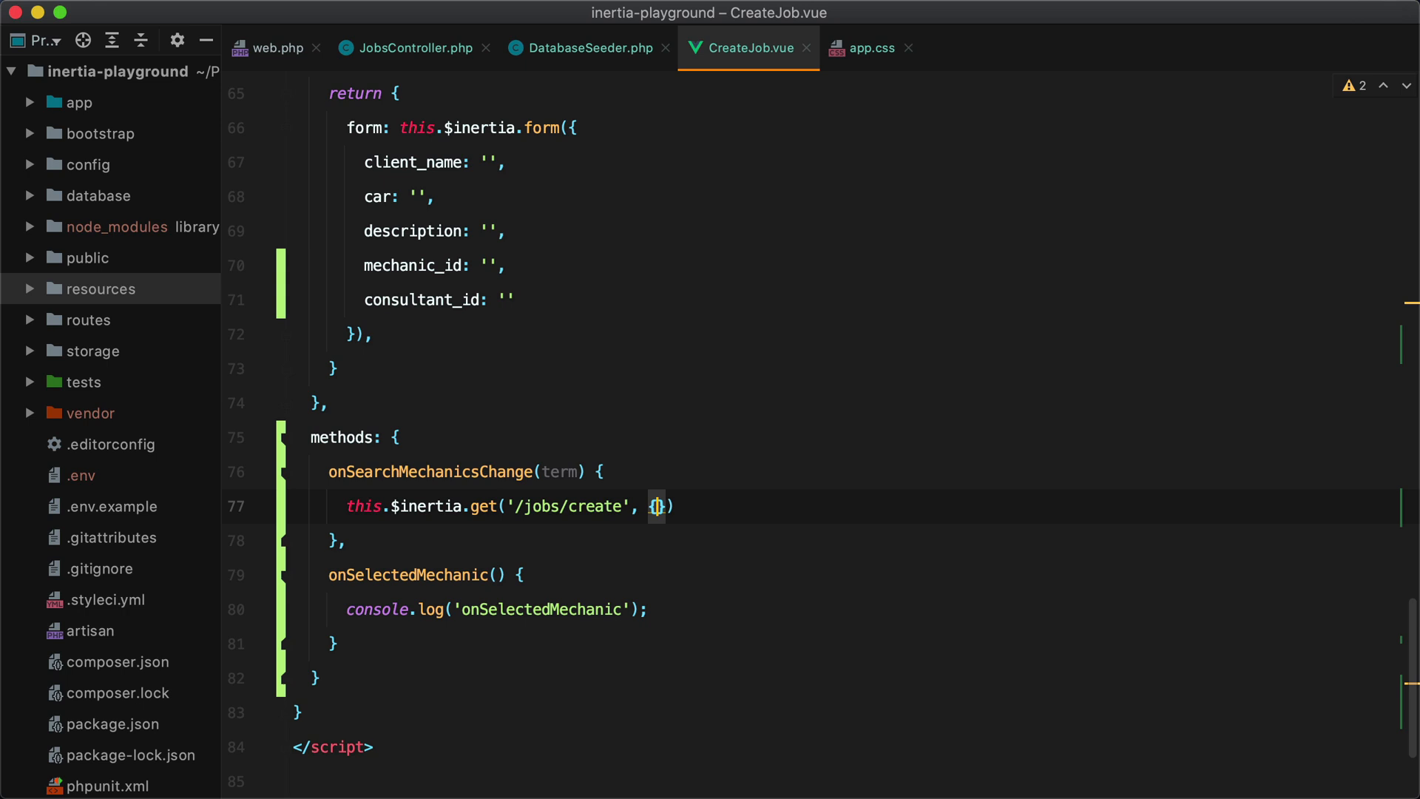
text(term: term)
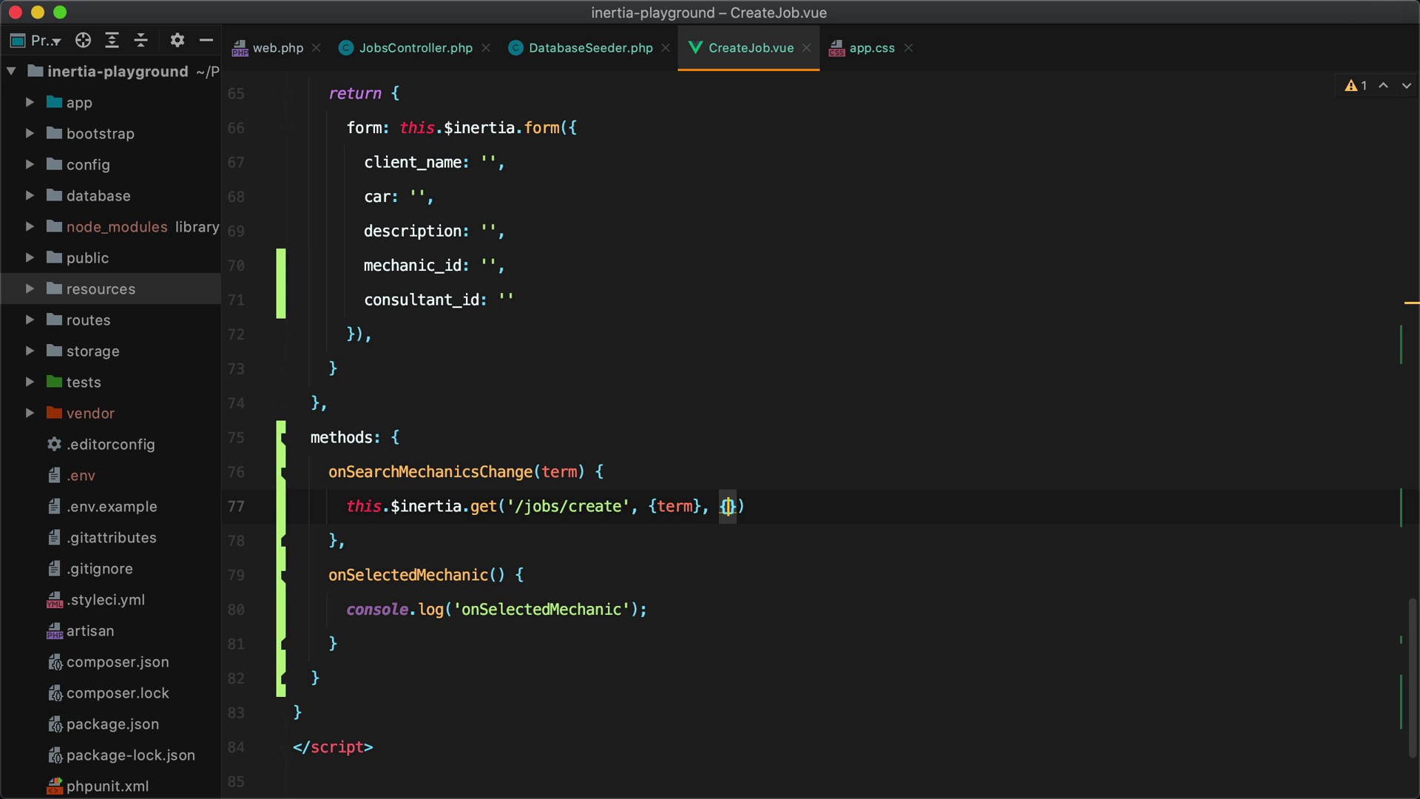
text(pres)
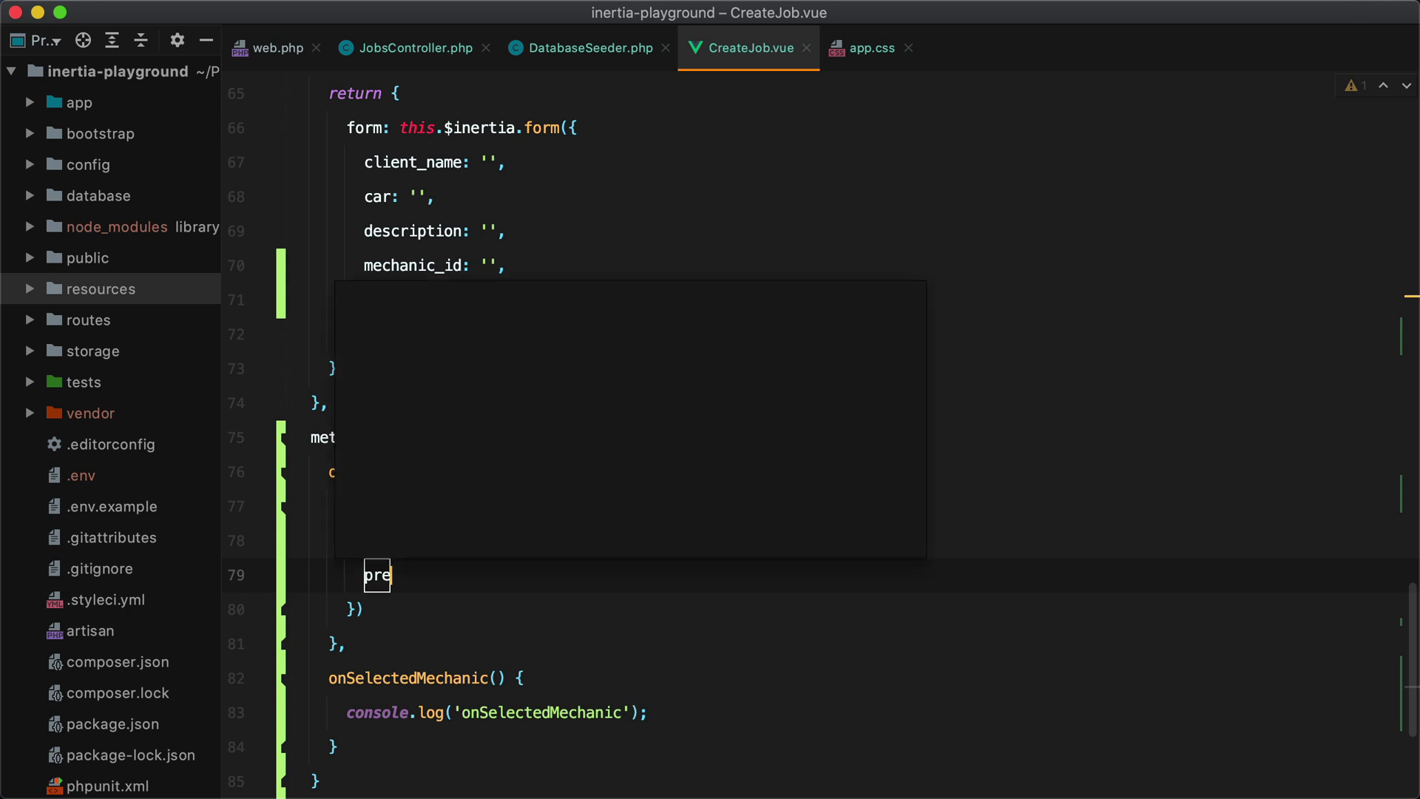
- Add preserveState: true, preserveScroll: true and replace: true to the get options
text(pre)
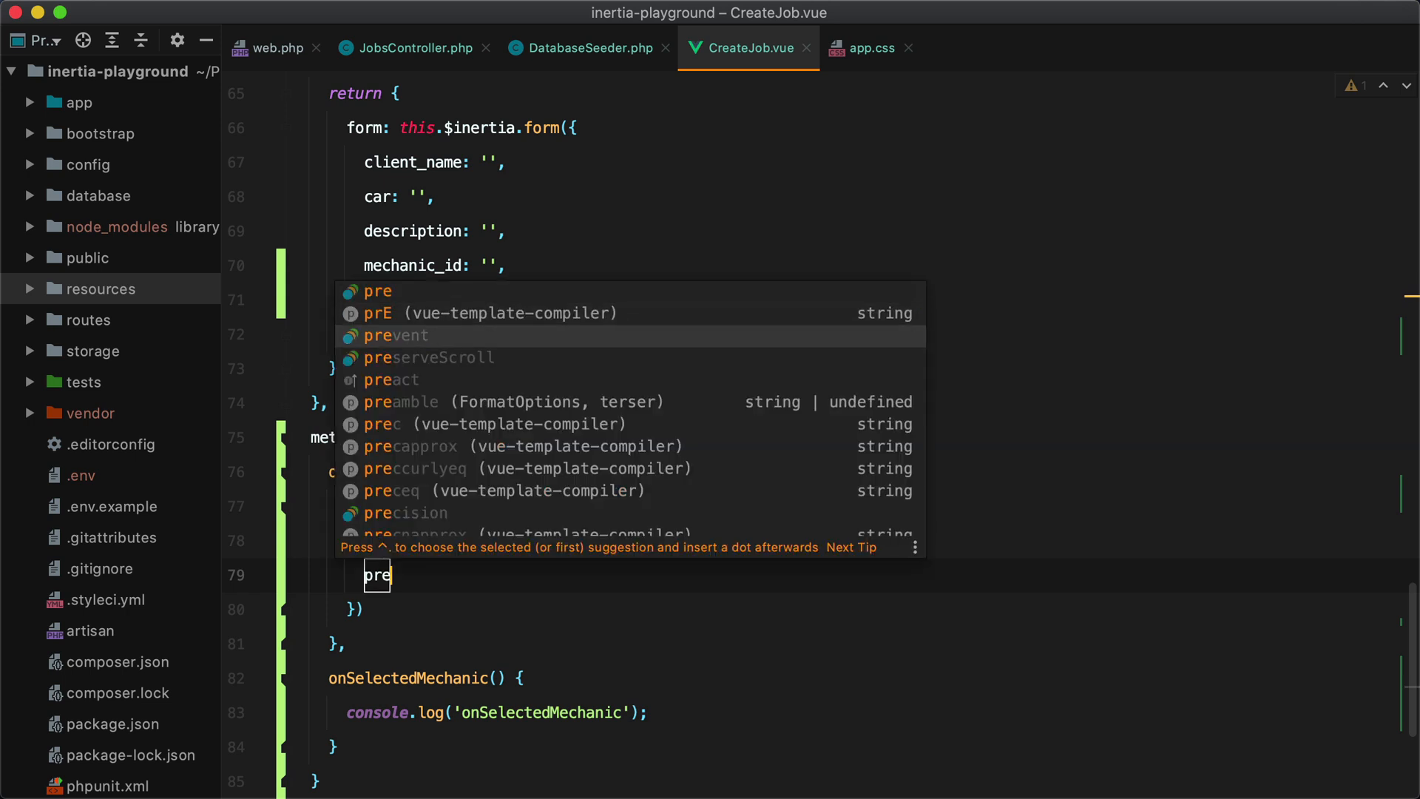
text(preserveScroll:t)
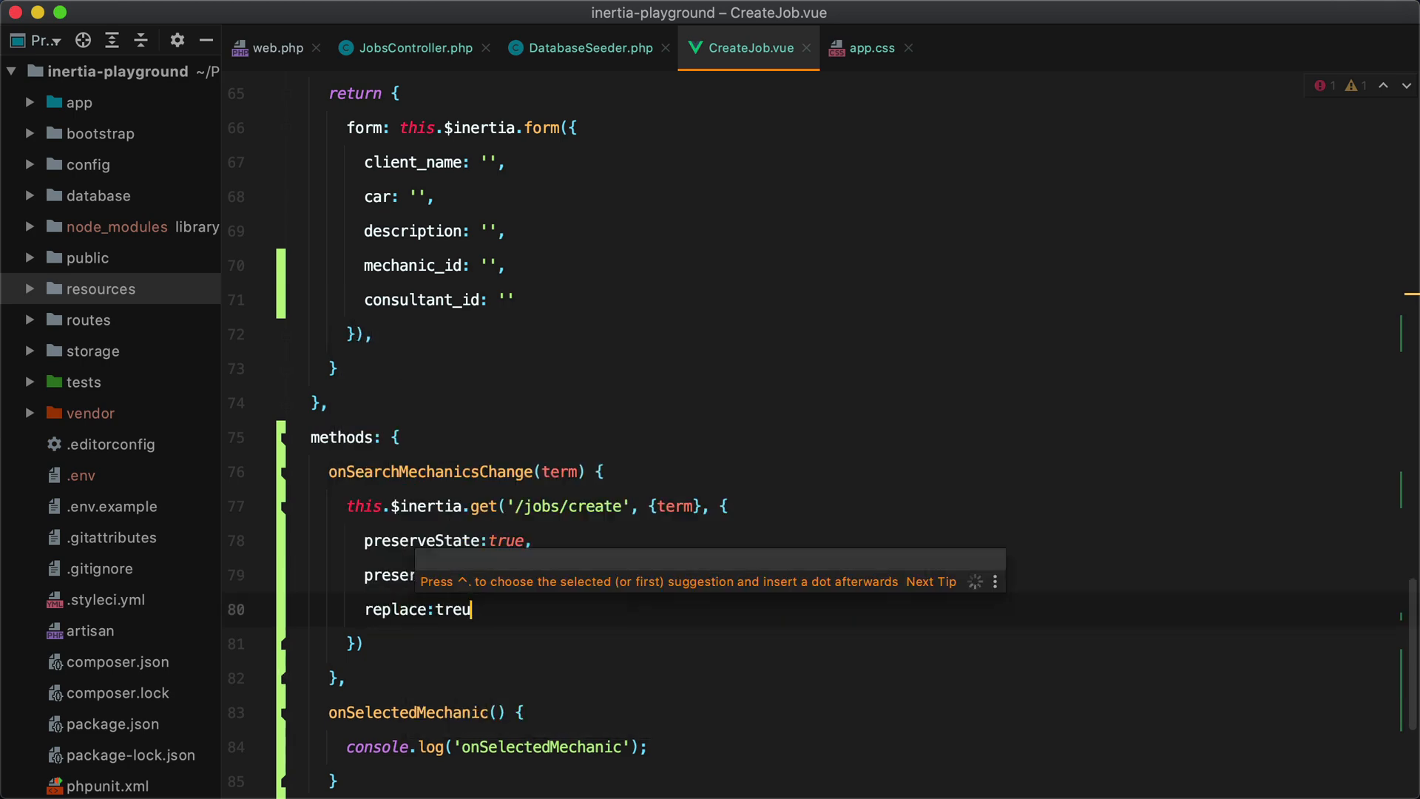
text(e)
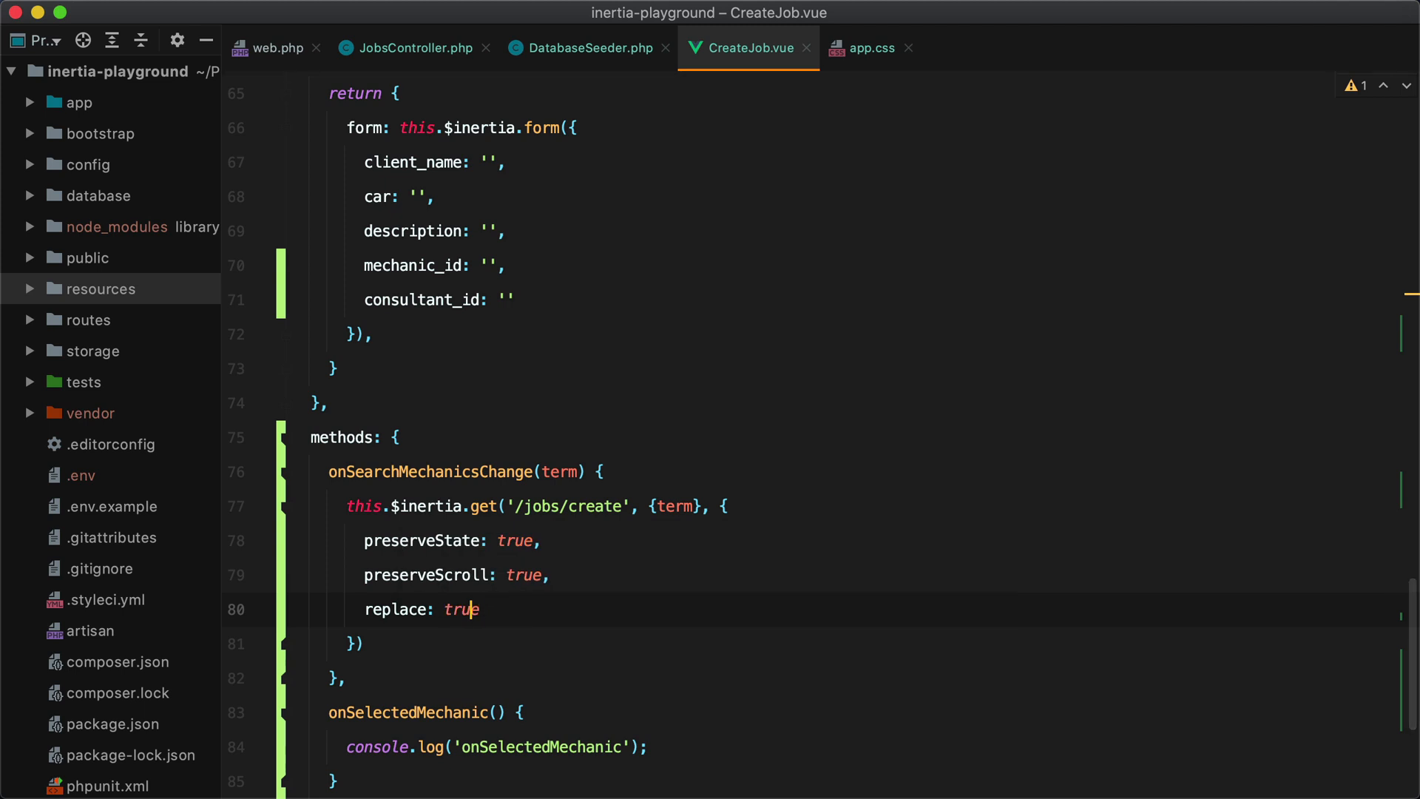
double_click(395, 607)
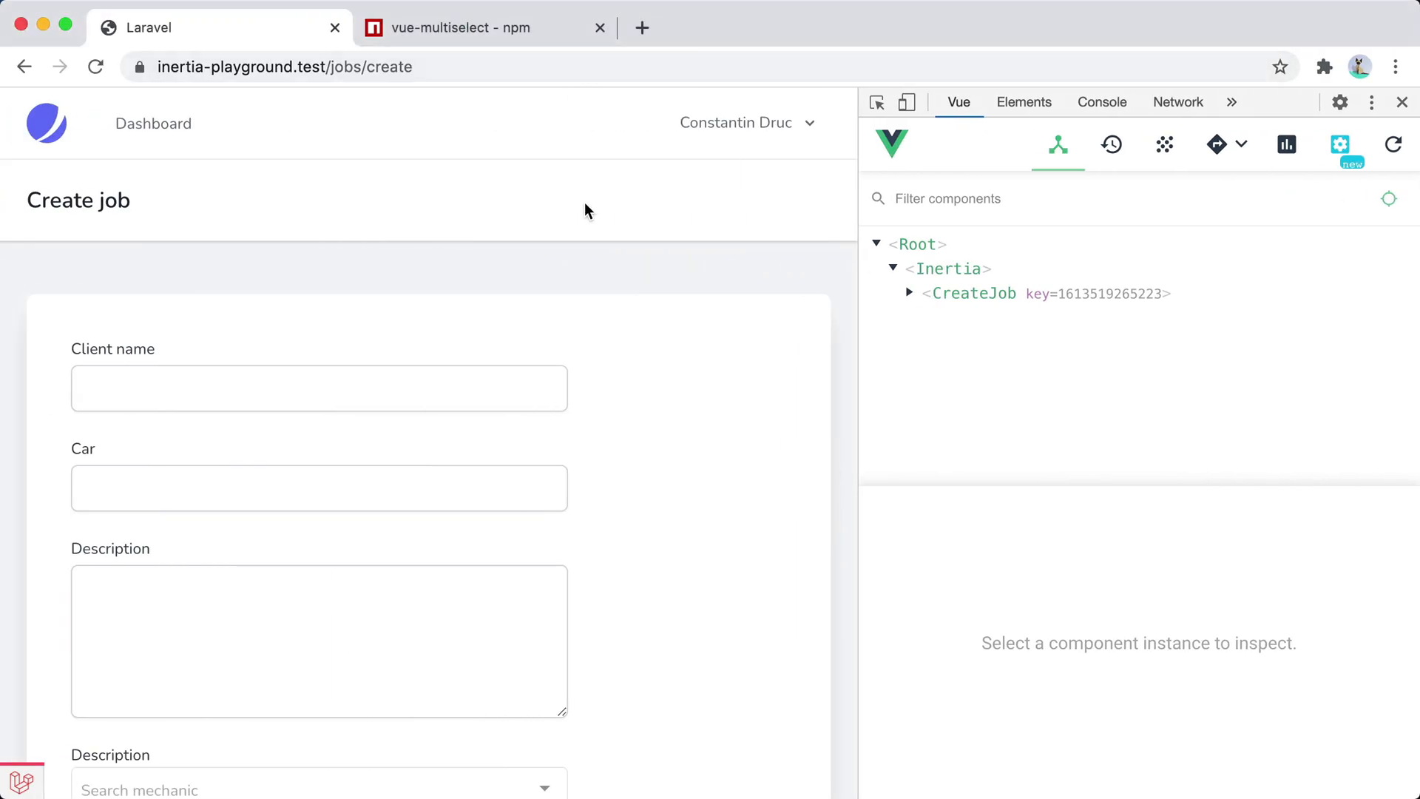
- Search 'ddsadsa' in the mechanic field, watch the URL's term parameter update, then go Back
scroll(down, 3)
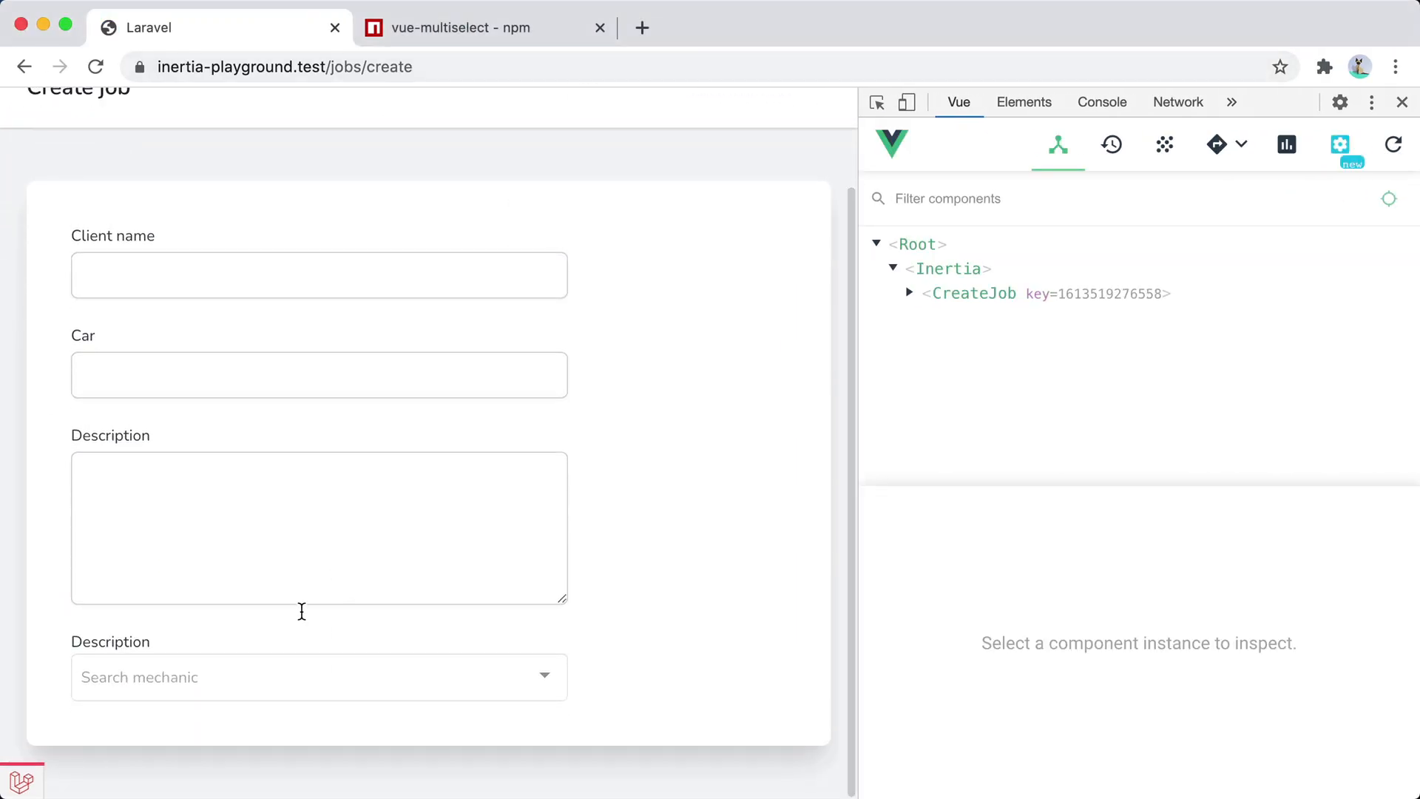
click(320, 675)
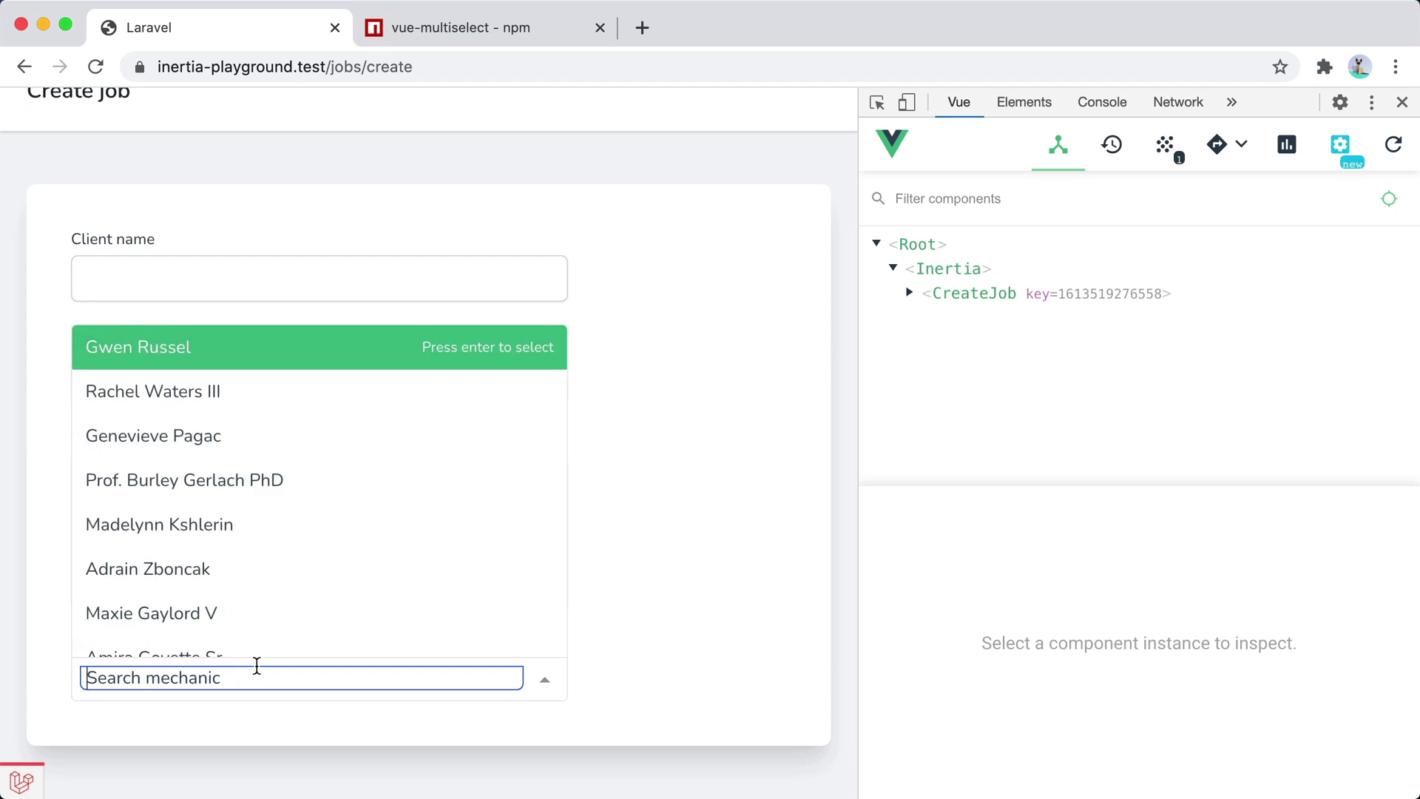
text(ddsadsadsa)
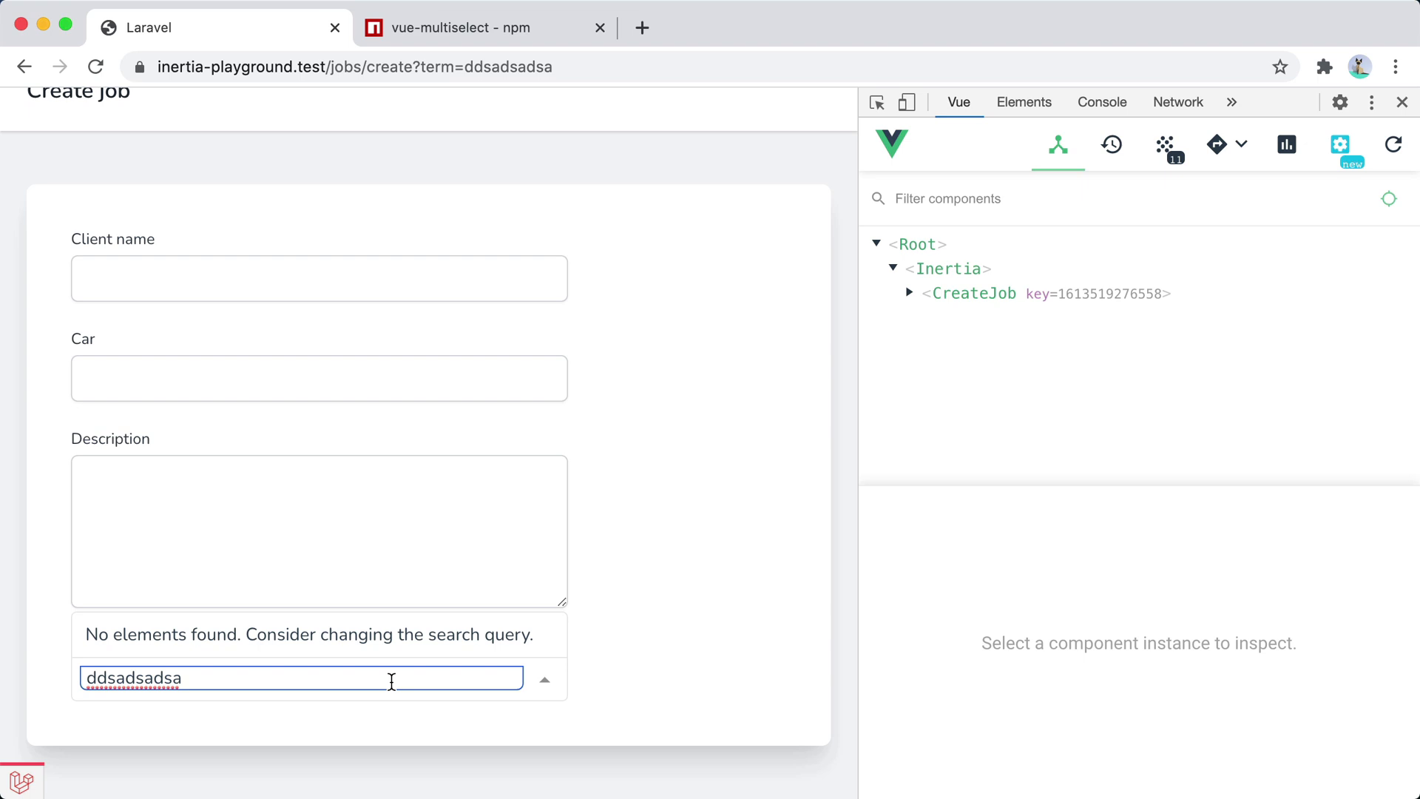
click(300, 677)
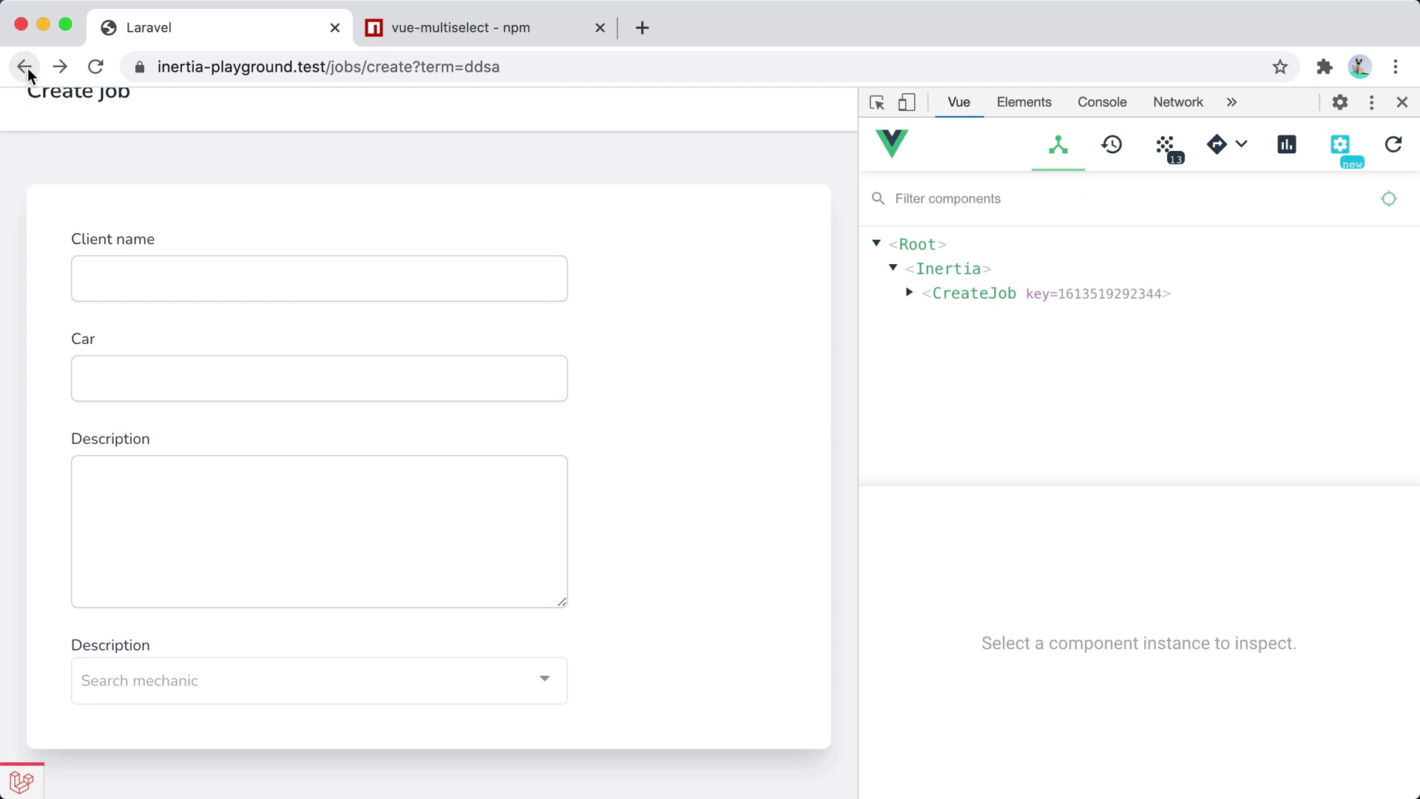
click(23, 66)
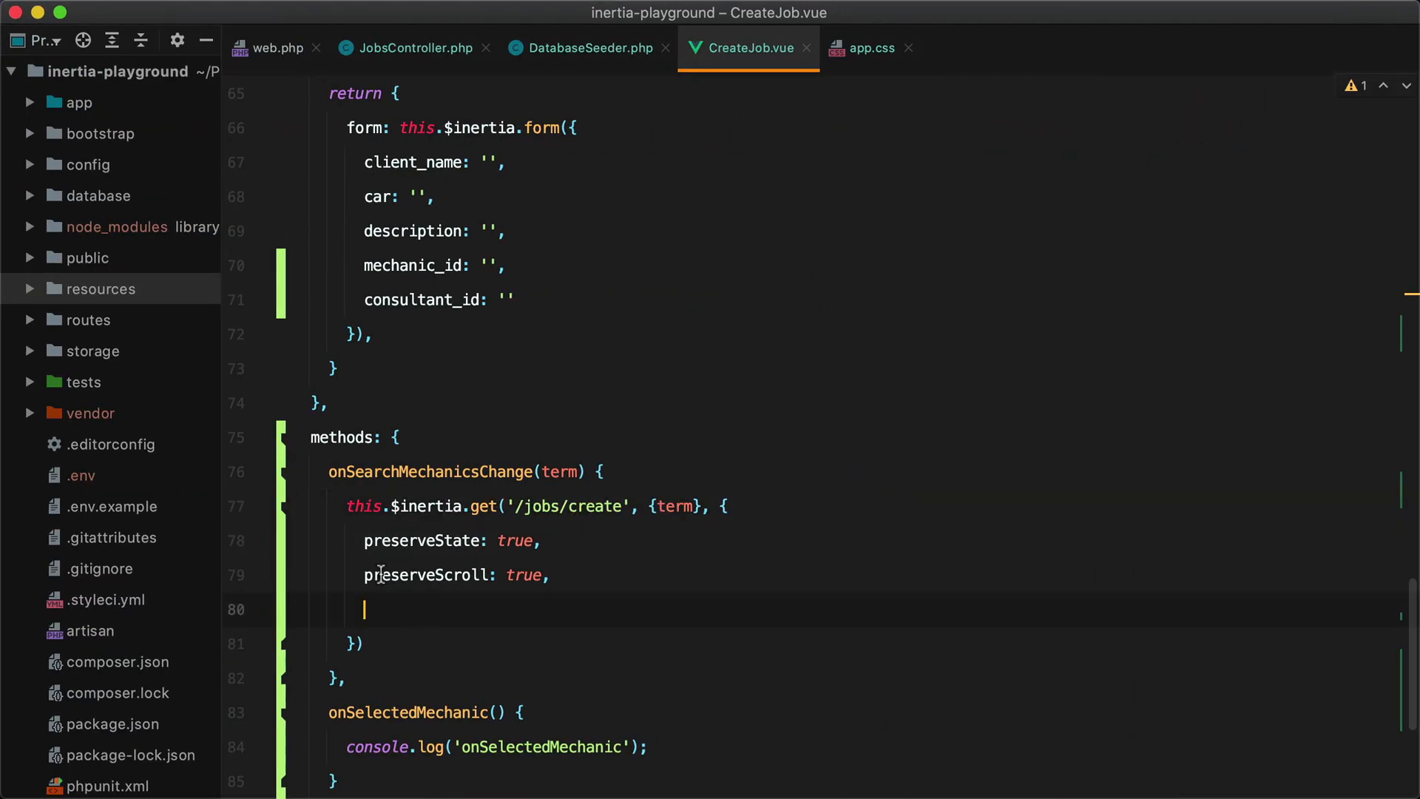
mouse_move(461, 451)
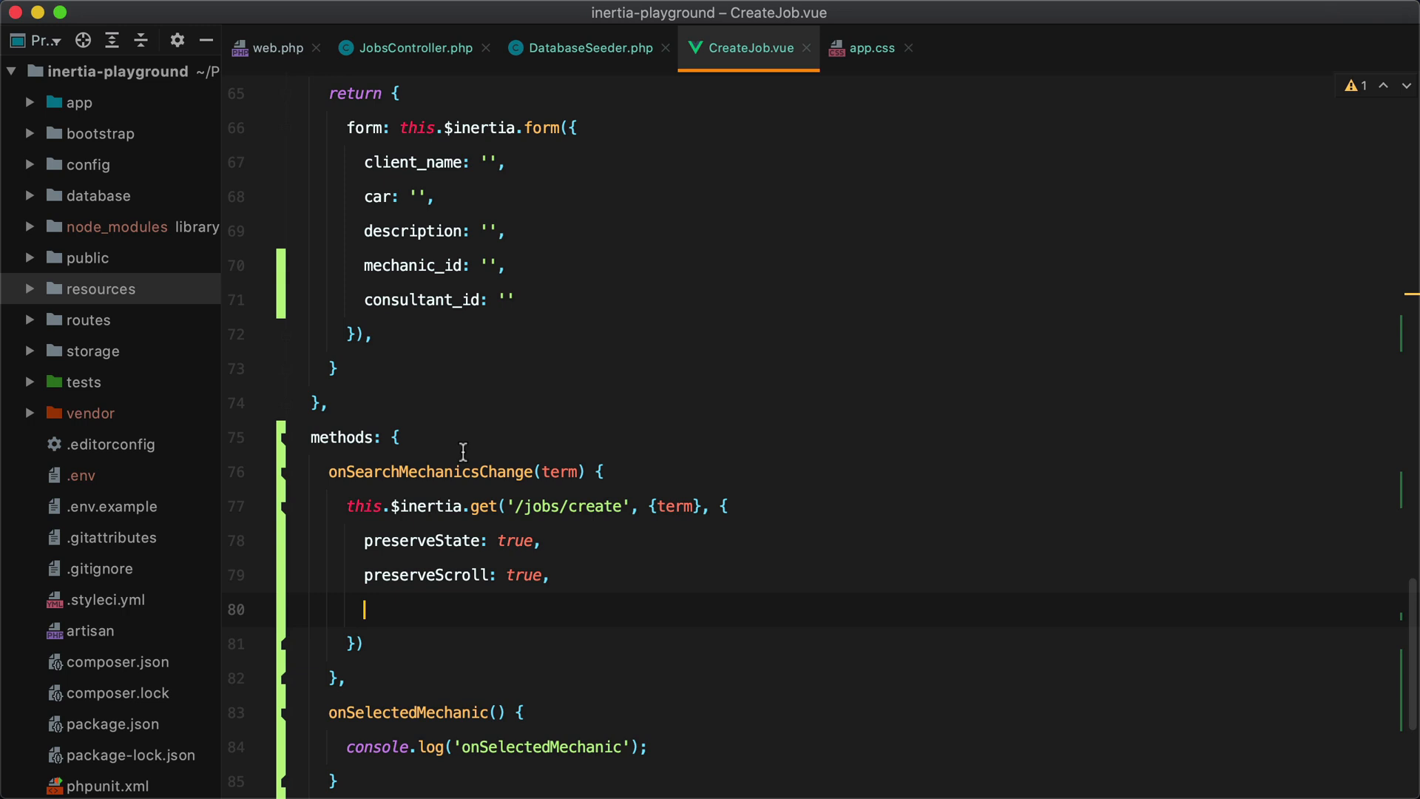
- Restore replace: true in the $inertia.get options of onSearchMechanicsChange
text(replace: true)
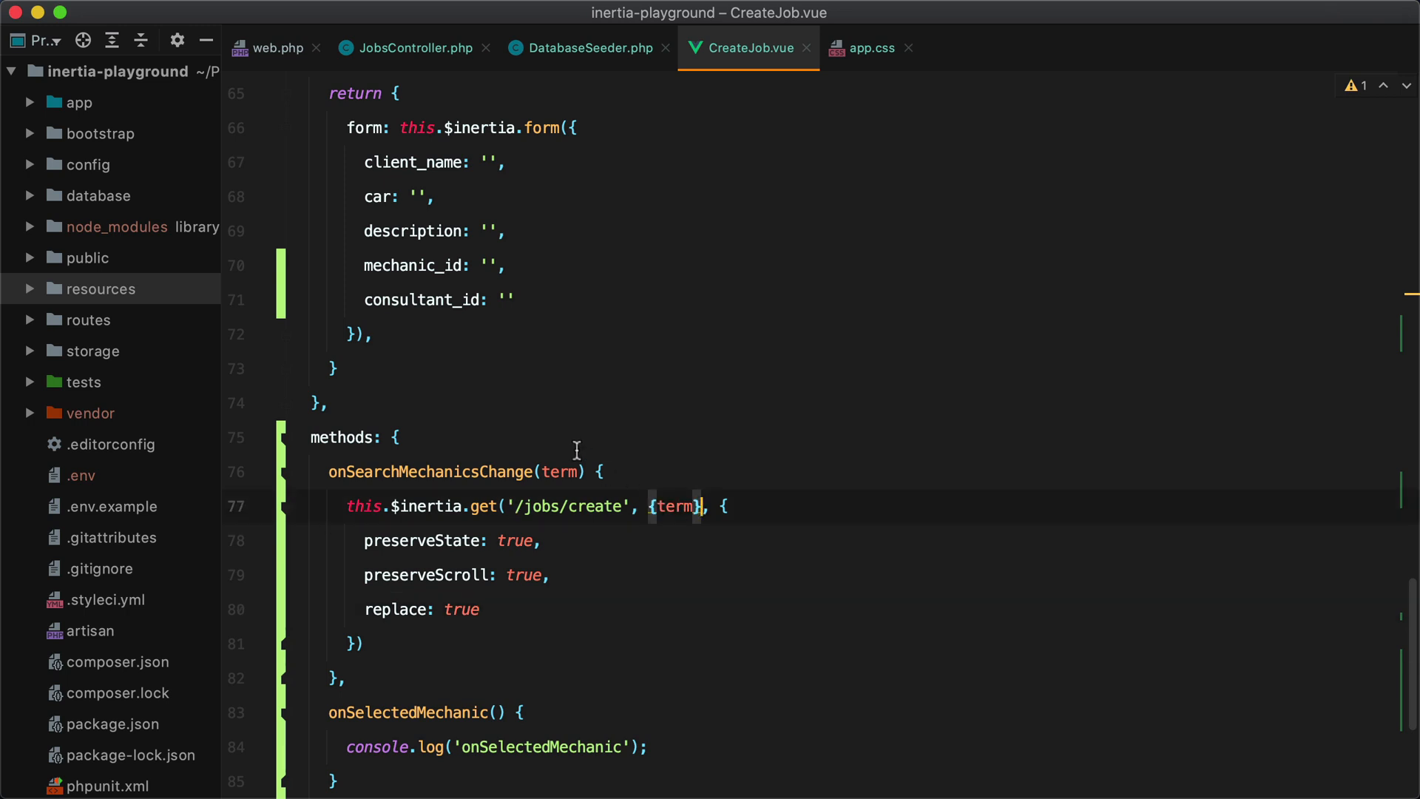
click(413, 47)
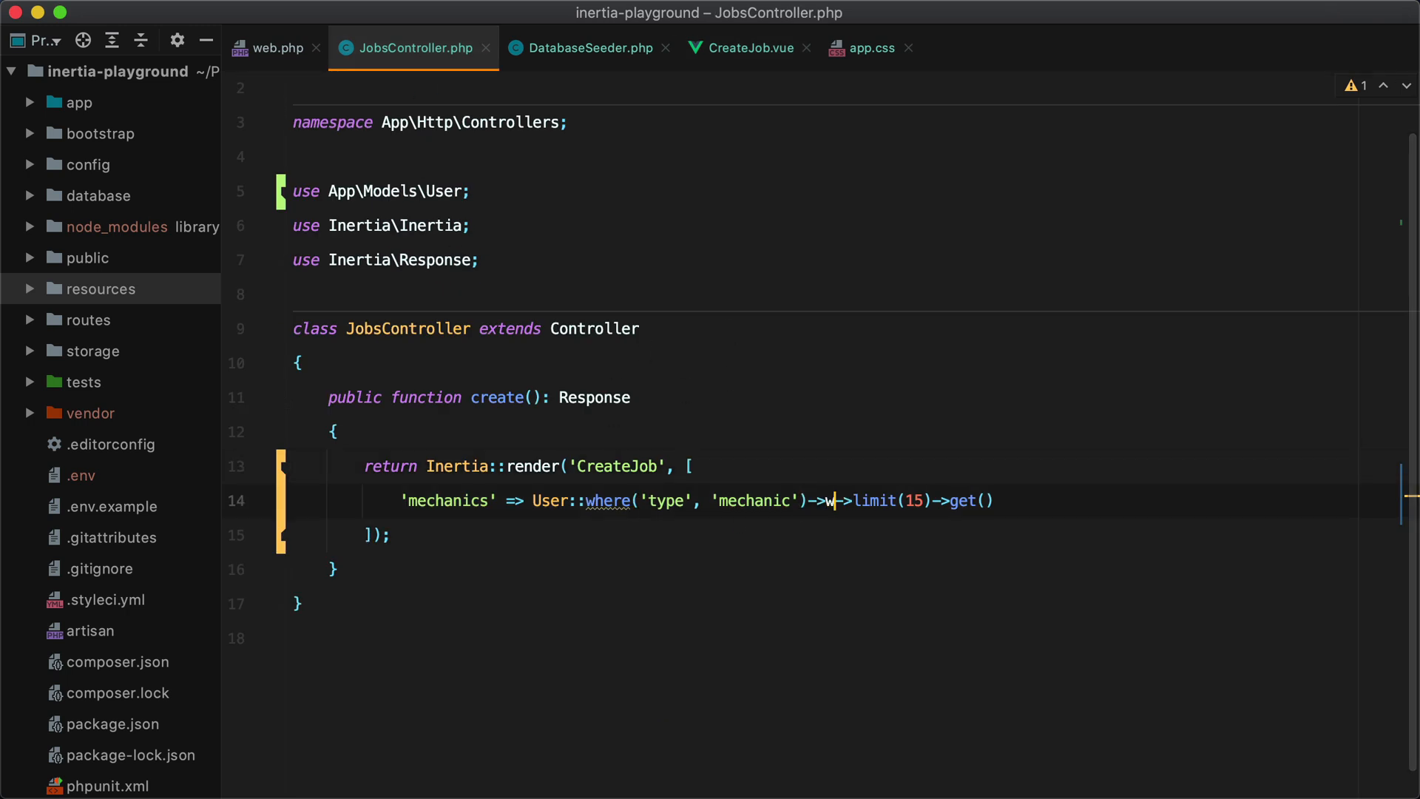
- Chain ->when(request('term'), function ($query, $term) {...}) onto the mechanics query before limit(15)
text(hen(reque)
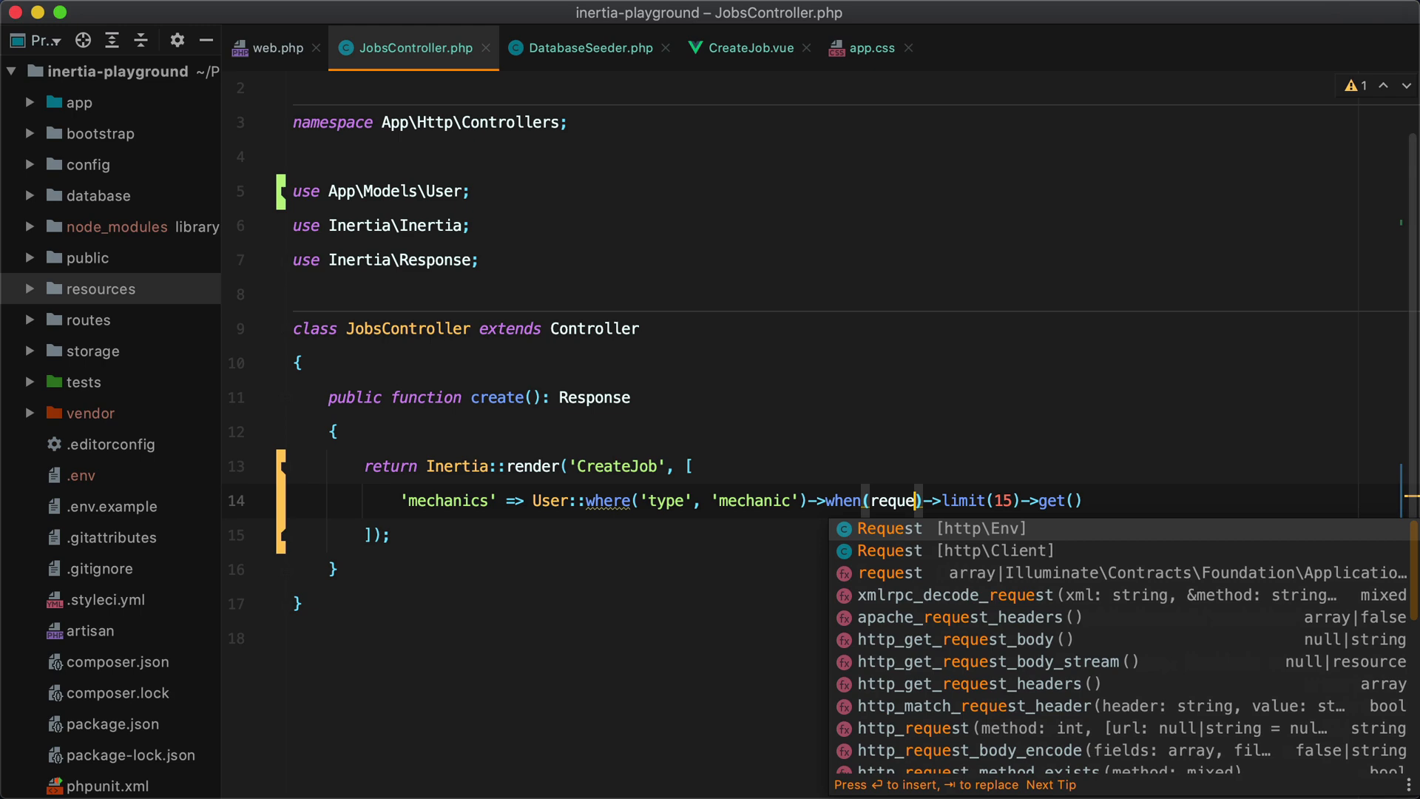
text(('term'), function ()
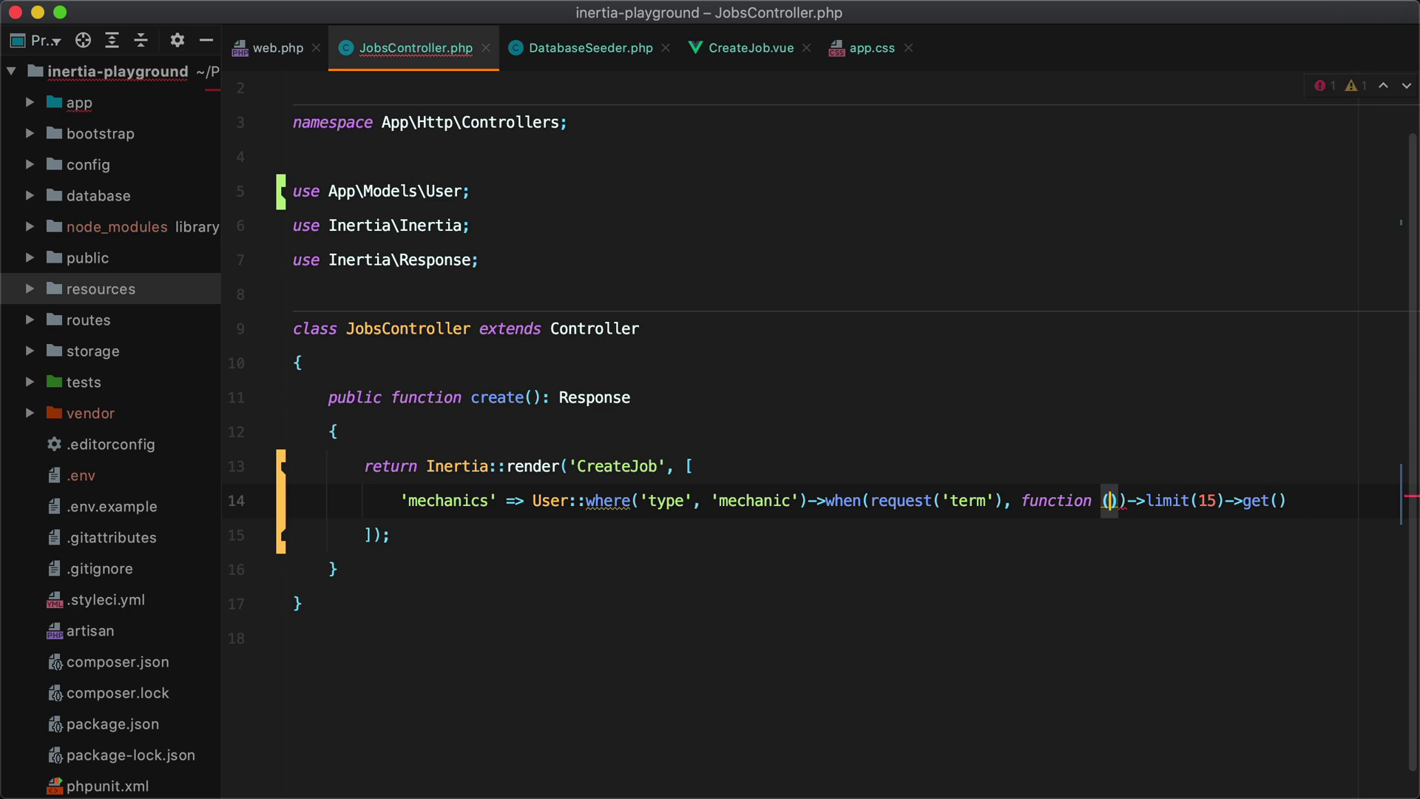
text($query, $)
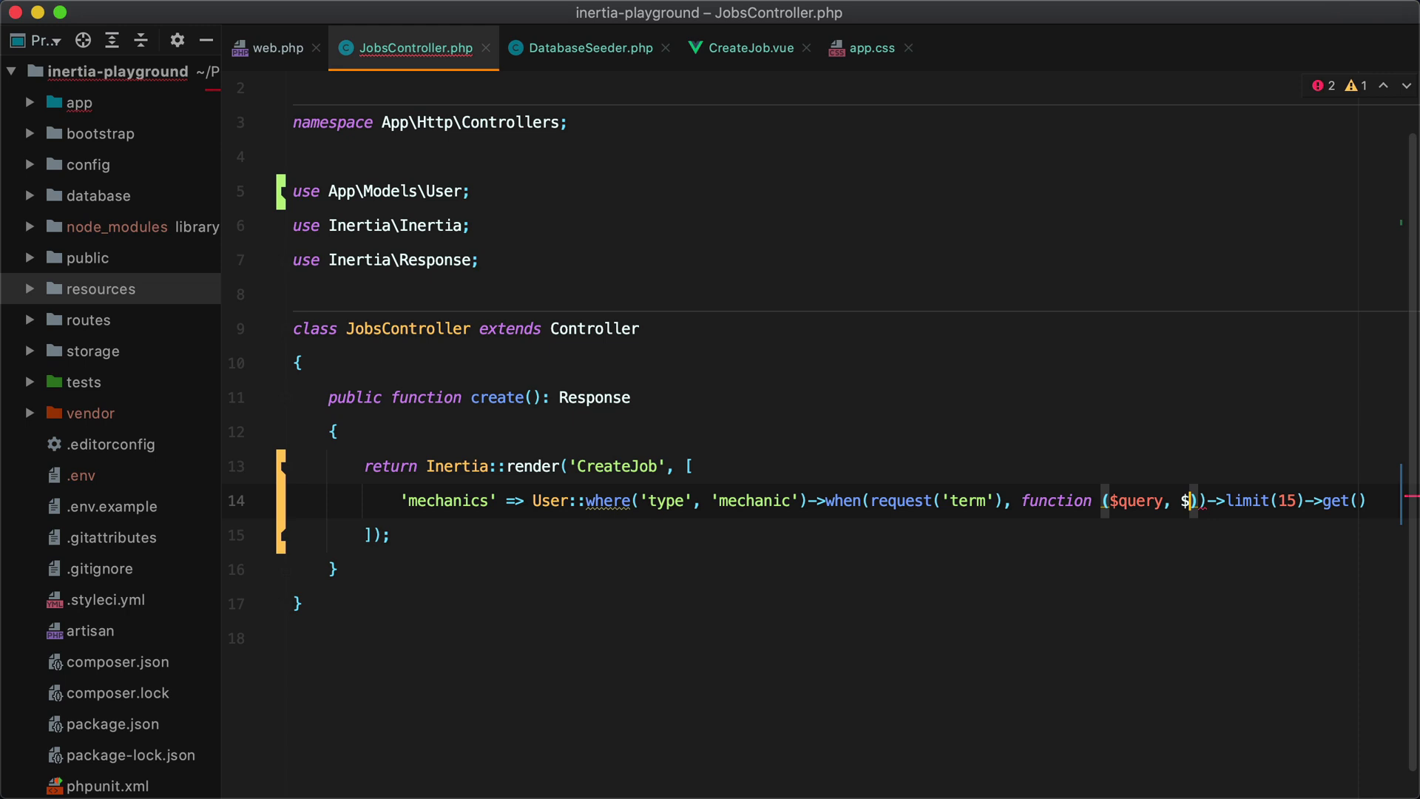
double_click(901, 500)
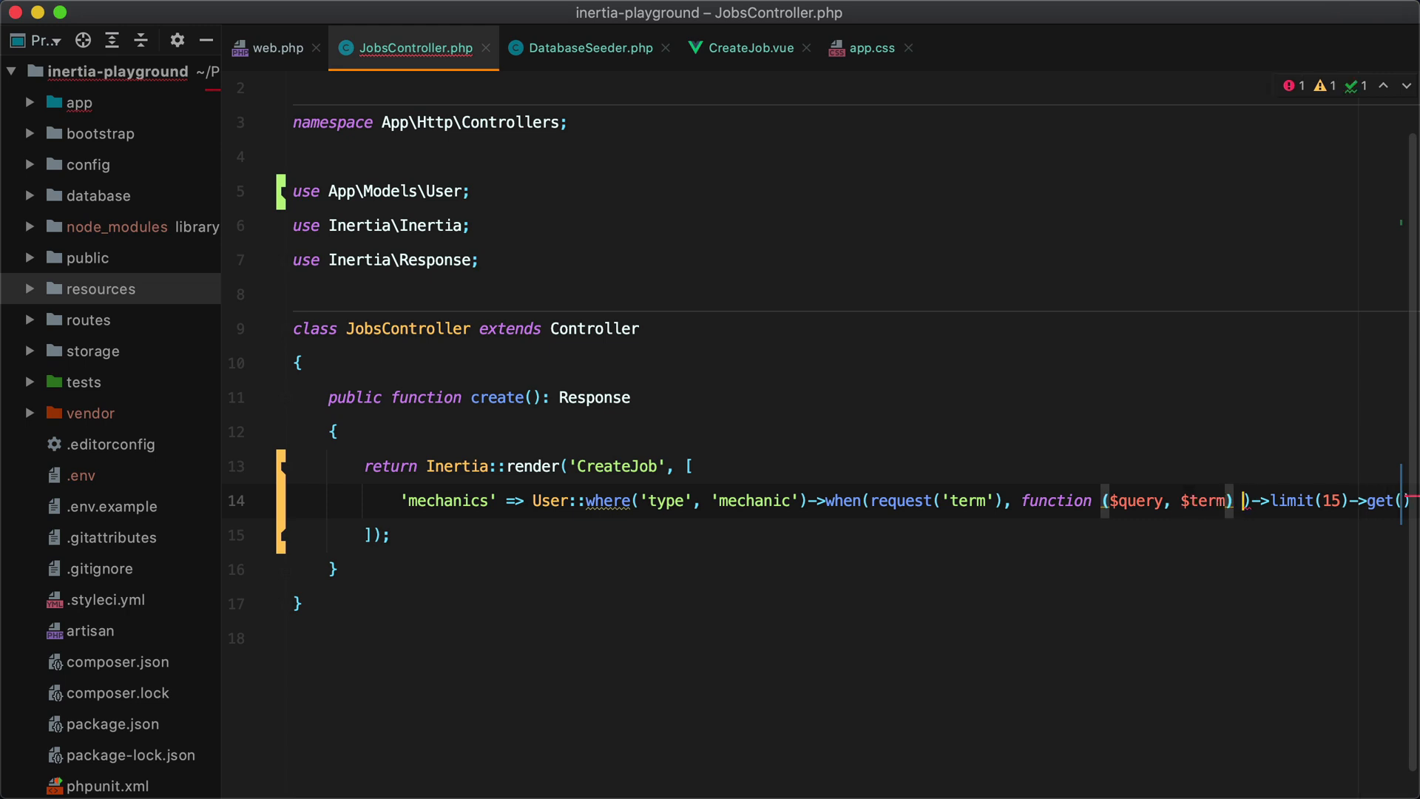
text($query->)
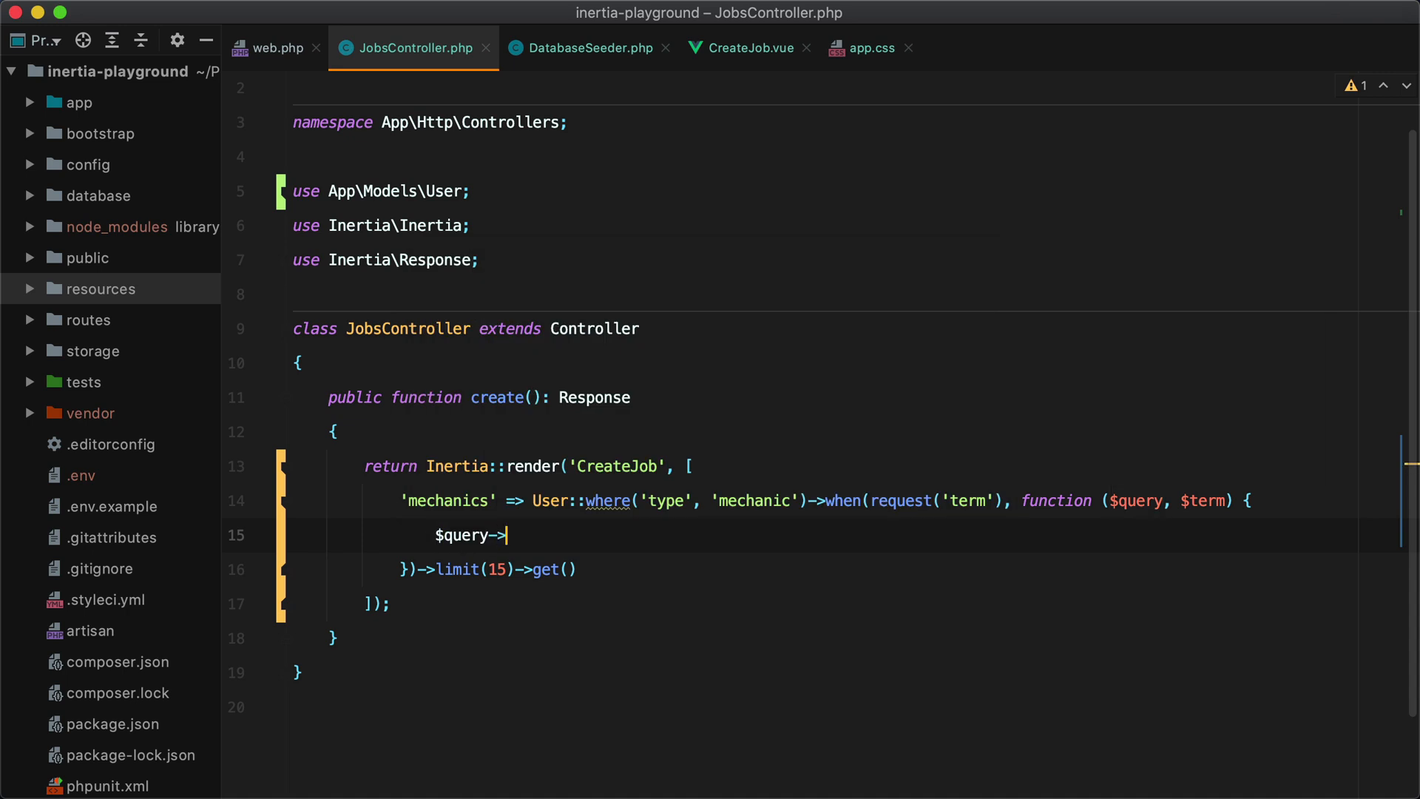
- Inside the callback, filter with $query->where('name', 'like', "%$term%")
text(where('name'))
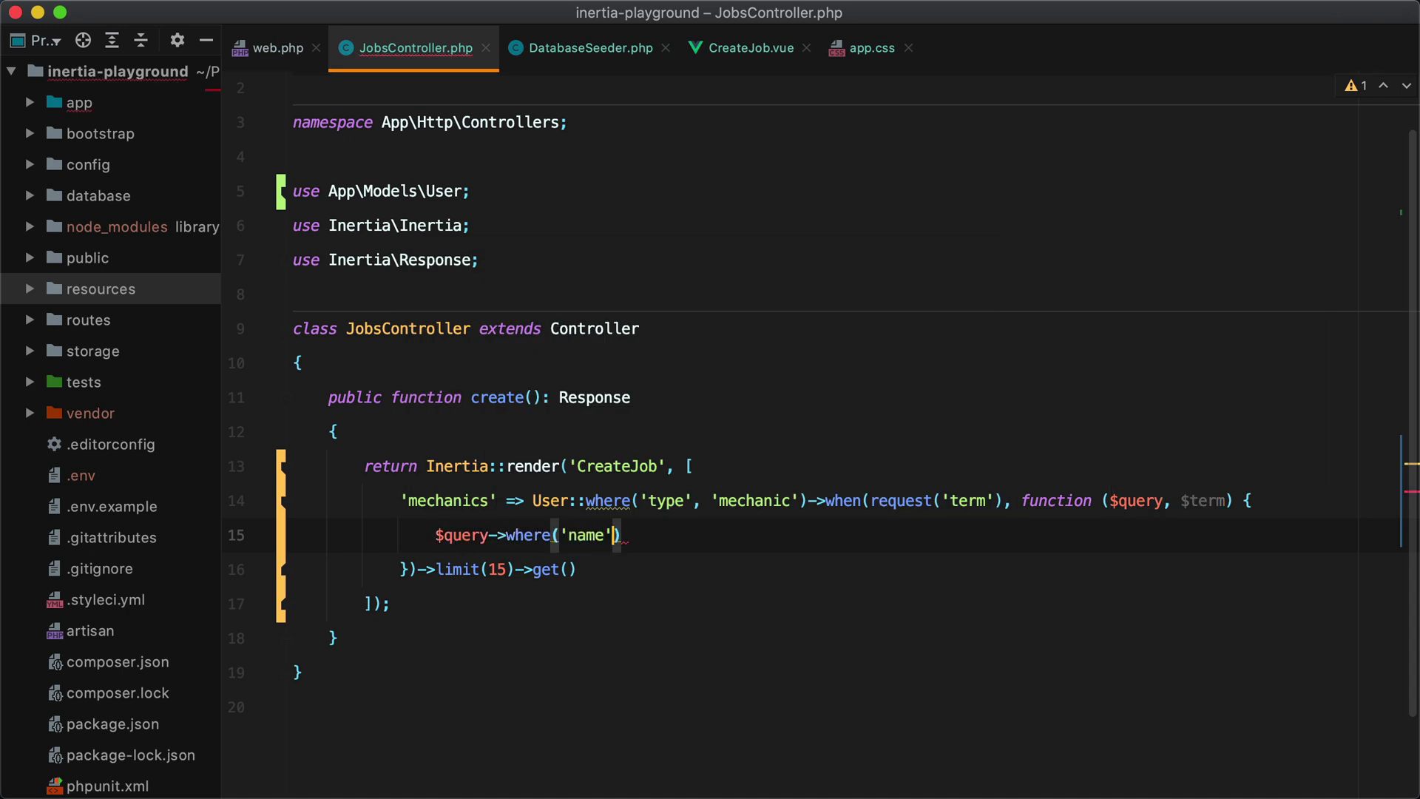
text(, 'like')
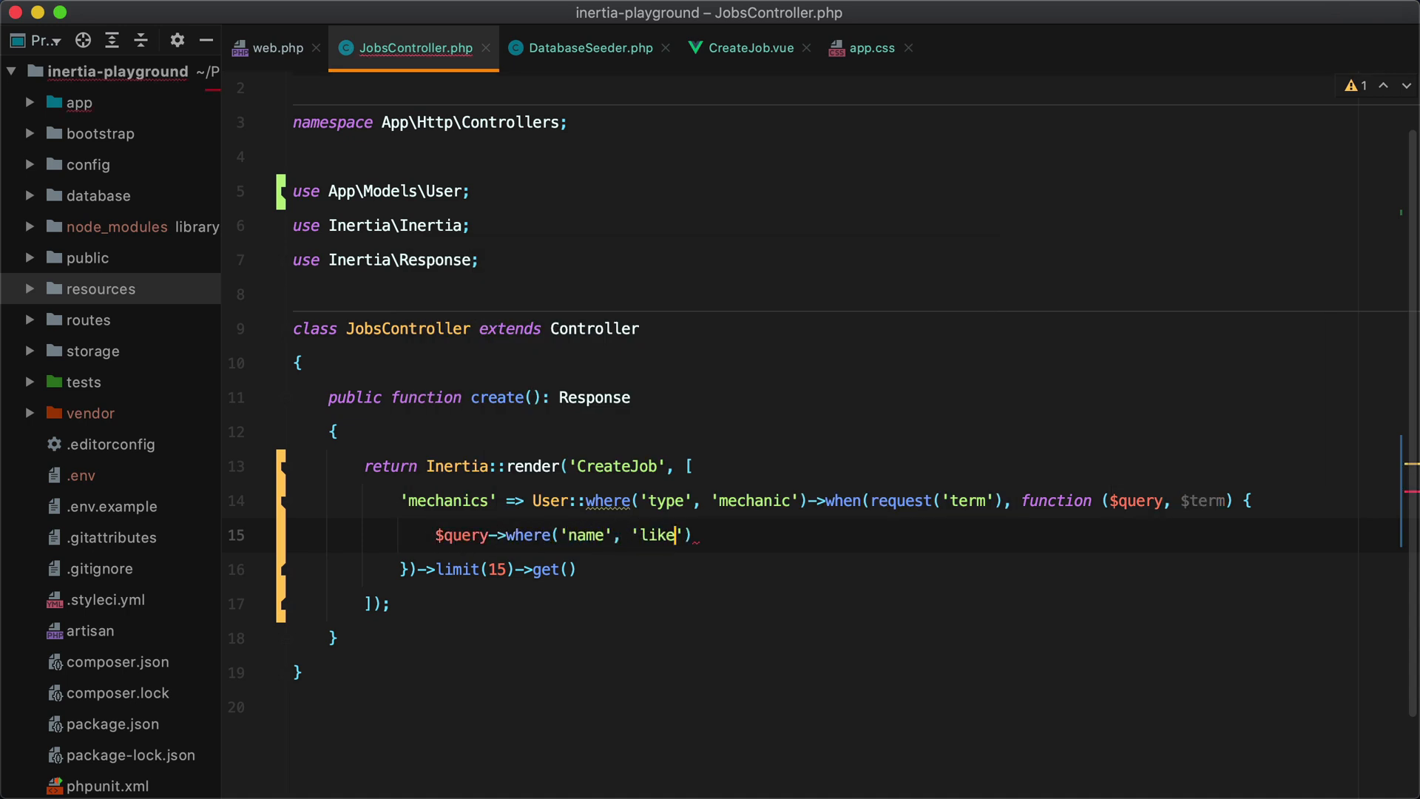
text(, "")
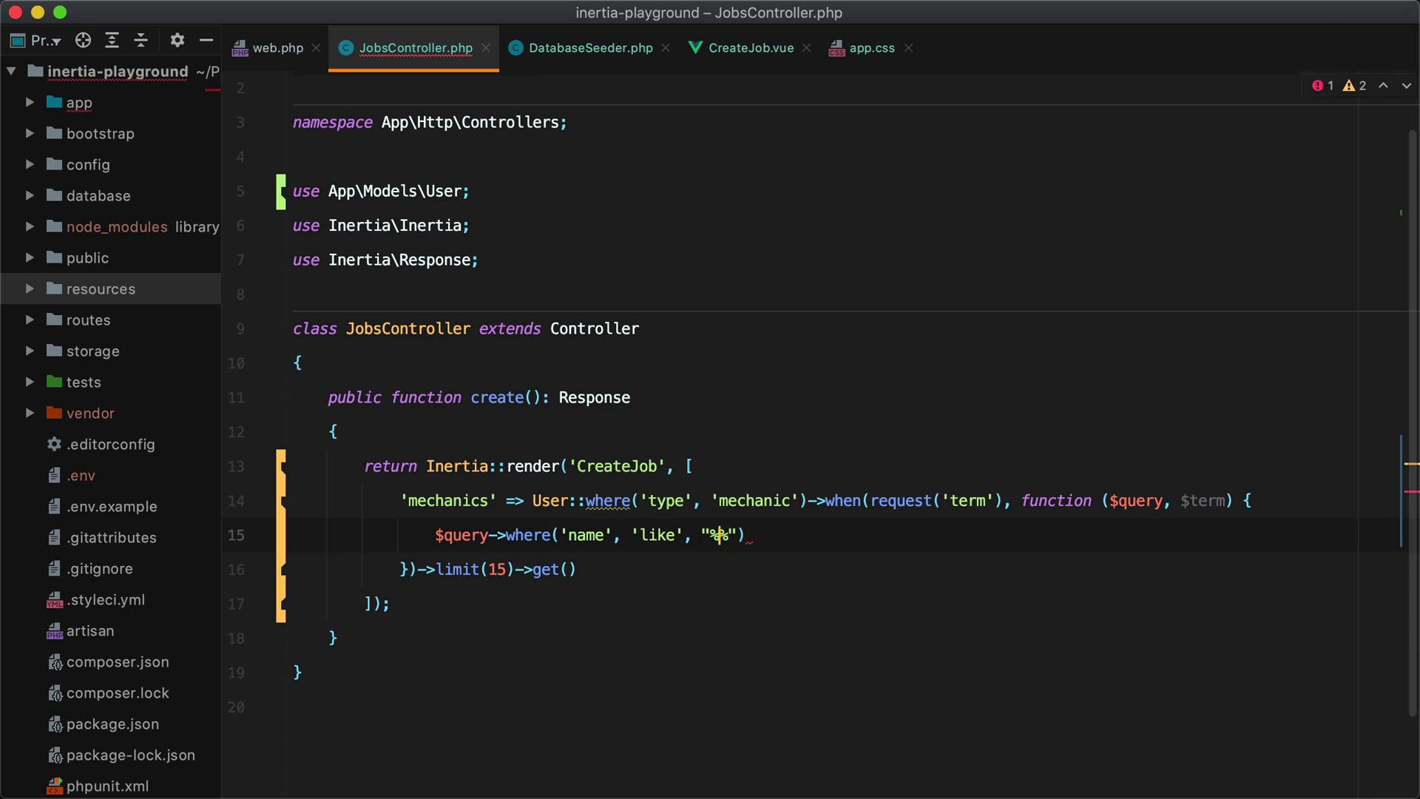
text($term%");)
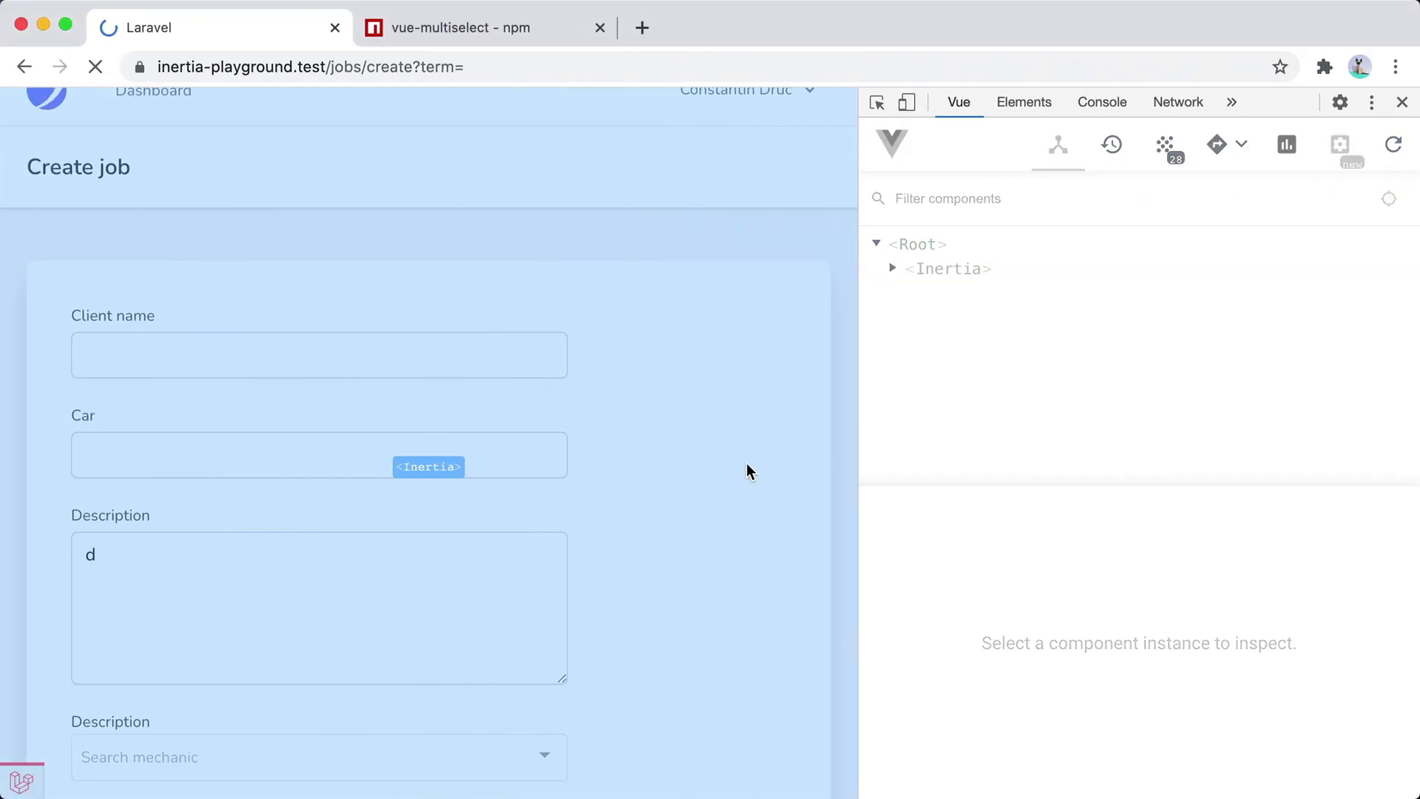
- Search 'aaaaaaa' in the Search mechanic field while recording network activity
click(318, 756)
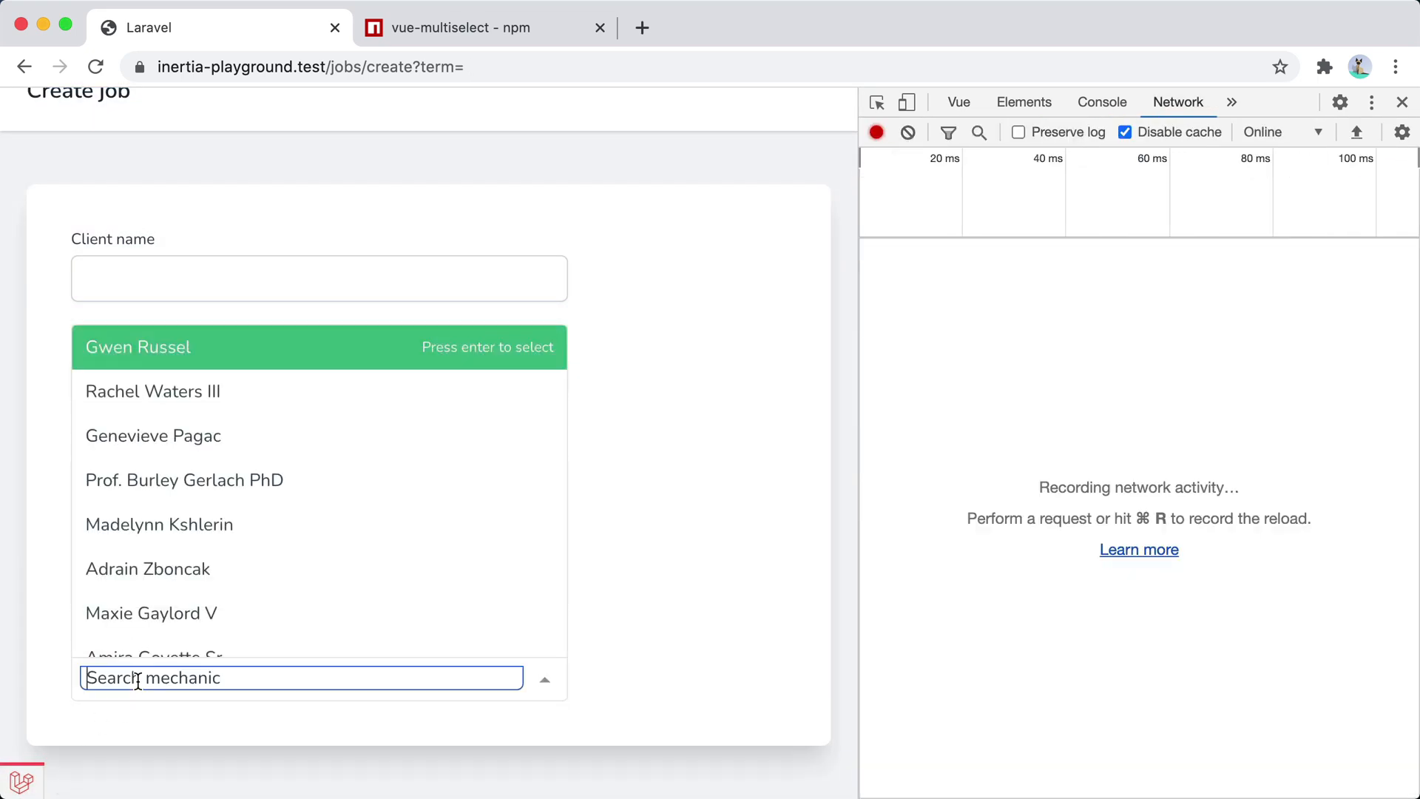
text(aaaaaaa)
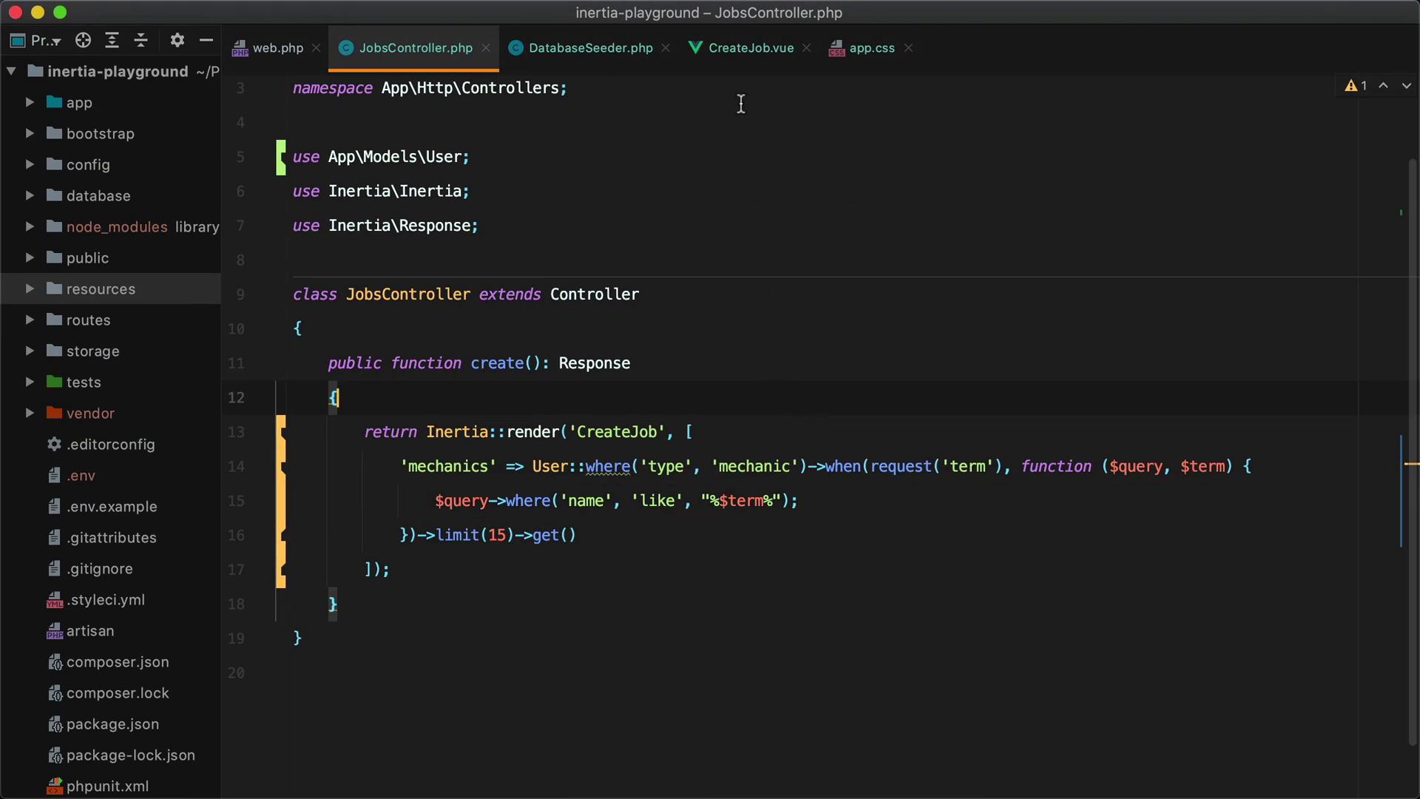
- Give onSelectedMechanic a mechanic parameter and assign this.form.mechanic_id instead of logging
click(746, 47)
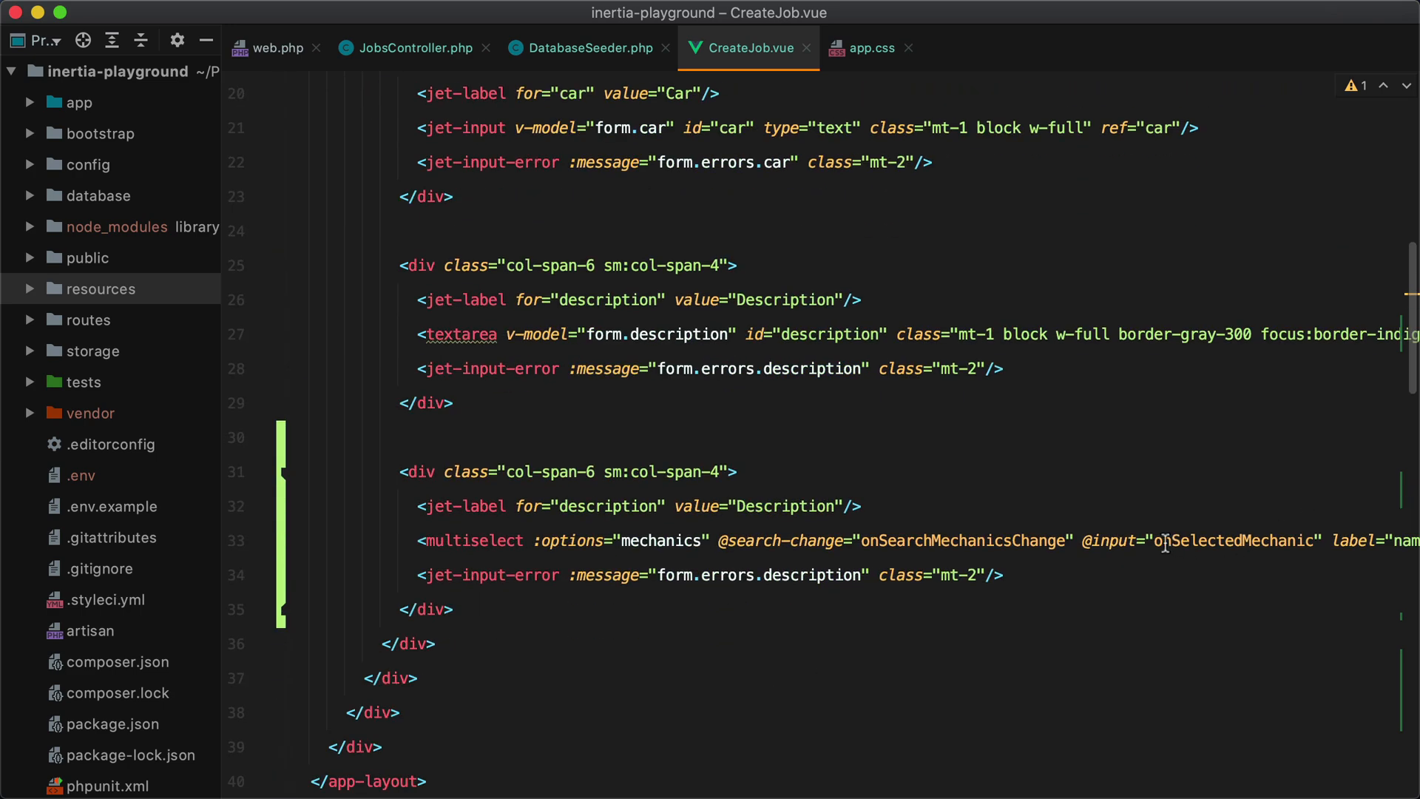
scroll(down, 3)
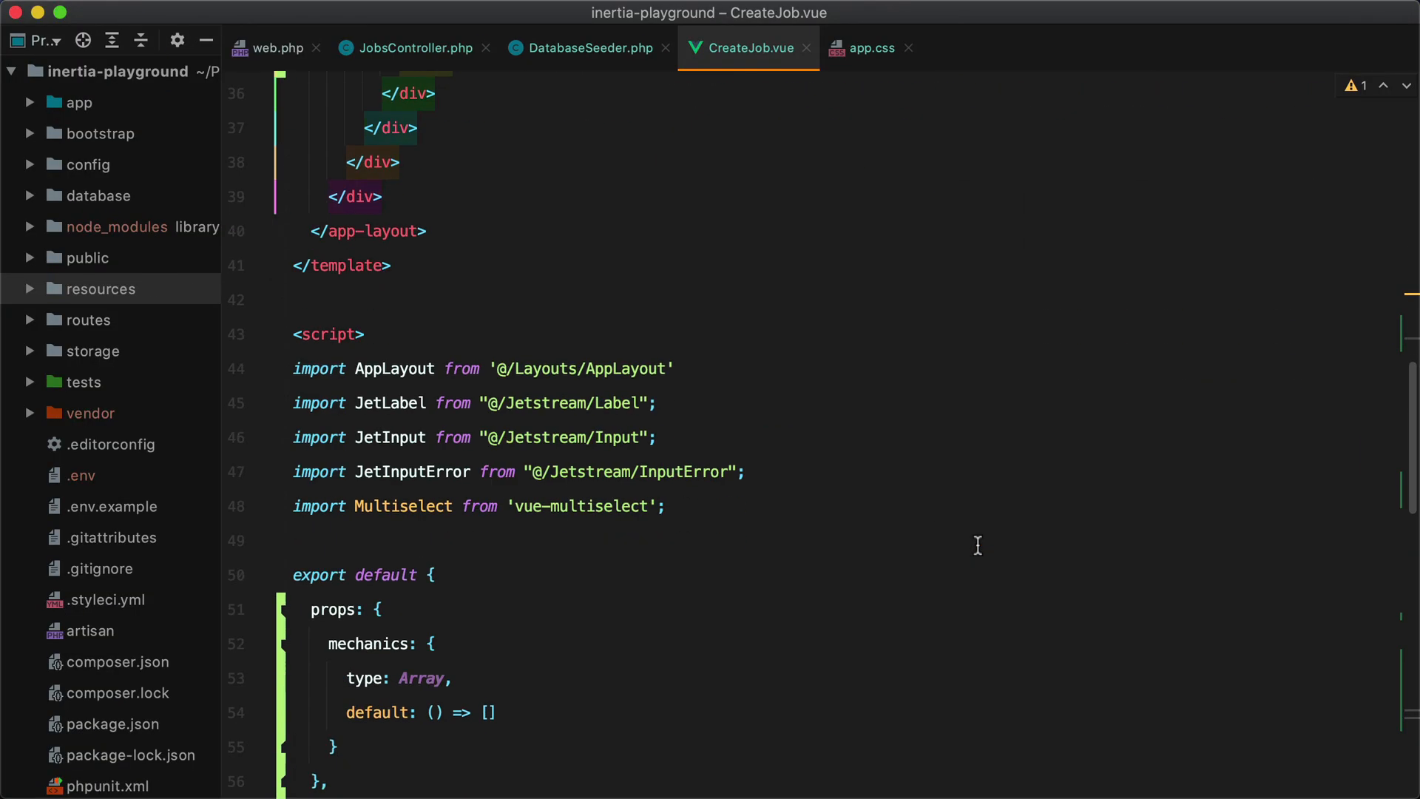
scroll(down, 3)
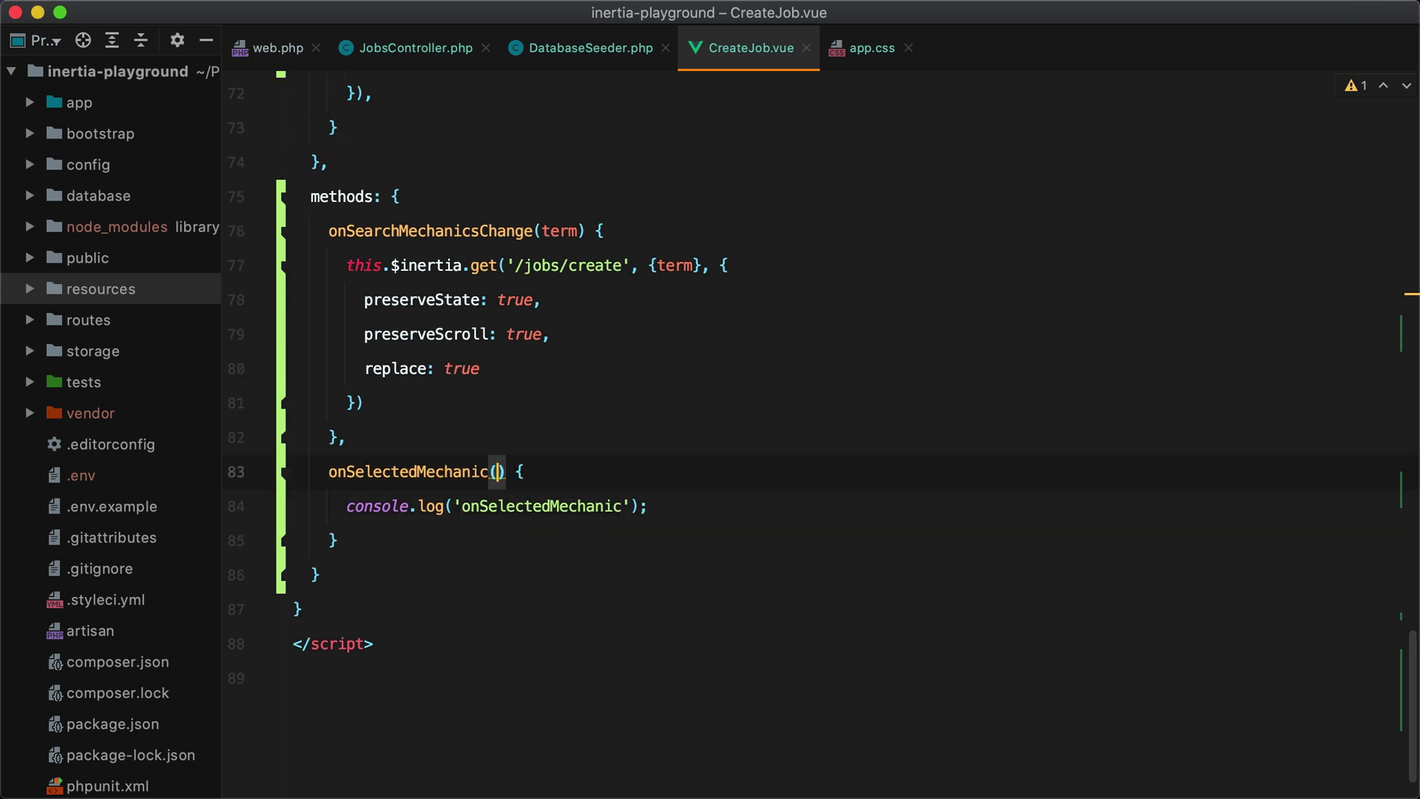
text(mechanic)
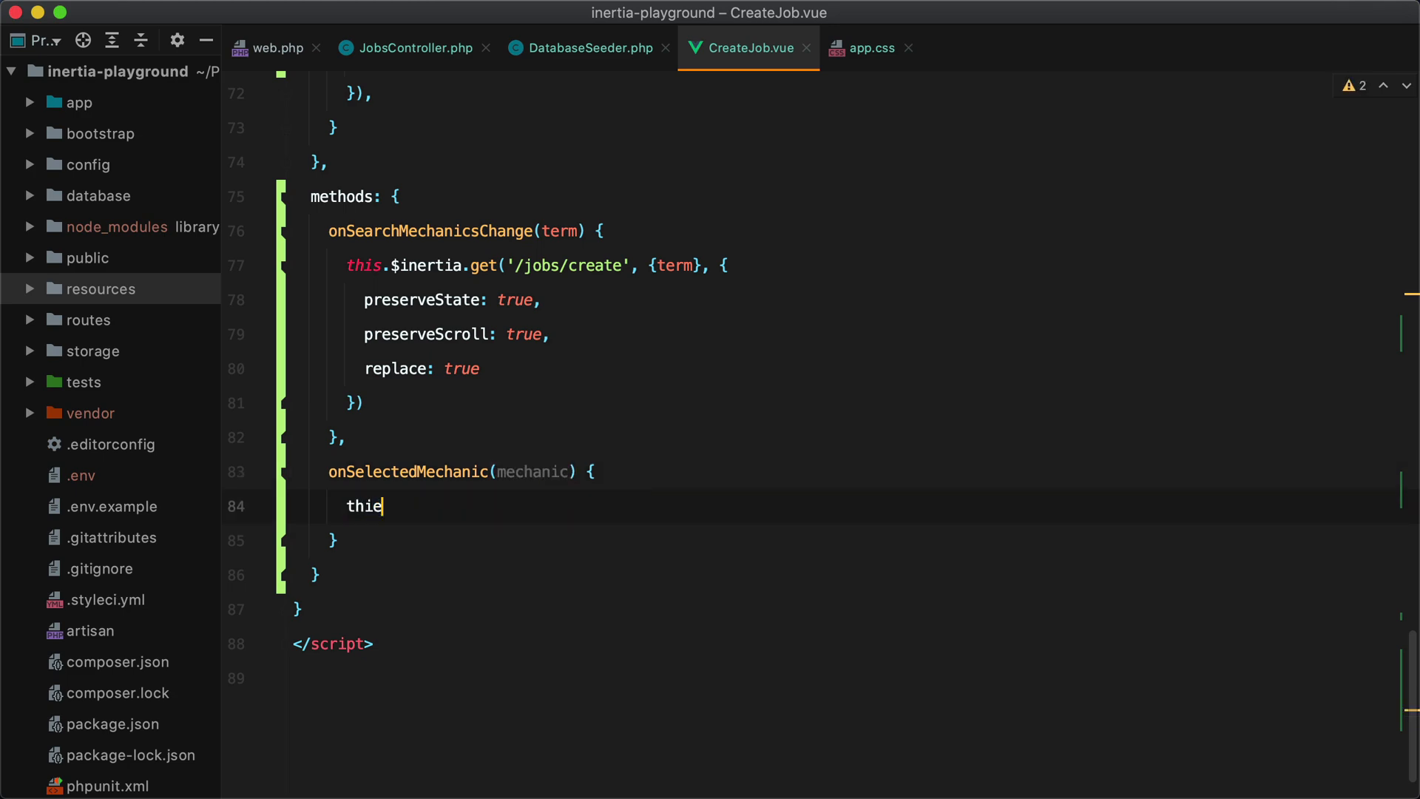
text(s.form.ma)
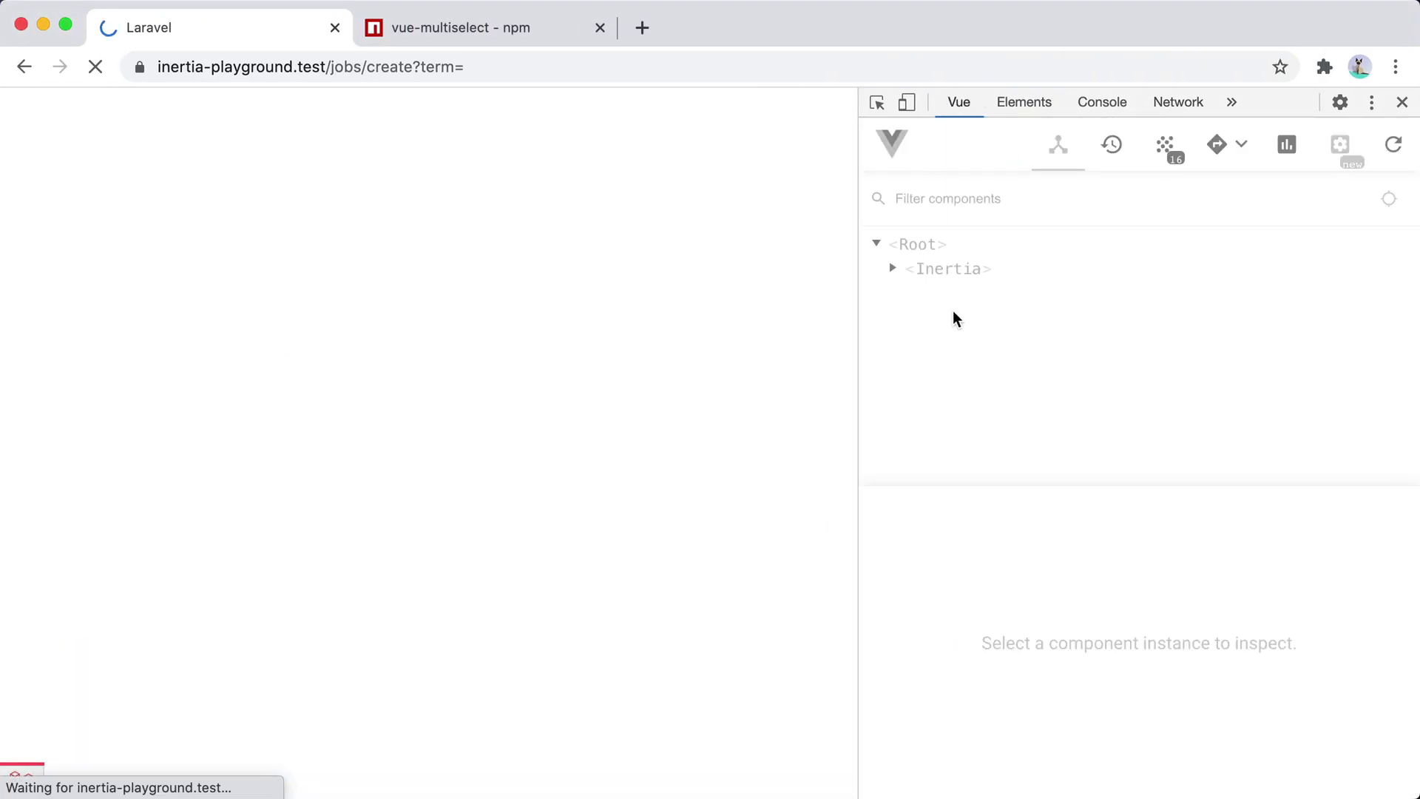
- Inspect CreateJob in Vue DevTools and pick a mechanic, watching mechanic_id become 39
click(969, 292)
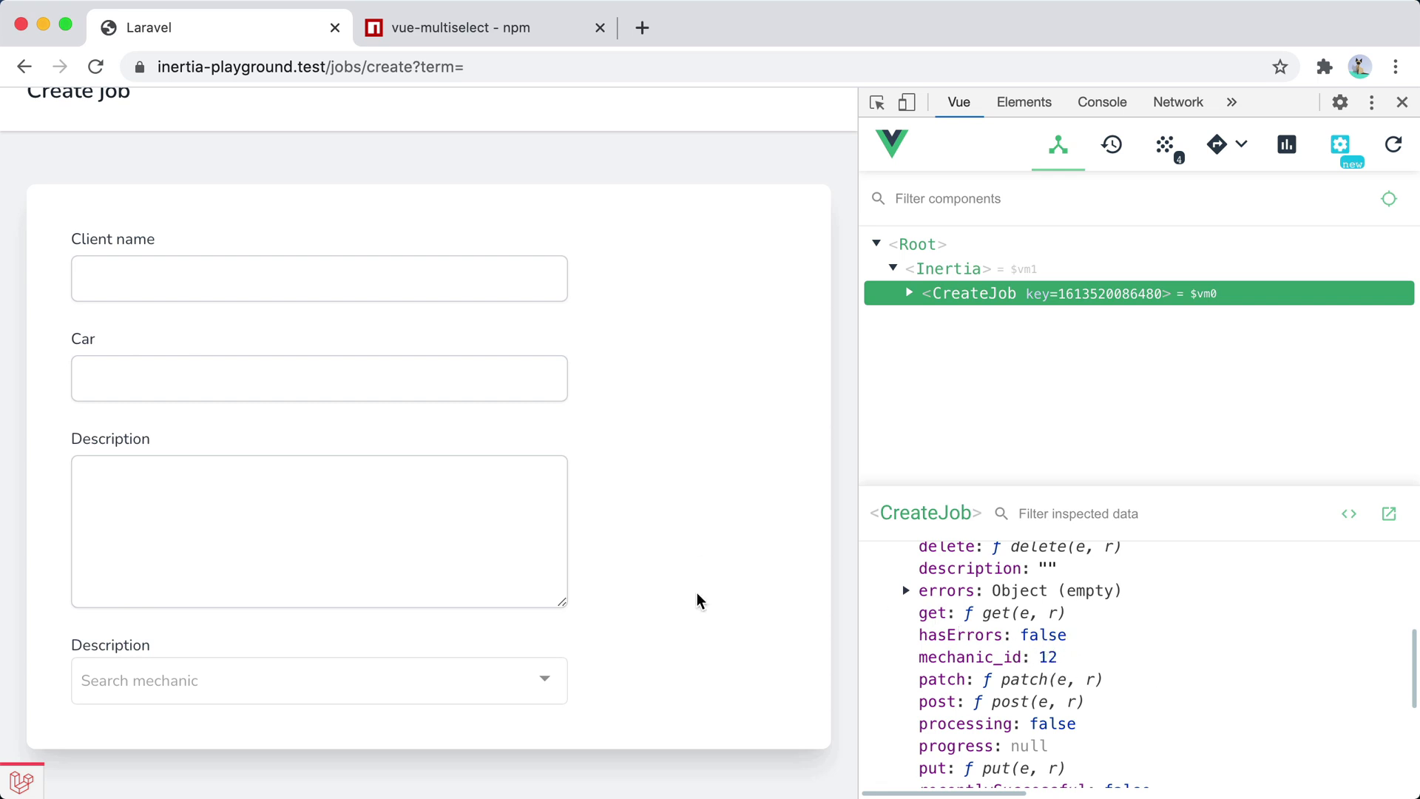
mouse_move(163, 686)
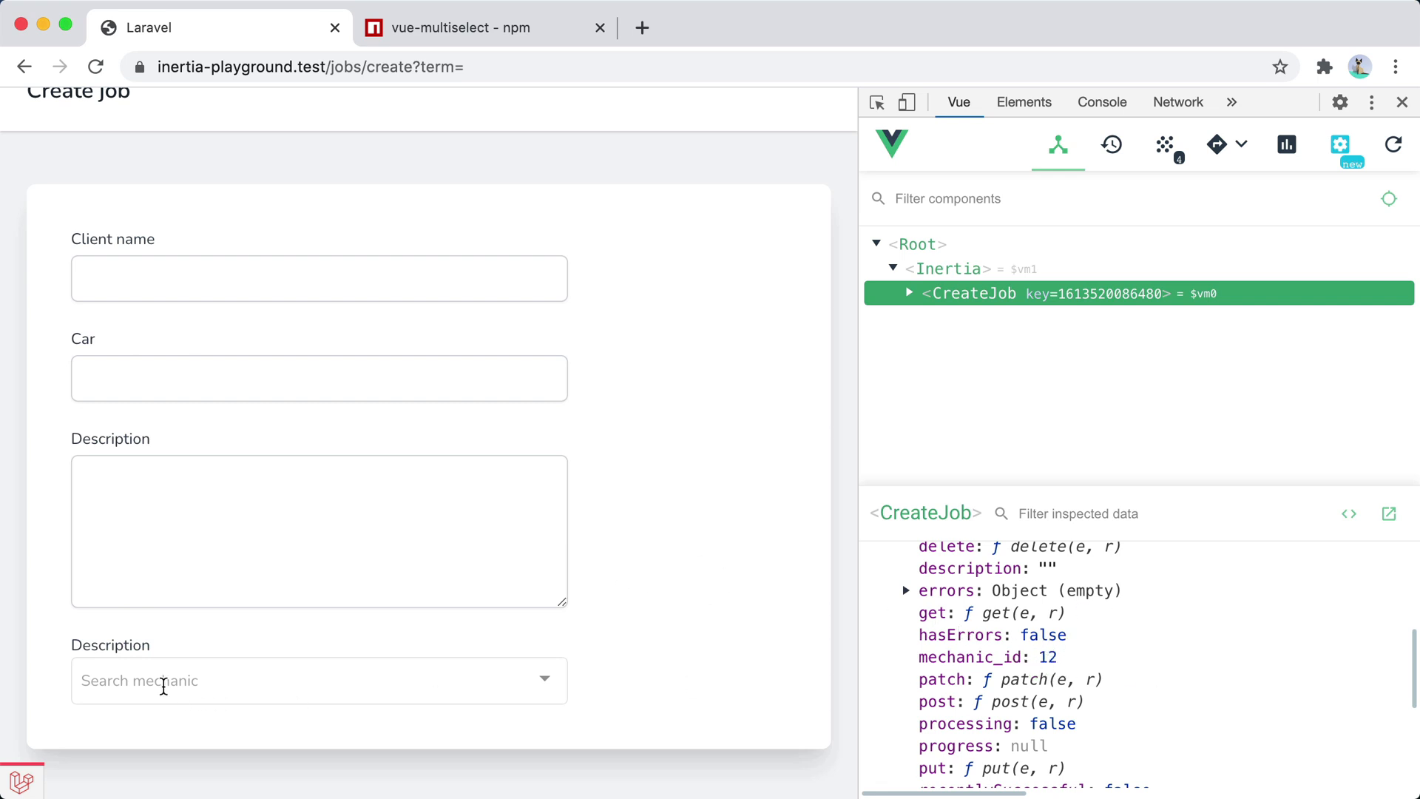
click(298, 680)
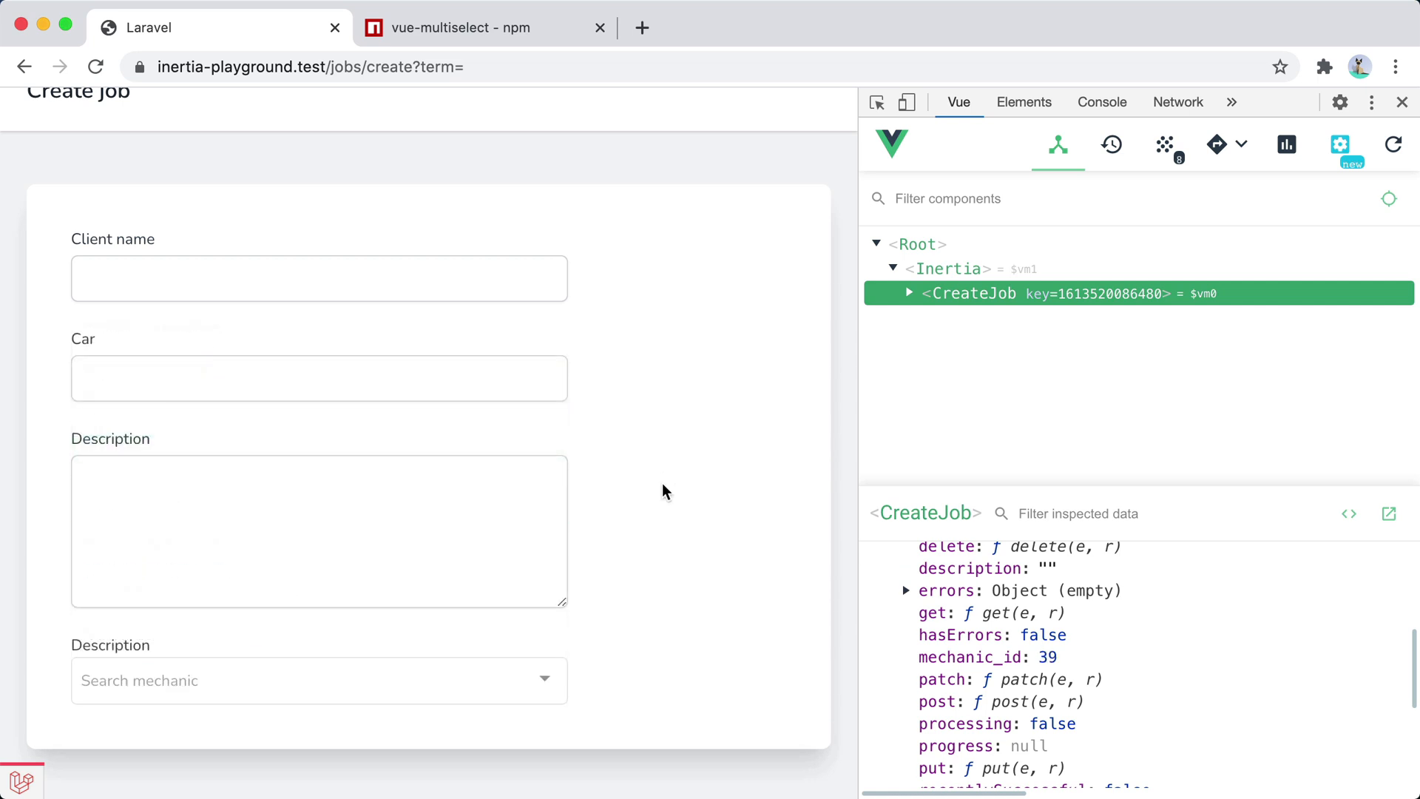
click(319, 680)
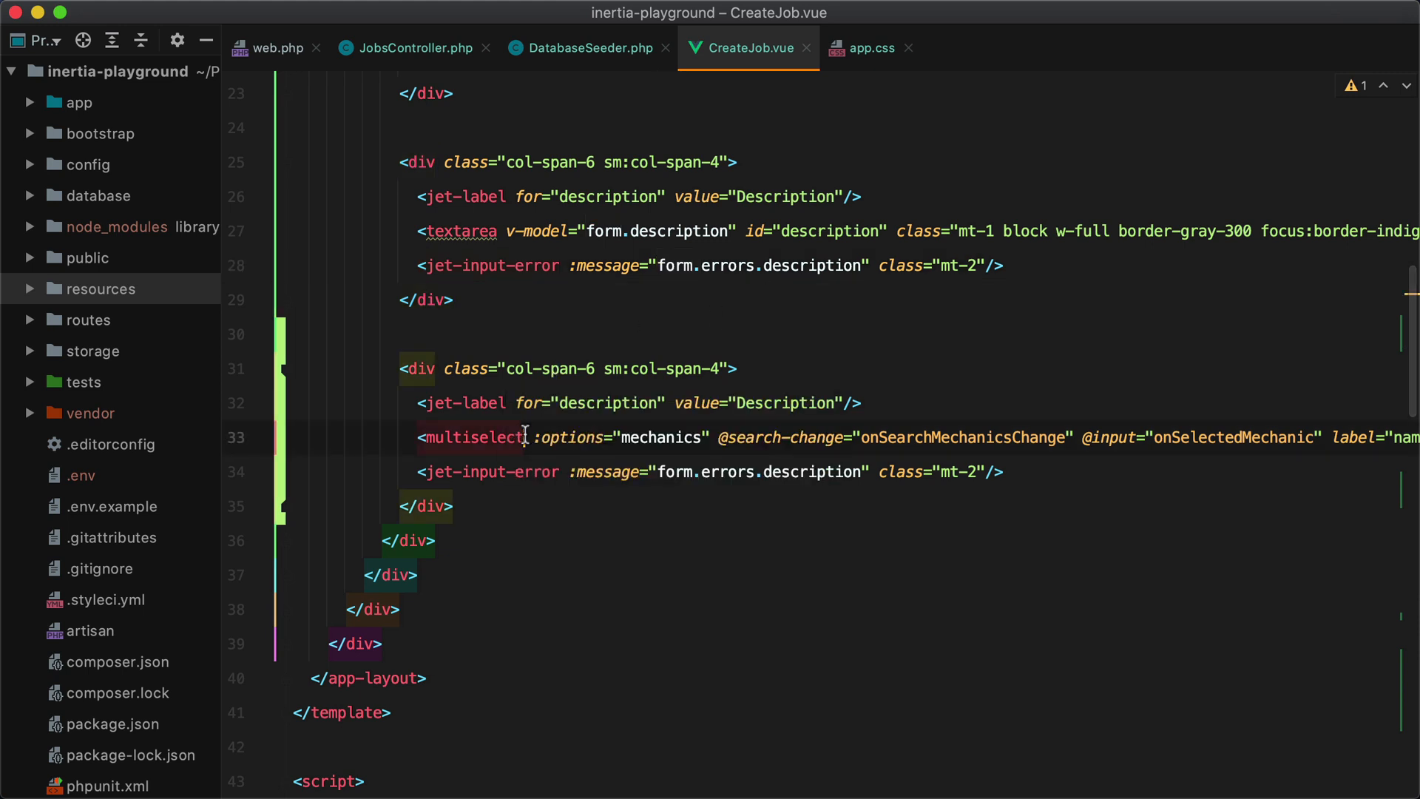
- Bind the multiselect to v-model selectedMechanic and declare selectedMechanic: undefined in data()
double_click(473, 438)
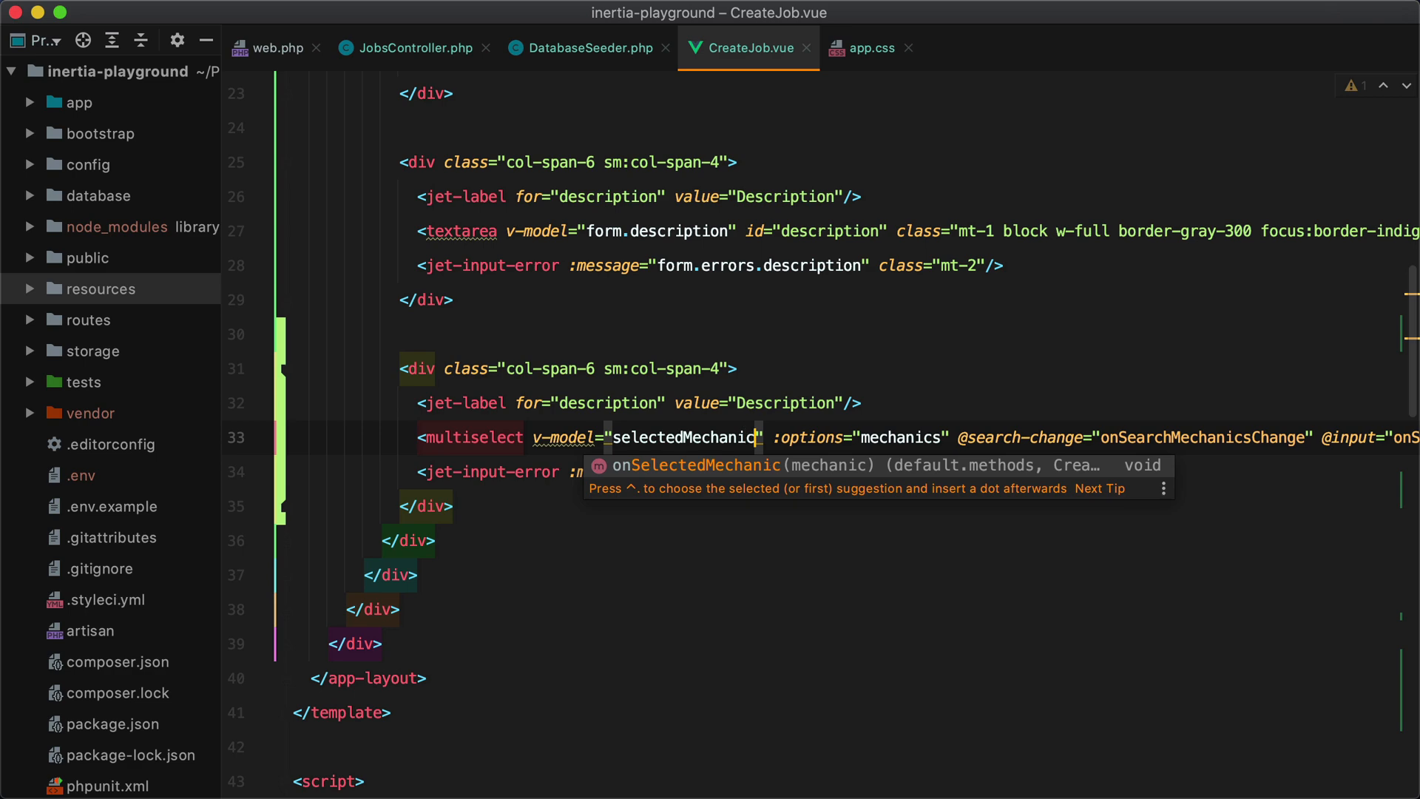
scroll(down, 3)
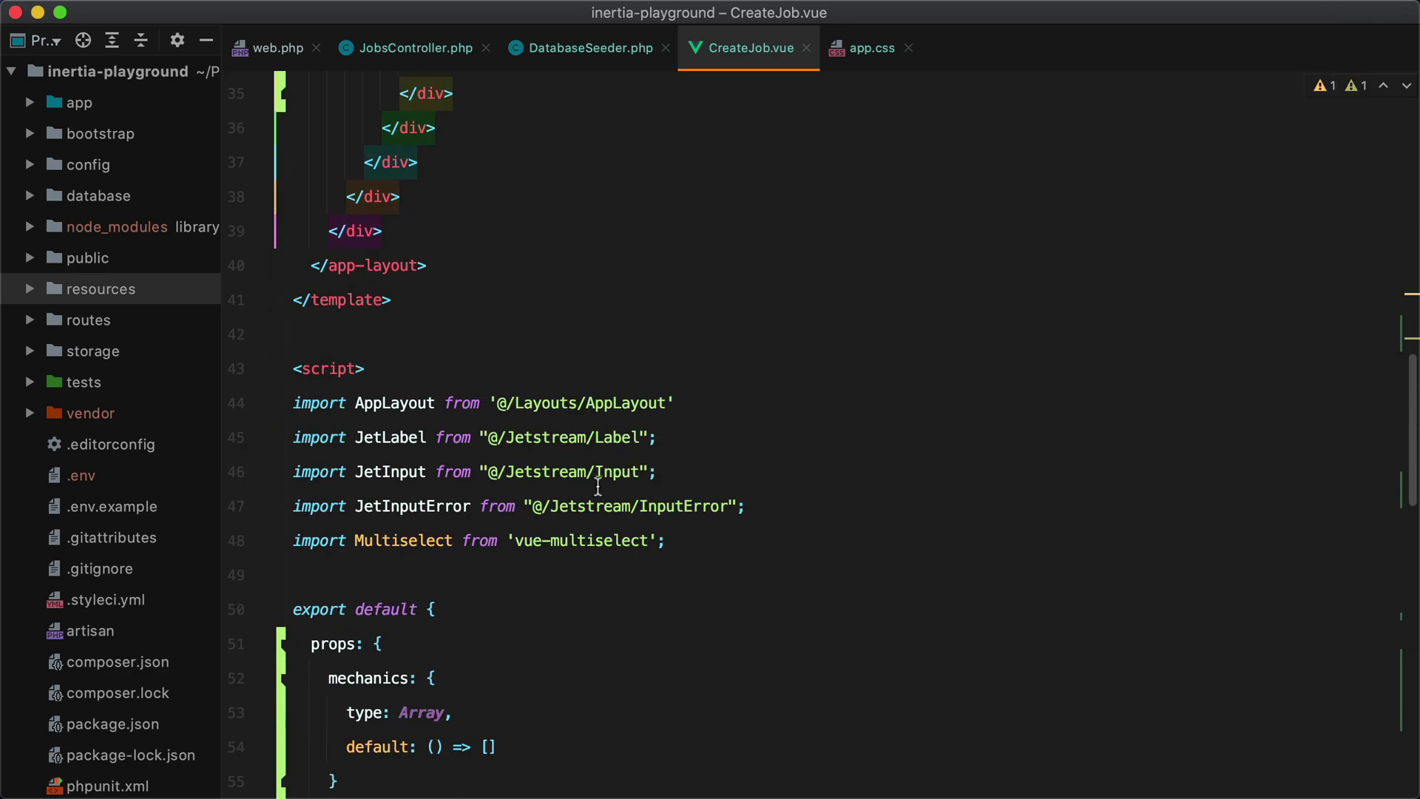
scroll(down, 3)
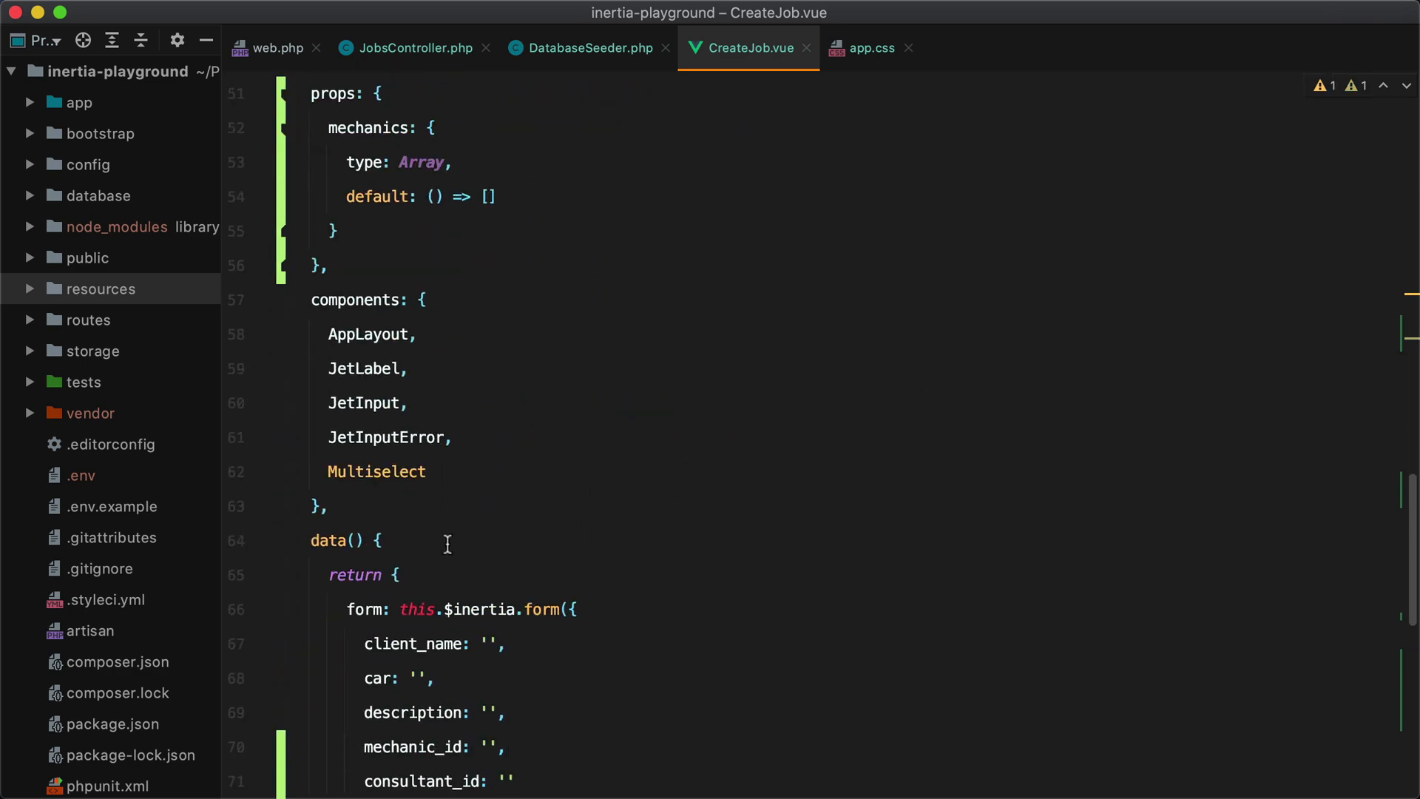
text(selectedMechanic: u)
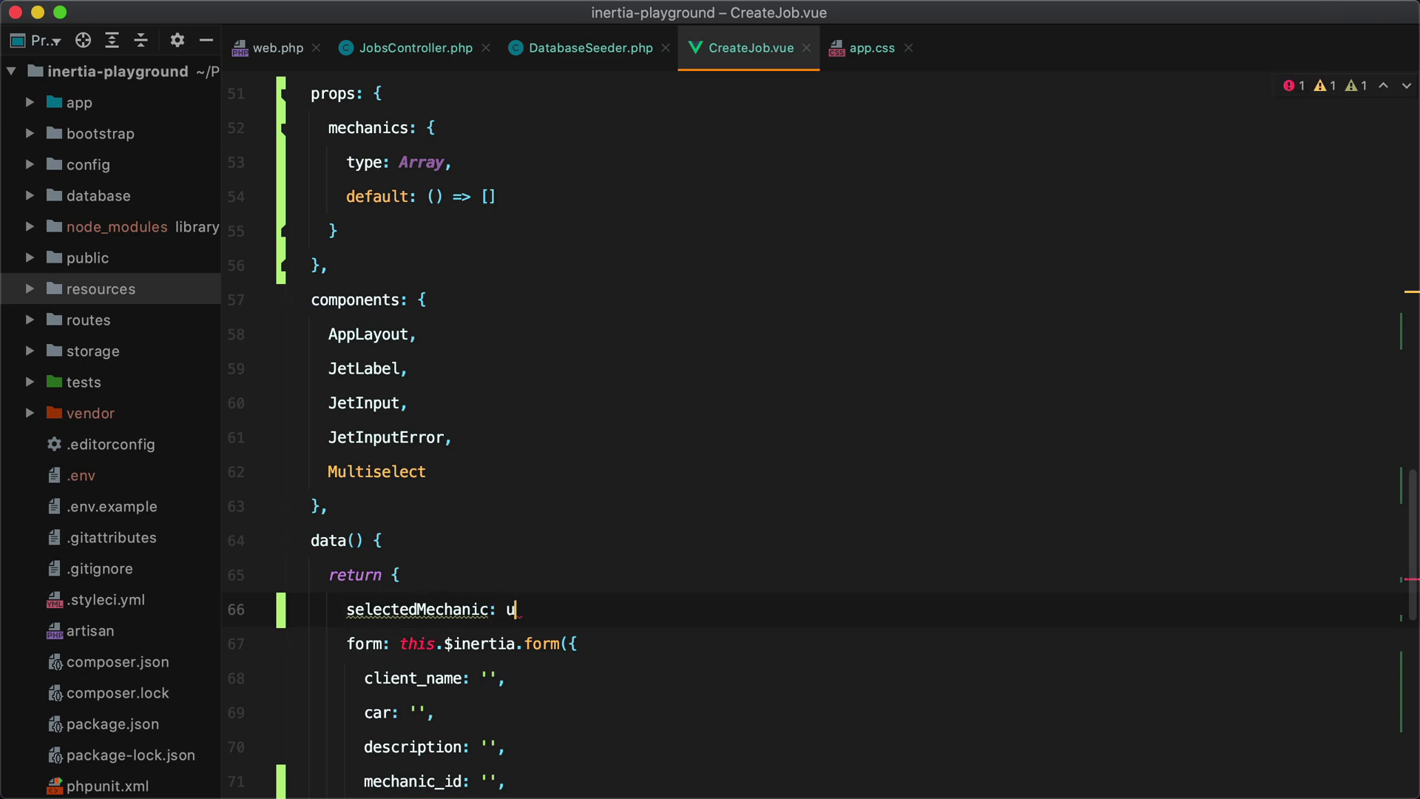
text(ndefined,)
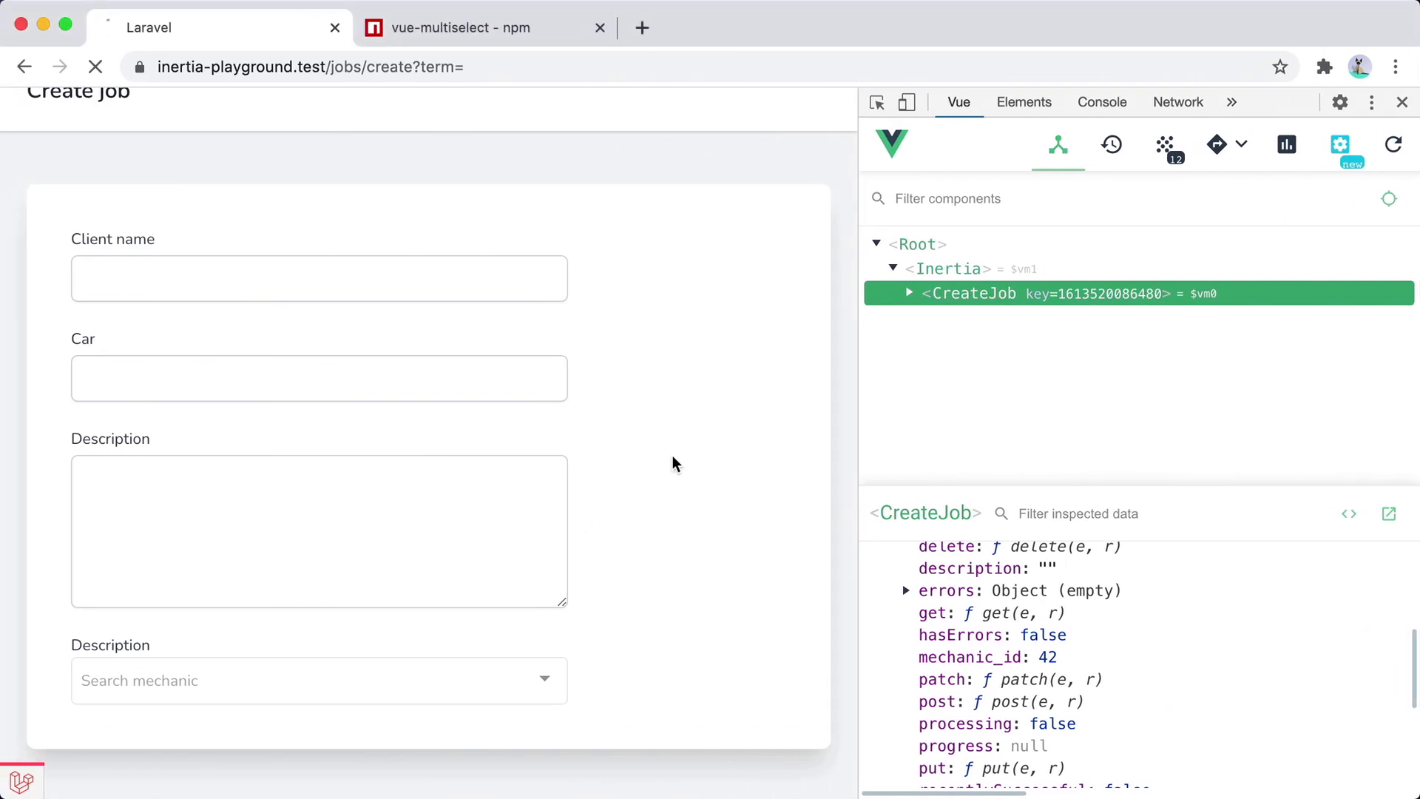
click(299, 681)
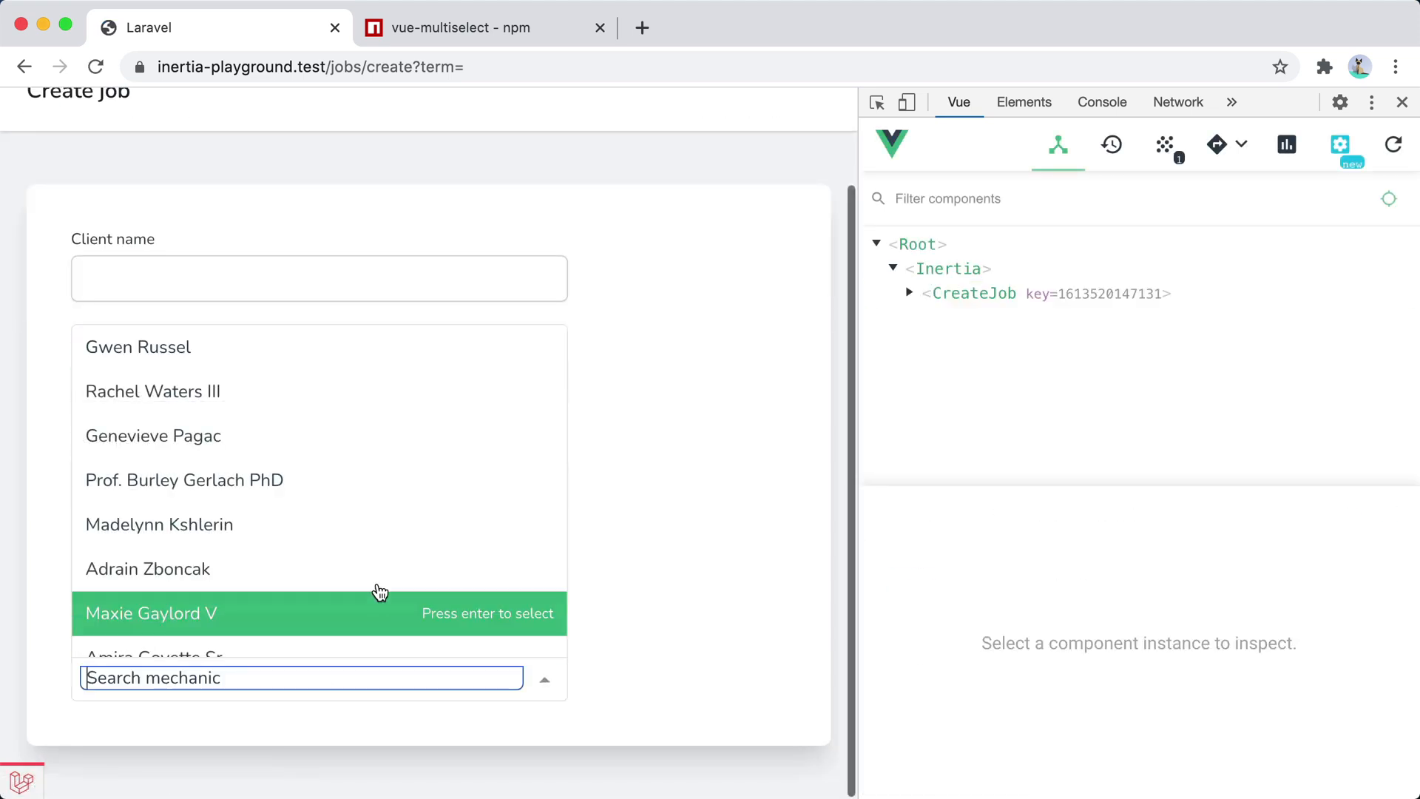
click(153, 435)
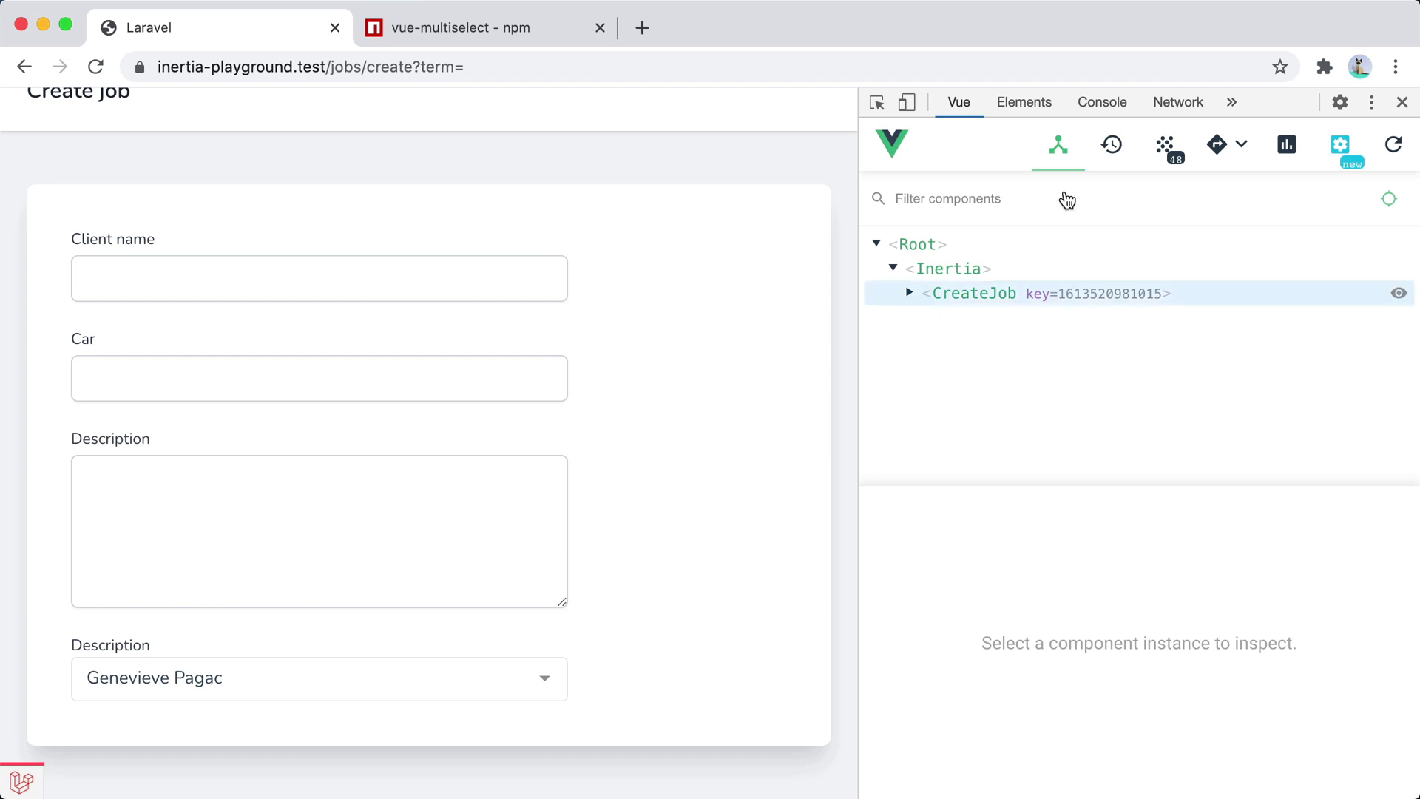
click(1177, 102)
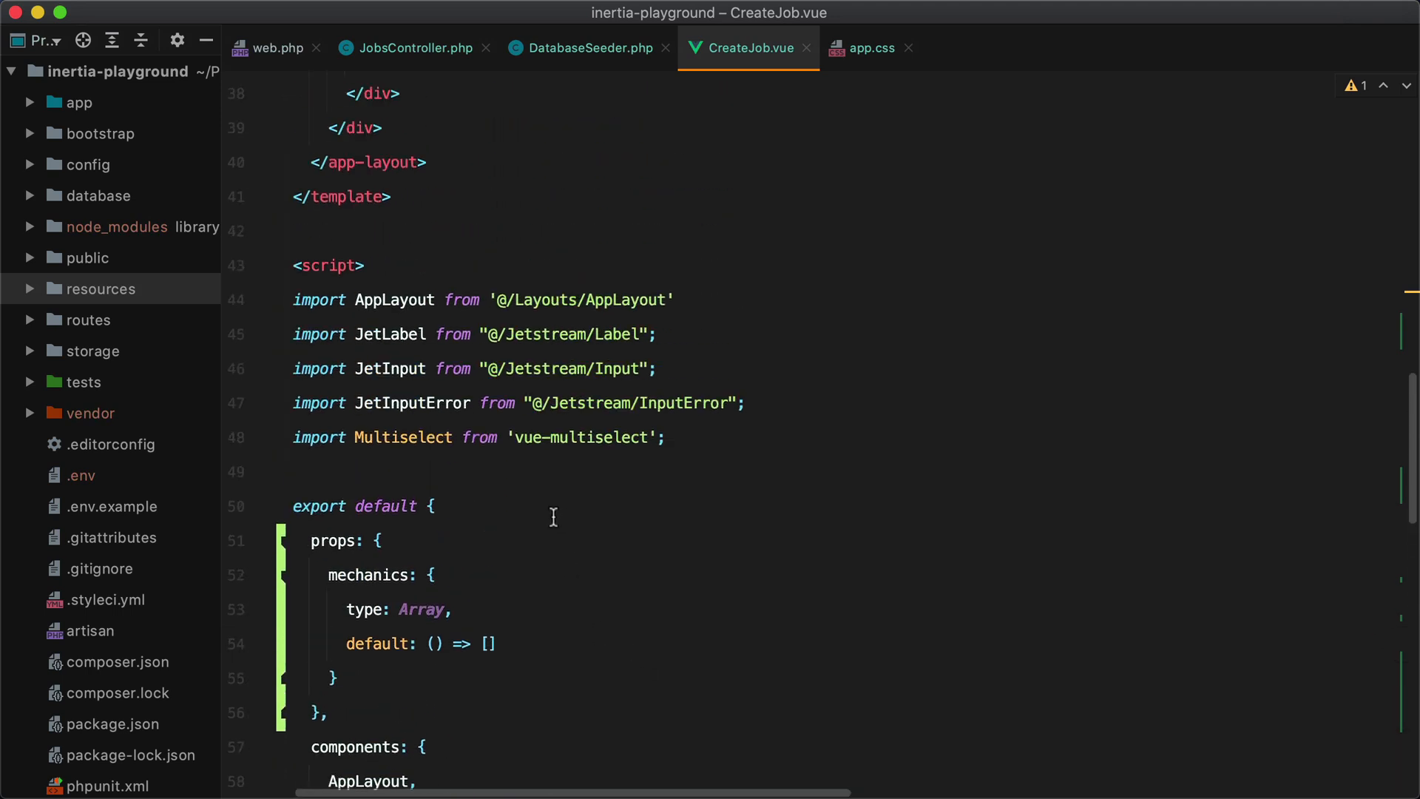
- Import throttle from lodash and wrap onSearchMechanicsChange in throttle(..., 200)
scroll(down, 3)
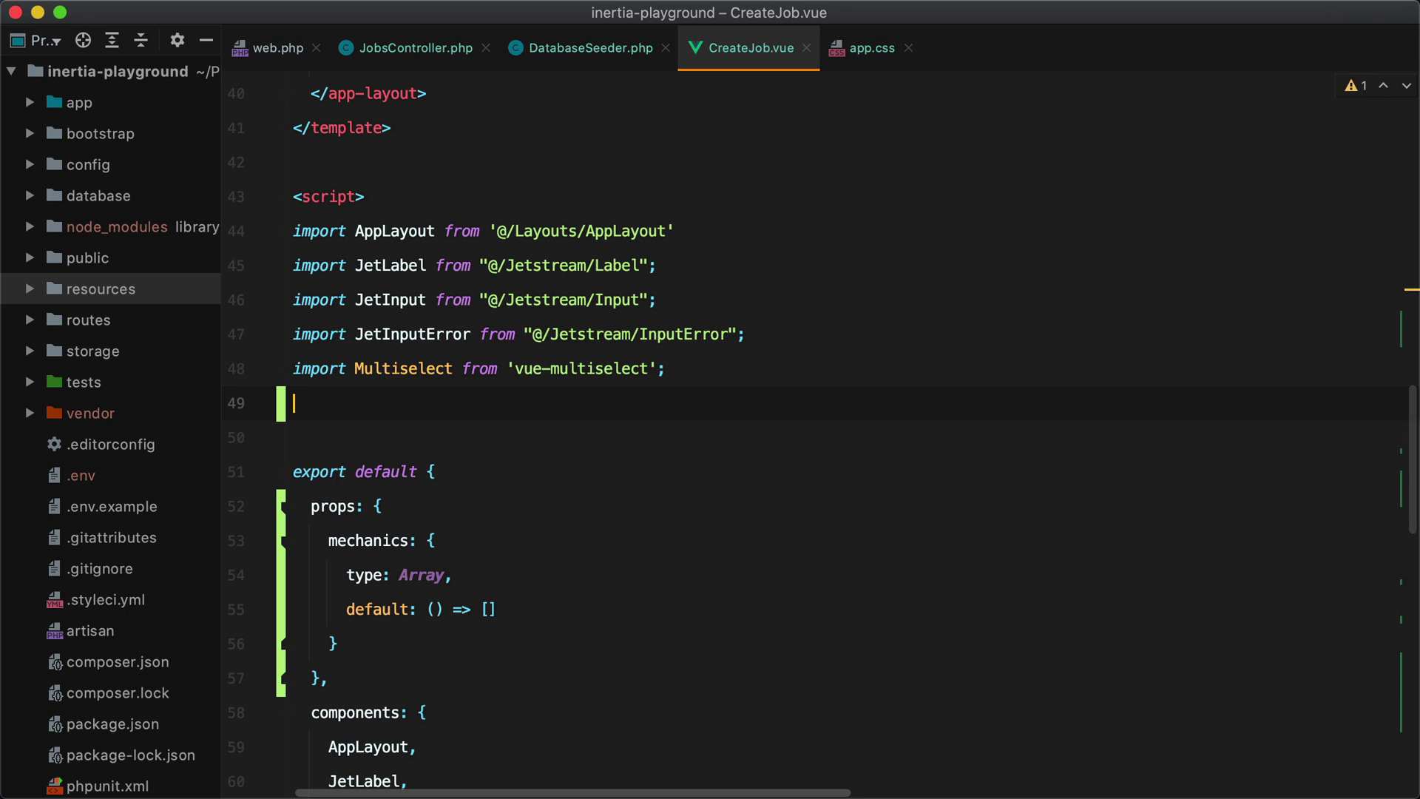
text(import {thr})
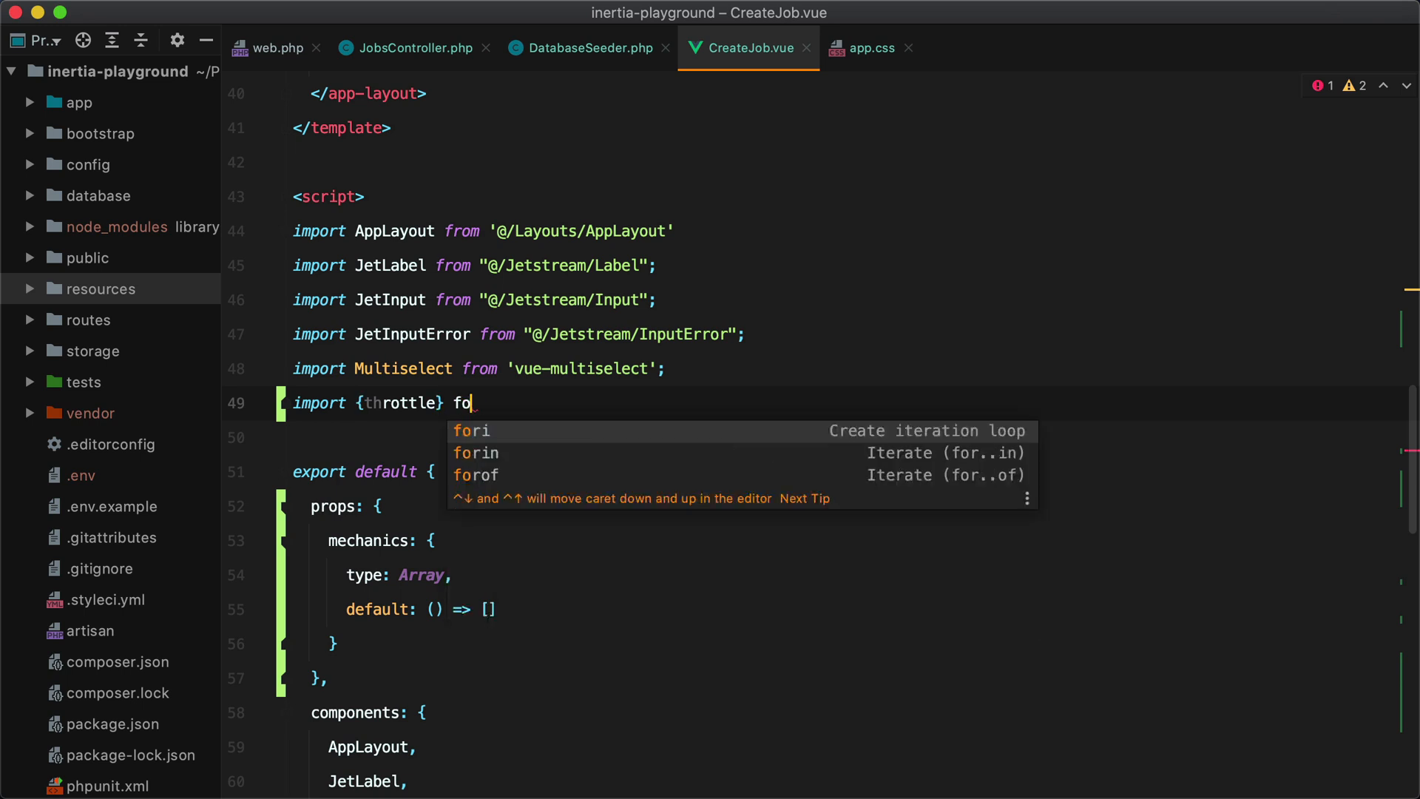
text(from "lodash";)
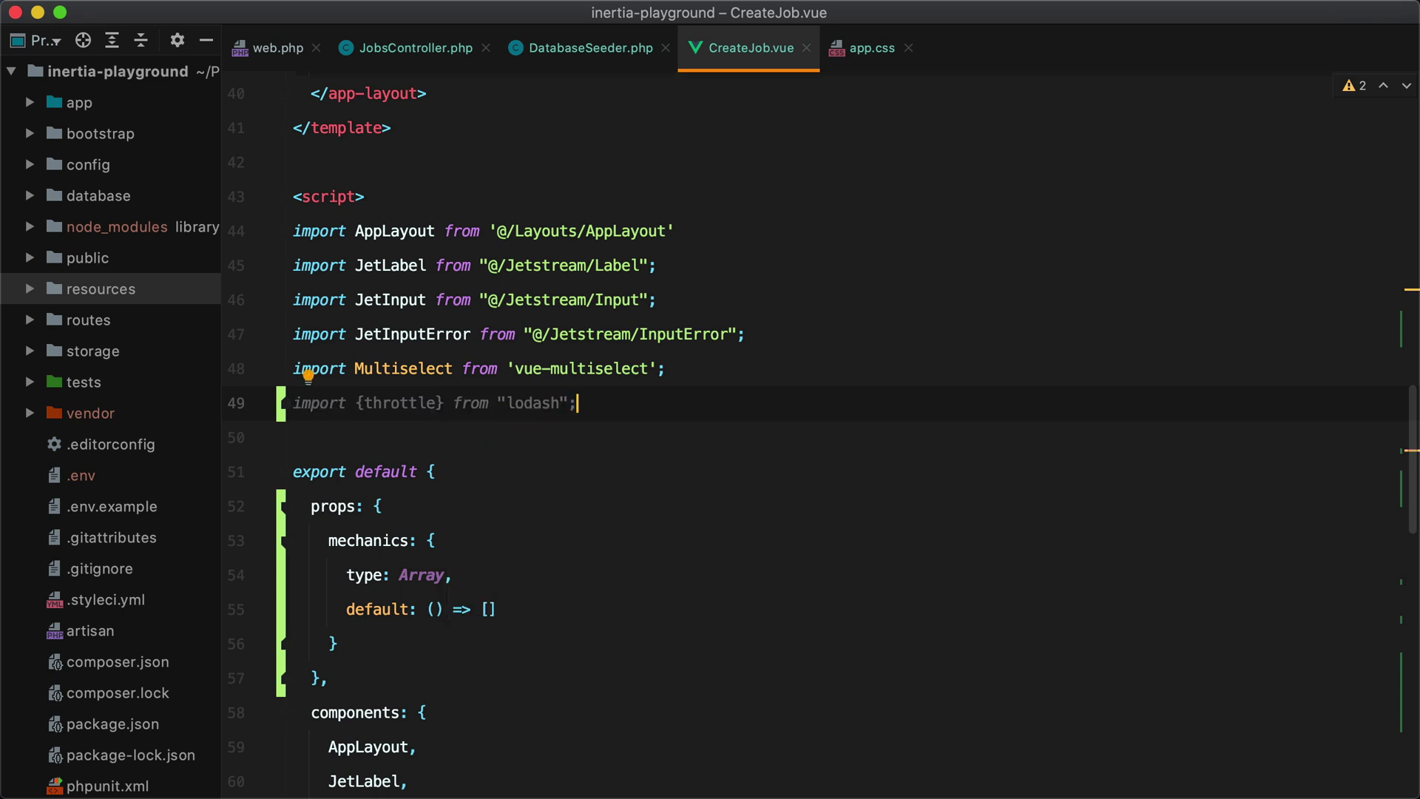
scroll(down, 3)
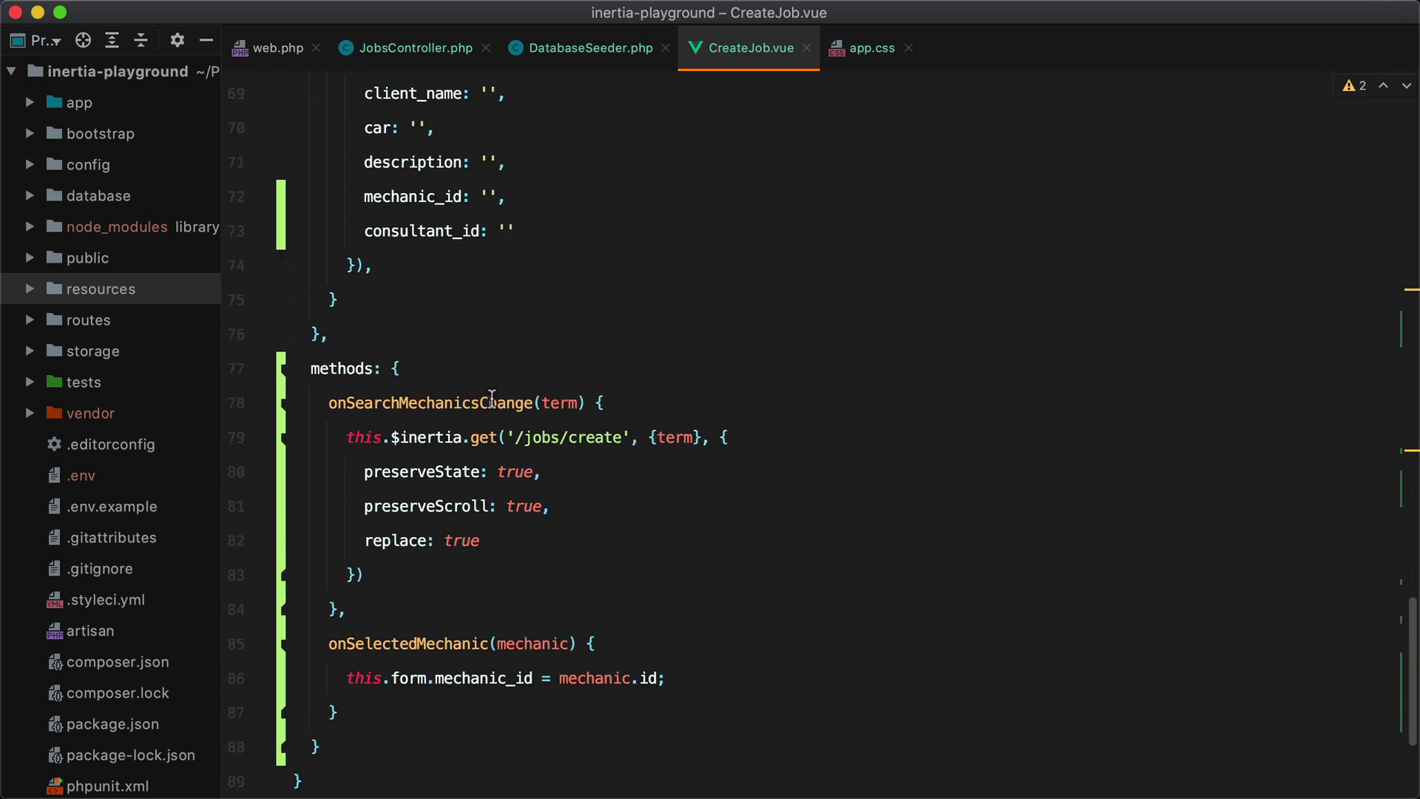
scroll(down, 3)
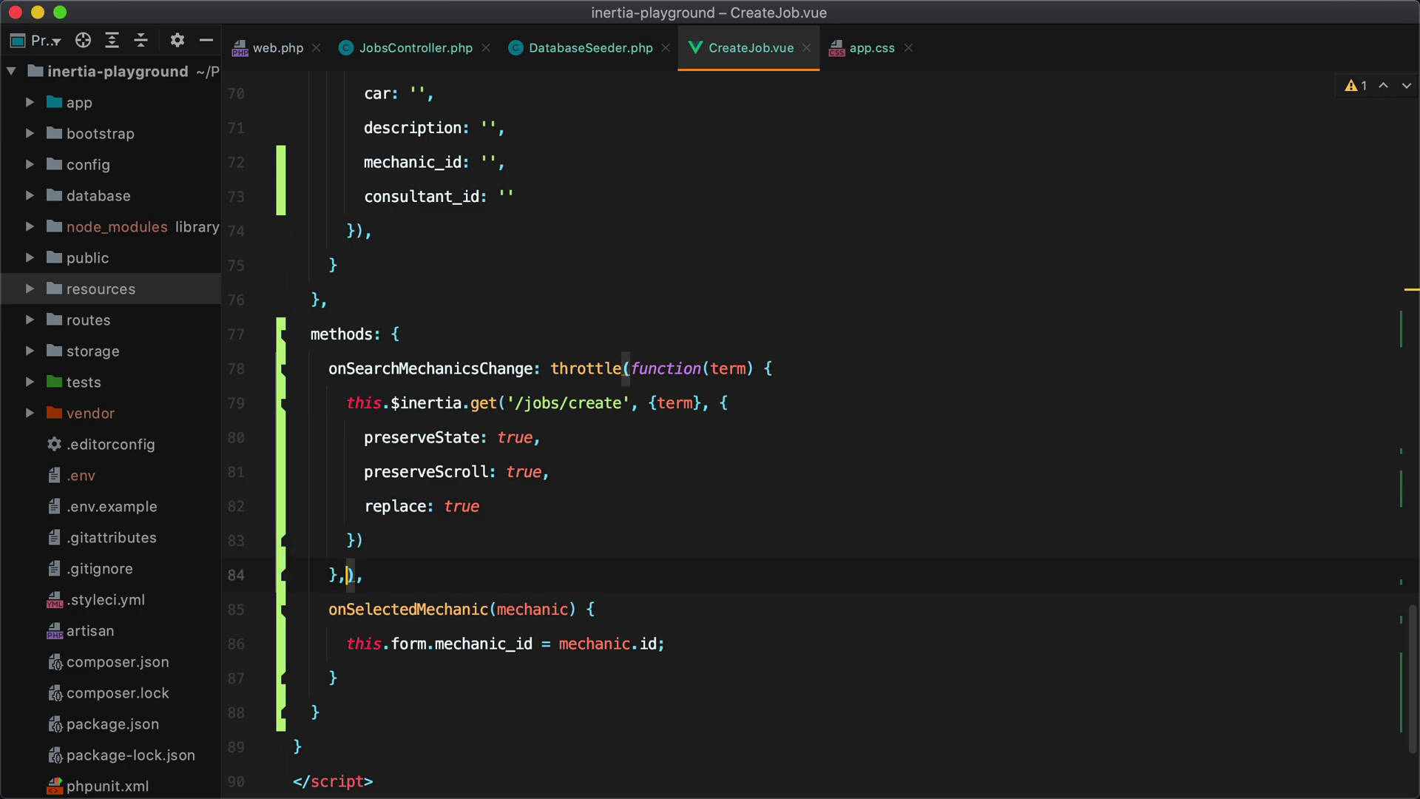
text(200)
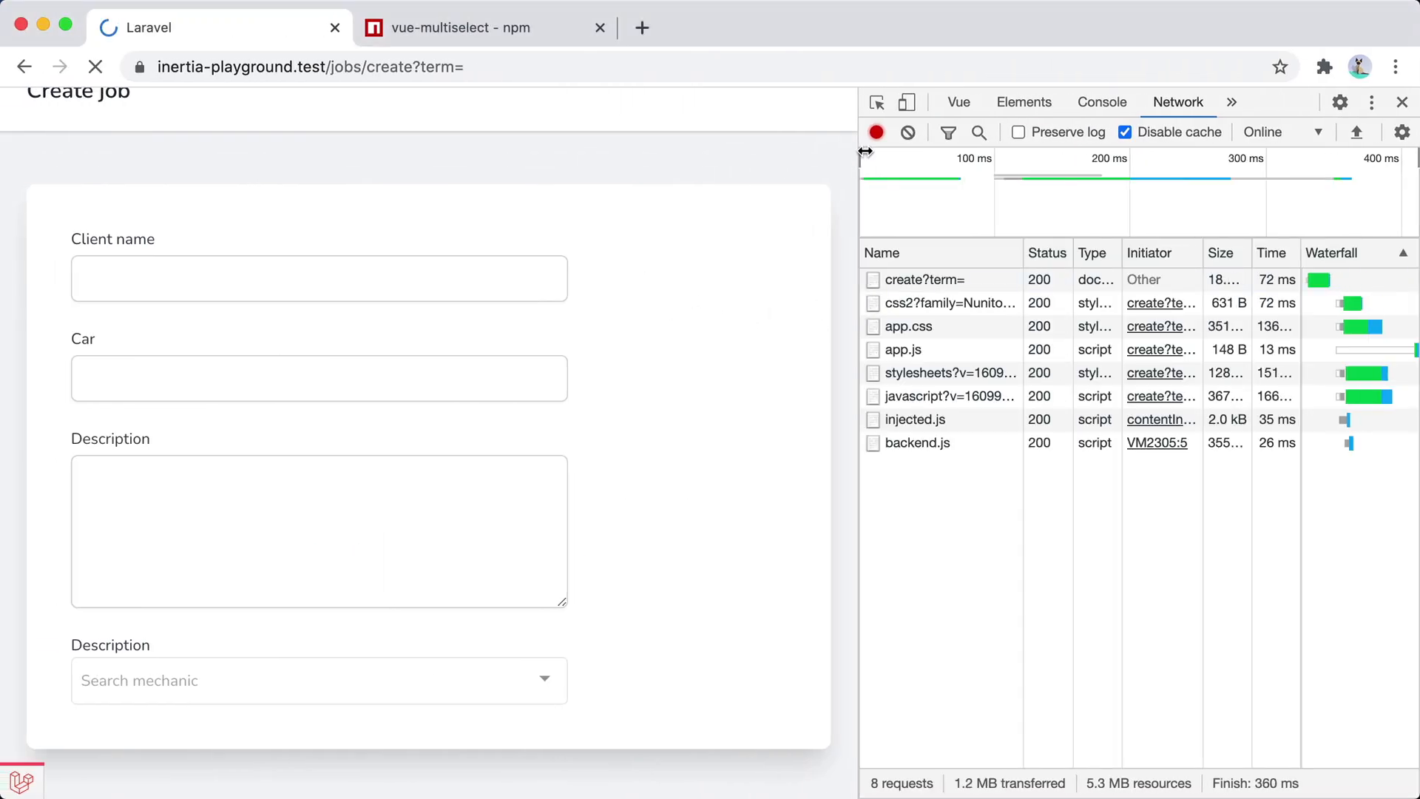
- Type gibberish into the mechanic search and inspect the throttled create?term requests in Network
text(dsqd)
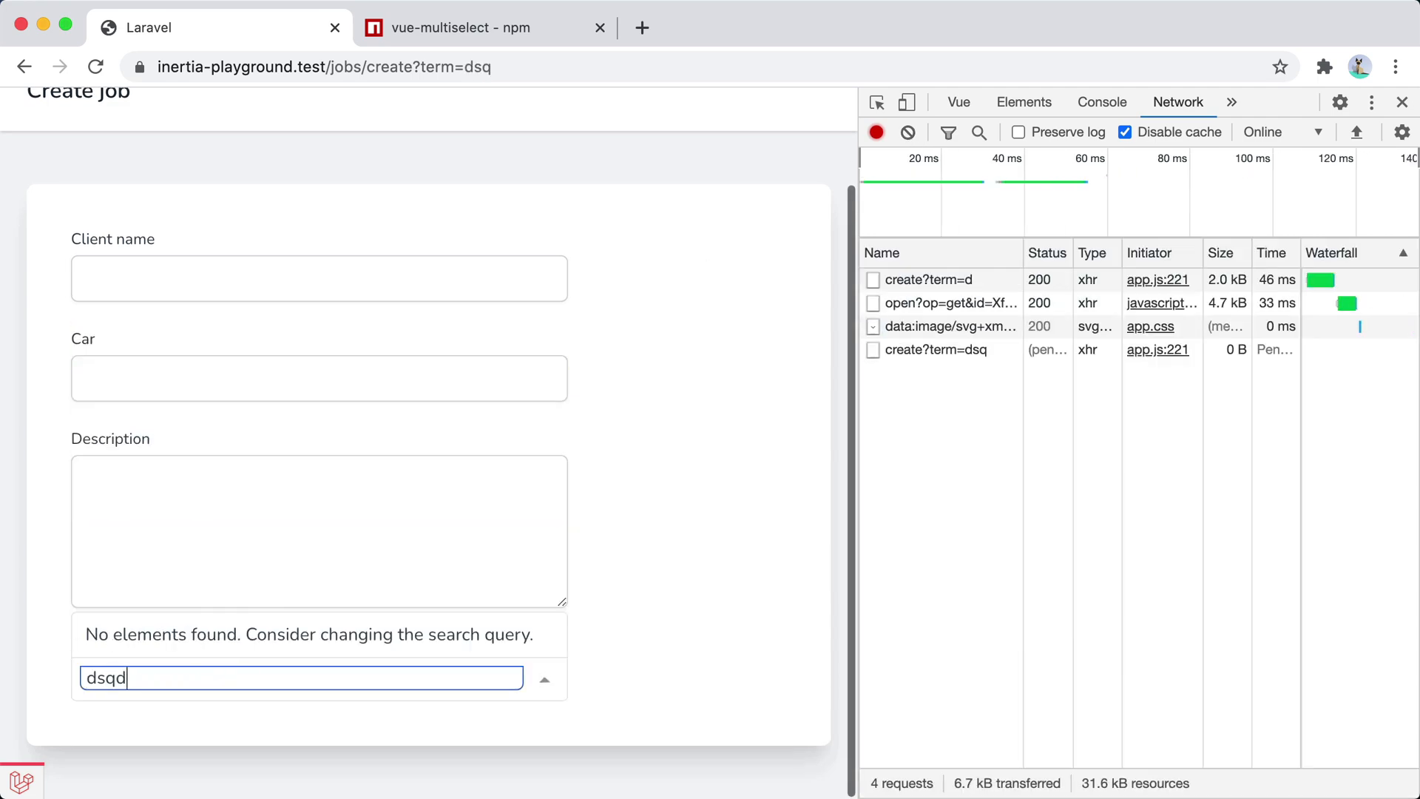
text(sqdsqdsqdsqdsq)
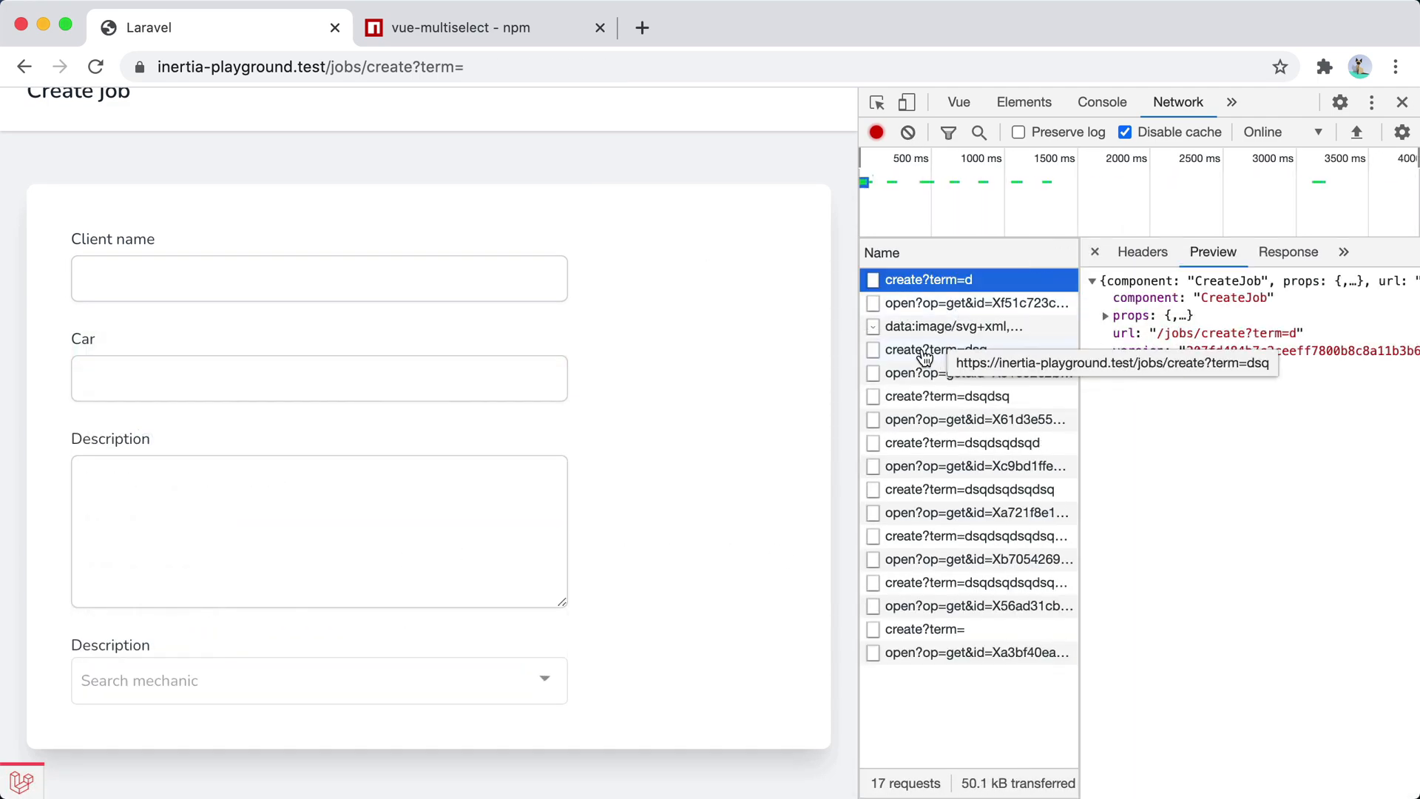
click(907, 131)
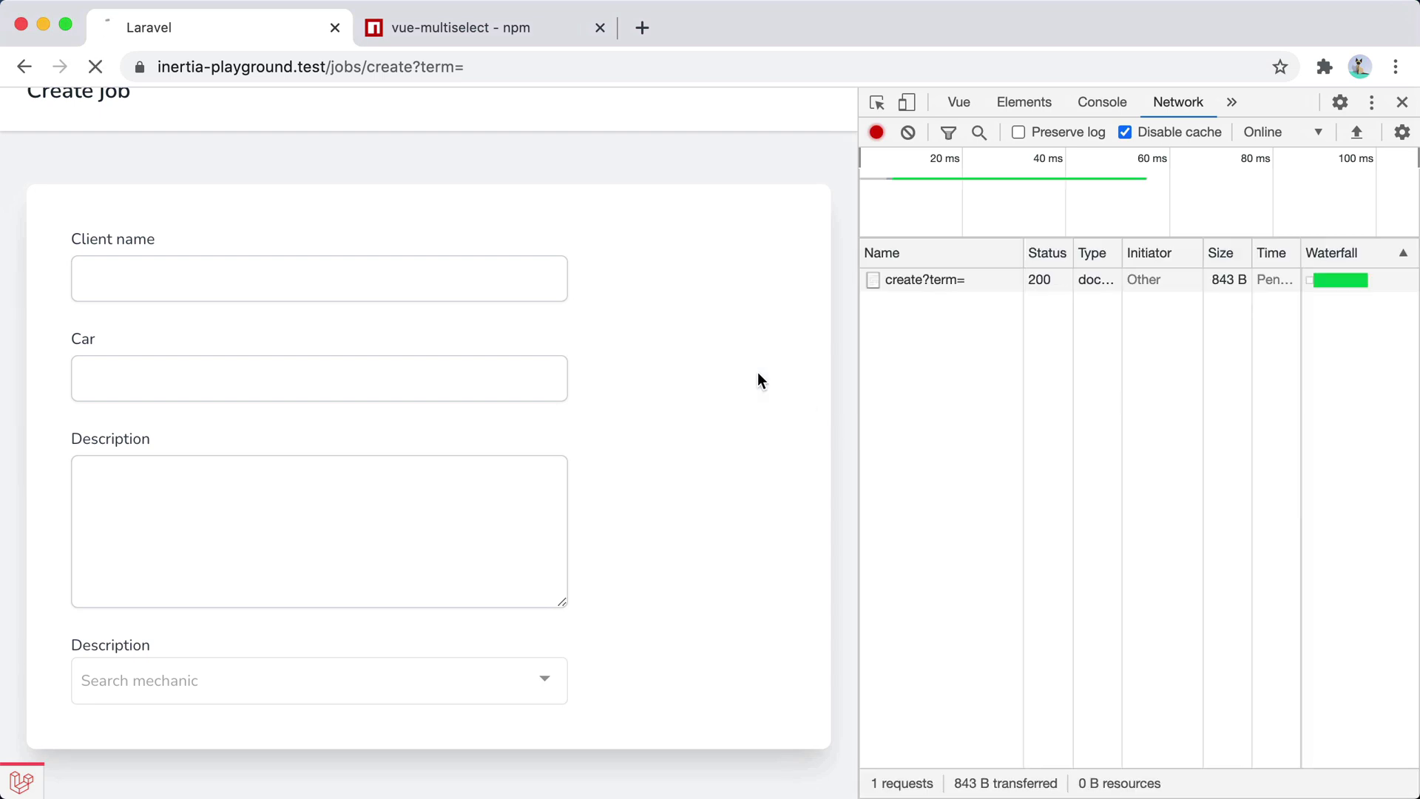
click(318, 680)
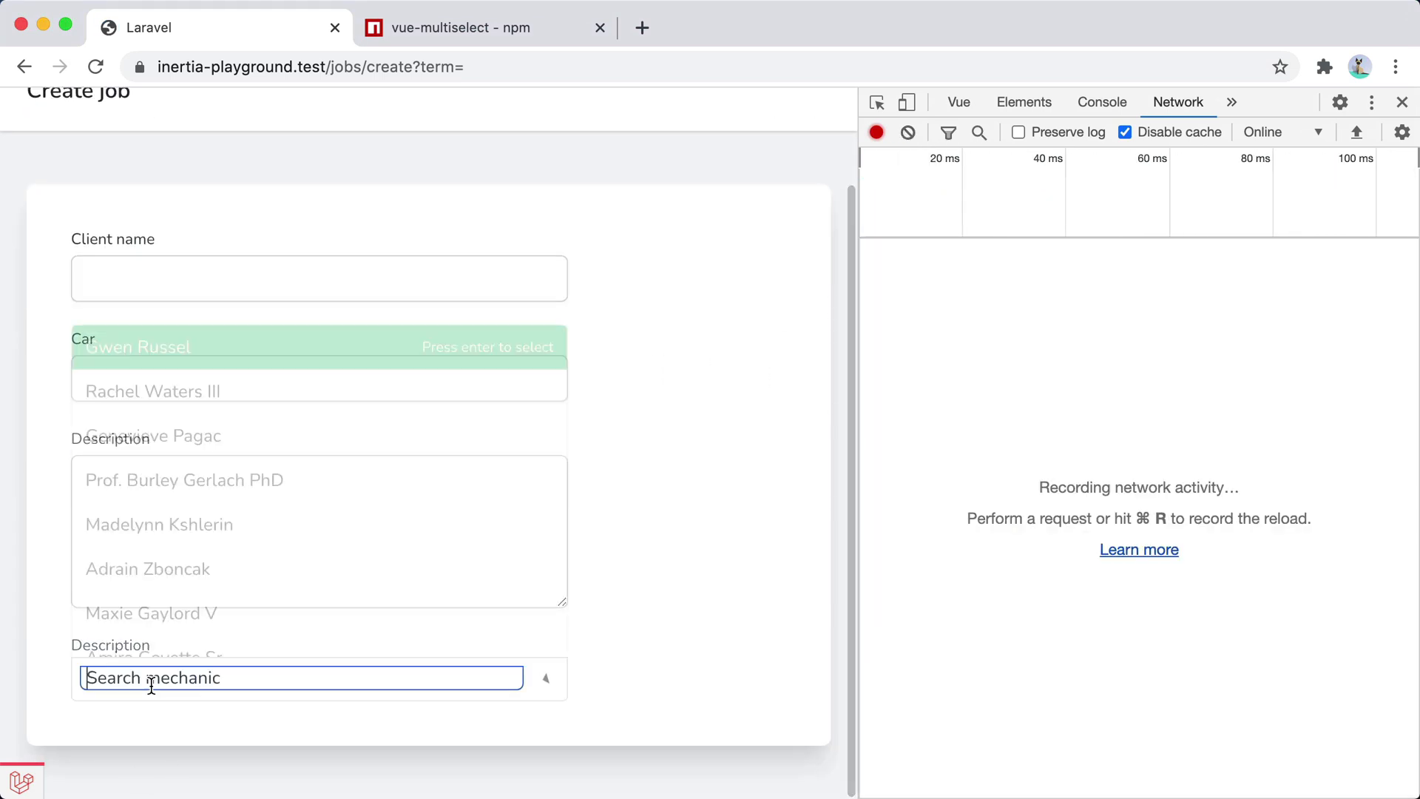
text(dsqdsqdsqdsq)
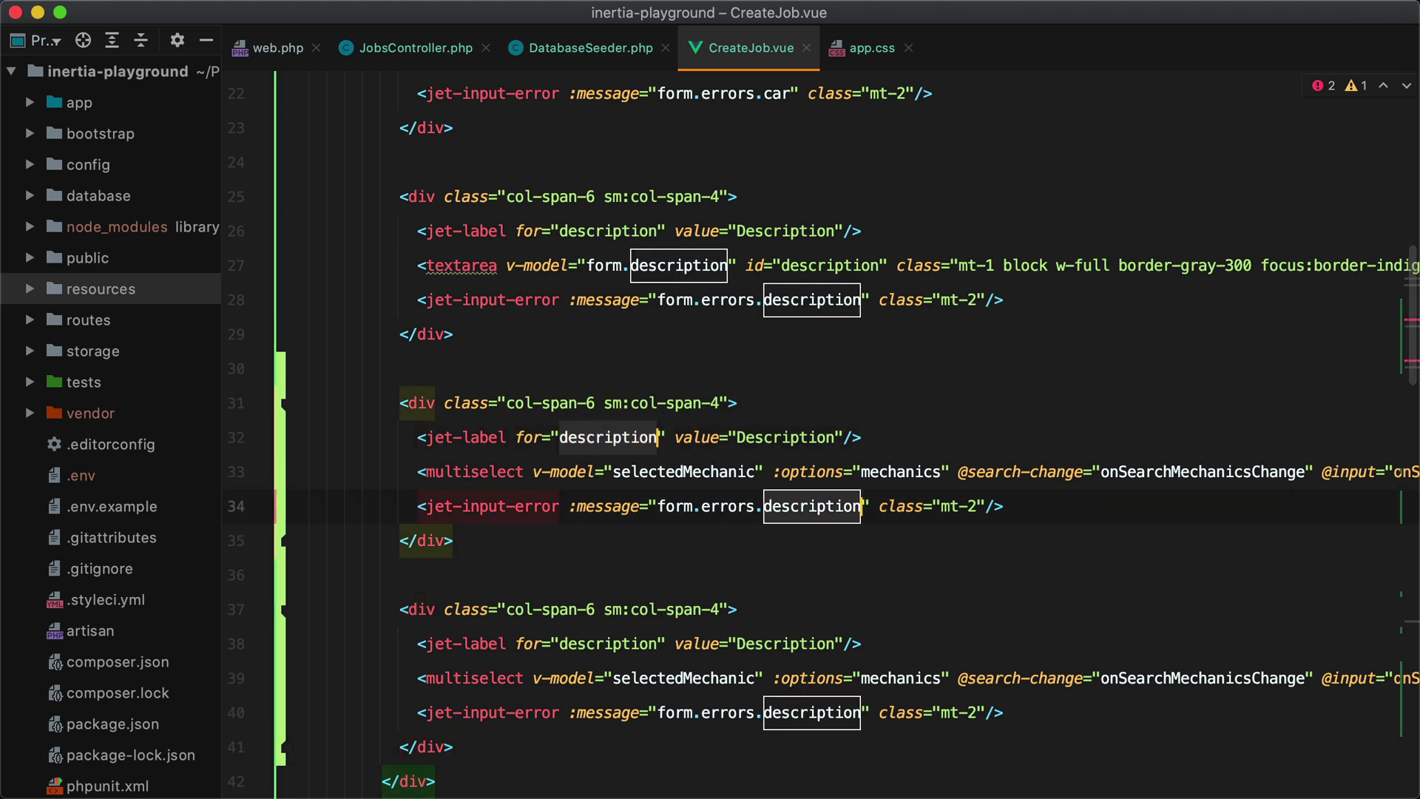
- Rename the duplicated field's ids and error keys to mechanic_id and consultant_id, labelled Consultant
text(mechanic)
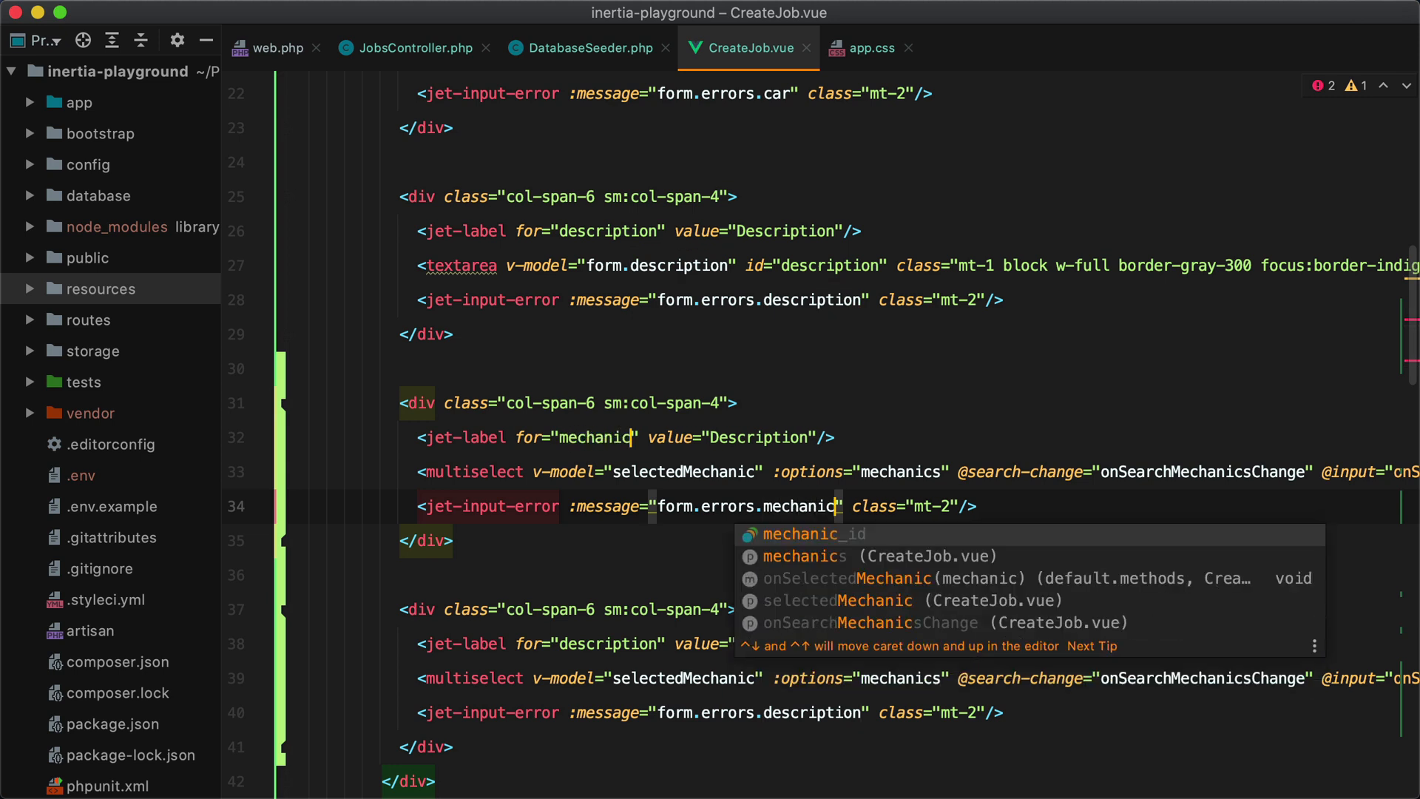
key(Tab)
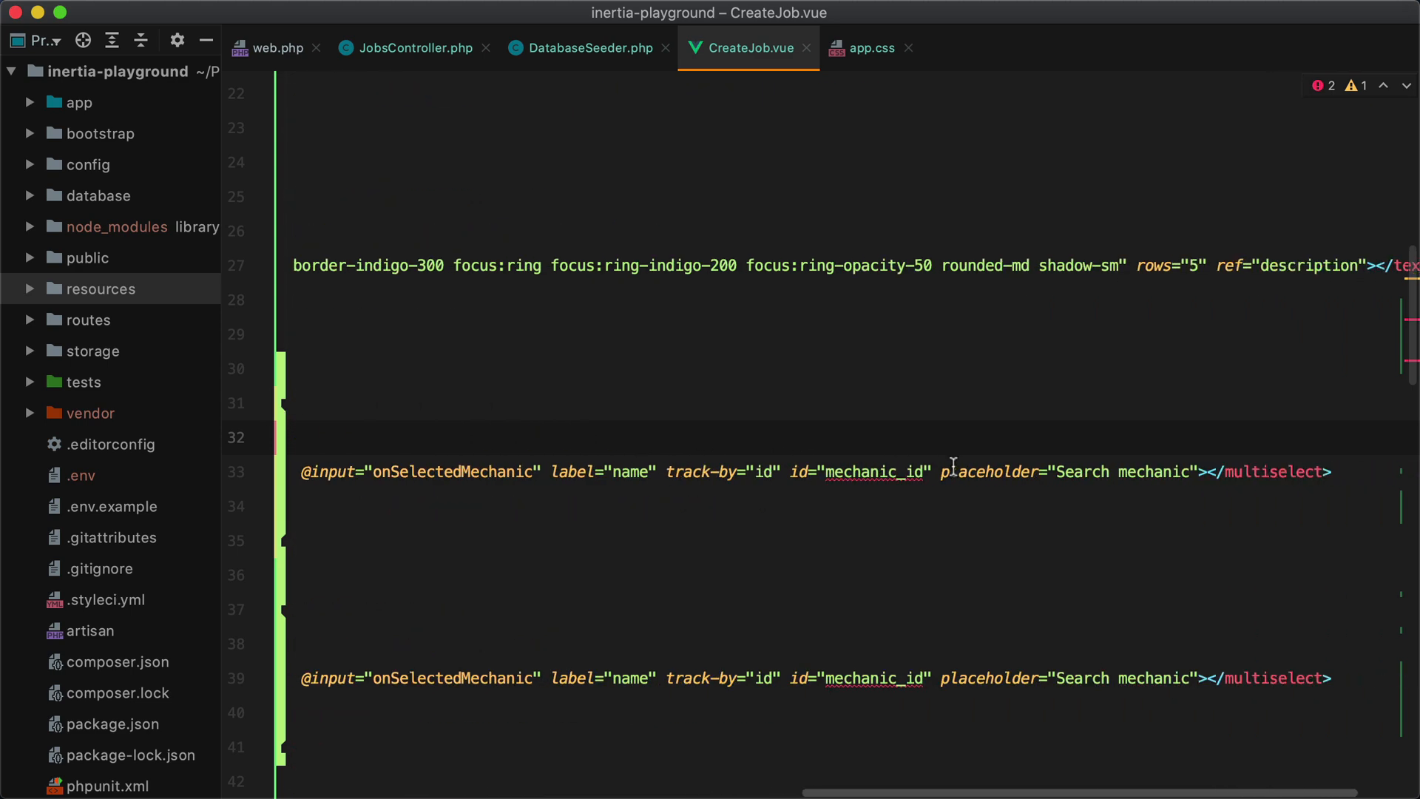
double_click(858, 472)
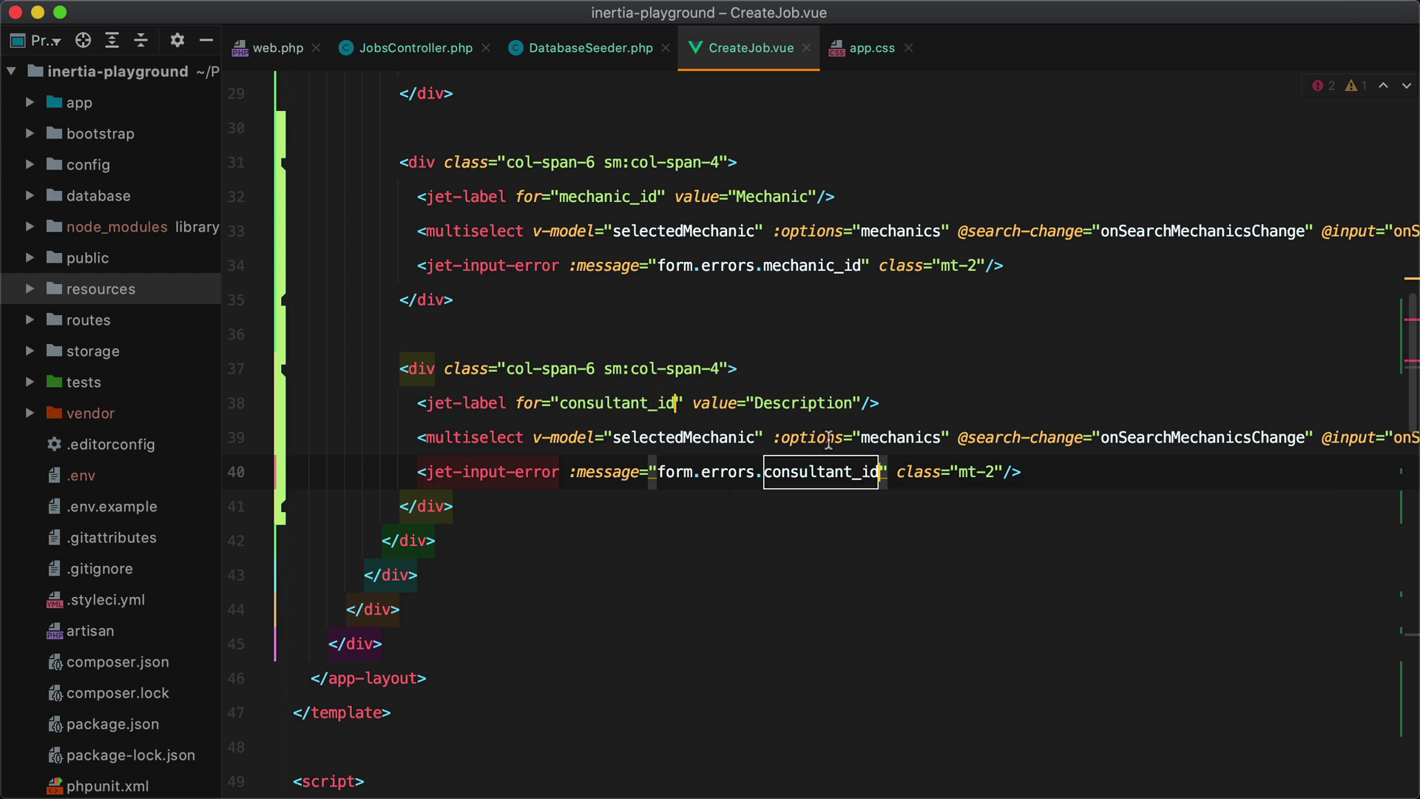
text(Constu)
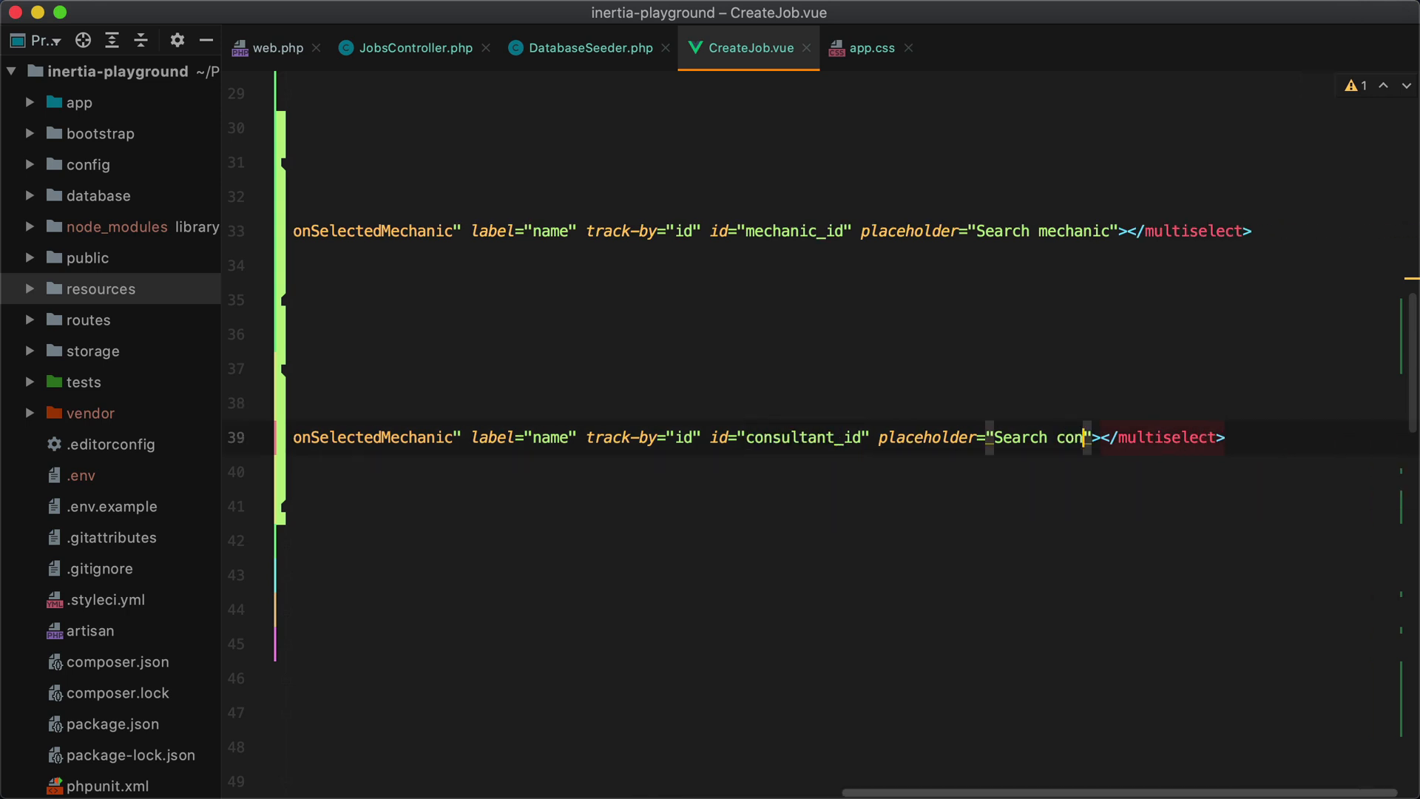
text(sultant" :options="mechanics" @search-change="onSearchMechanicsChange" @input="o)
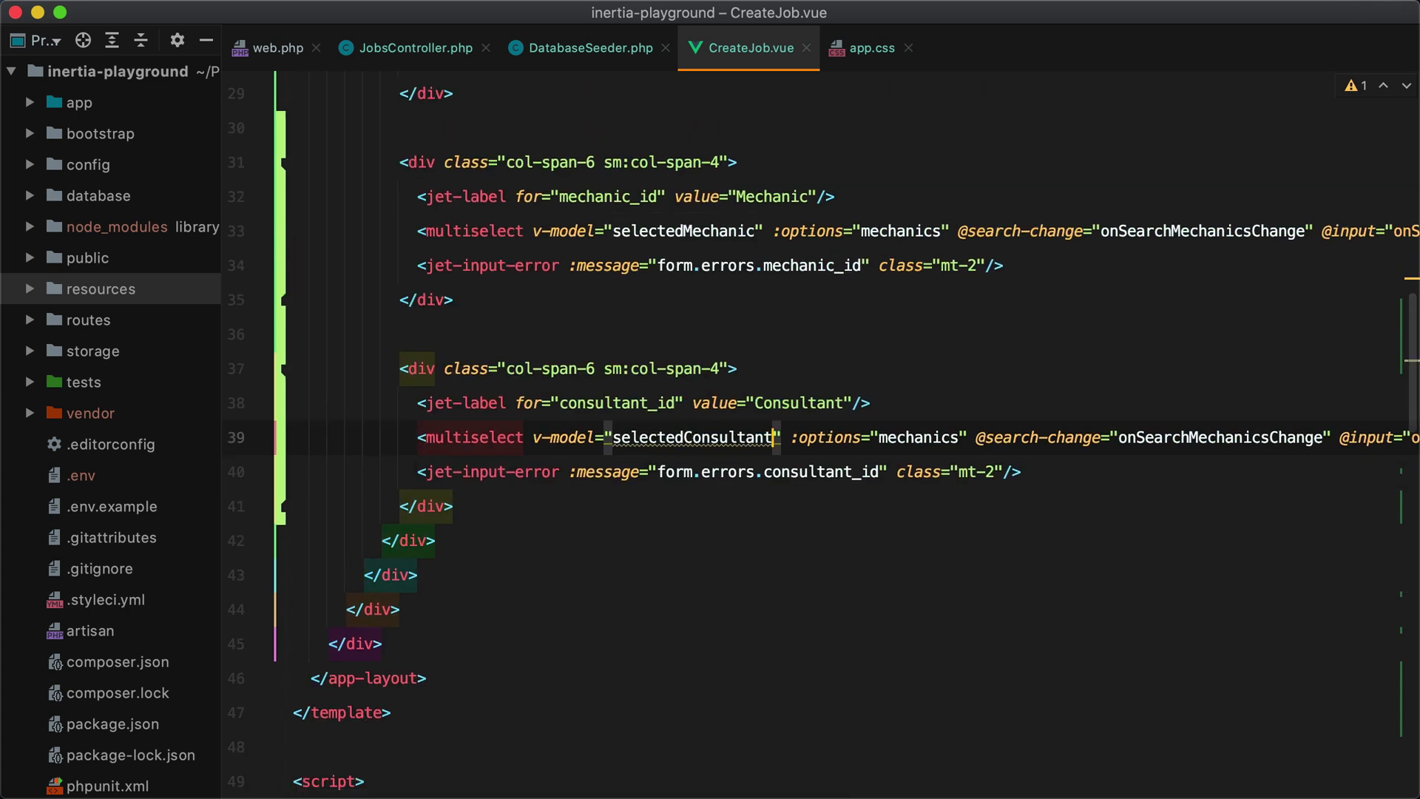
- Bind the Consultant multiselect to selectedConsultant, consultants and onSearchConsultantsChange
text(consultant)
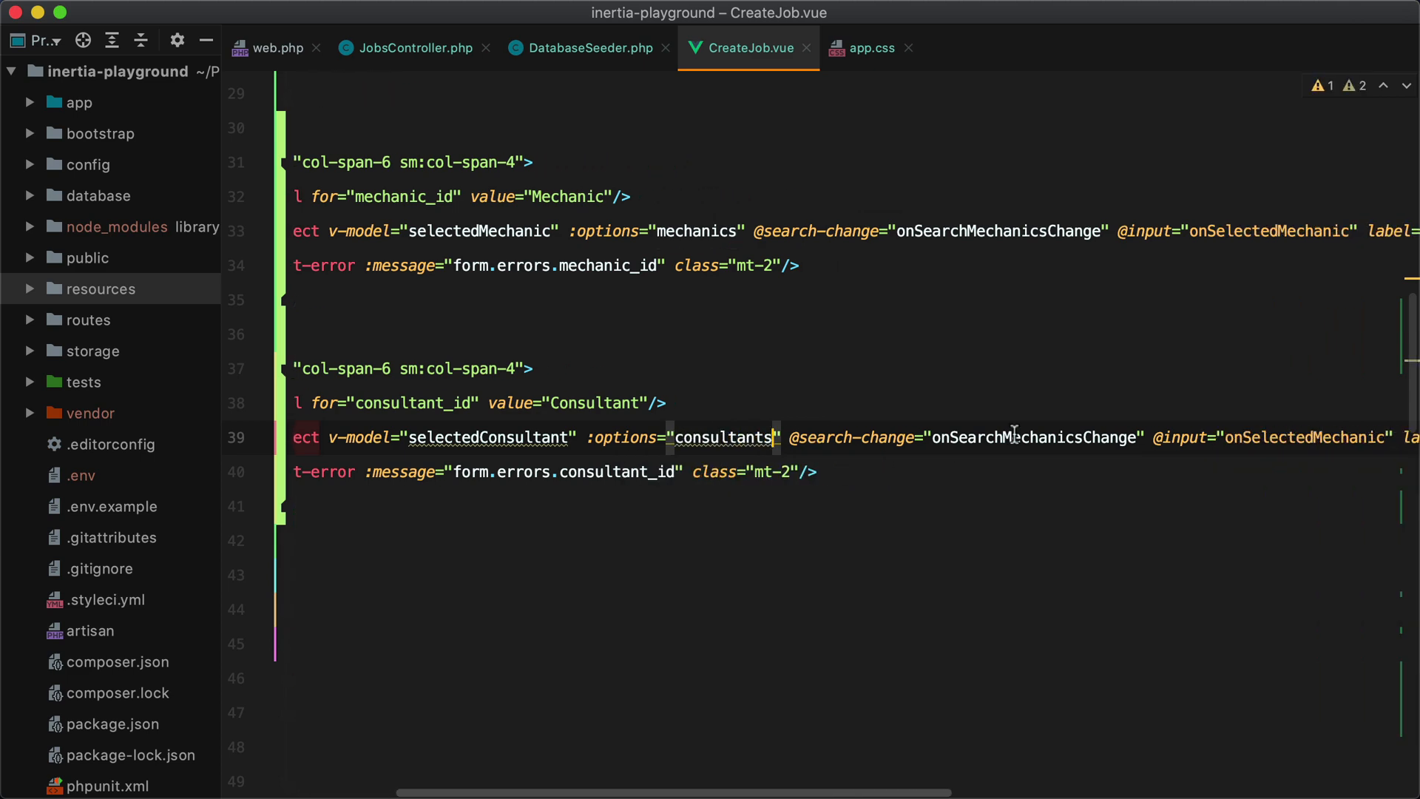
double_click(1034, 438)
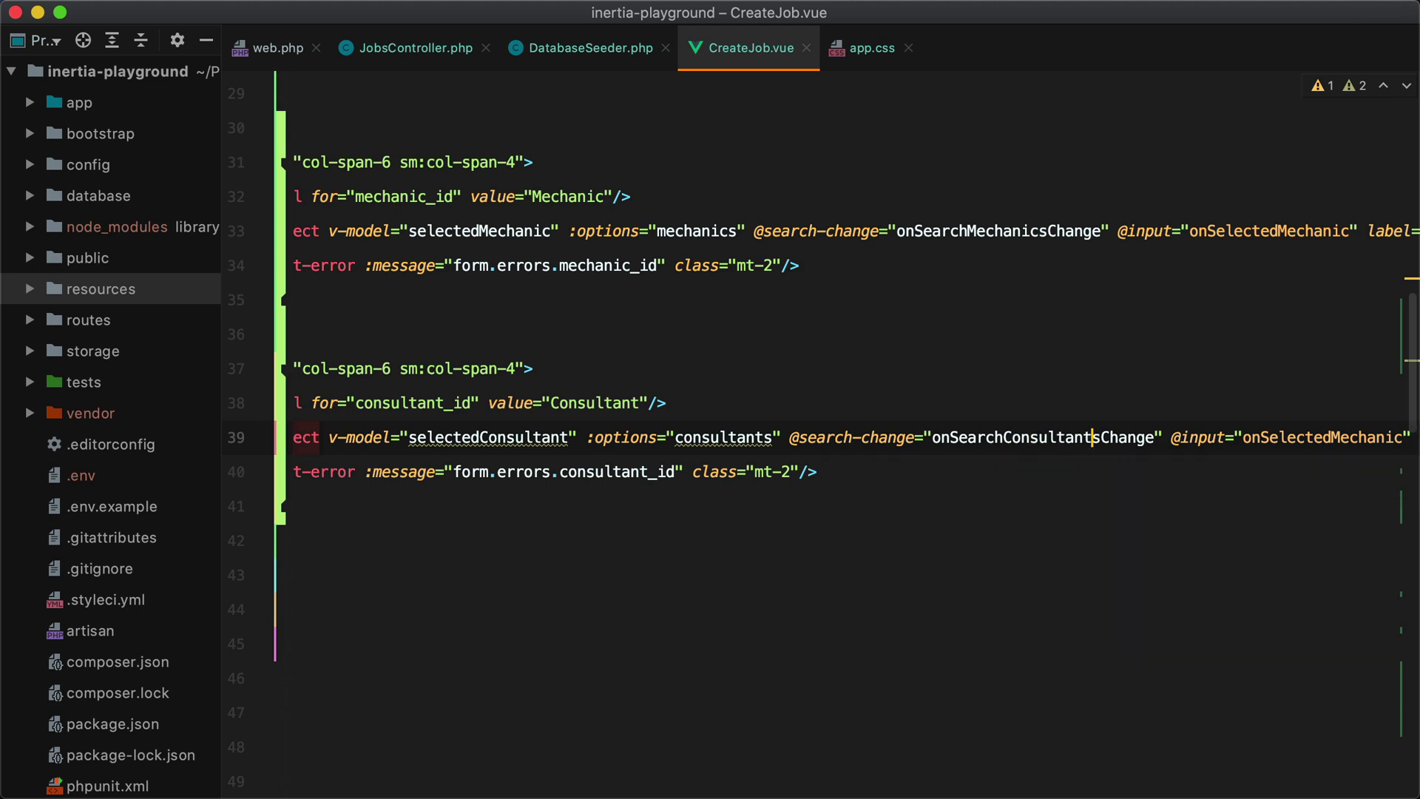
scroll(right, 3)
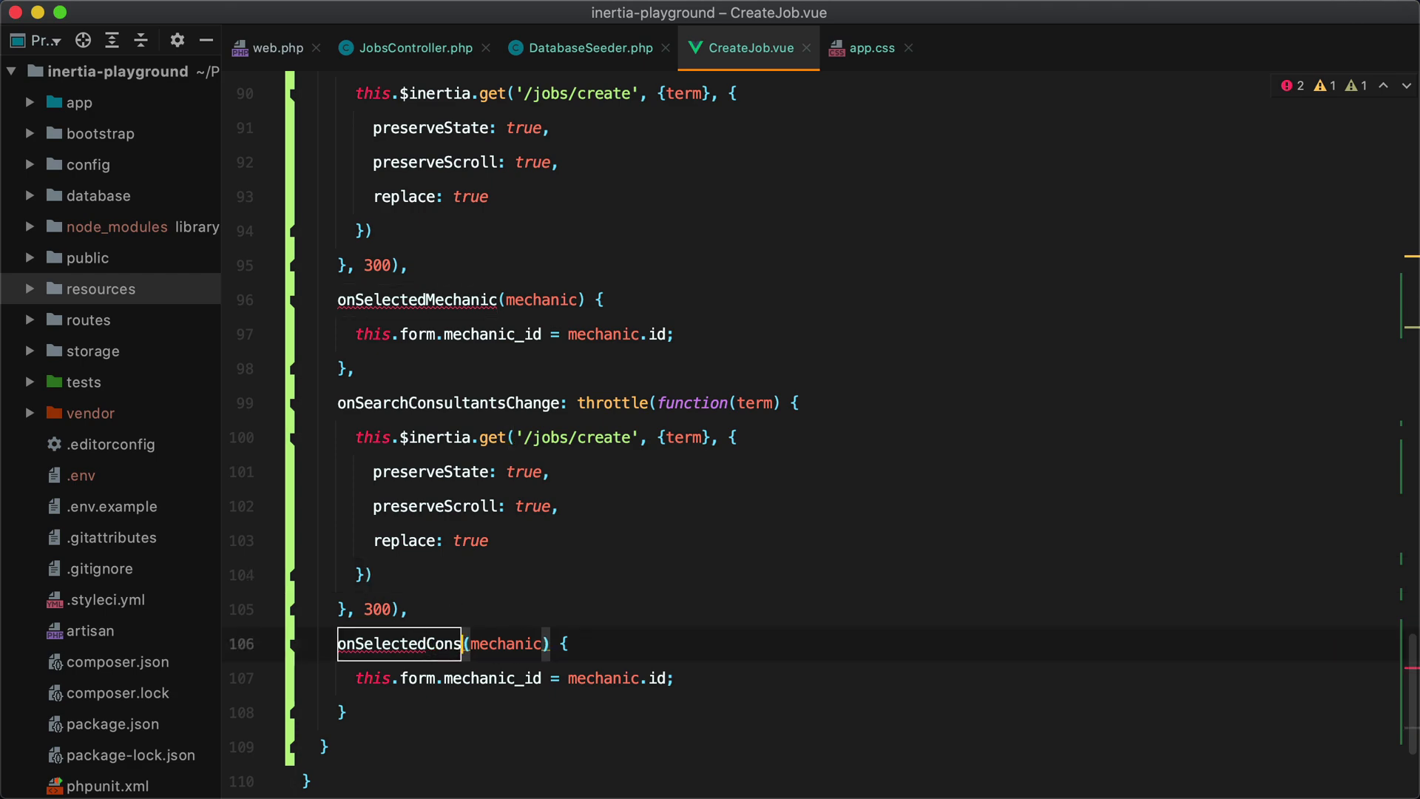
- Add onSearchConsultantsChange throttled at 300 and onSelectedConsultant setting form.consultant_id
text(consultant)
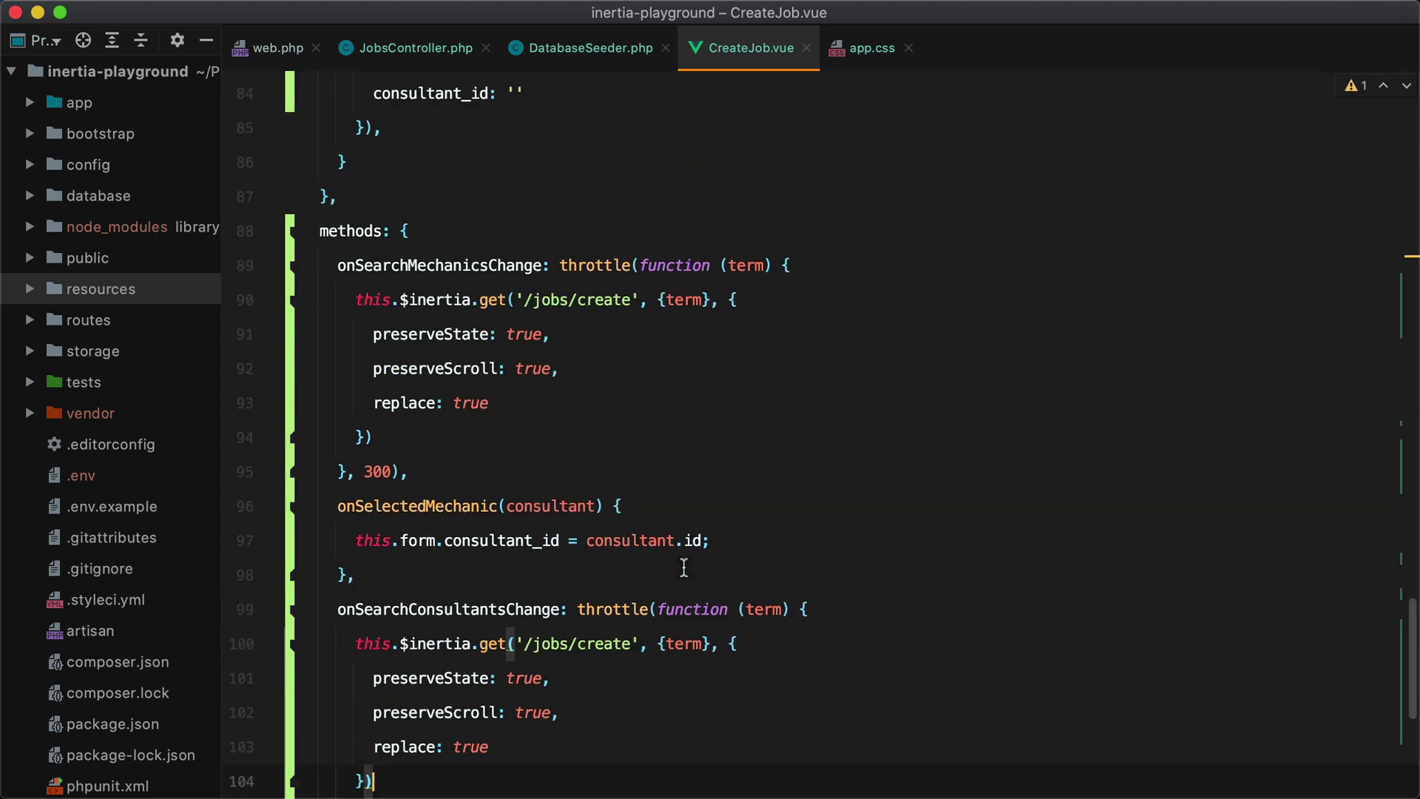
scroll(down, 3)
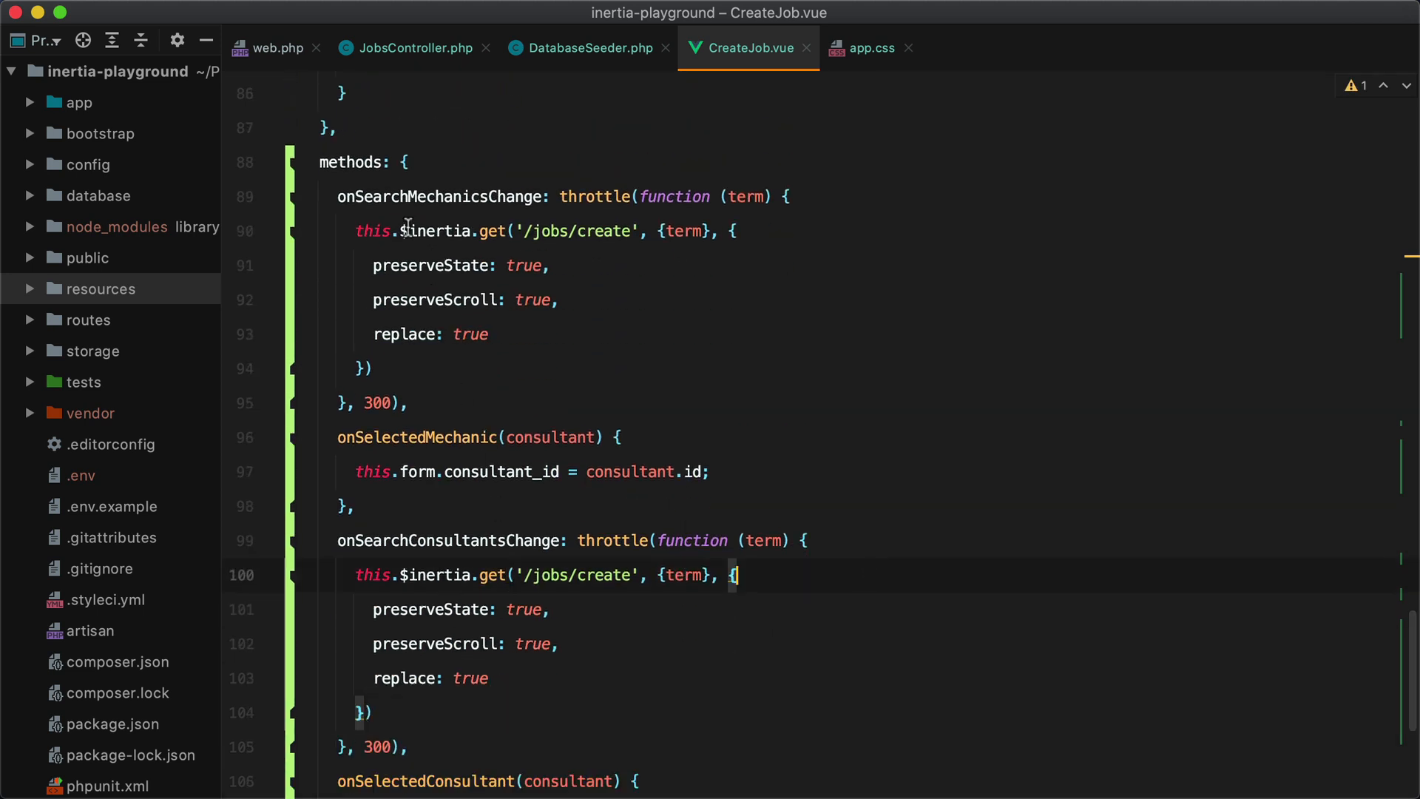
click(412, 48)
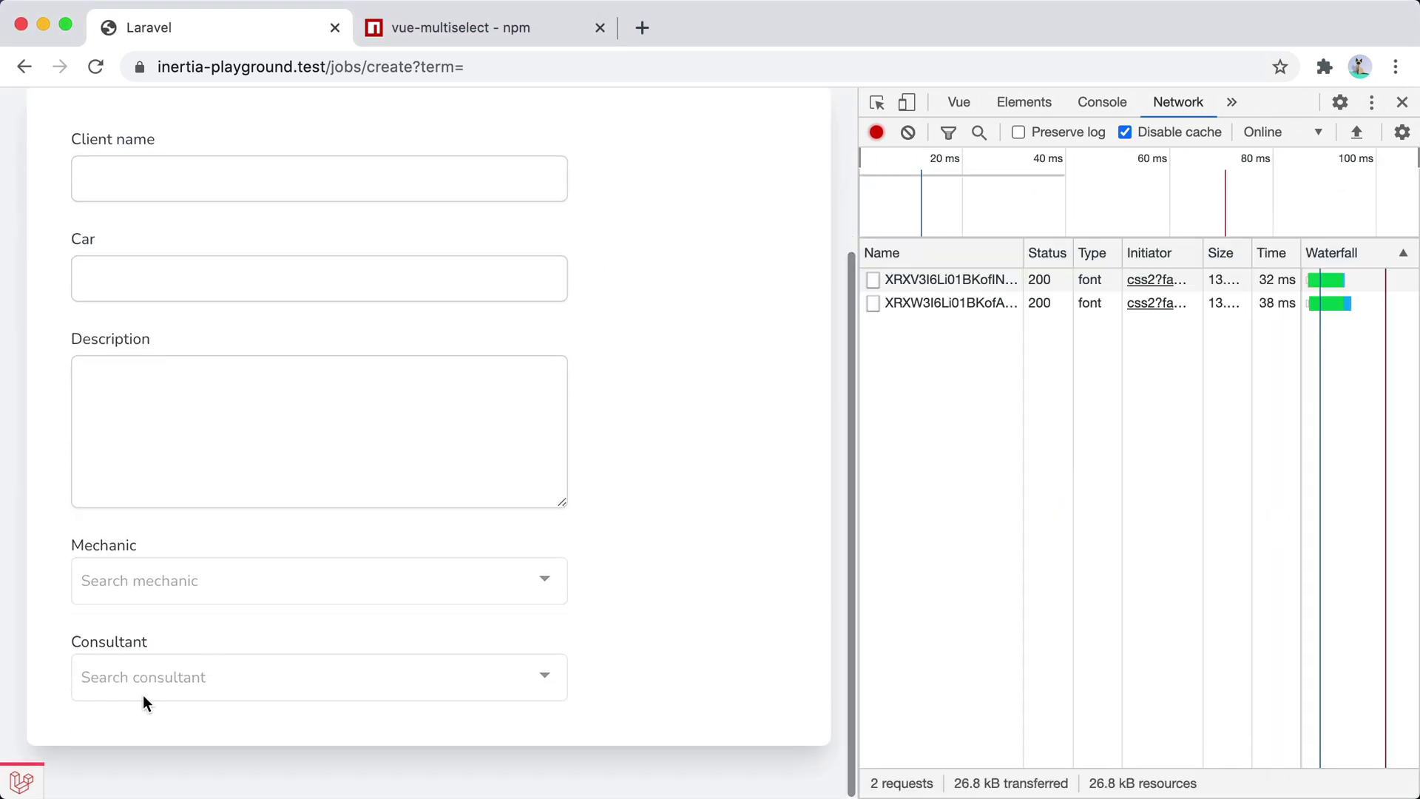
text(dsq)
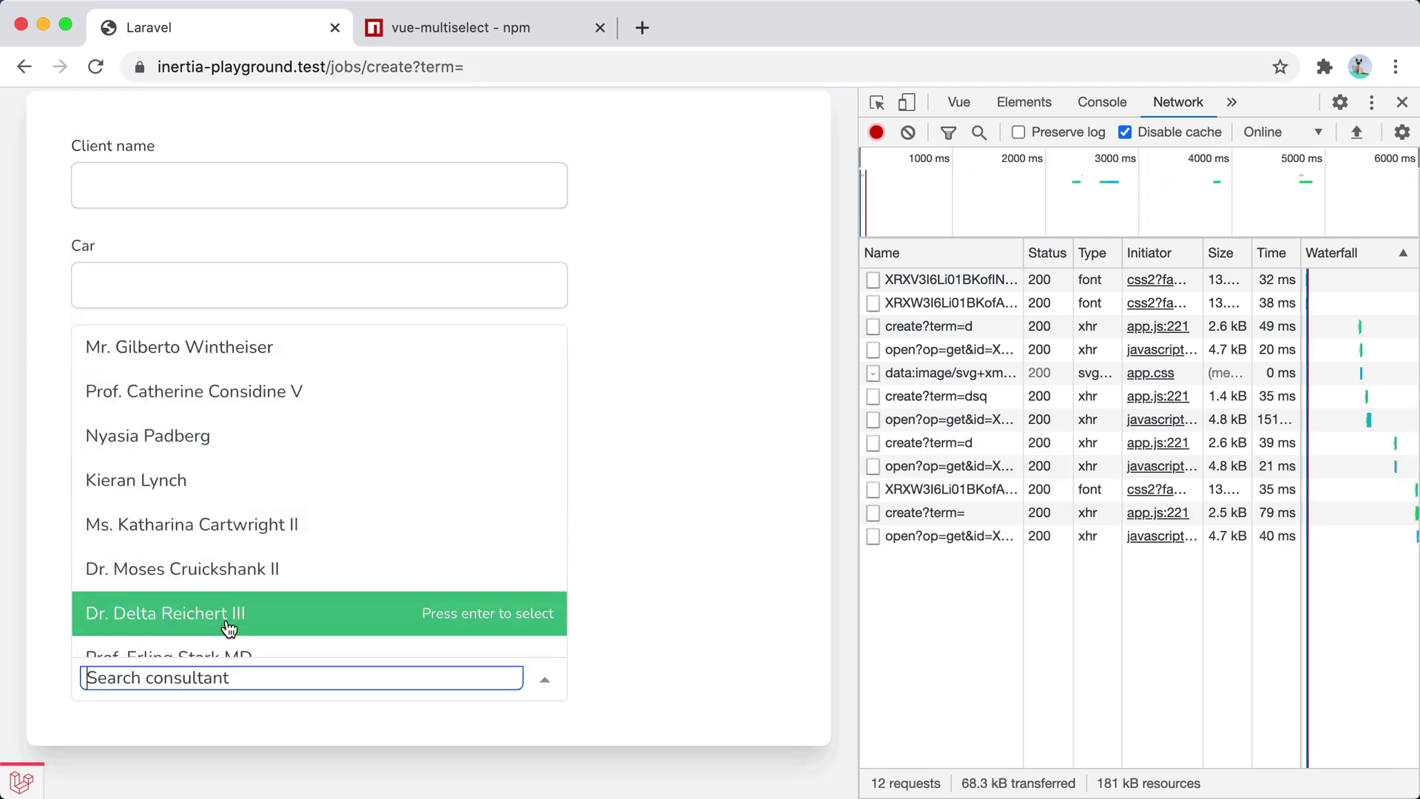
text(ss)
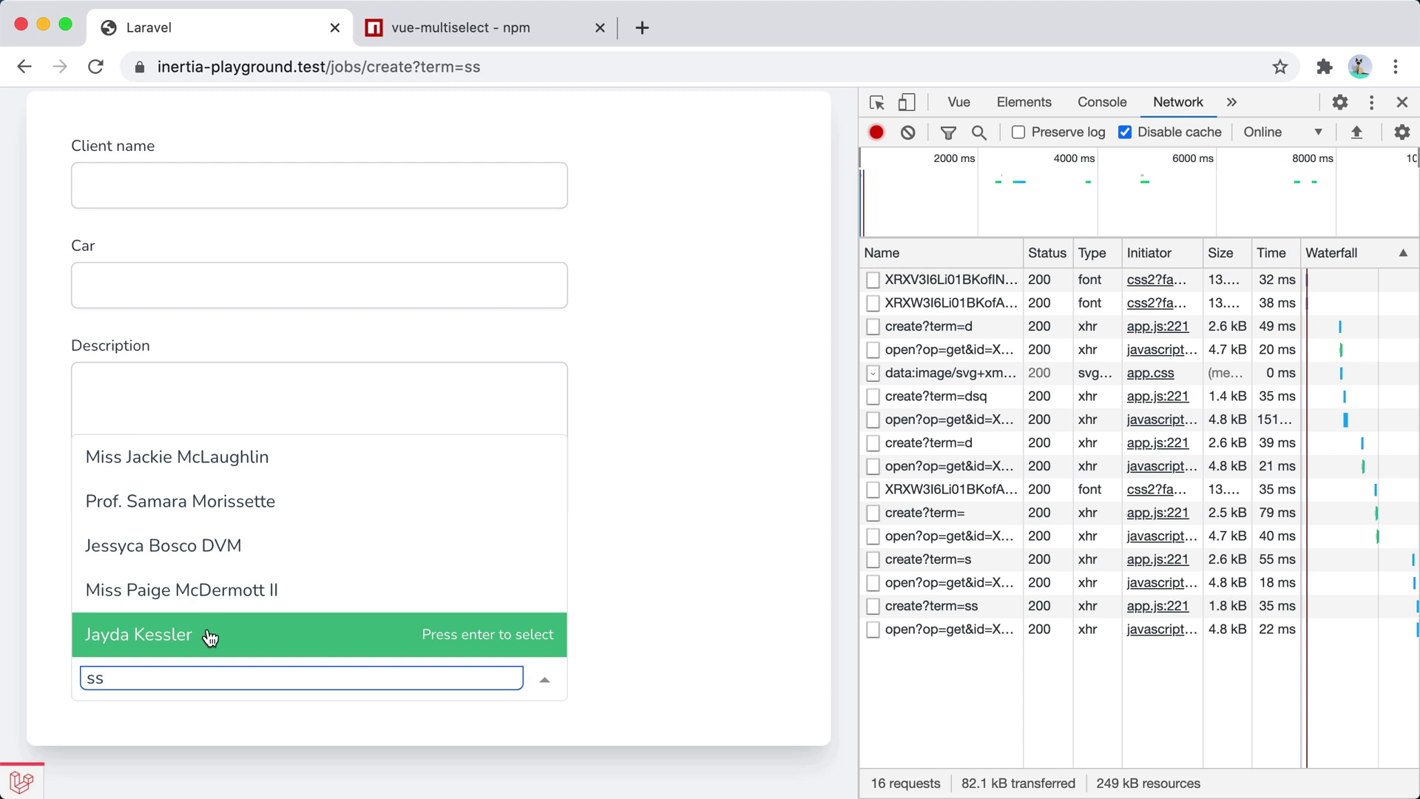
click(138, 635)
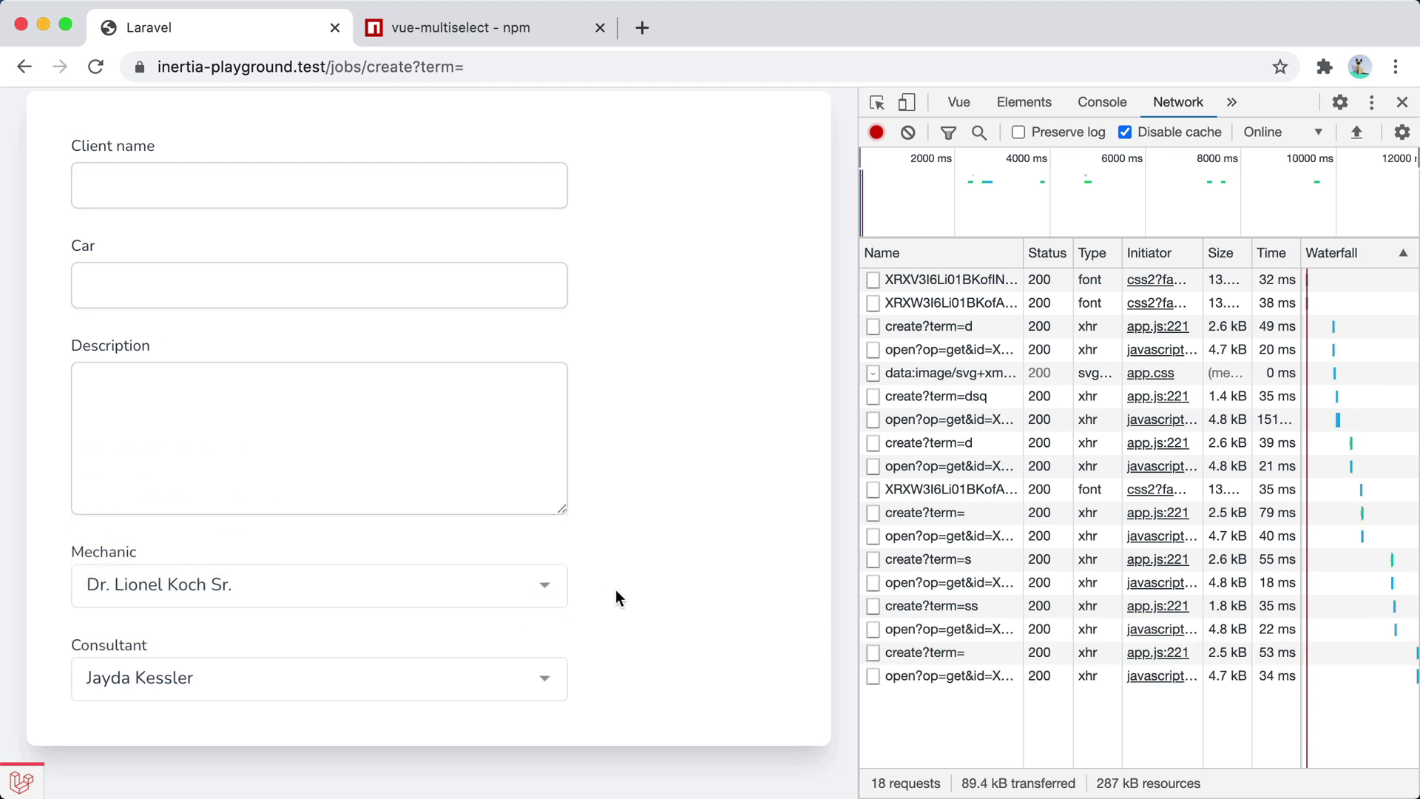